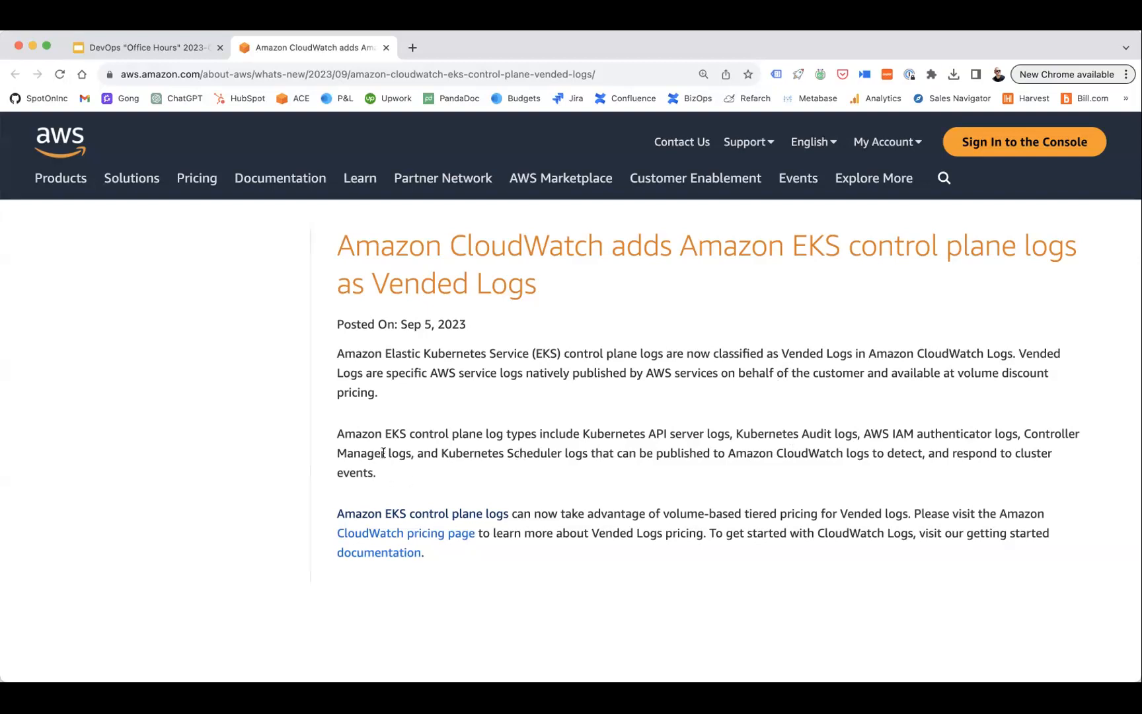
Highlight the phrase about volume-based tiered pricing on the AWS page
left_click_drag(352, 434, 798, 433)
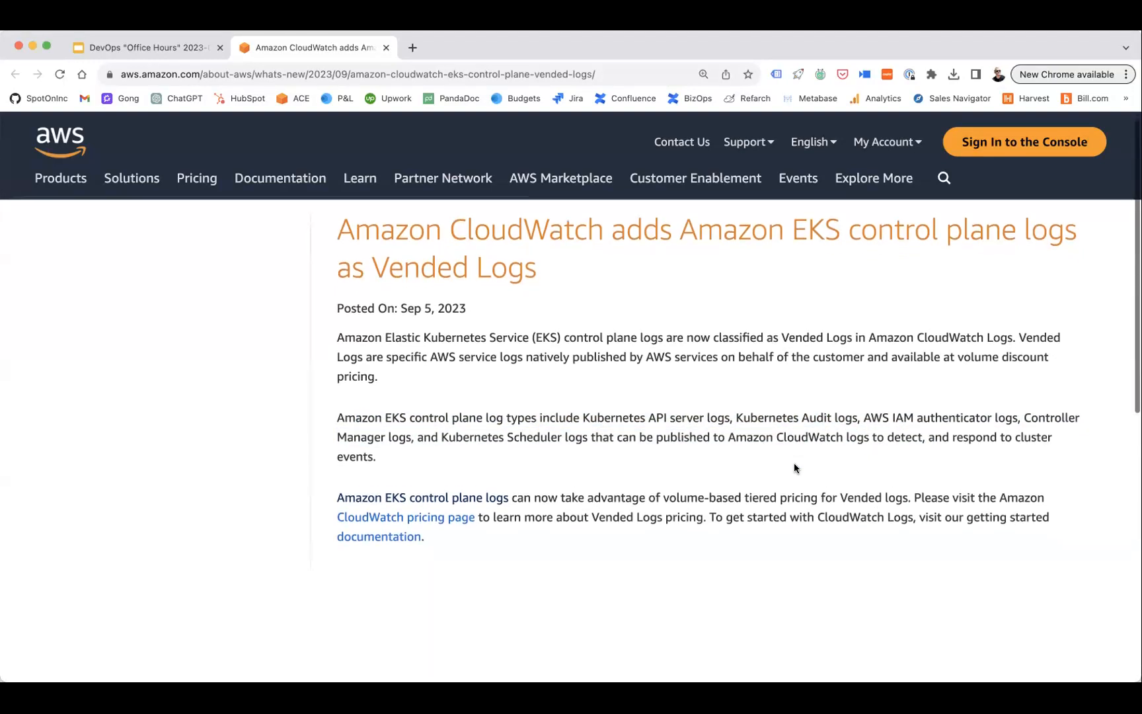
scroll("down", 3)
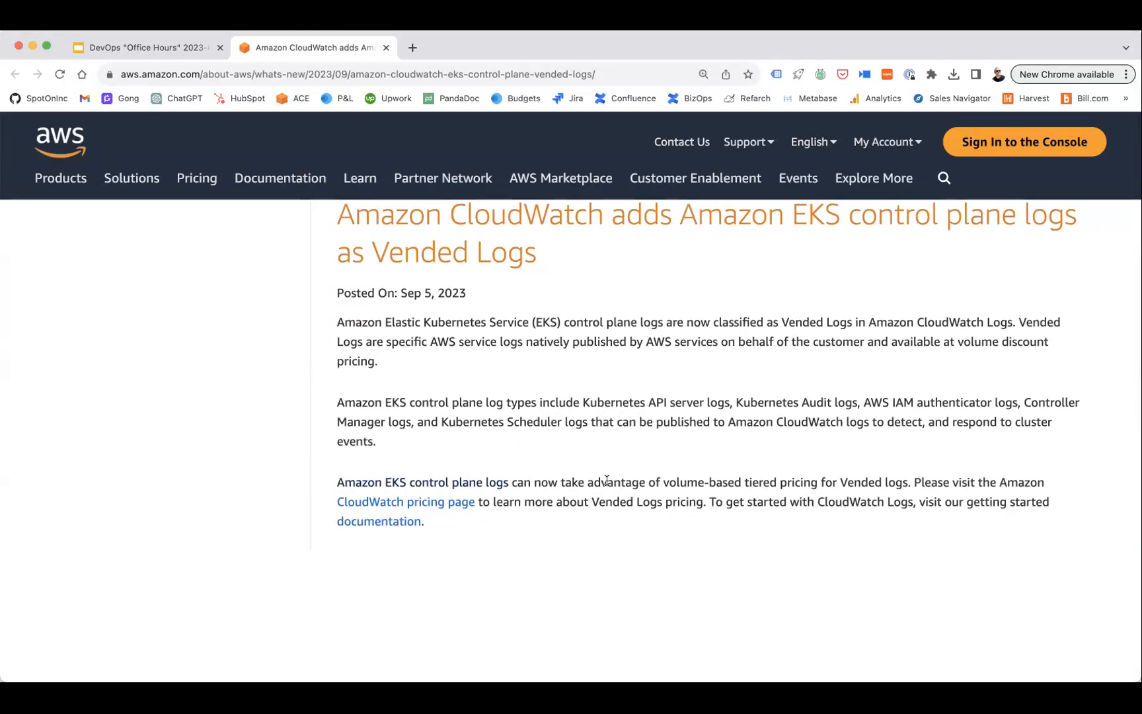
left_click_drag(587, 481, 894, 481)
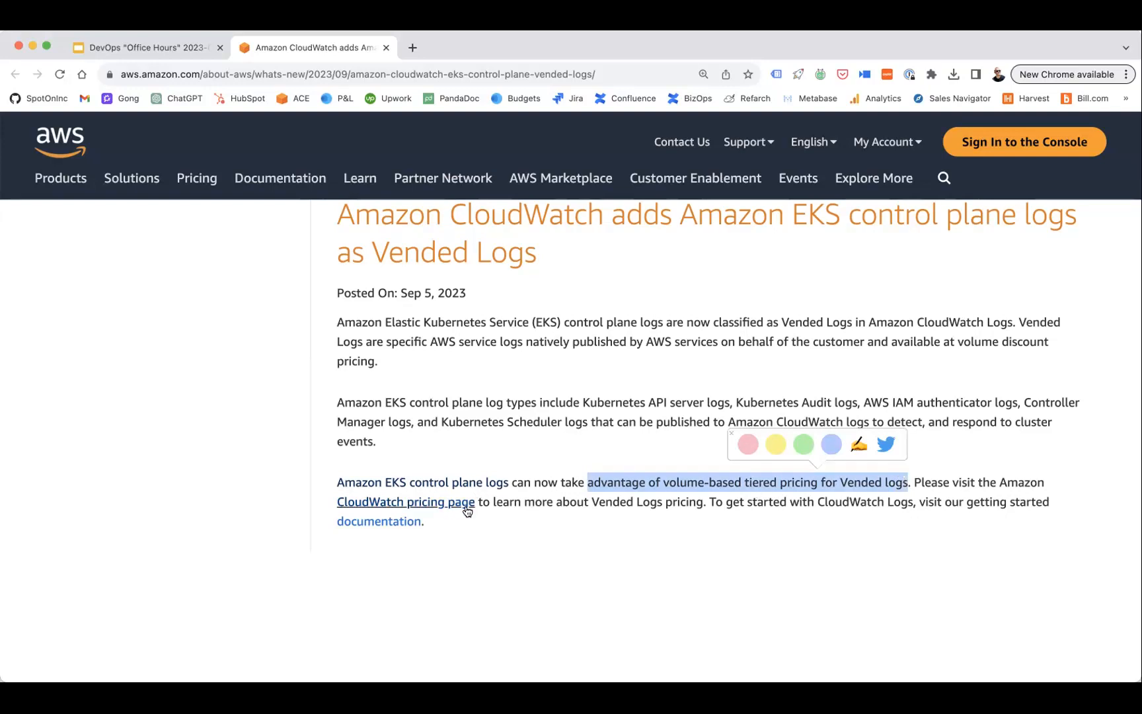
Open the CloudWatch pricing page and scroll to the Vended Logs tiered ingestion price table
left_click(405, 502)
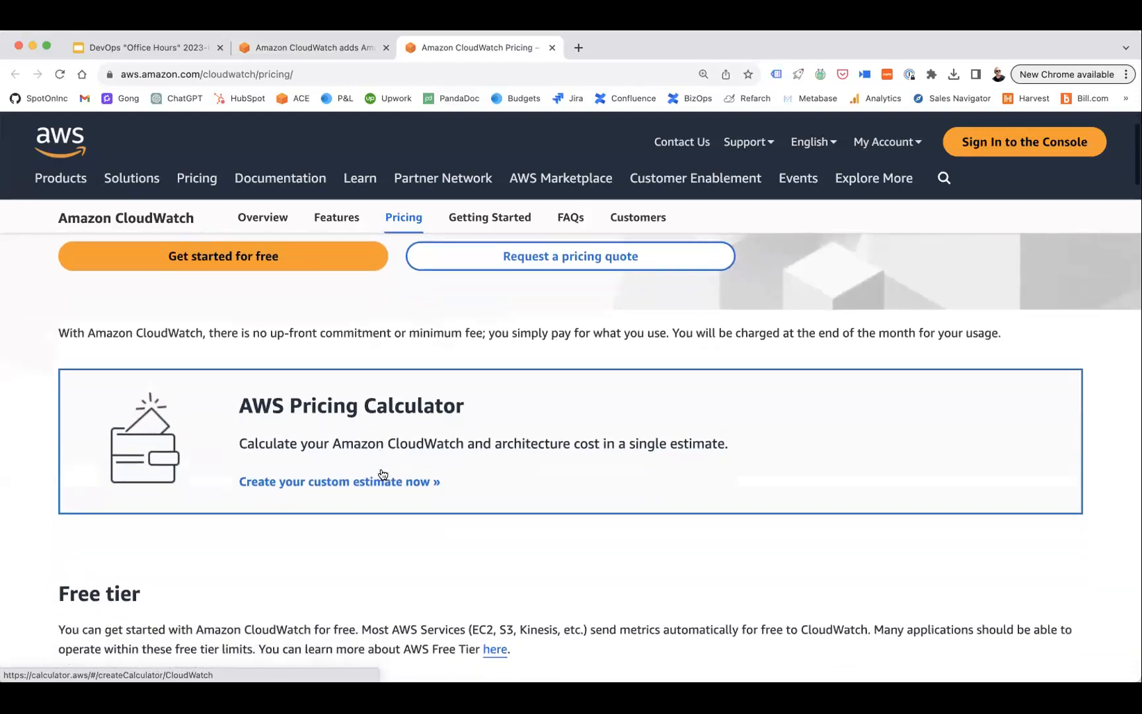
scroll("down", 3)
type("vend")
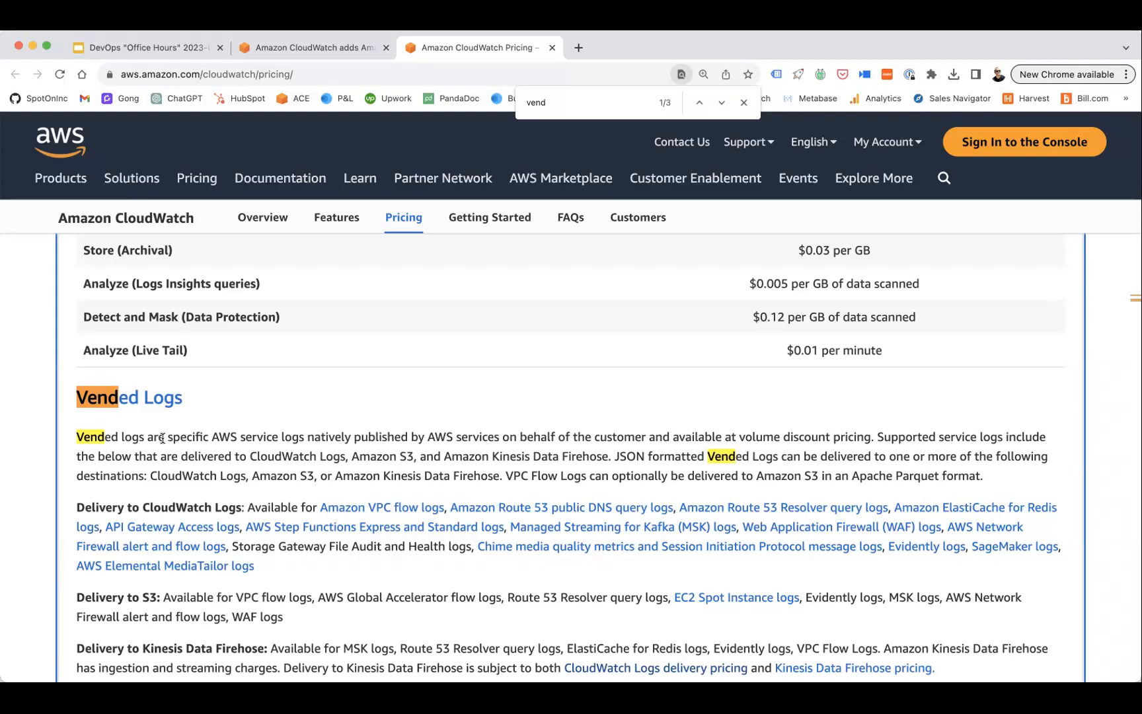
scroll("down", 3)
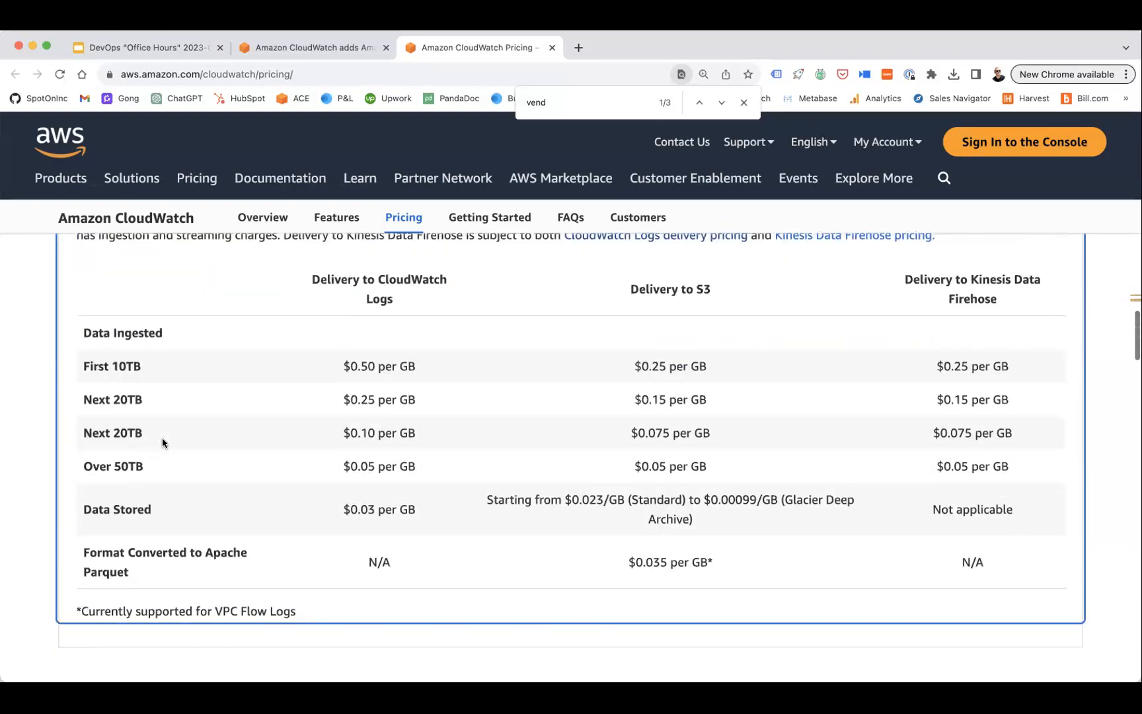
mouse_move(211, 495)
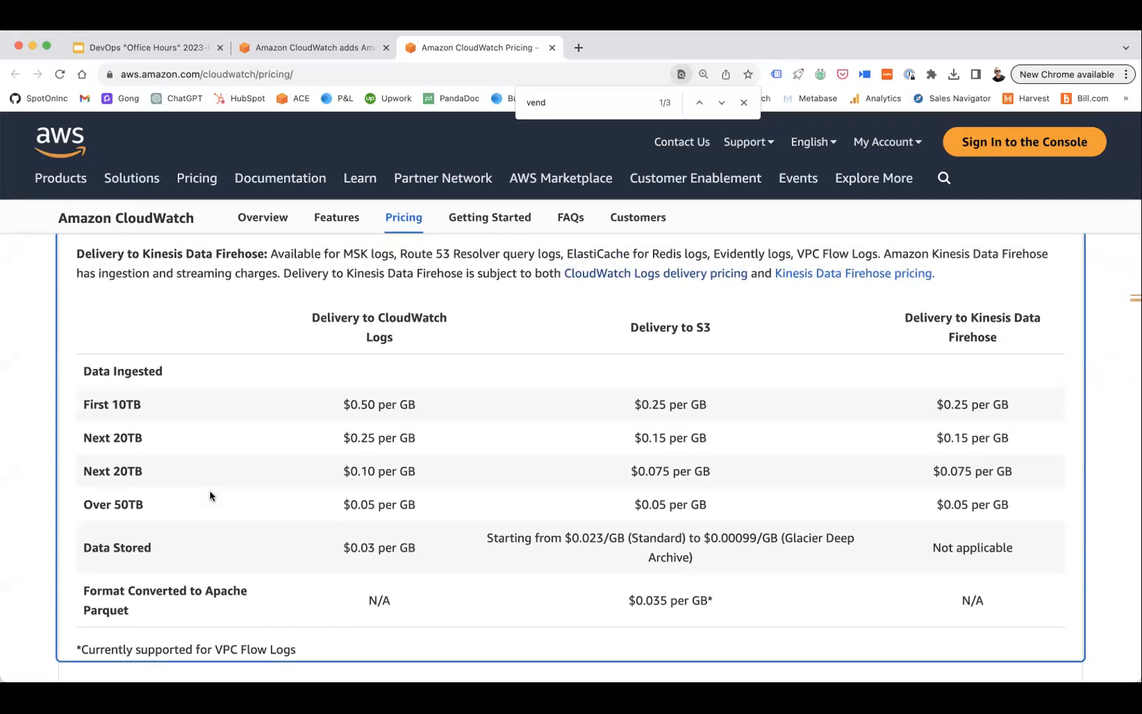
mouse_move(206, 481)
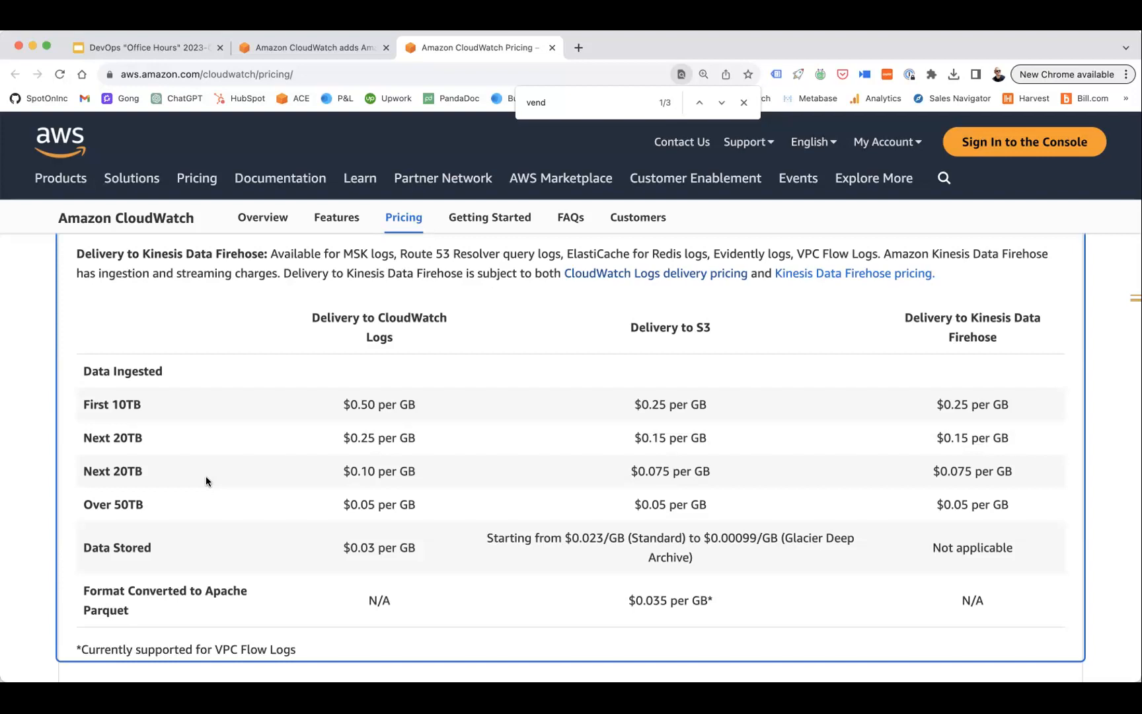
scroll("down", 3)
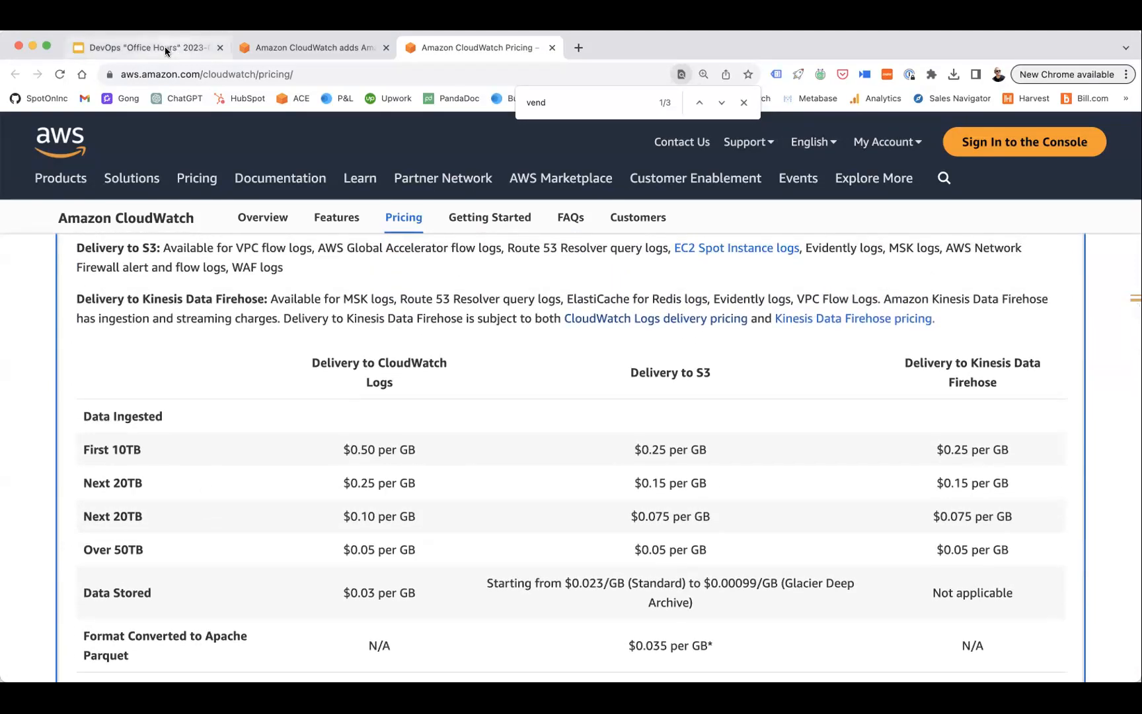
mouse_move(145, 48)
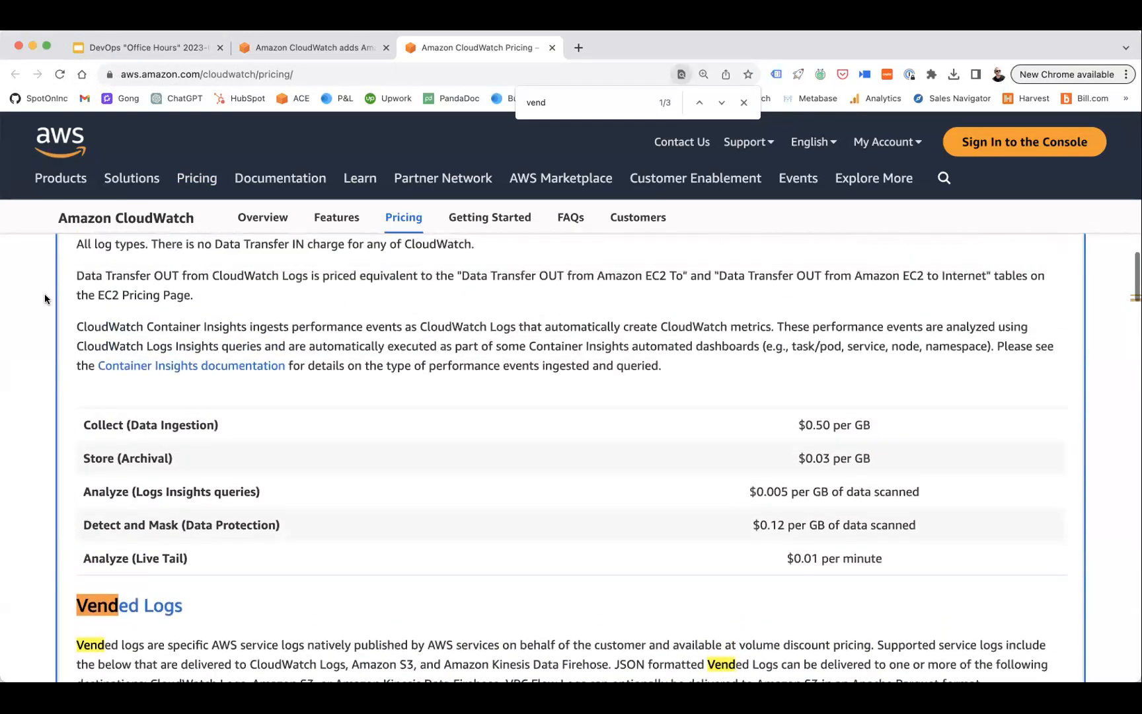
mouse_move(129, 483)
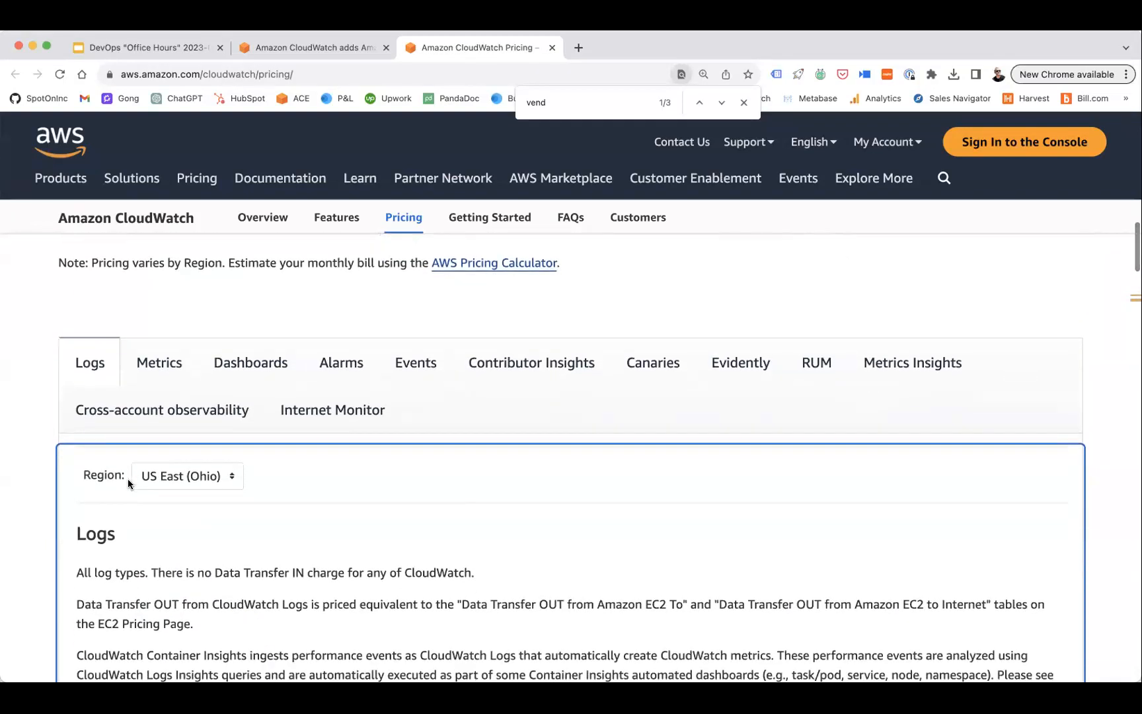
scroll("down", 3)
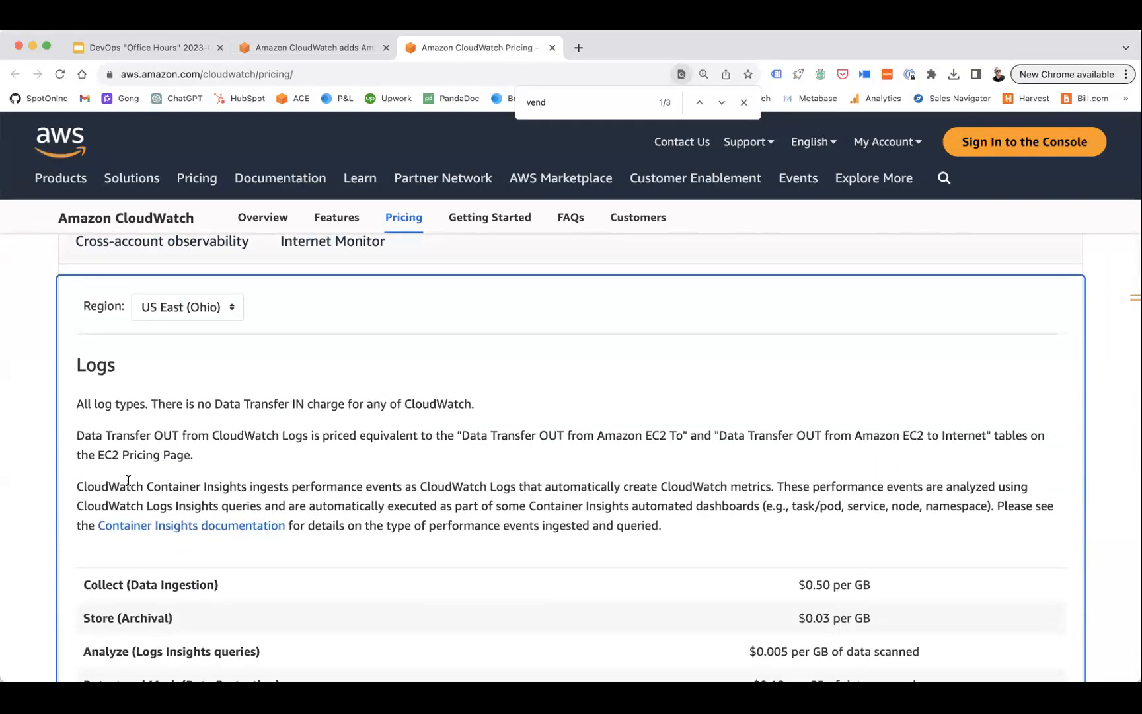
mouse_move(890, 580)
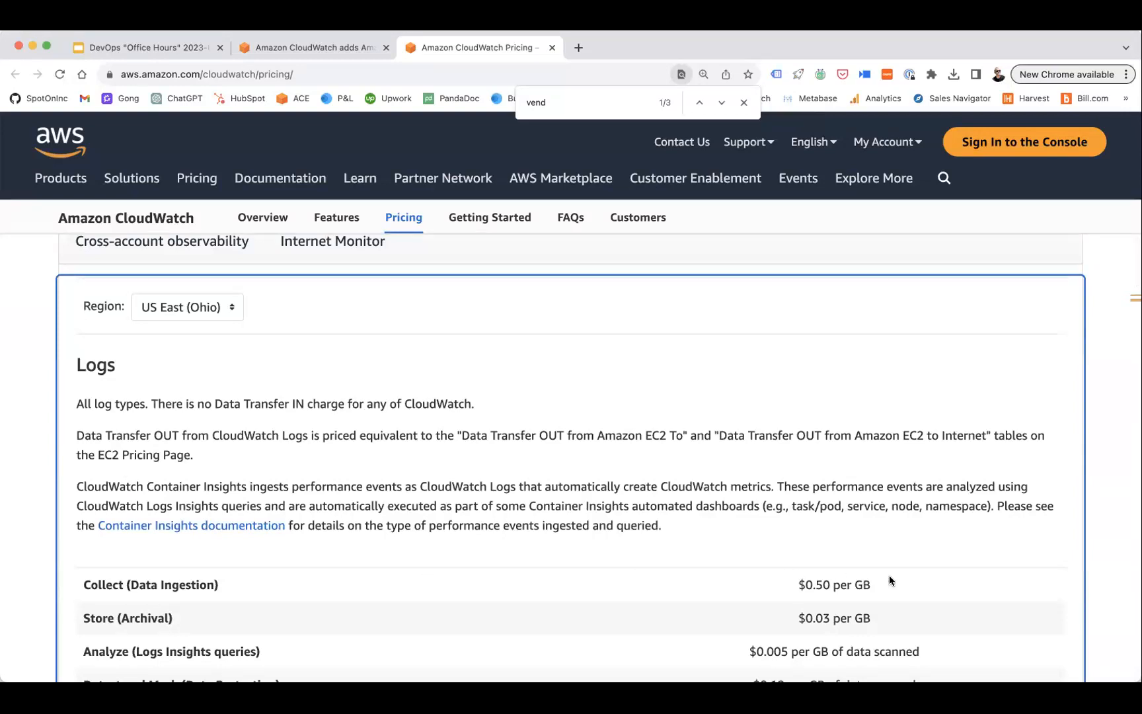
scroll("down", 3)
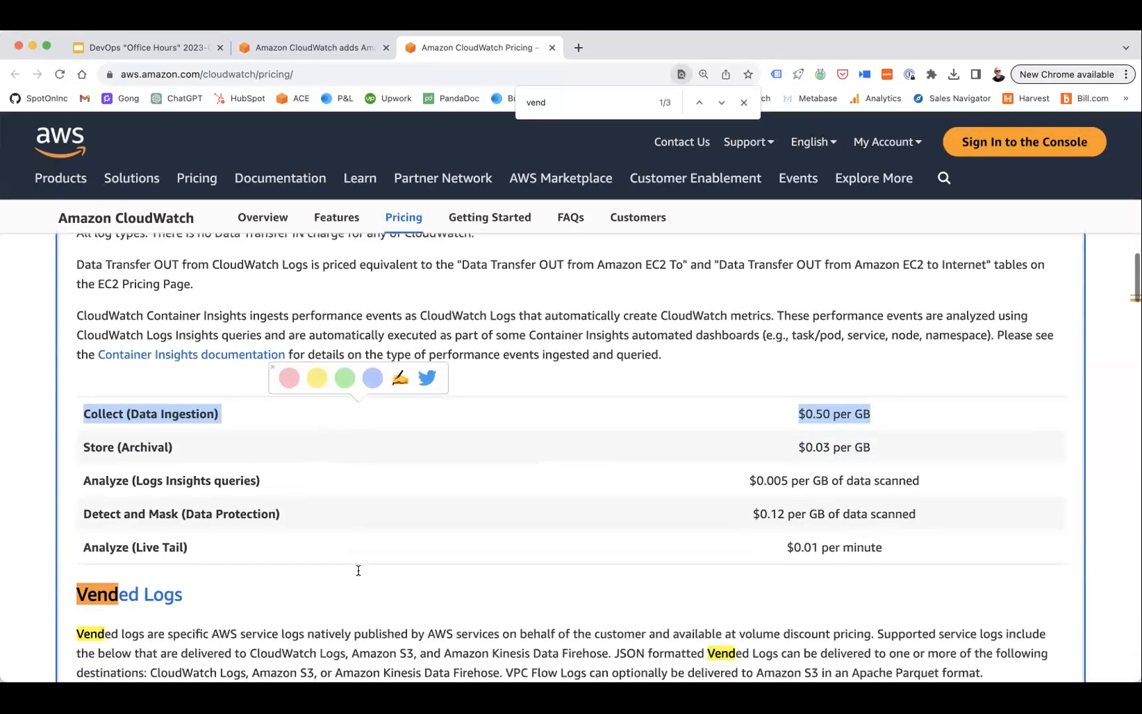
scroll("down", 3)
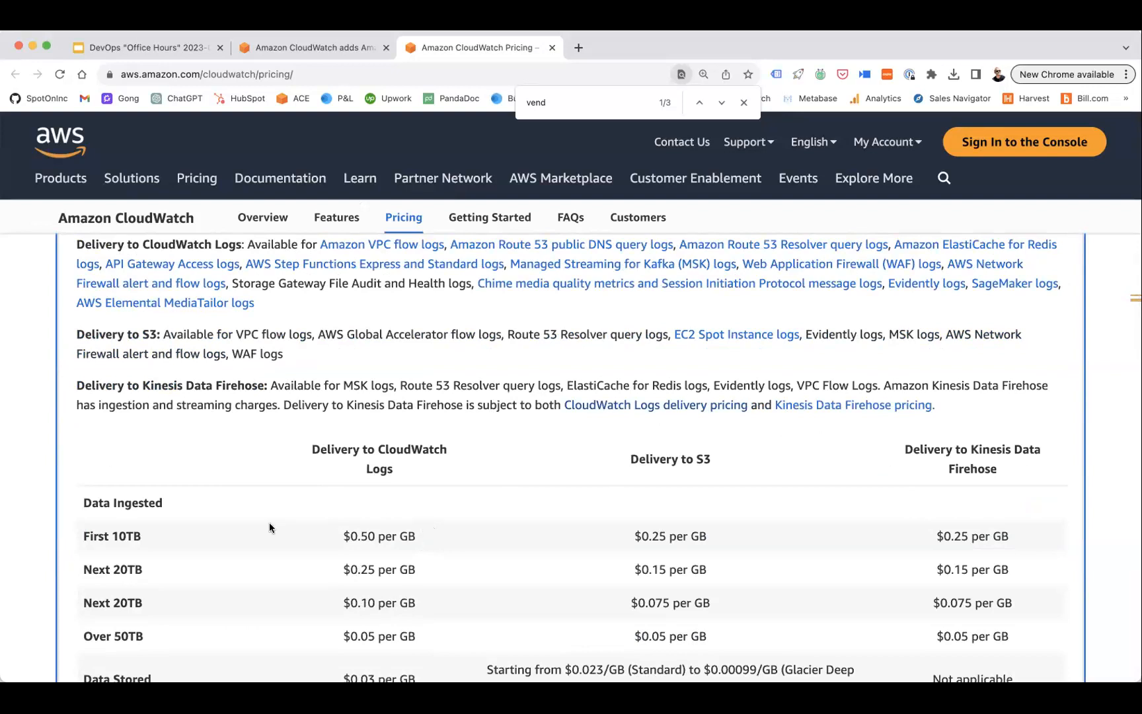
scroll("down", 3)
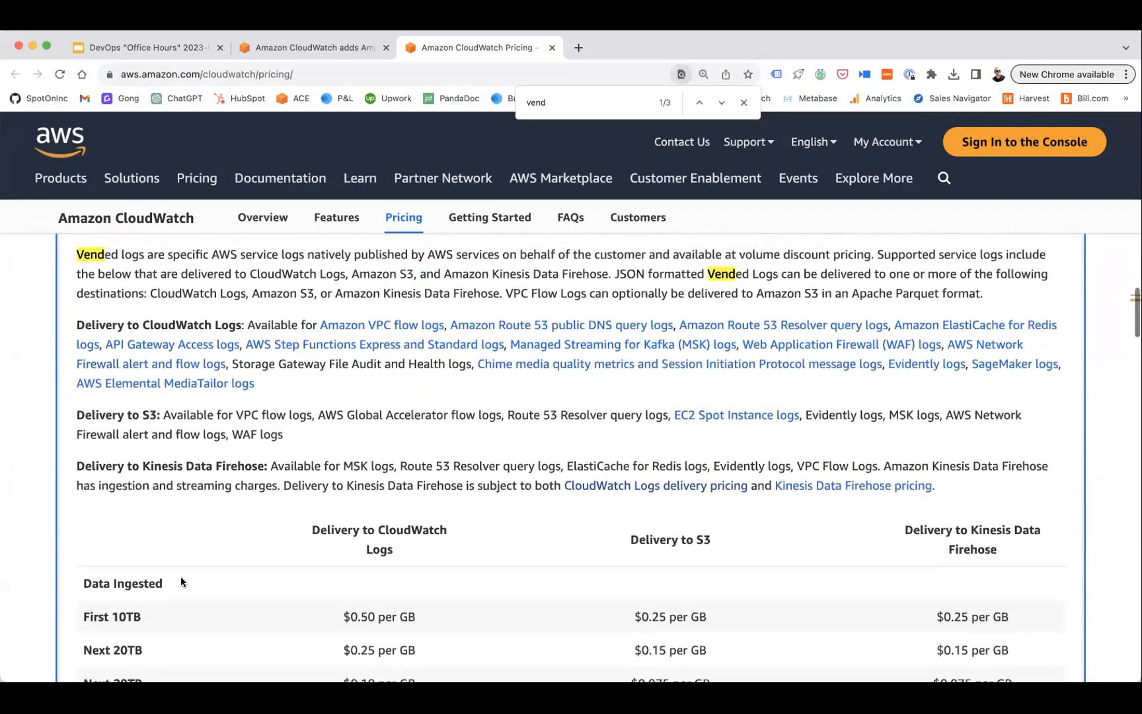
scroll("down", 3)
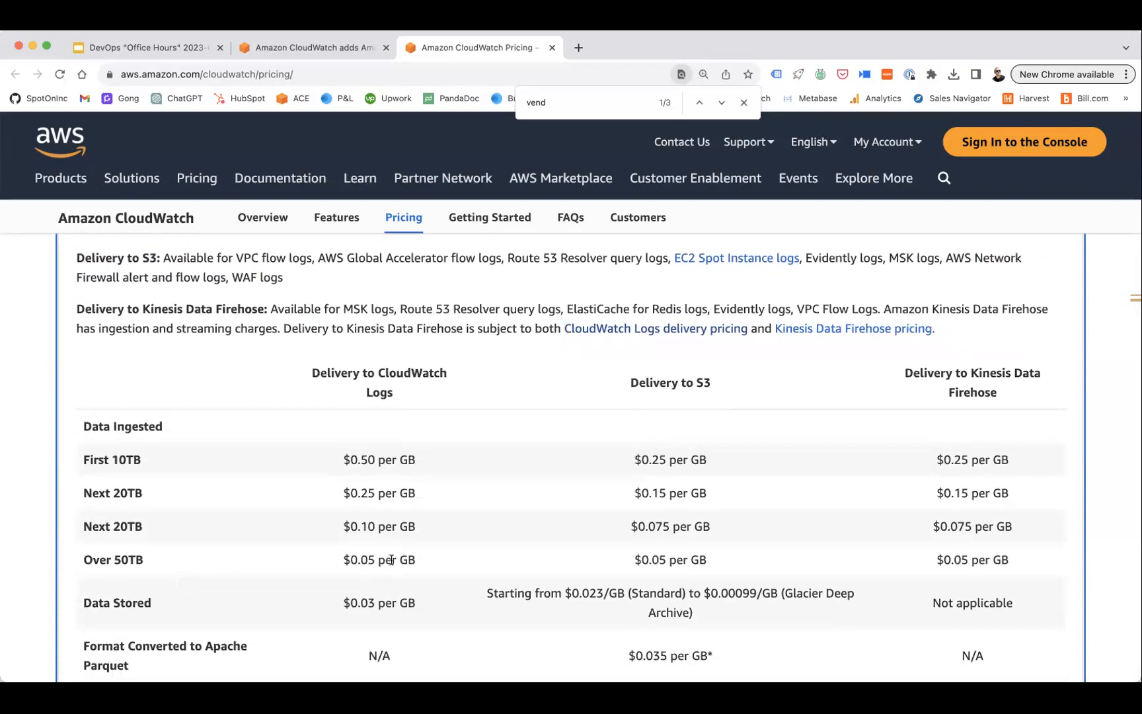
mouse_move(852, 468)
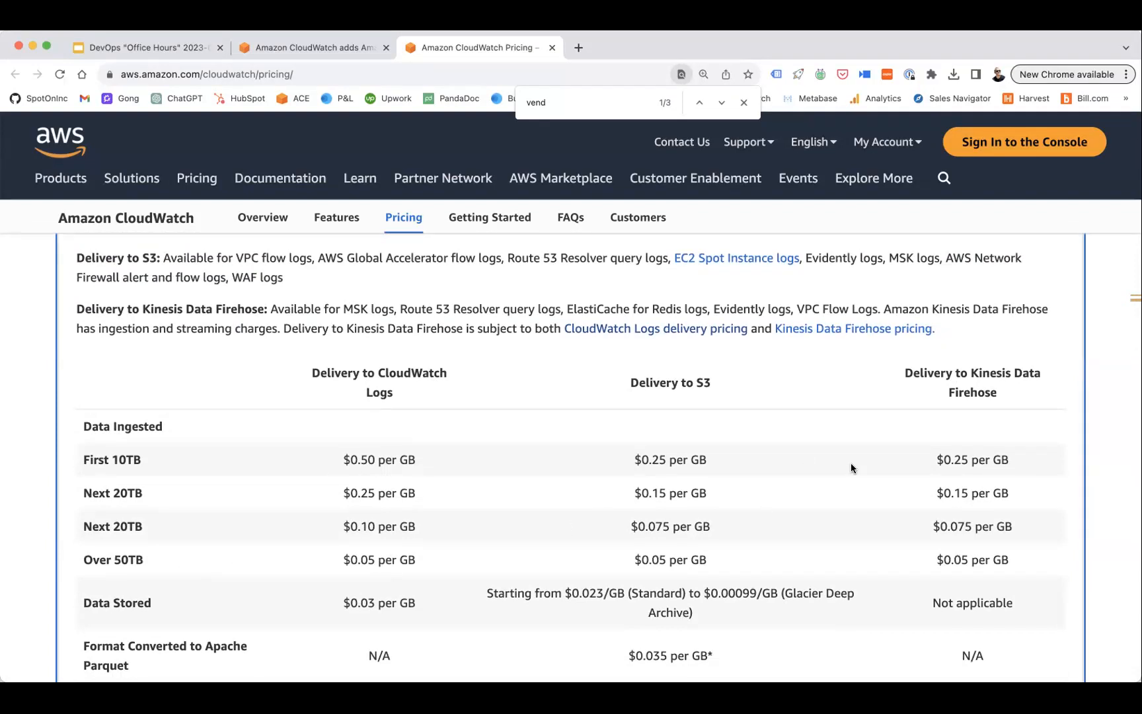
scroll("up", 3)
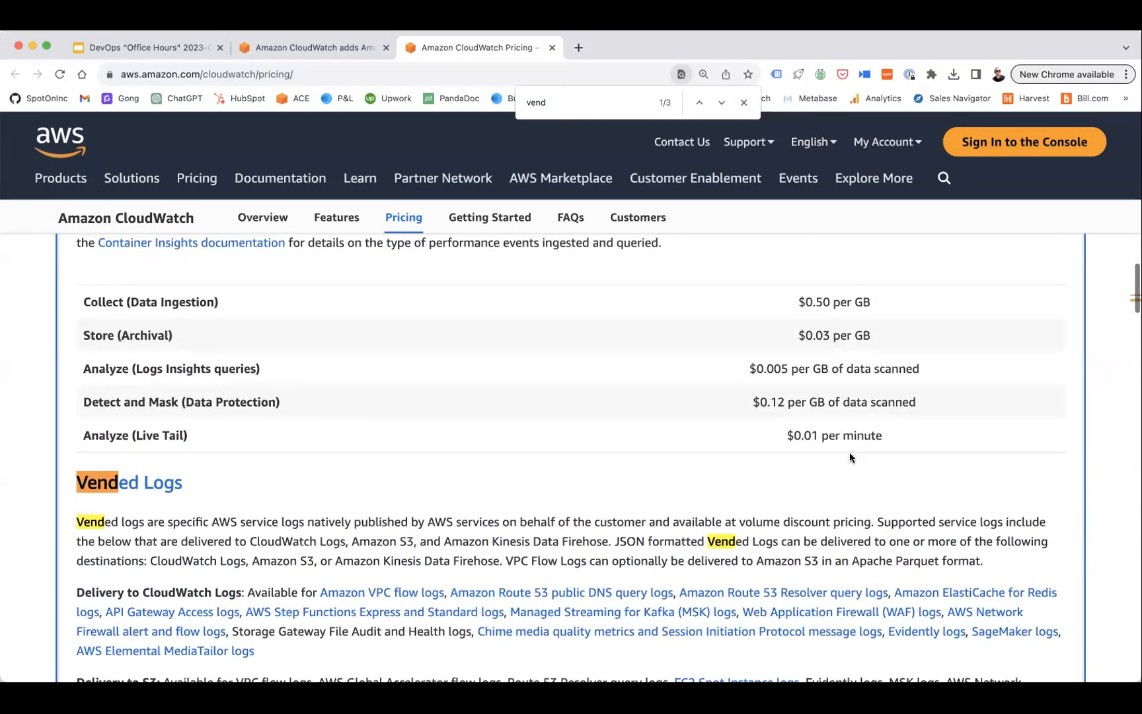
double_click(814, 335)
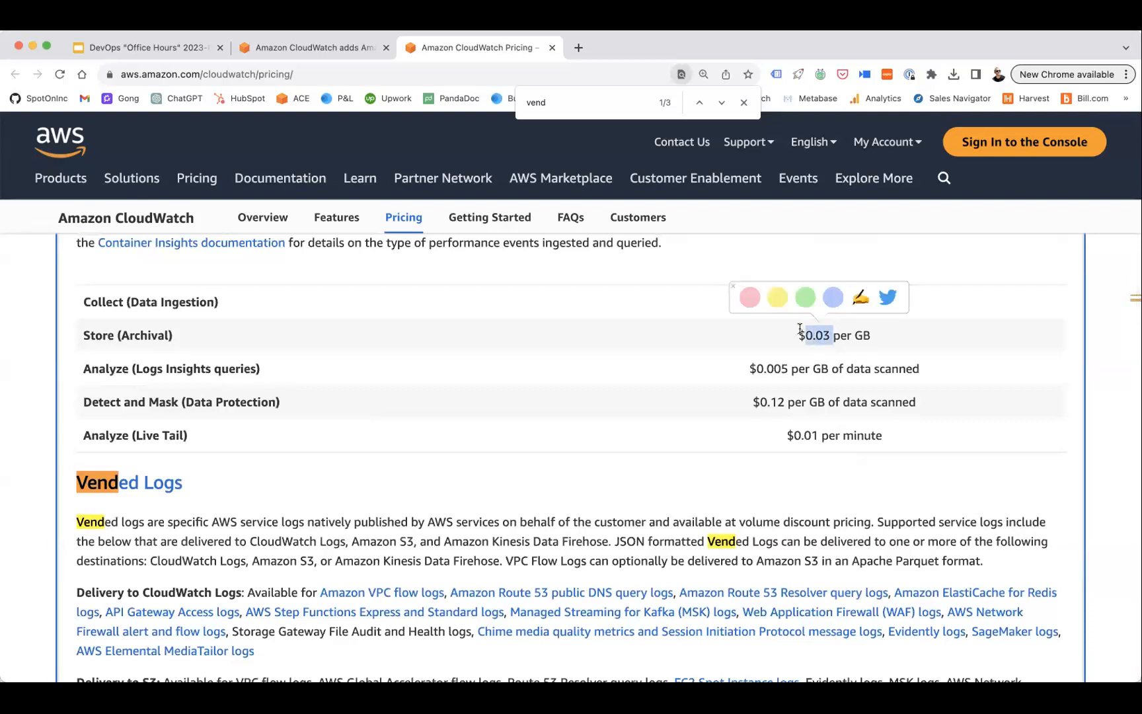
scroll("down", 3)
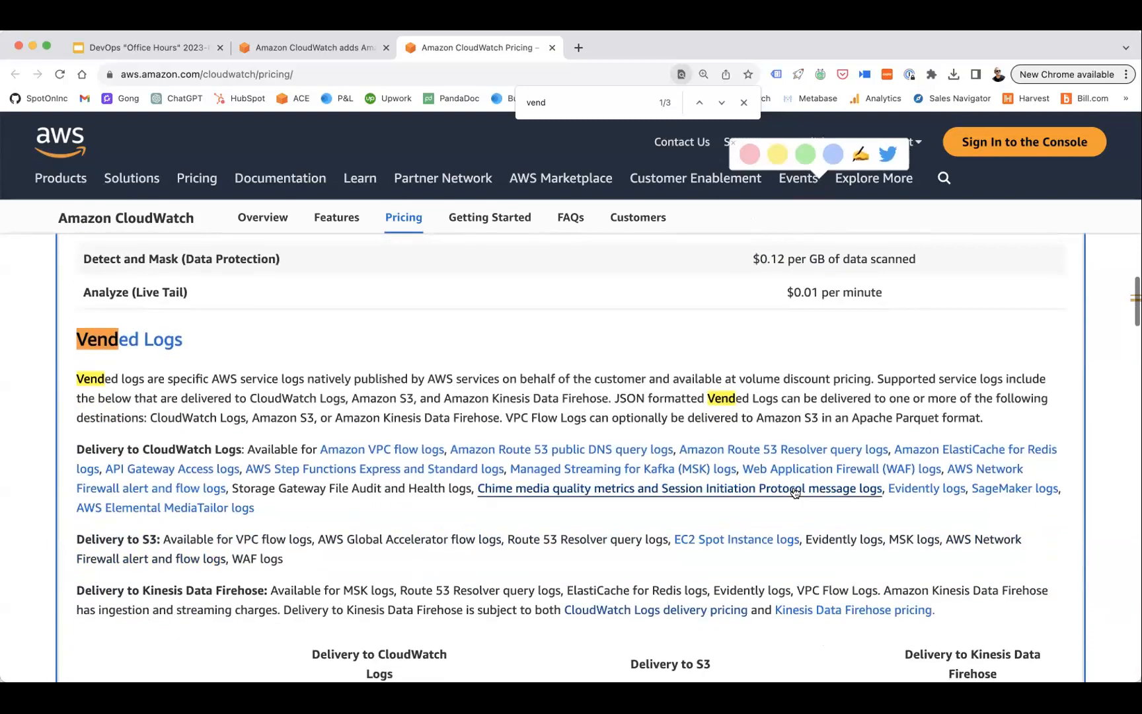
scroll("down", 3)
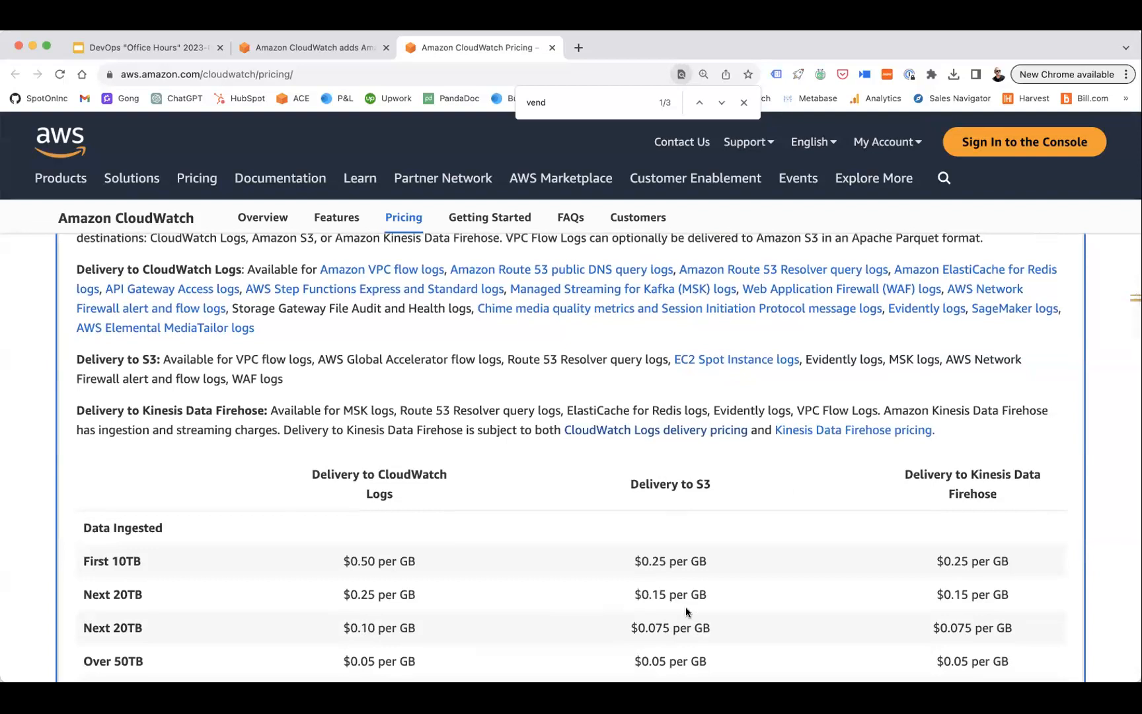
scroll("down", 3)
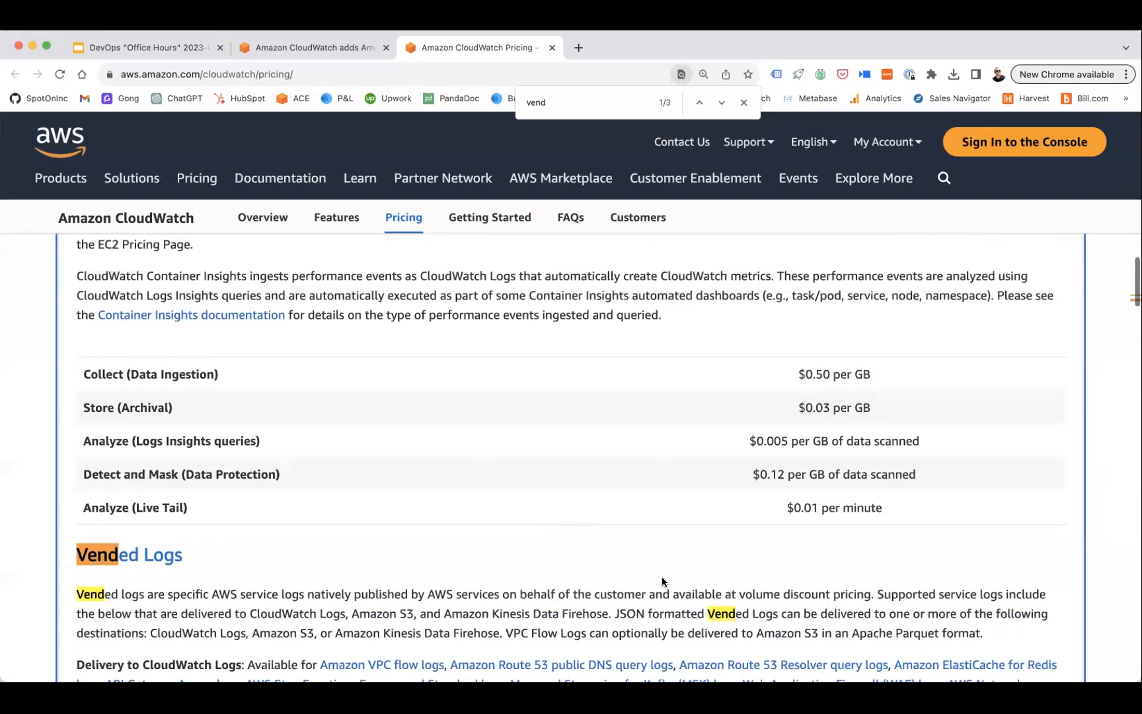
scroll("down", 3)
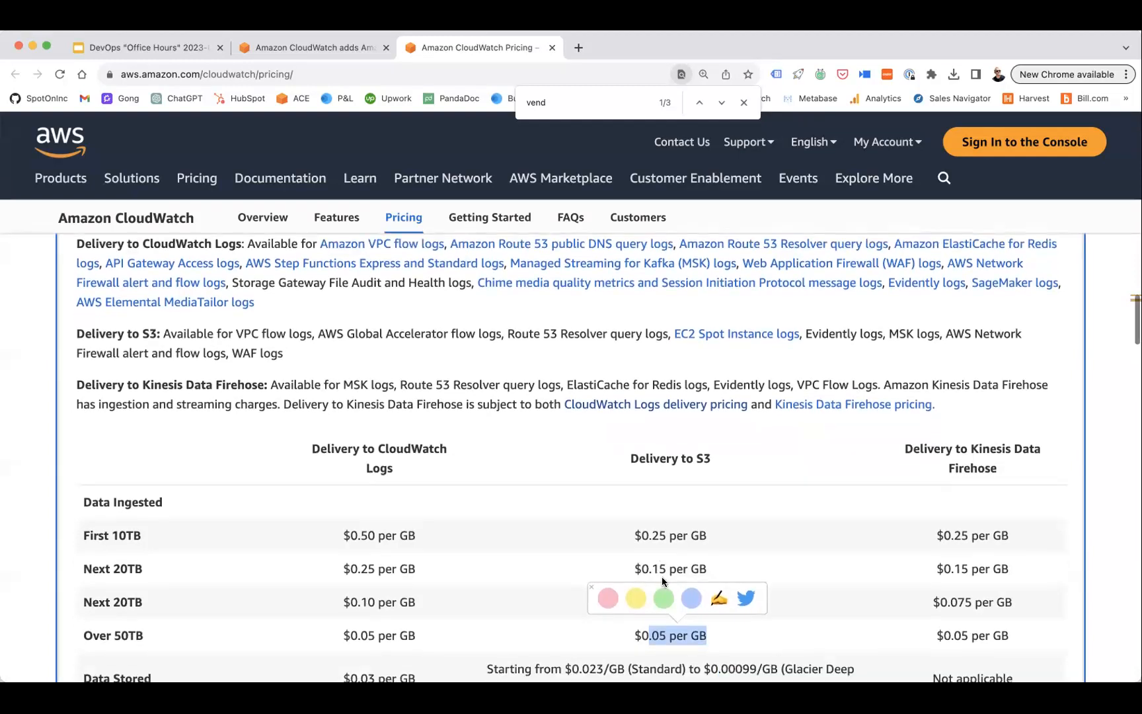
scroll("down", 3)
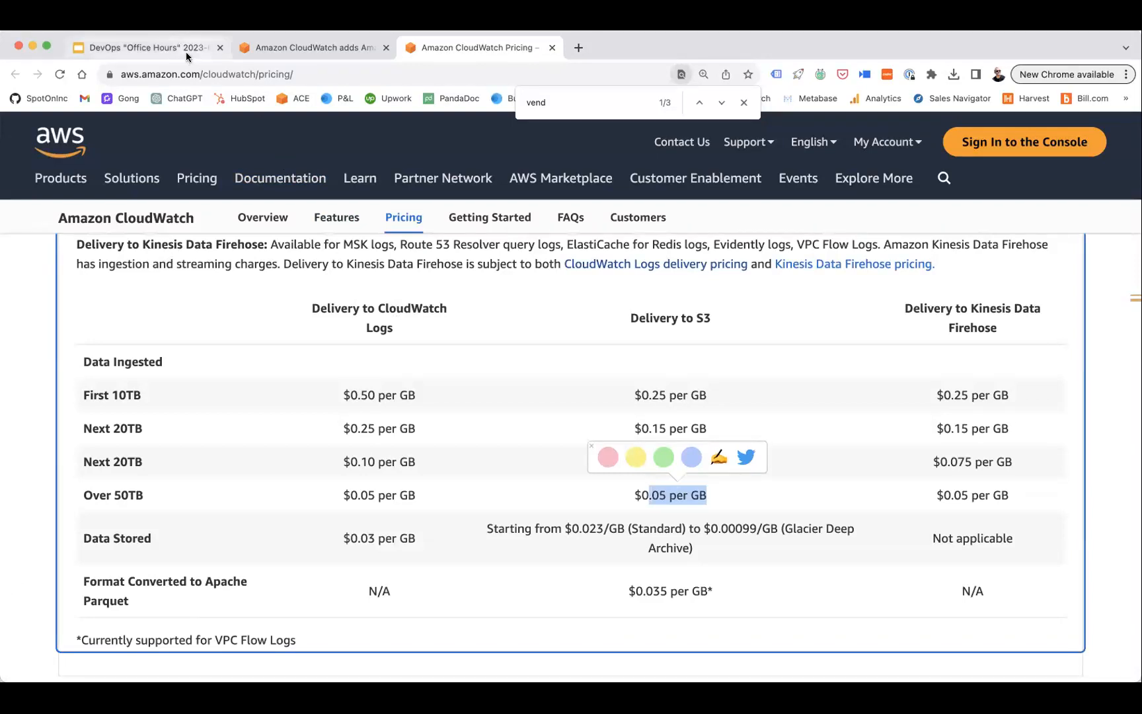
Switch to the DevOps Office Hours slides tab showing the Announcements slide
left_click(145, 48)
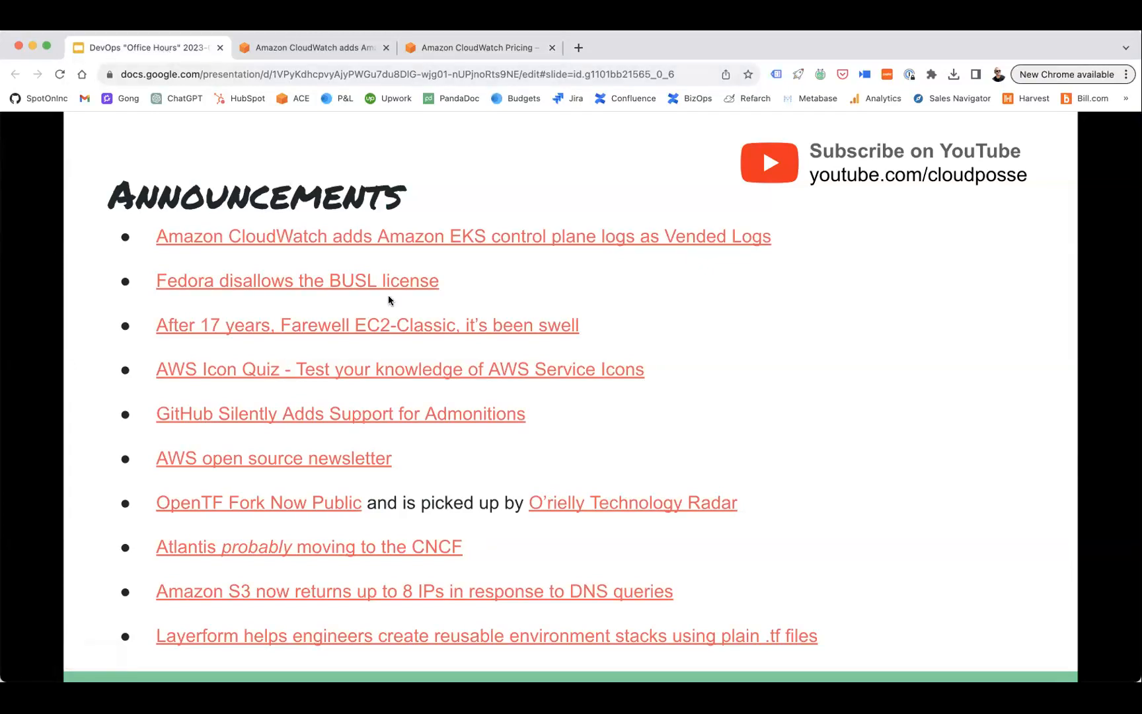
mouse_move(424, 149)
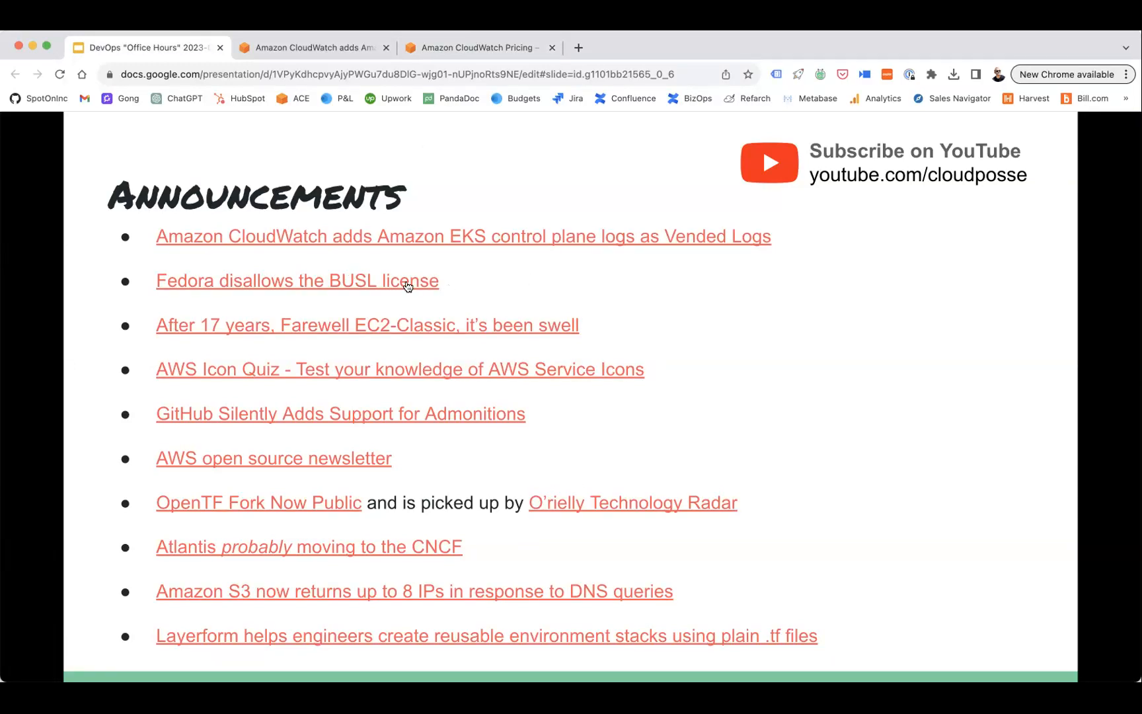
left_click(295, 280)
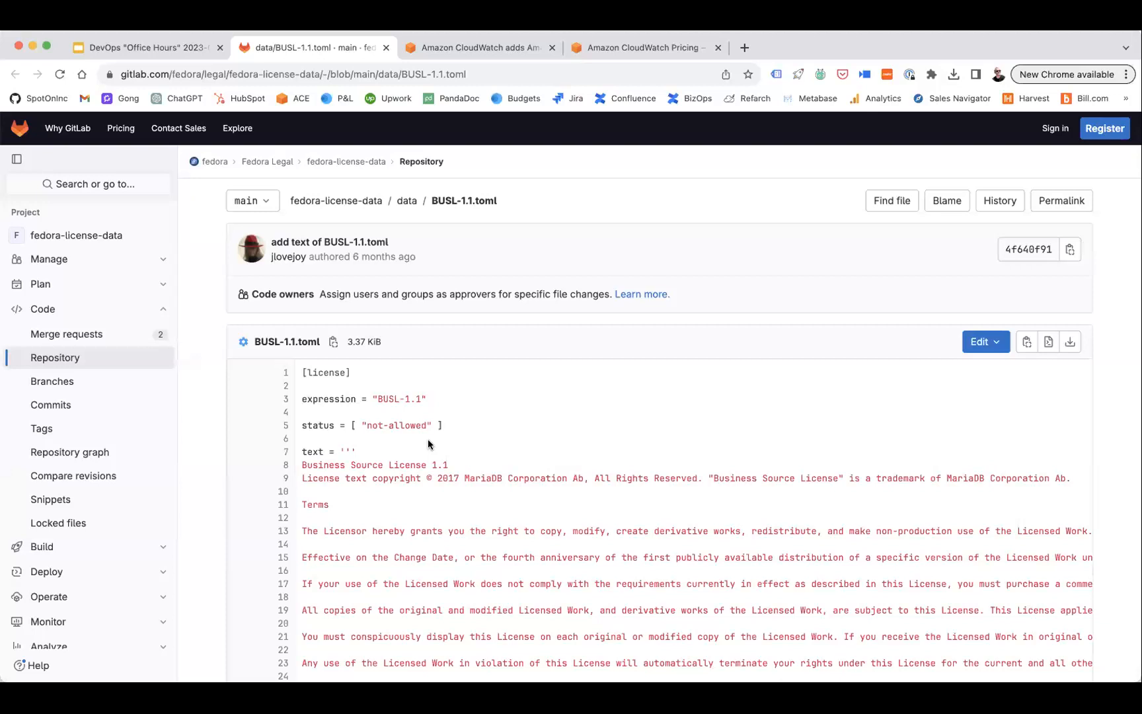
mouse_move(249, 370)
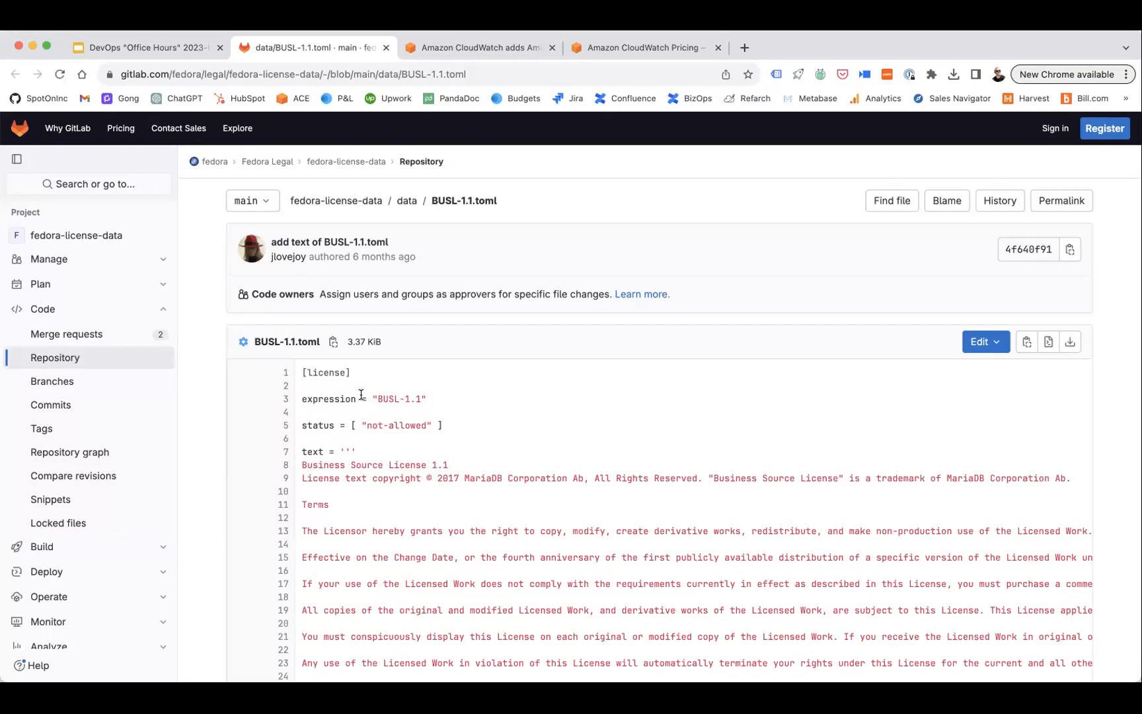
mouse_move(538, 508)
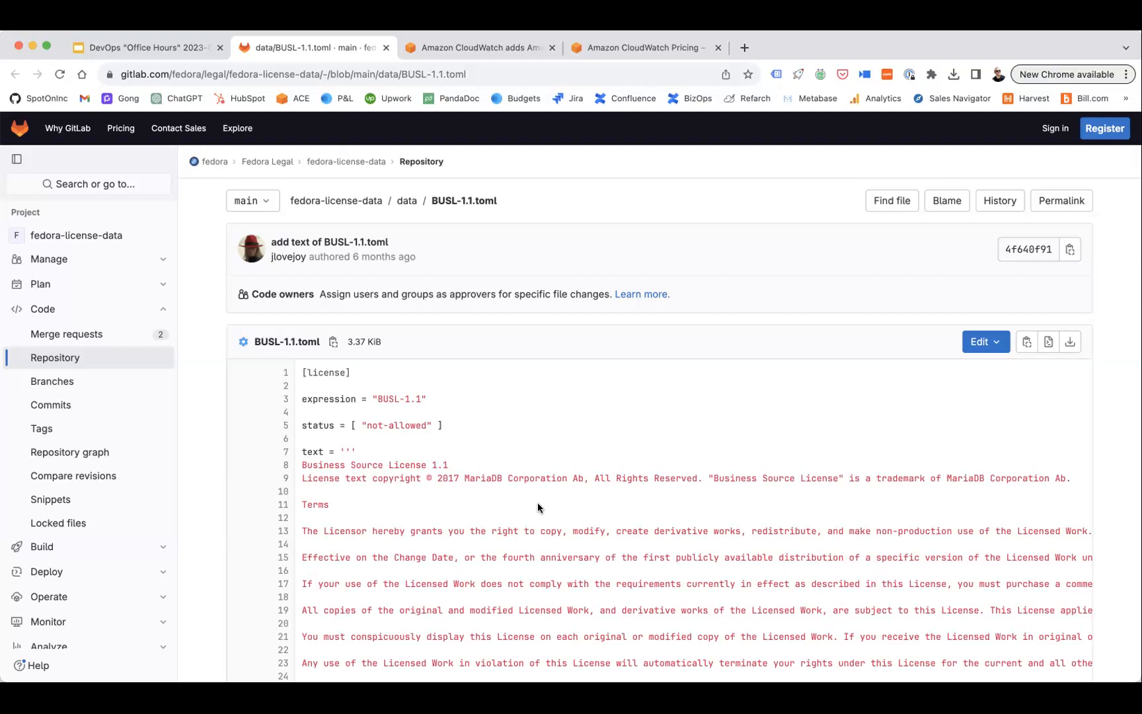
mouse_move(601, 451)
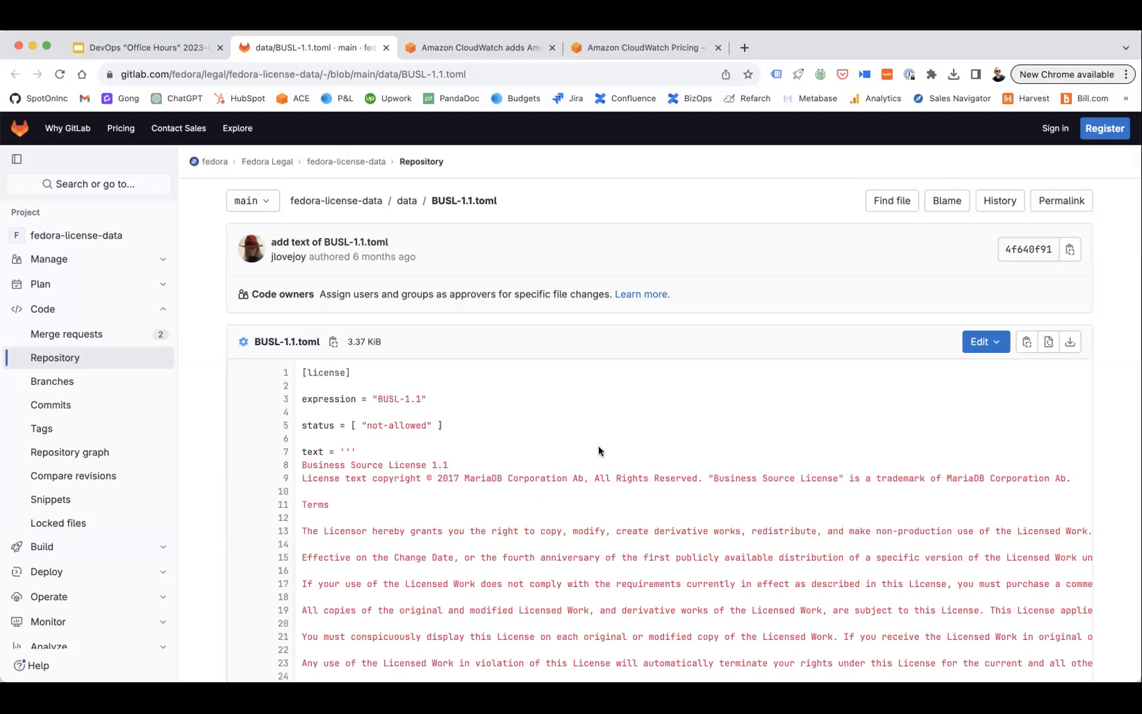
mouse_move(426, 493)
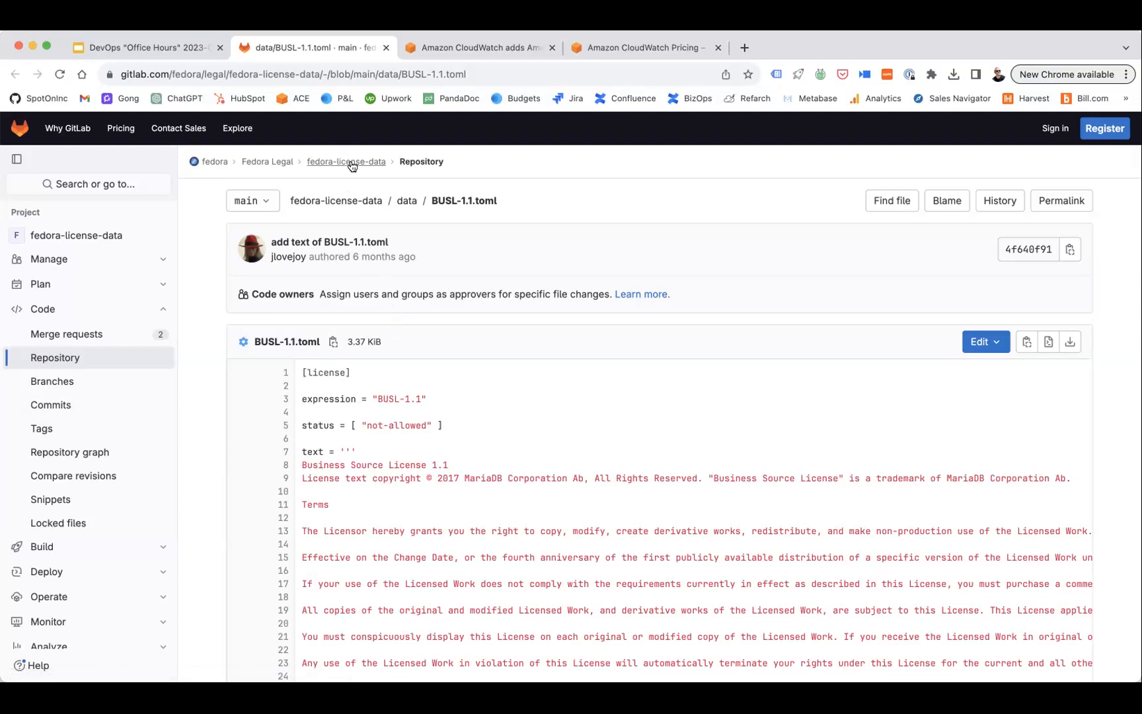
View the fedora-license-data project overview and highlight the project name in the file path
left_click(345, 161)
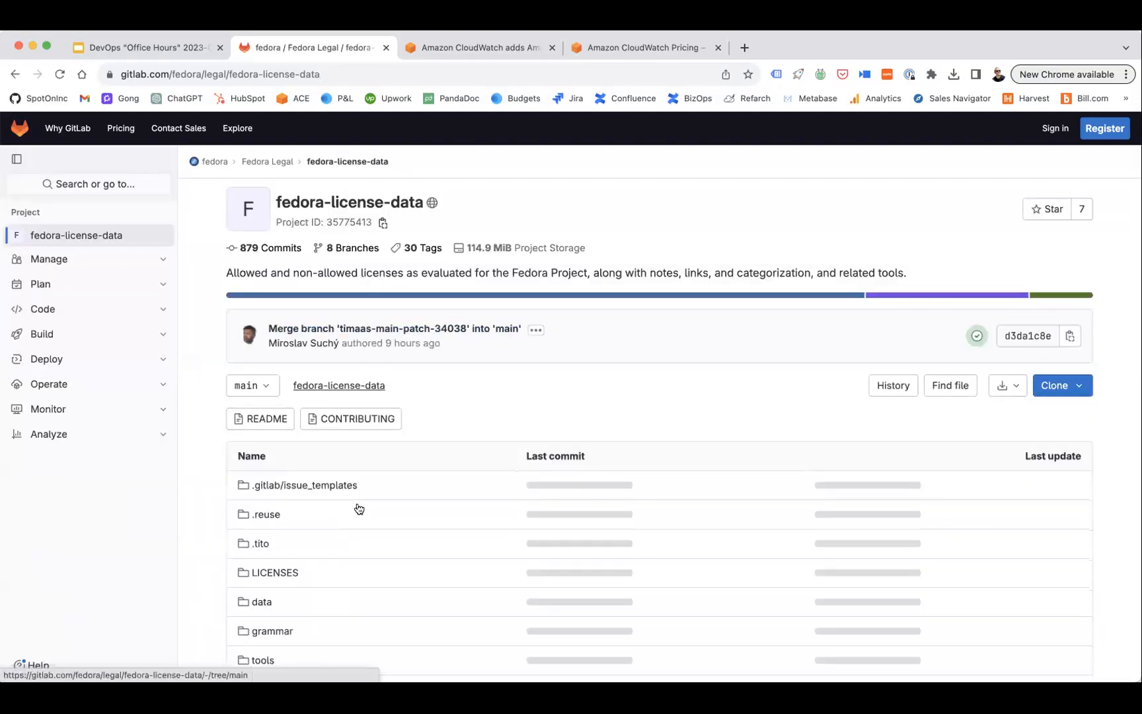
scroll("down", 3)
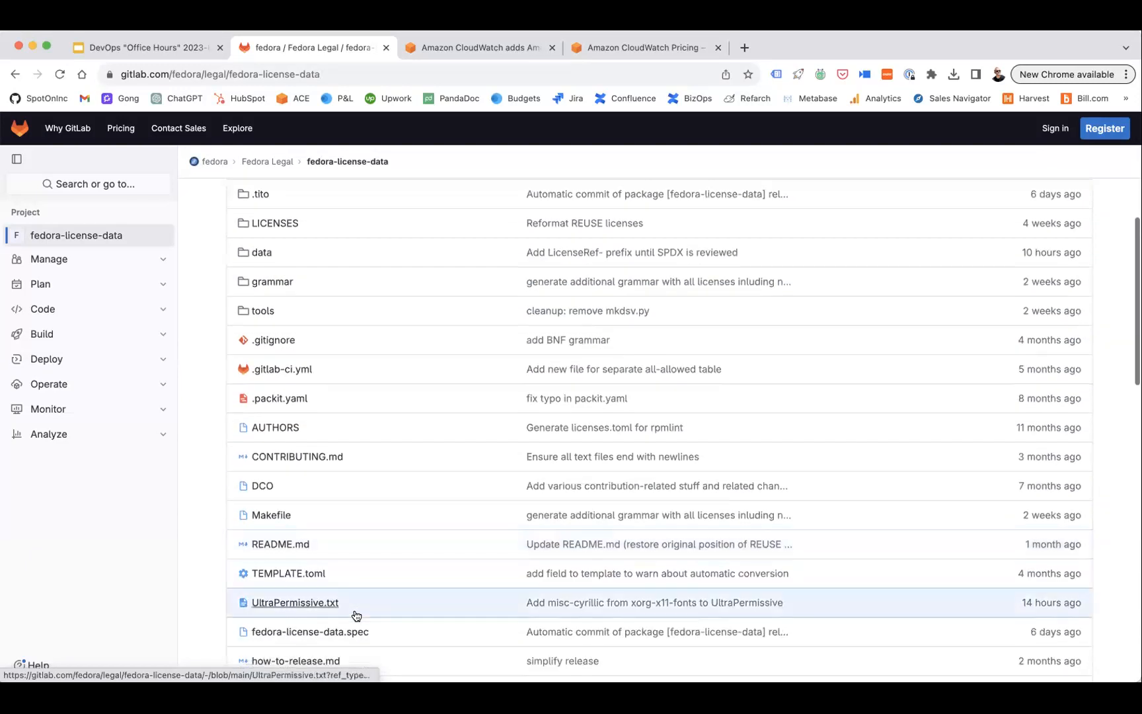
scroll("down", 3)
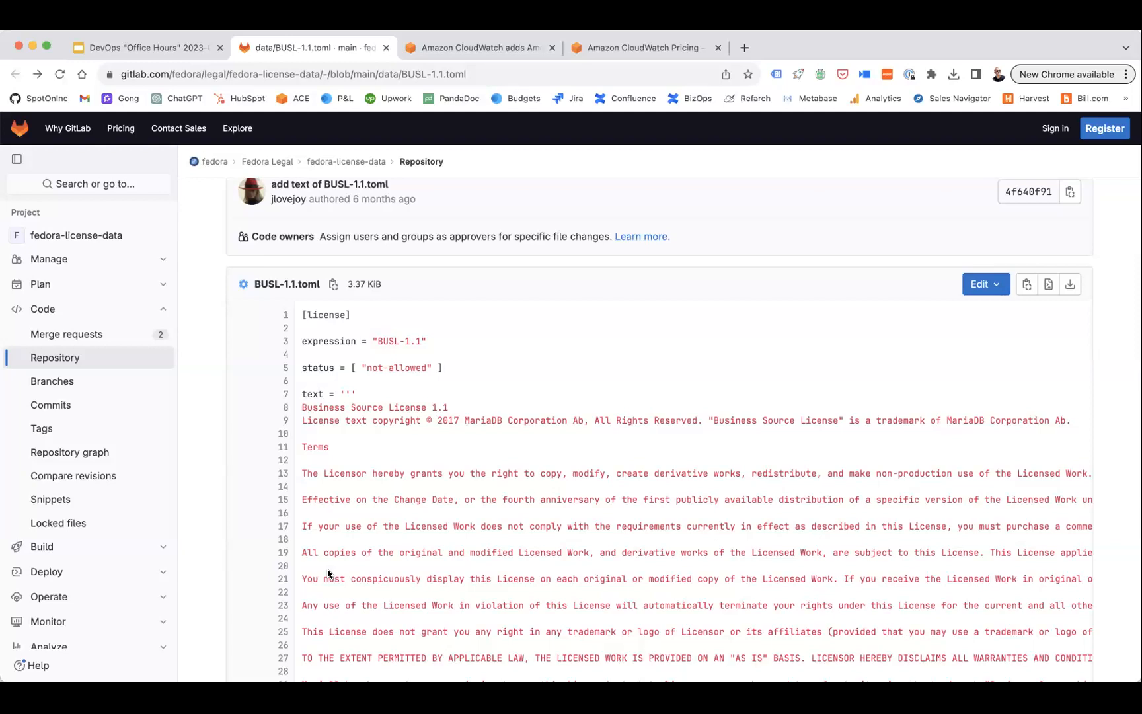
mouse_move(188, 390)
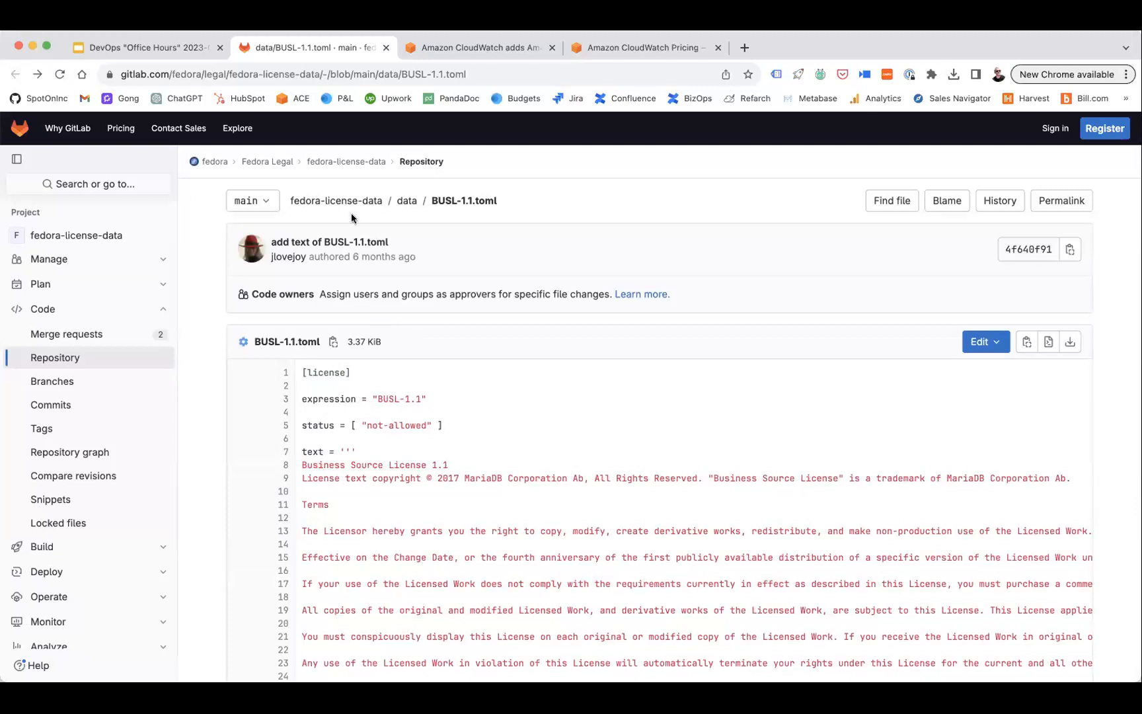
mouse_move(343, 219)
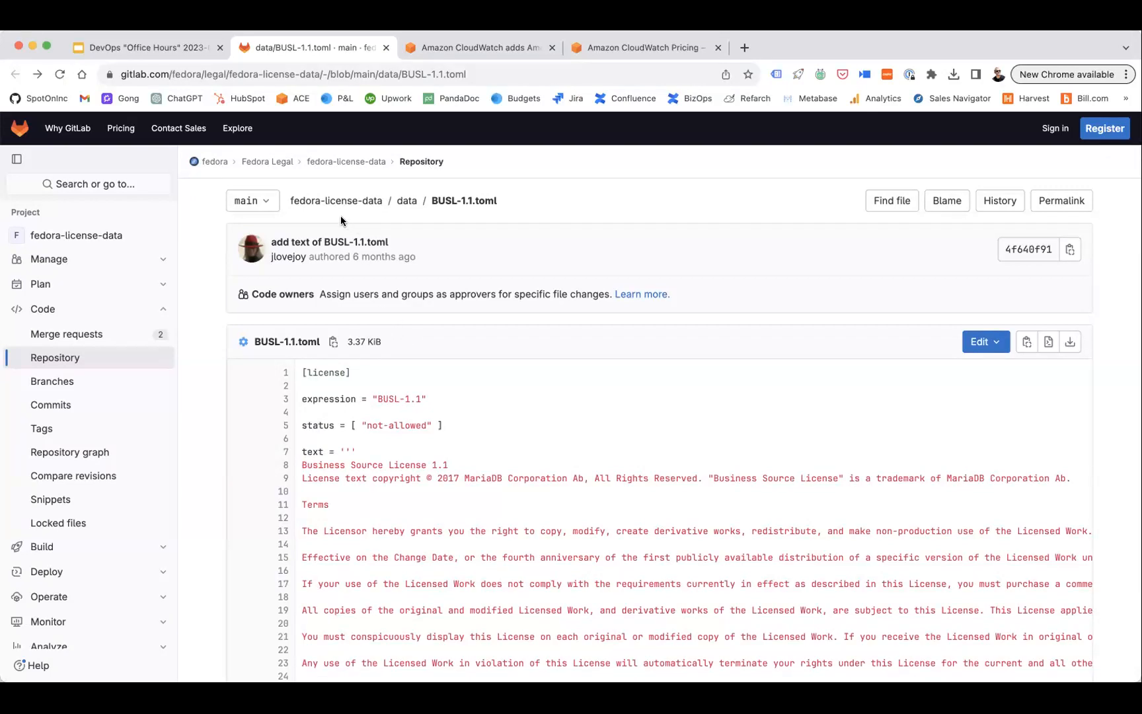
double_click(336, 200)
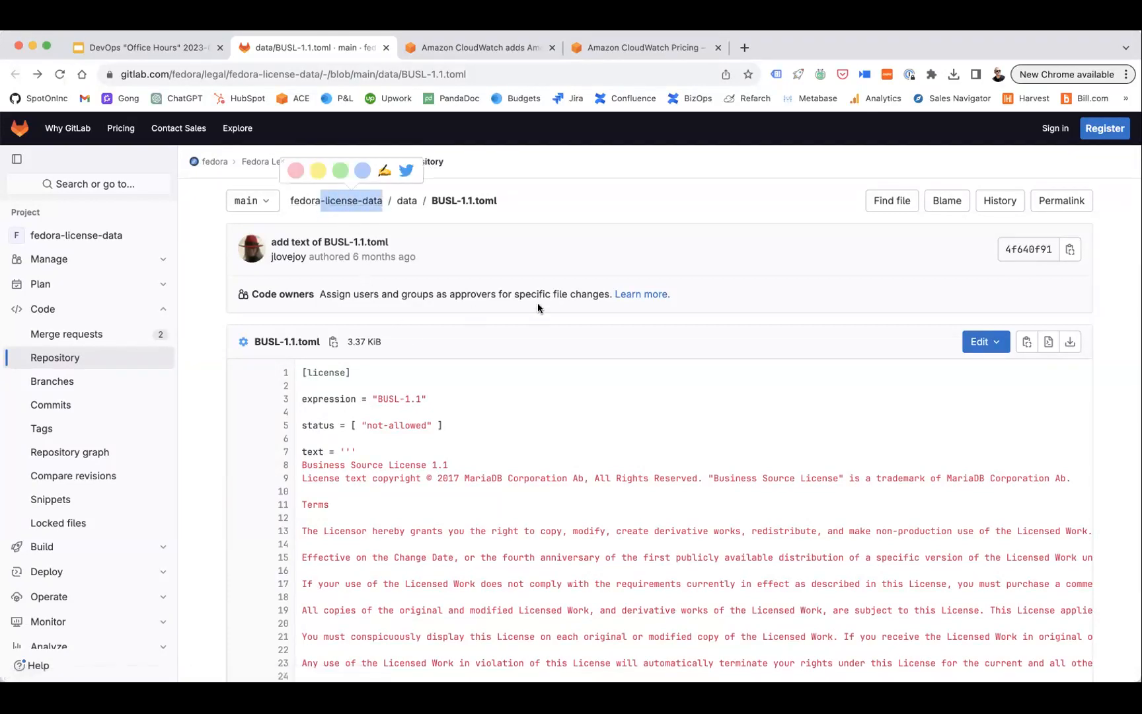
Open the 'Farewell EC2-Classic' announcement from the slide in its new tab
scroll("down", 3)
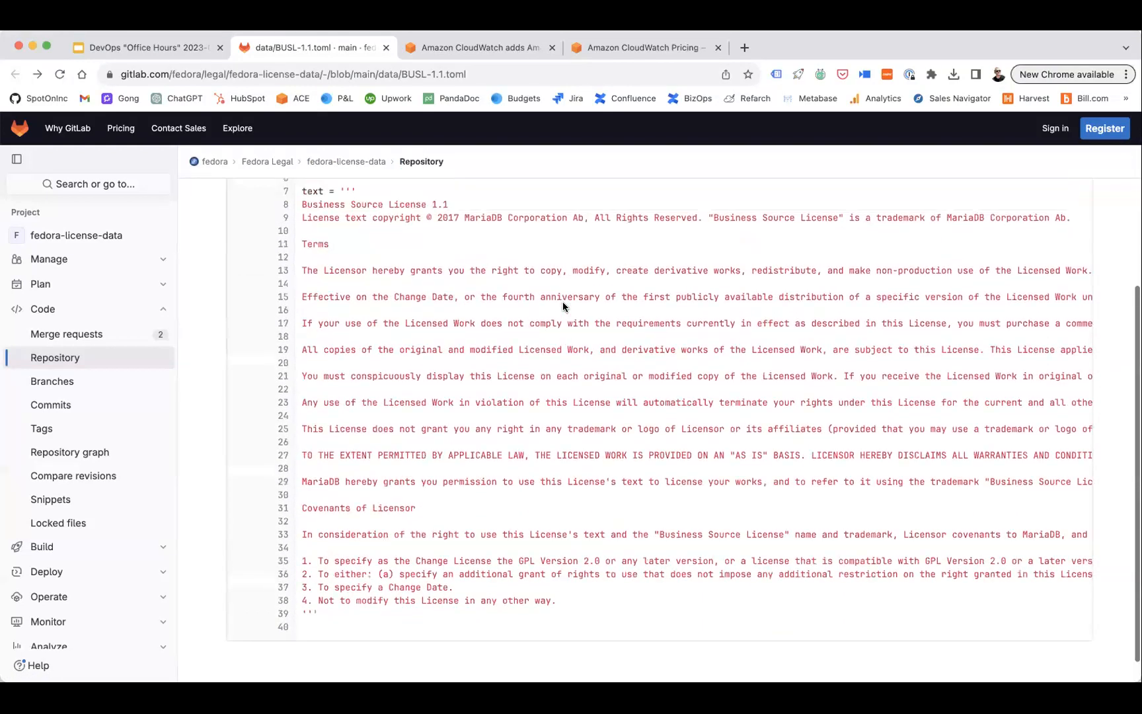
scroll("up", 3)
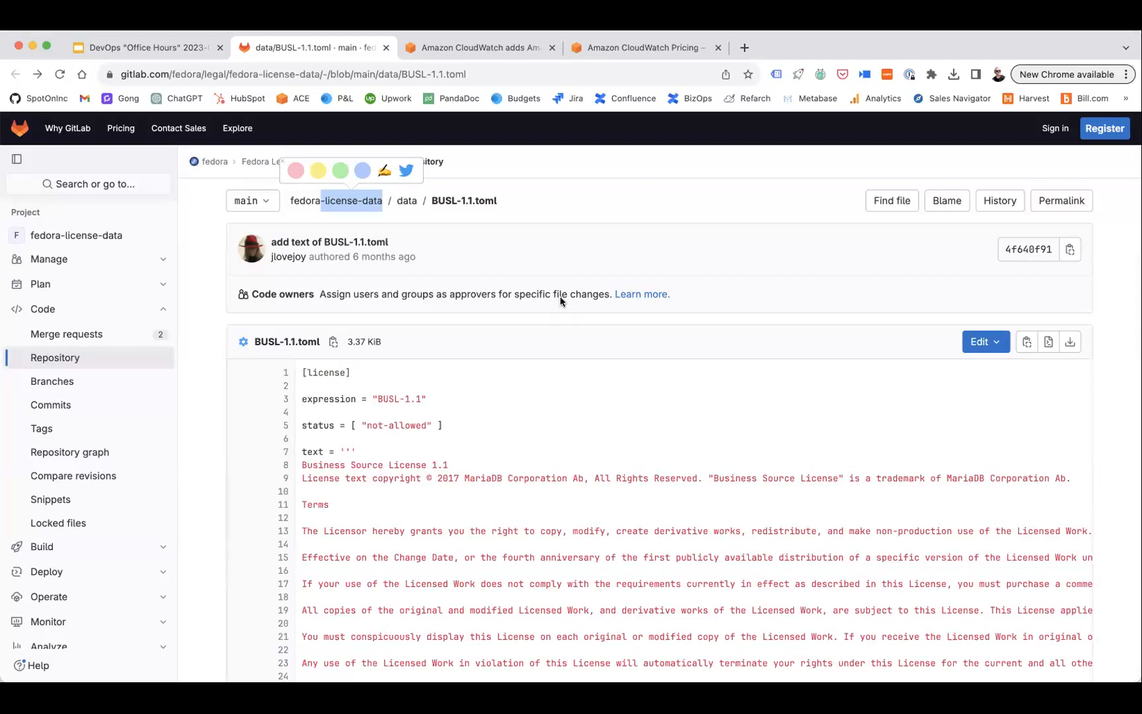
mouse_move(455, 36)
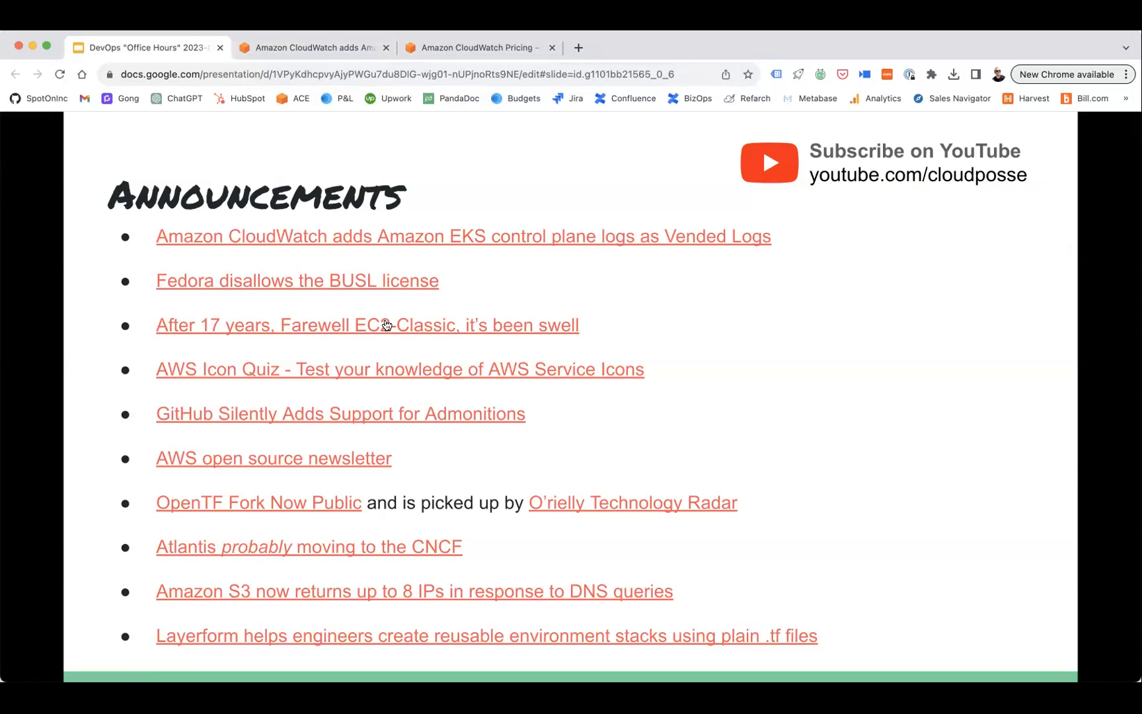
left_click(367, 325)
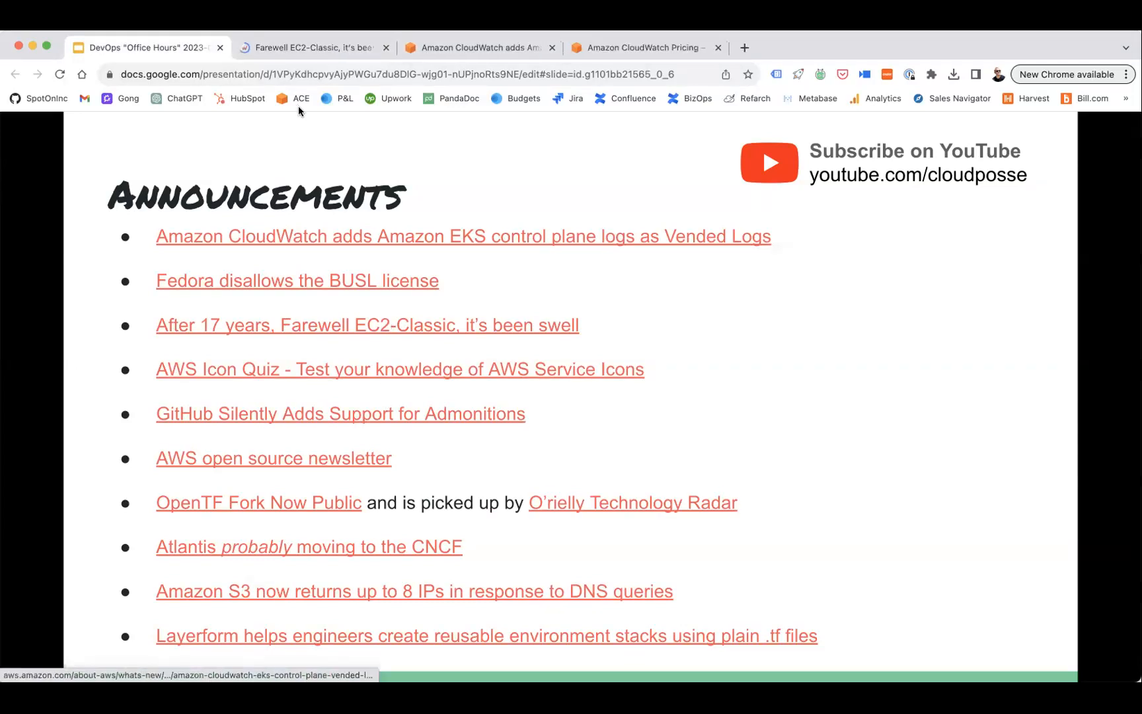
left_click(313, 48)
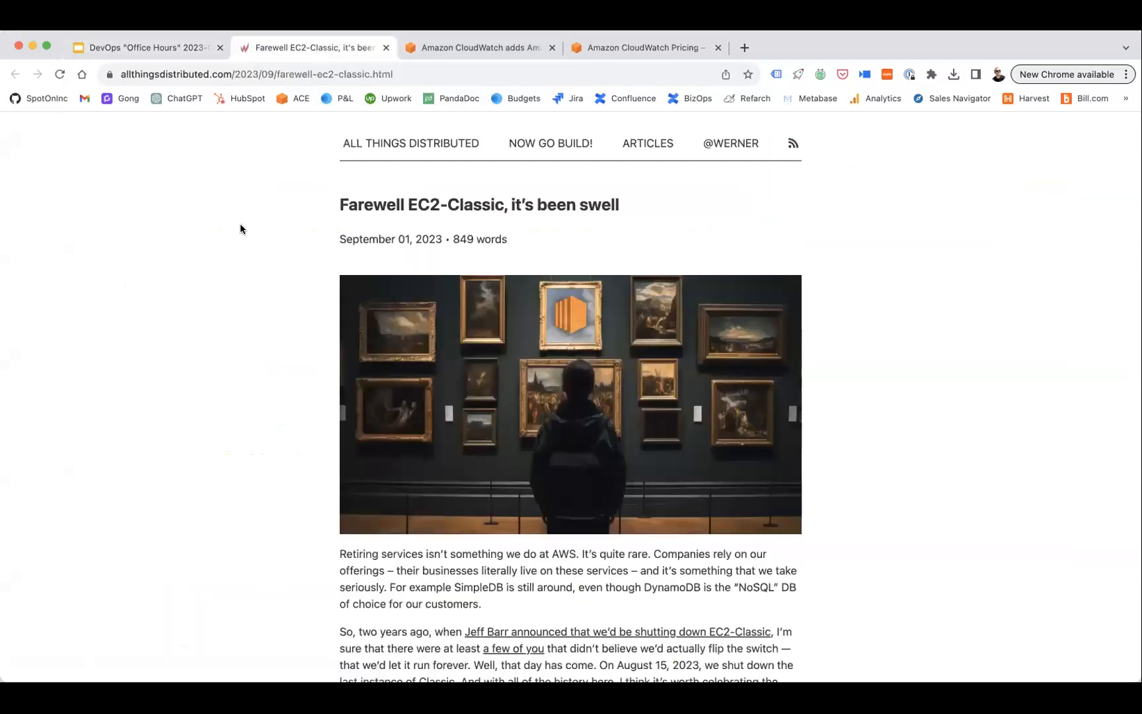
mouse_move(253, 234)
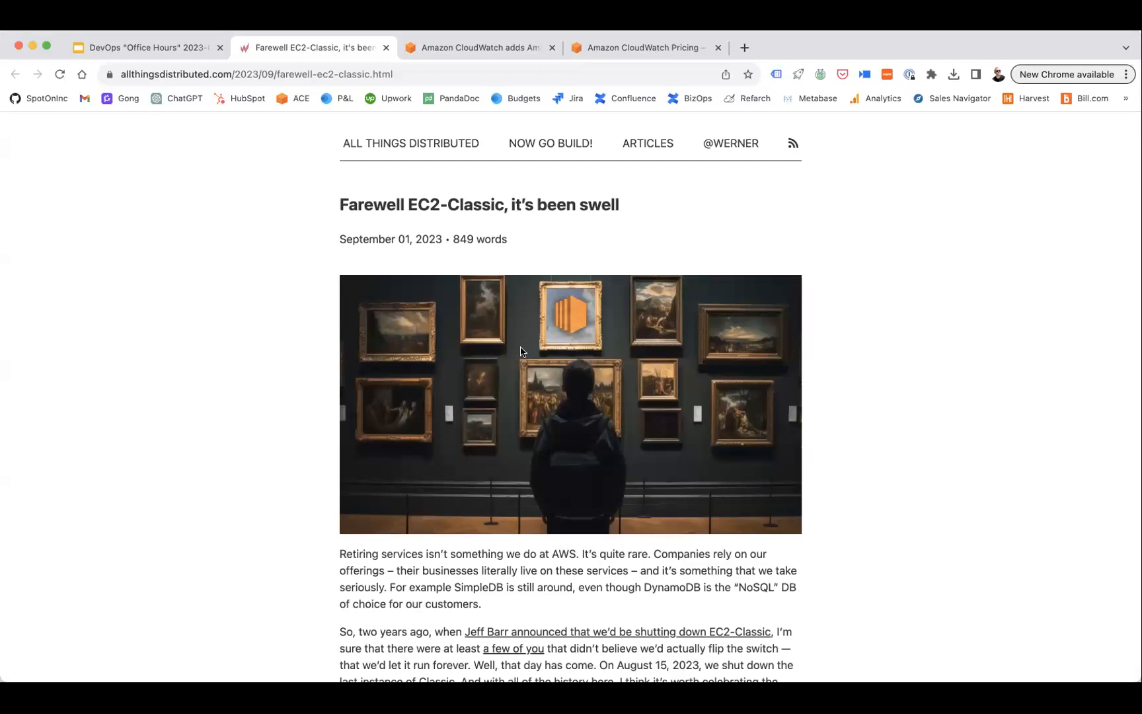
scroll("down", 3)
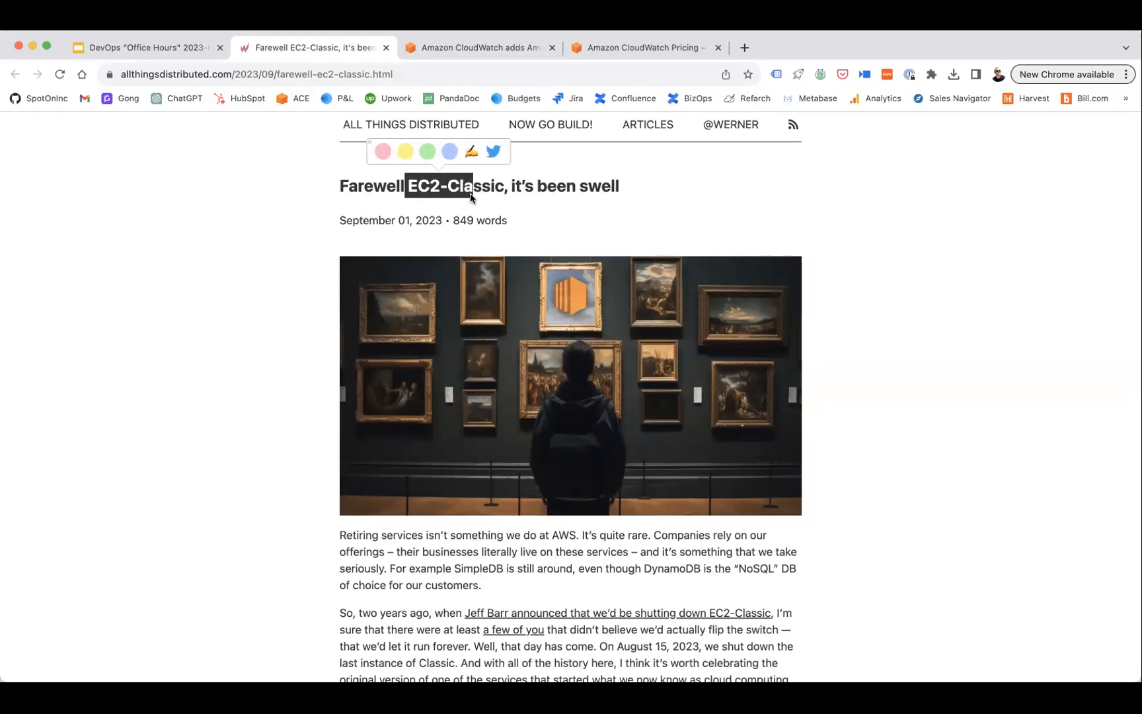
scroll("down", 3)
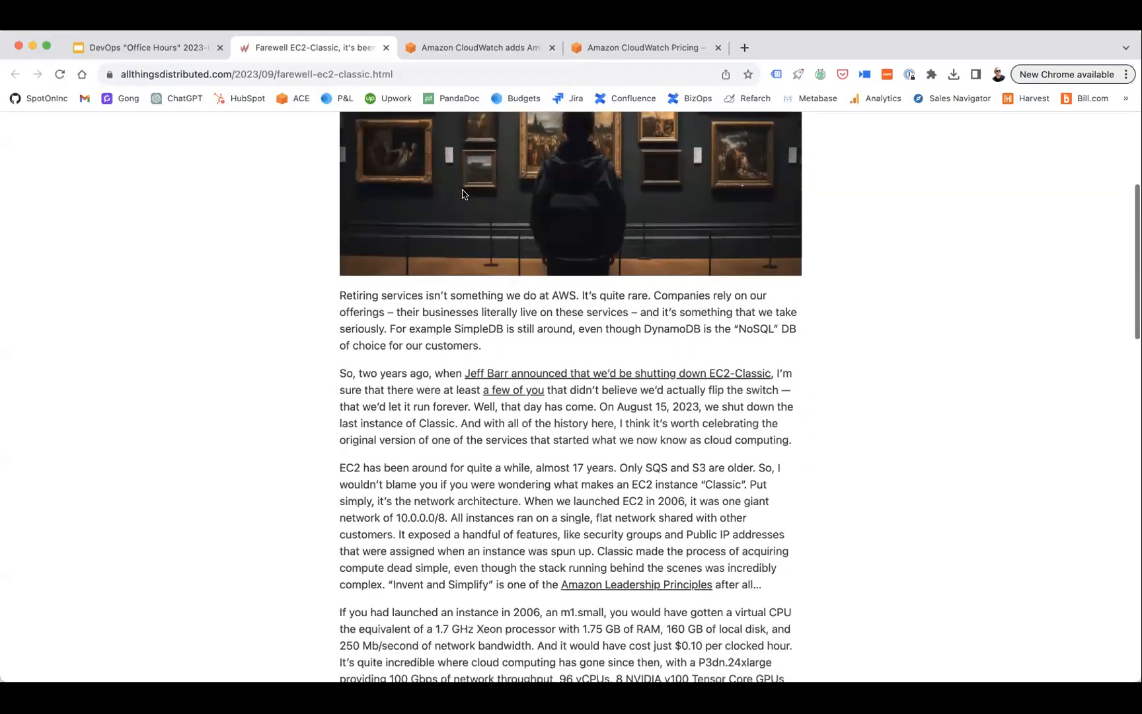
scroll("down", 3)
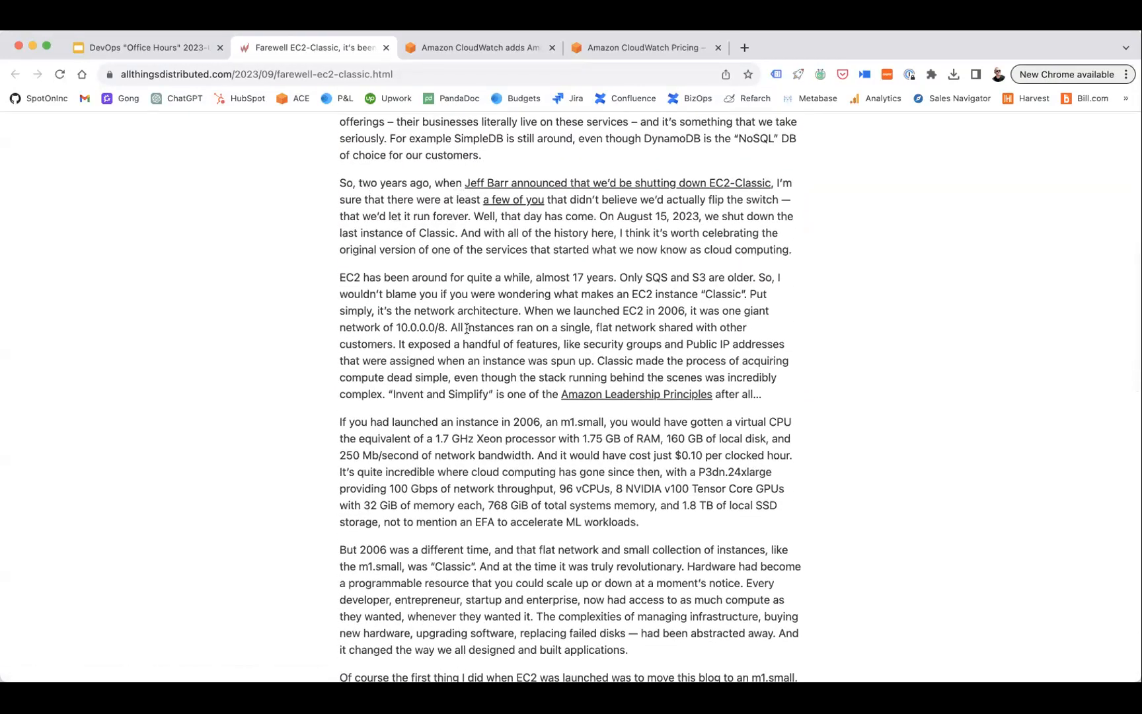
scroll("down", 3)
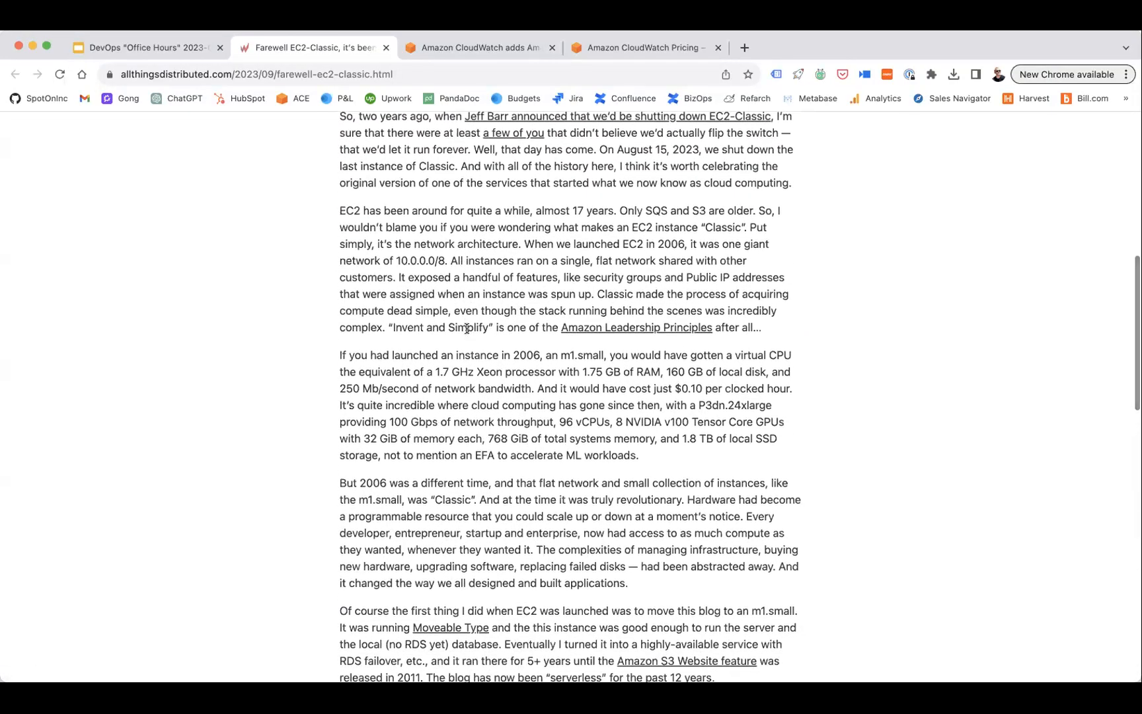
scroll("down", 3)
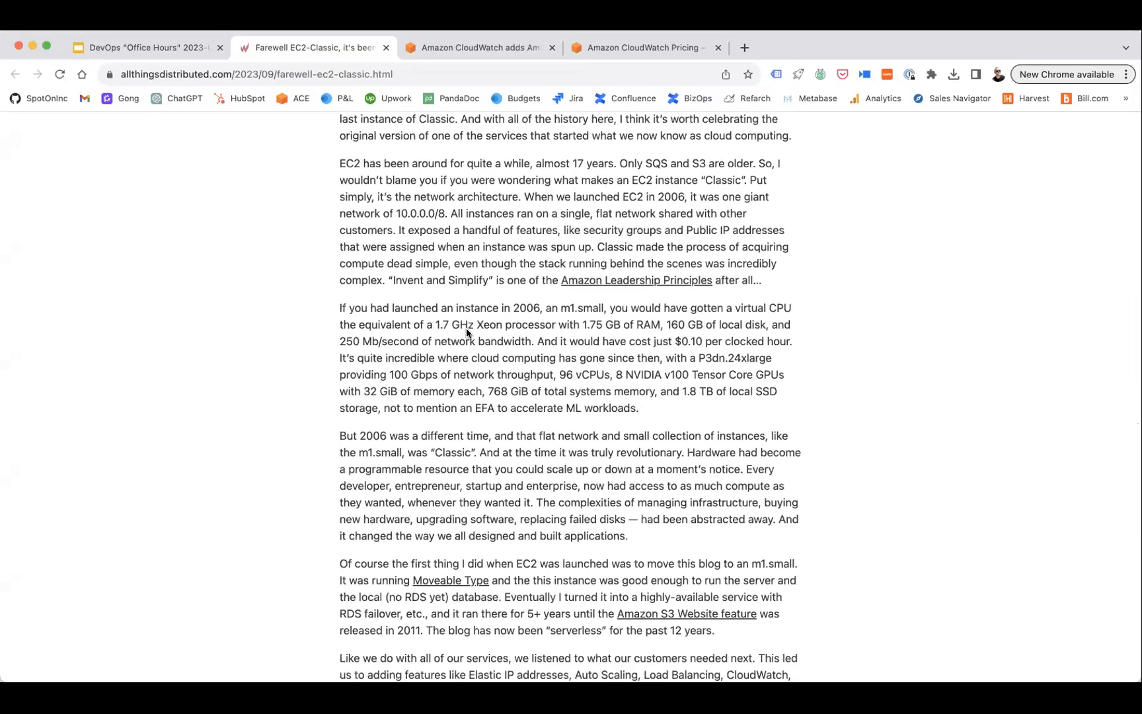
scroll("down", 3)
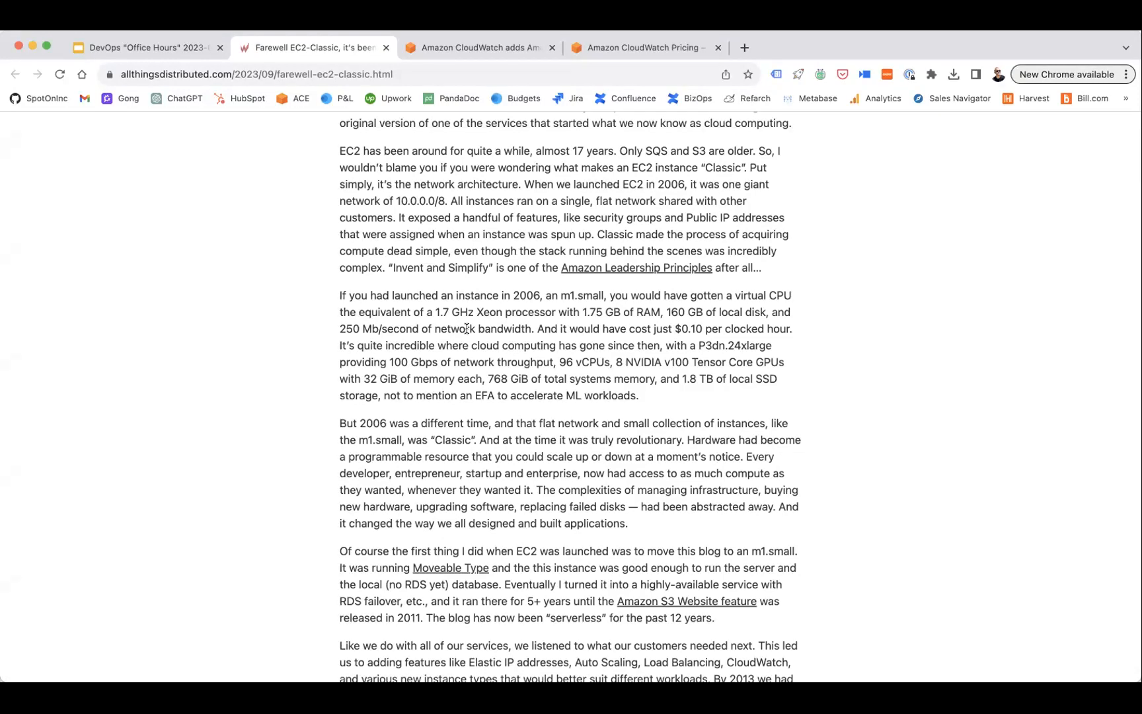
scroll("down", 3)
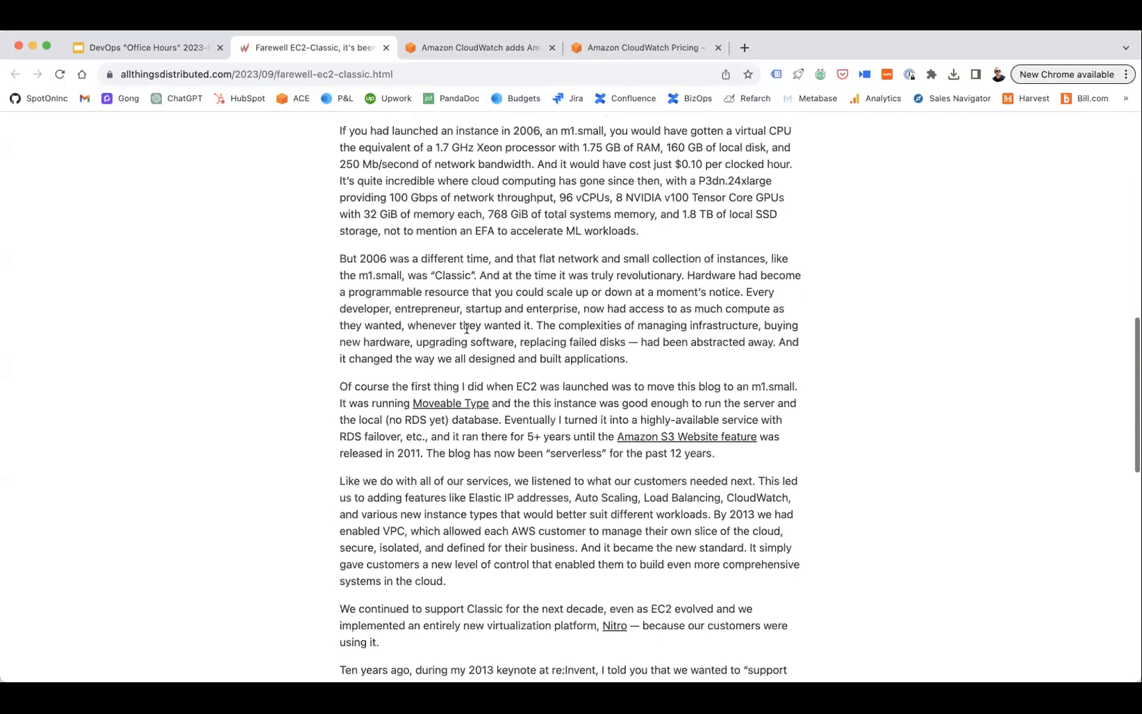
scroll("down", 3)
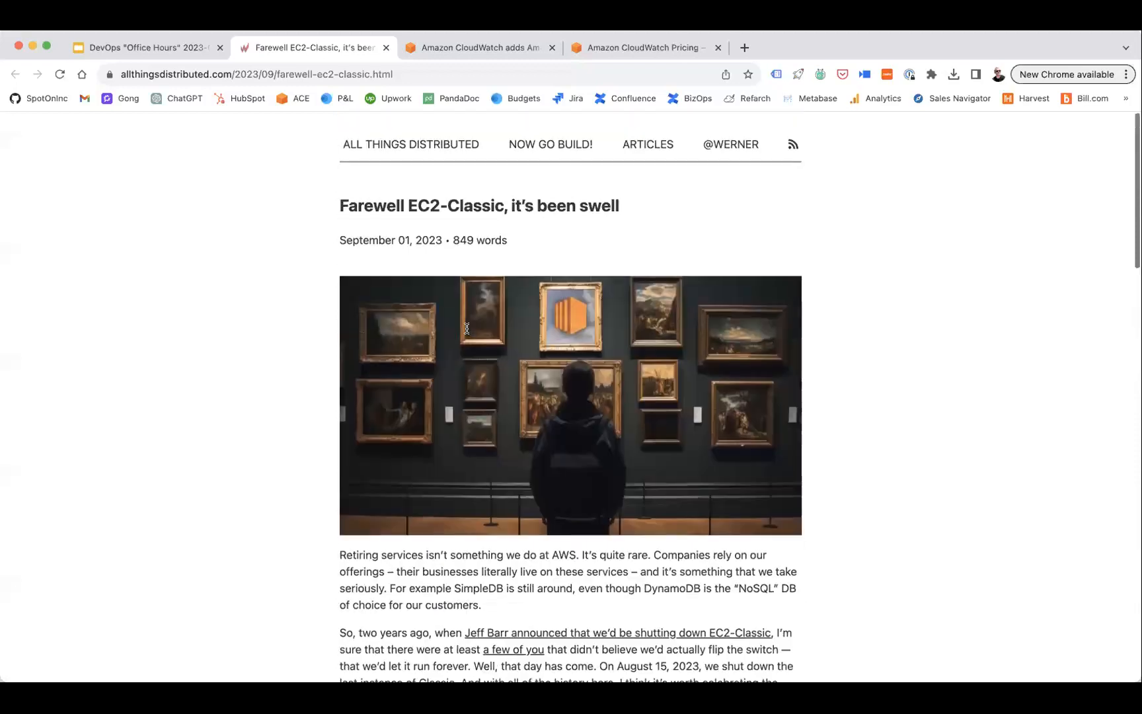
scroll("down", 3)
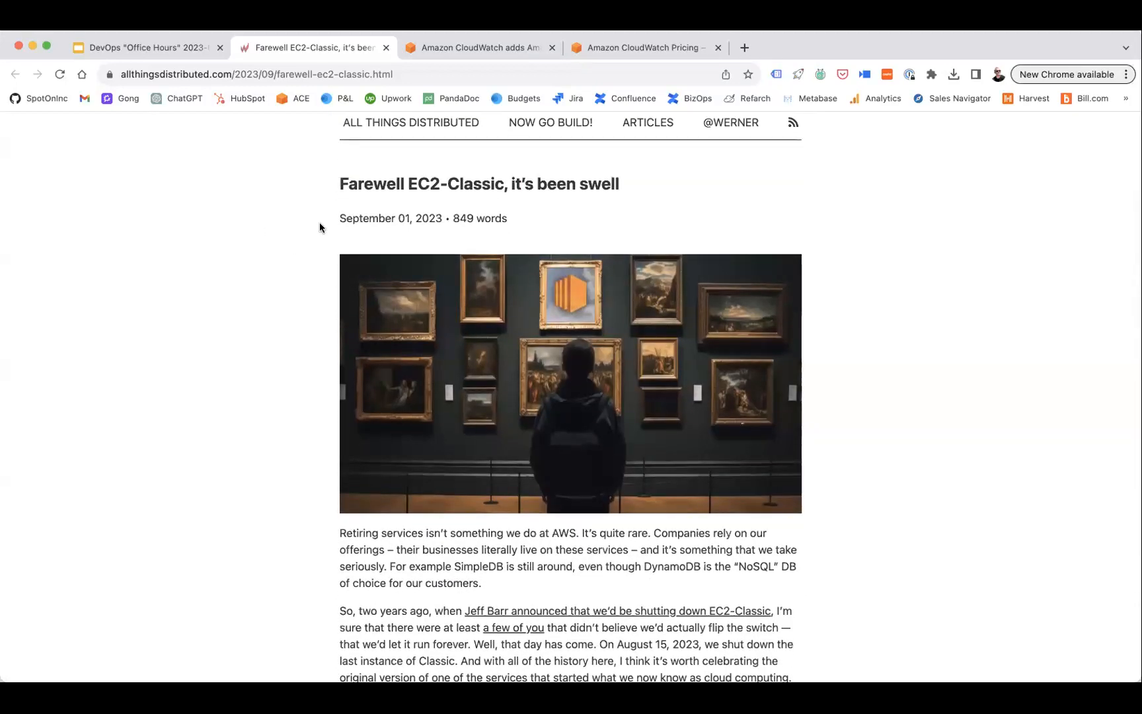
mouse_move(374, 56)
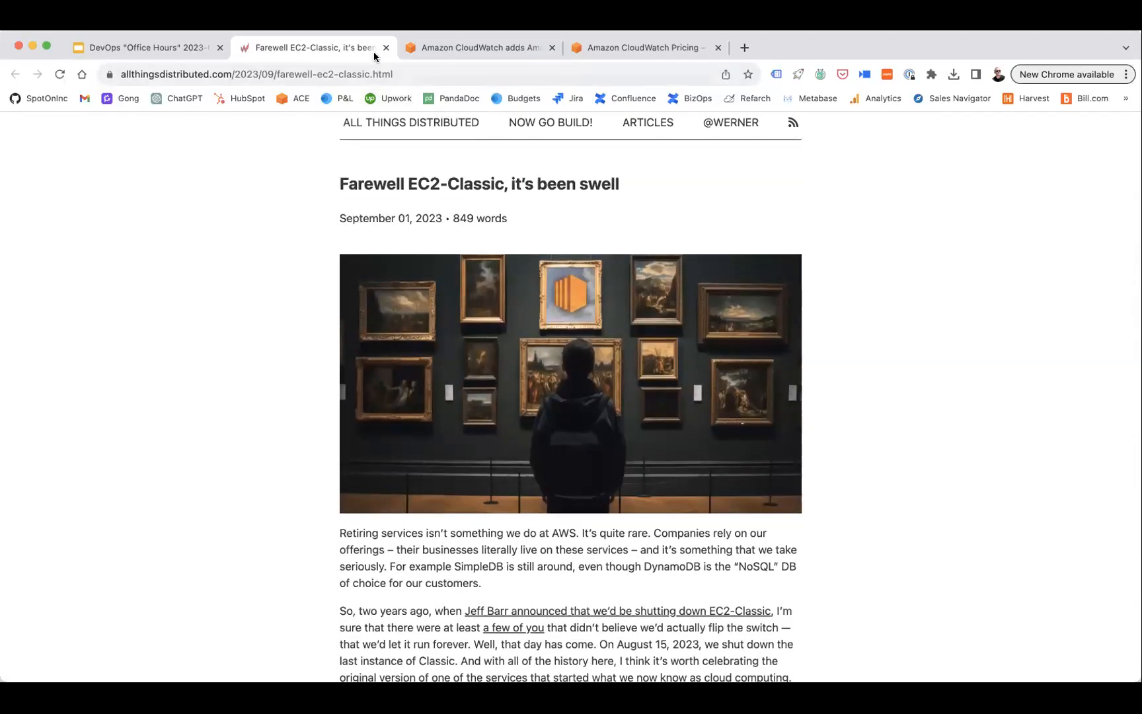
mouse_move(314, 47)
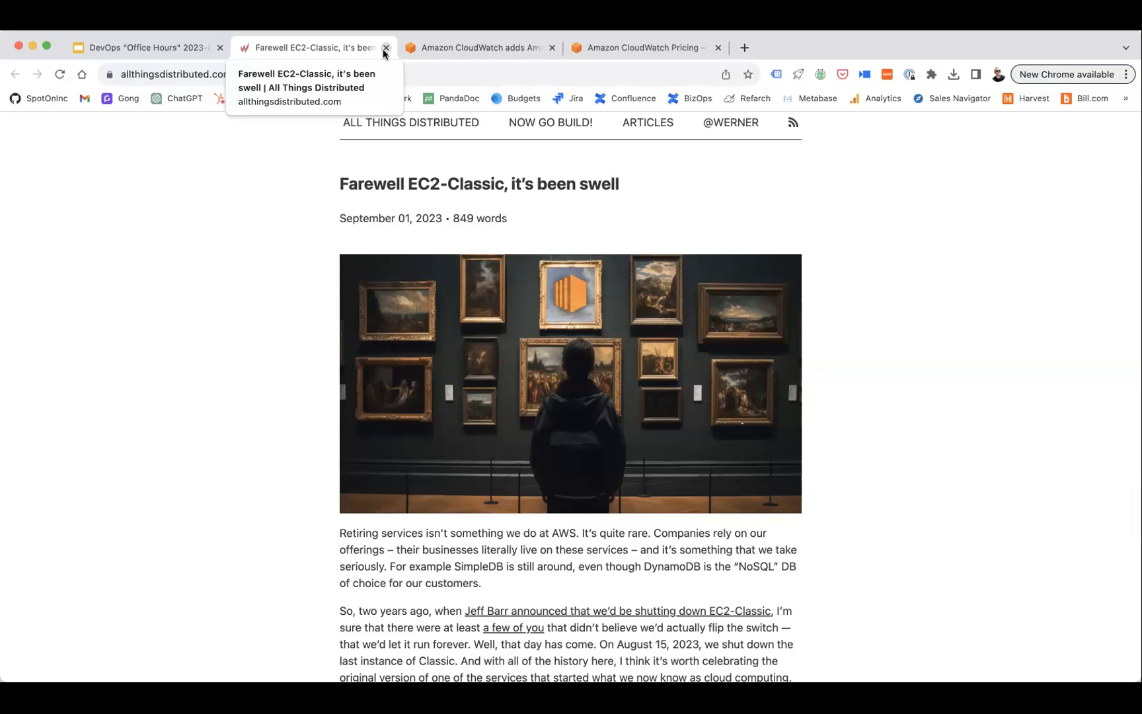
left_click(387, 47)
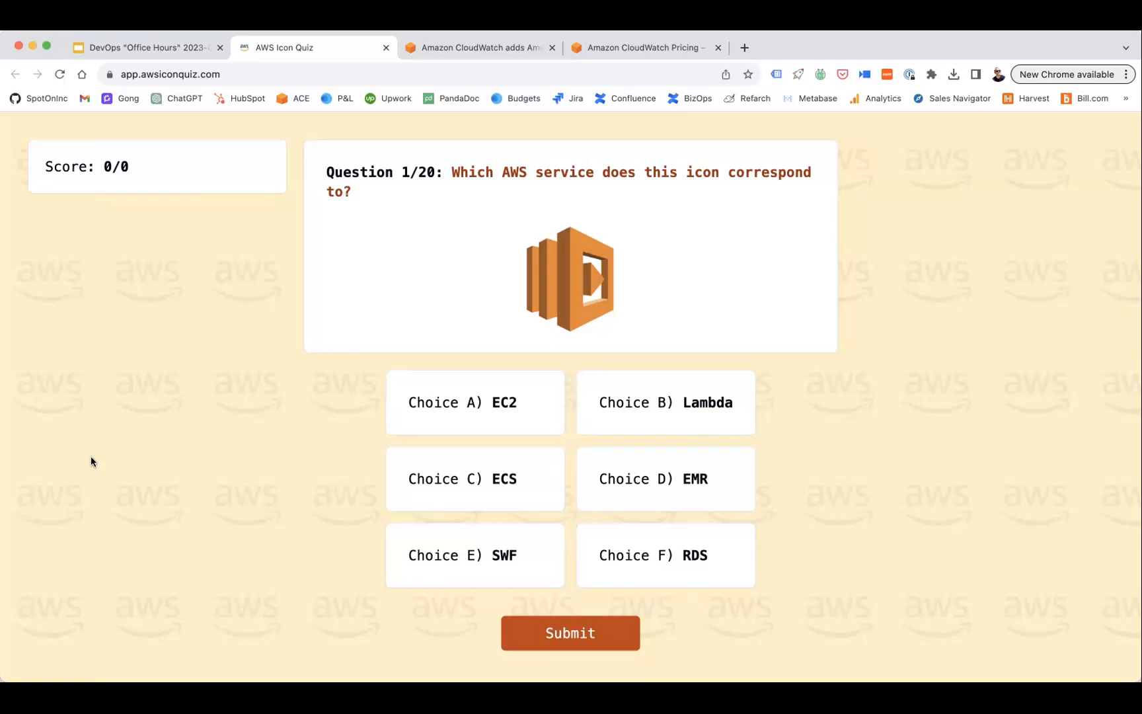
Answer the first icon question with Lambda for a 1/1 score, then return to the slides
left_click(663, 401)
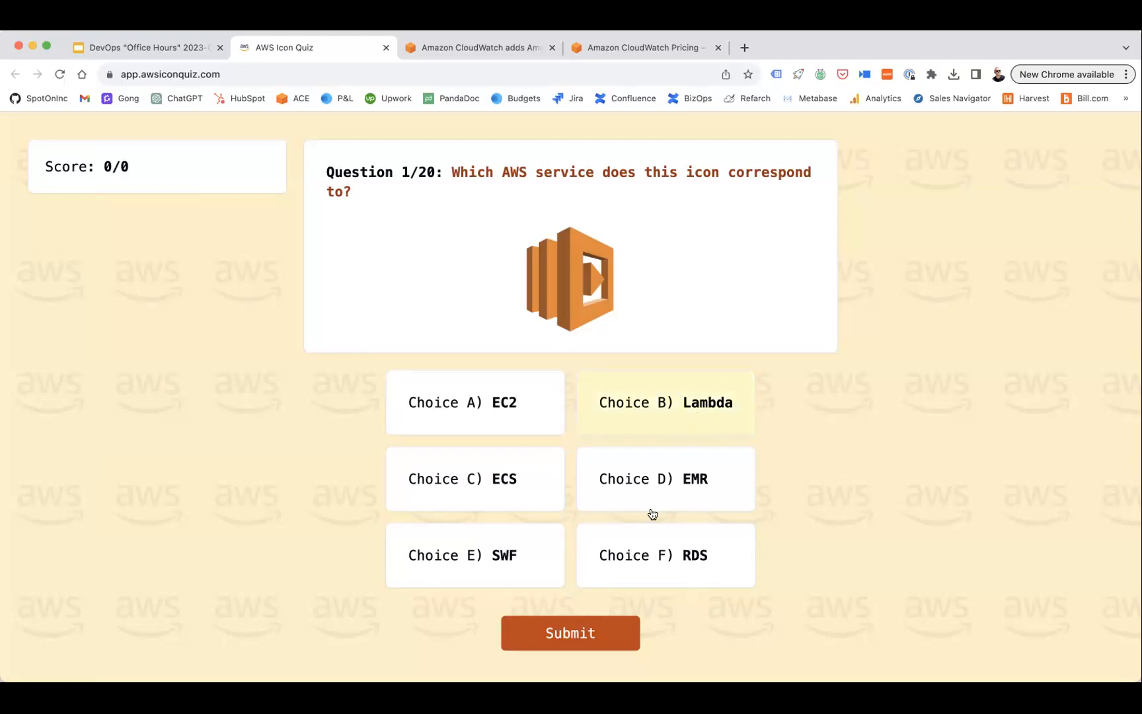
left_click(571, 633)
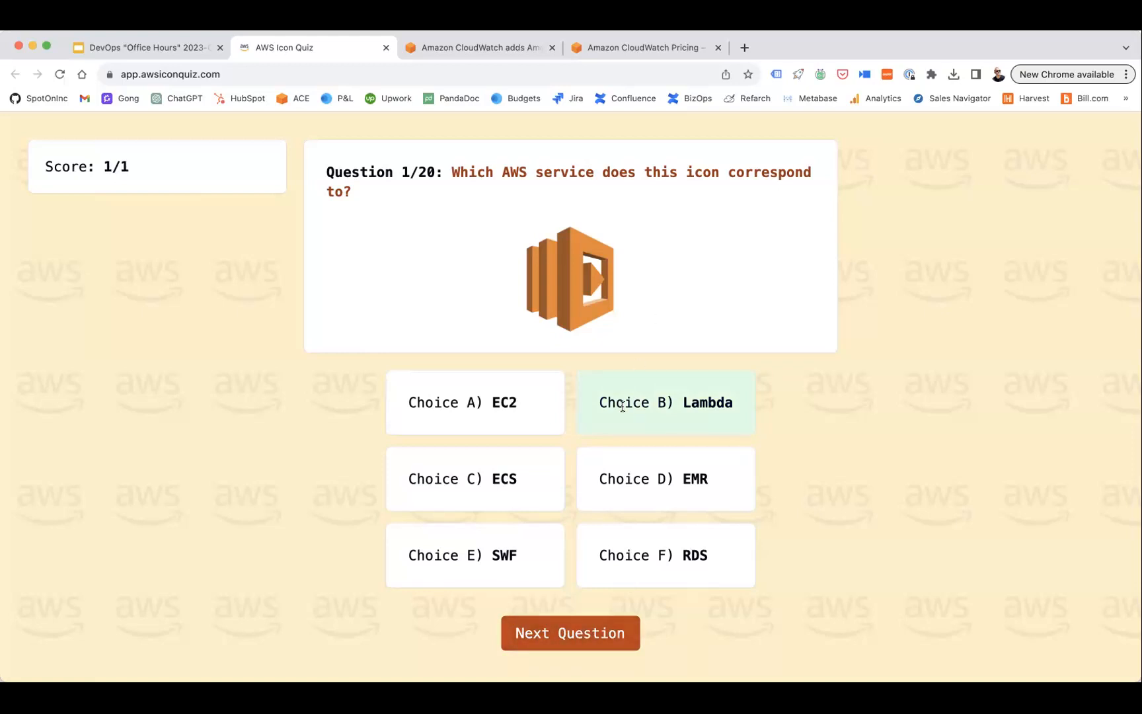
left_click(570, 633)
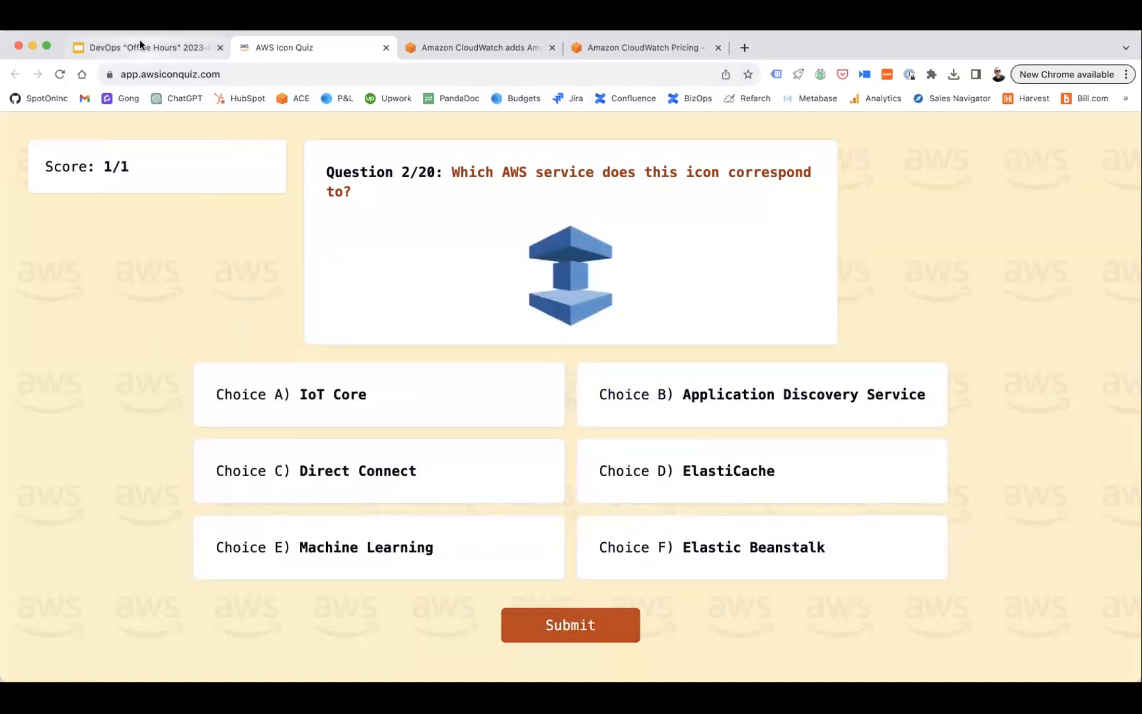
left_click(142, 48)
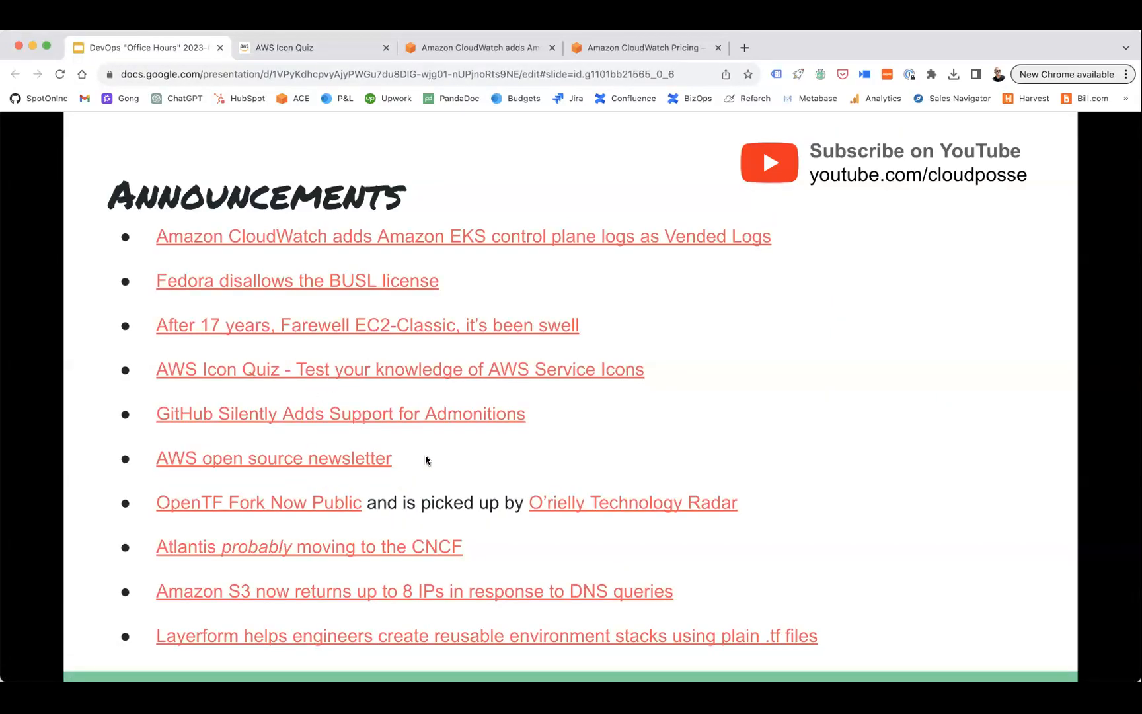
mouse_move(433, 422)
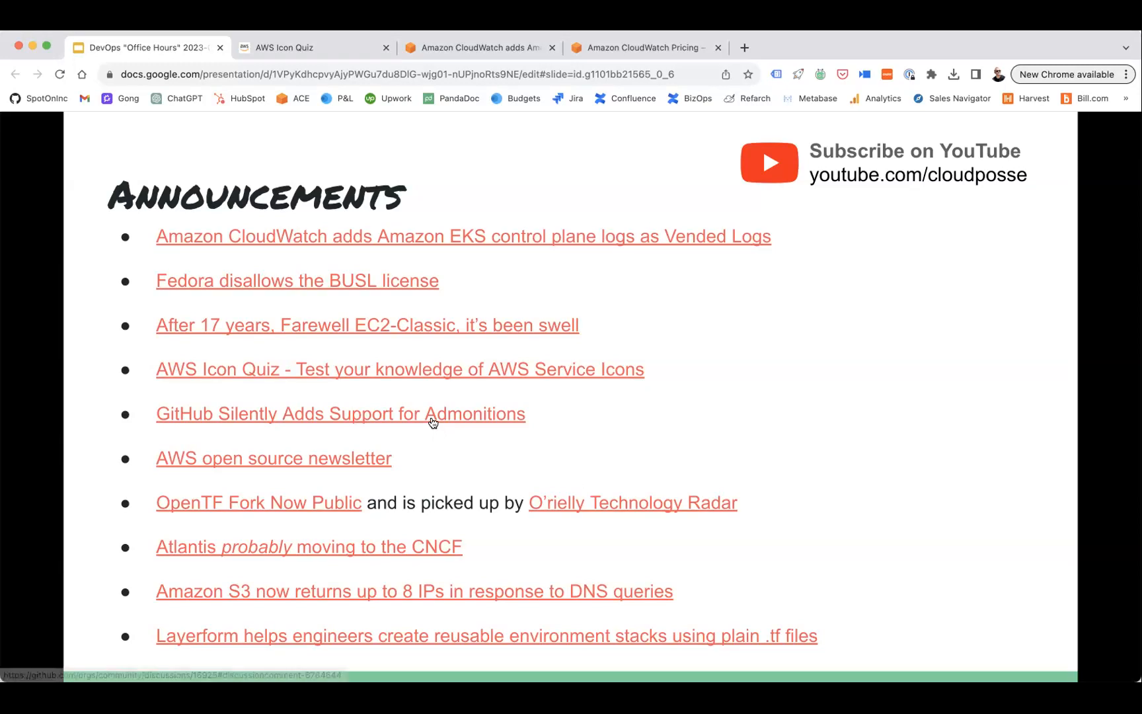
Open the 'GitHub Silently Adds Support for Admonitions' discussion from the Announcements slide
left_click(341, 414)
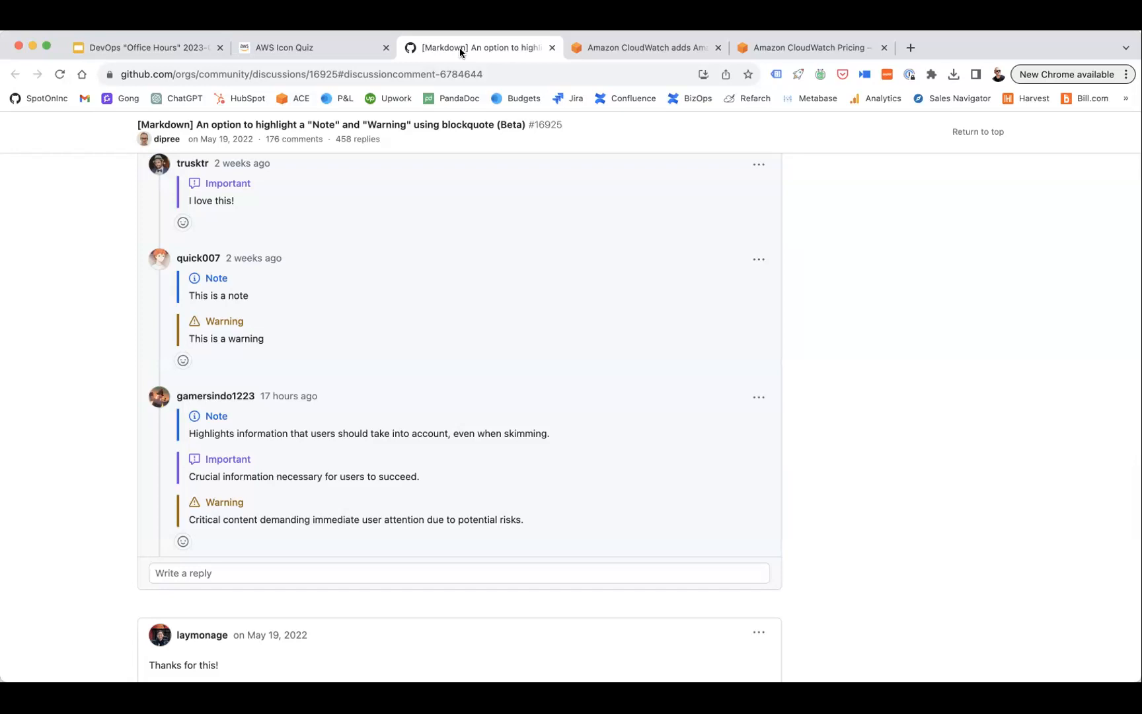
Open a new tab to search Google for 'github action job summaries'
left_click(1071, 47)
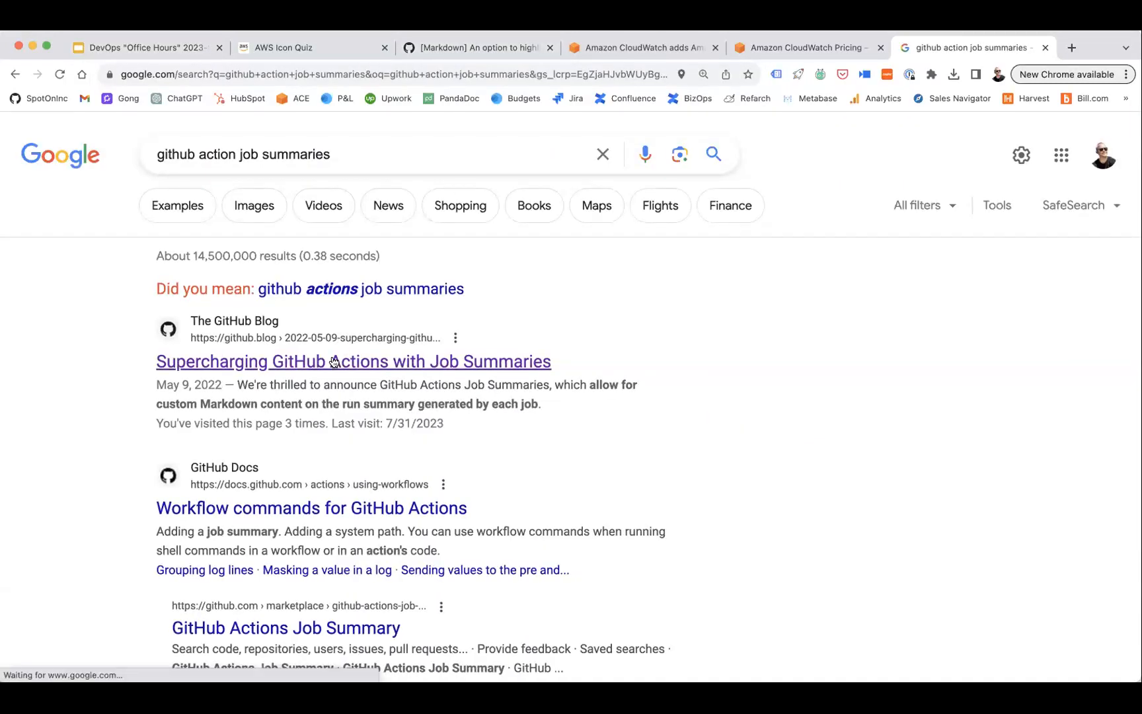
Open the 'Supercharging GitHub Actions with Job Summaries' post, then return to the admonitions discussion
left_click(353, 362)
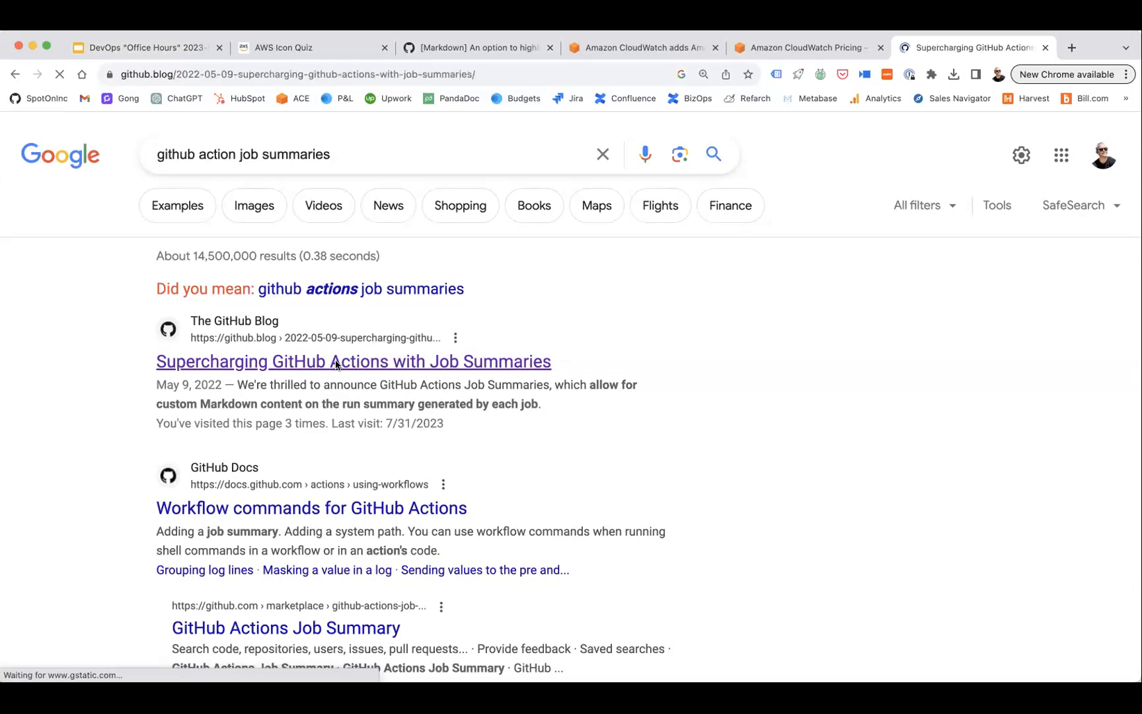
left_click(353, 362)
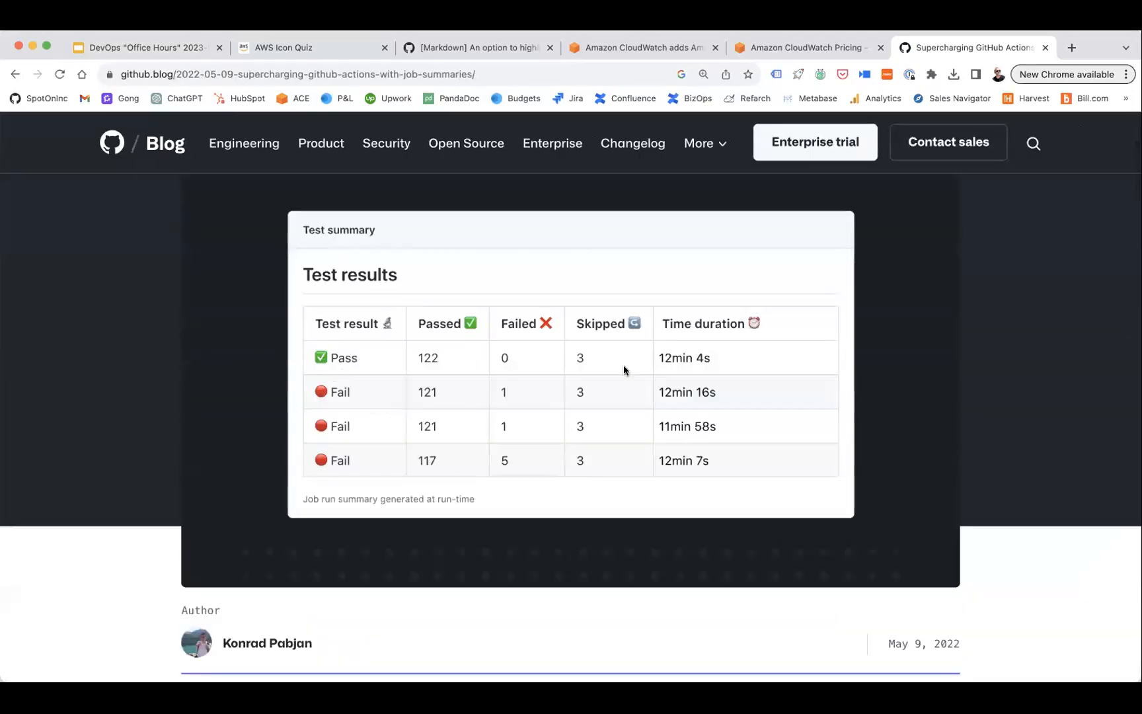
mouse_move(521, 426)
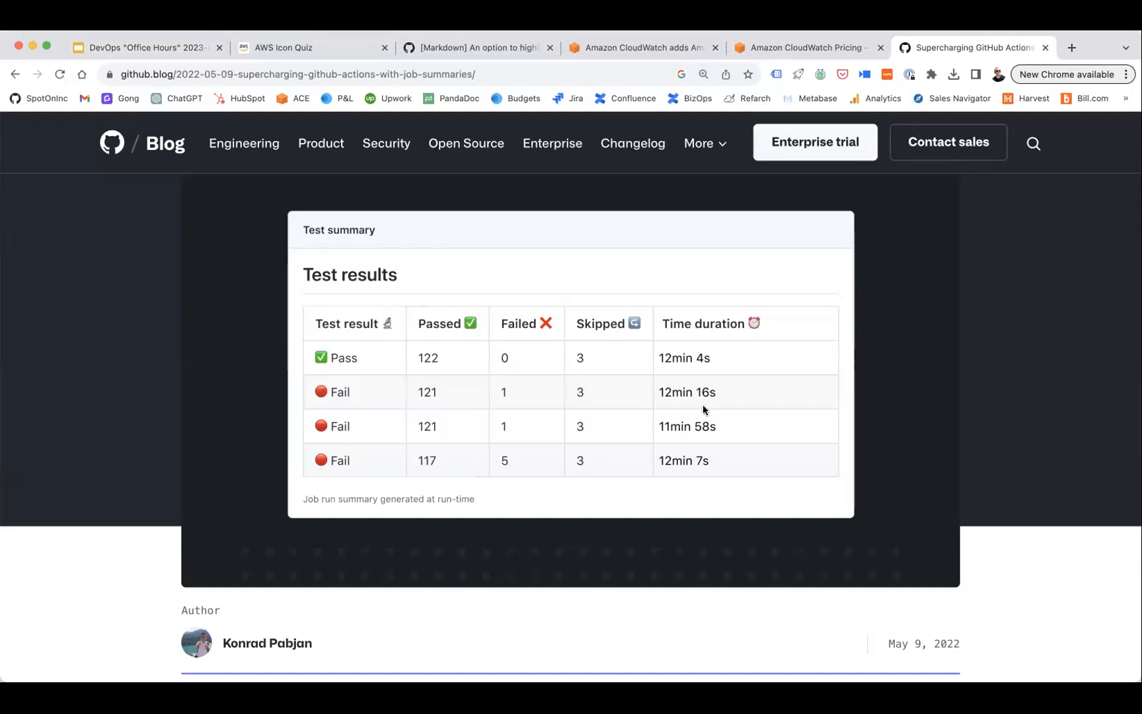
mouse_move(750, 434)
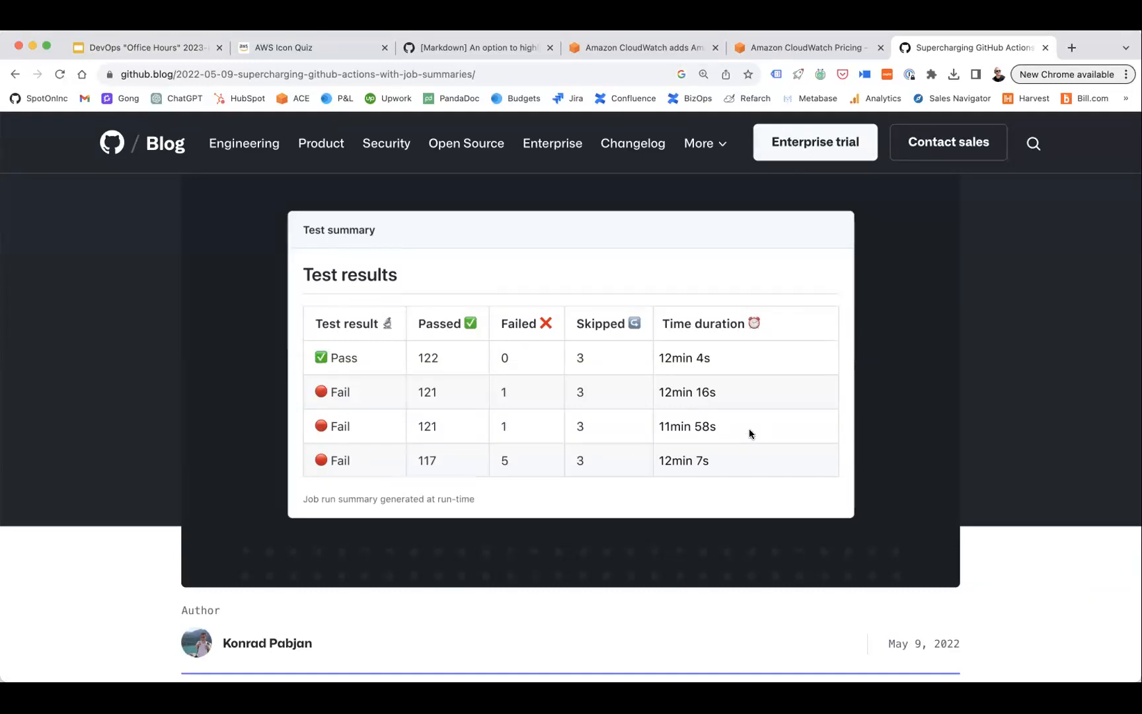
mouse_move(762, 187)
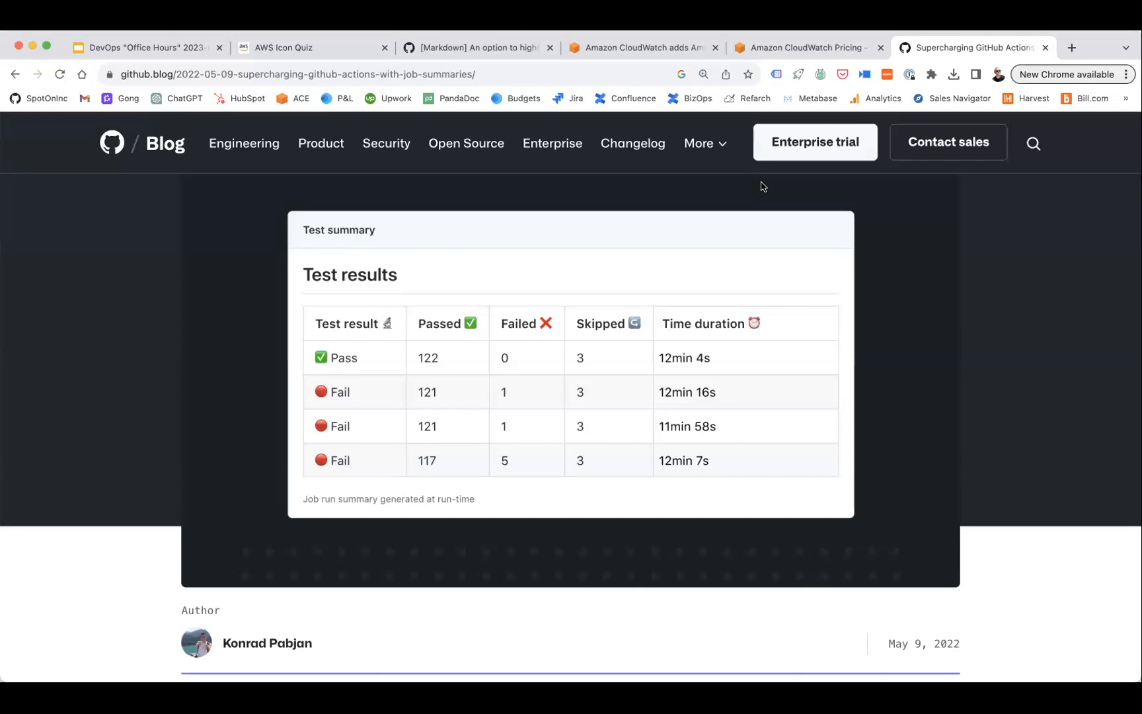
left_click(477, 48)
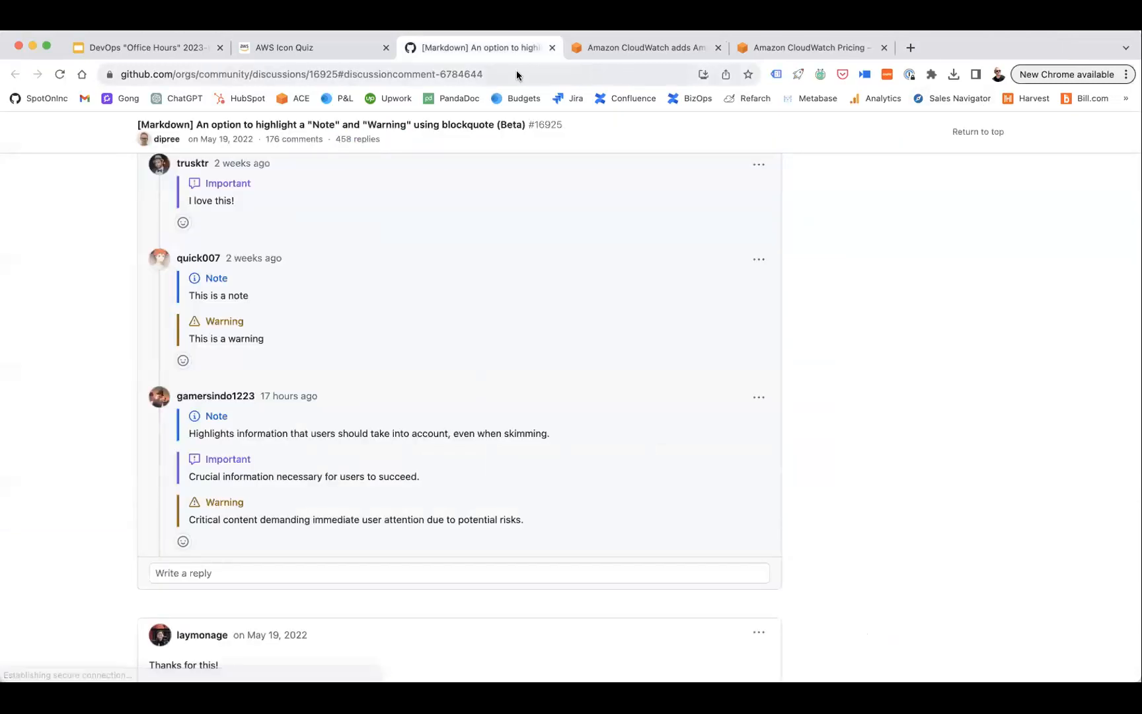
mouse_move(187, 328)
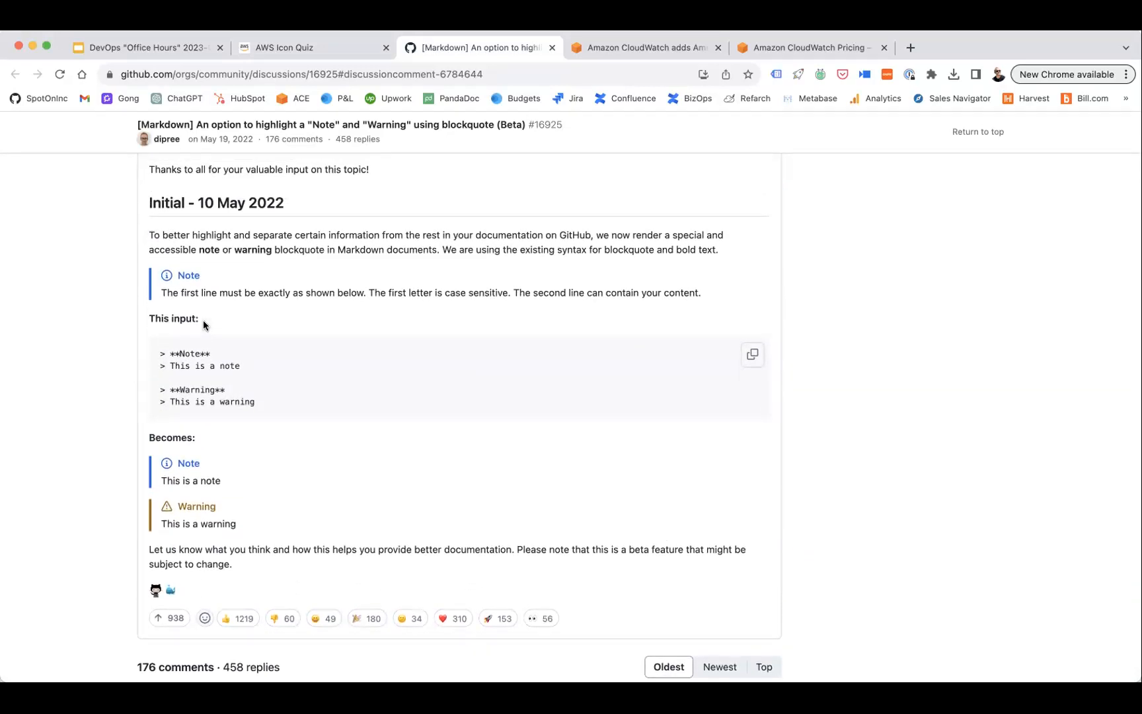
scroll("down", 3)
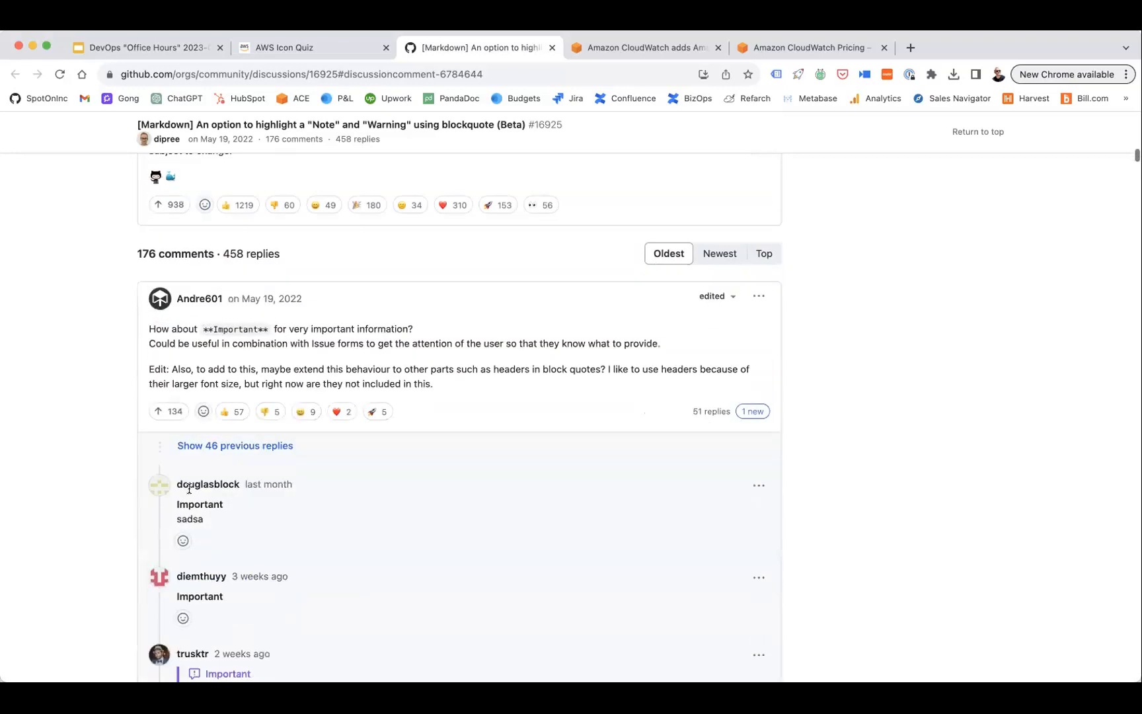
scroll("down", 3)
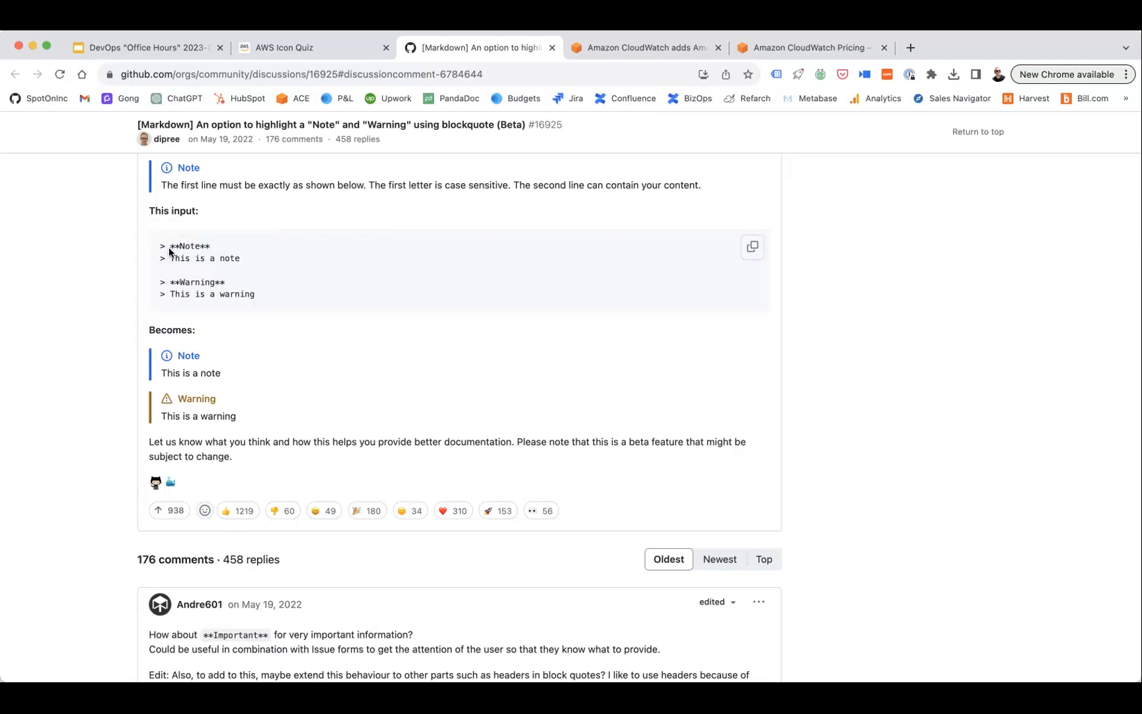
double_click(188, 245)
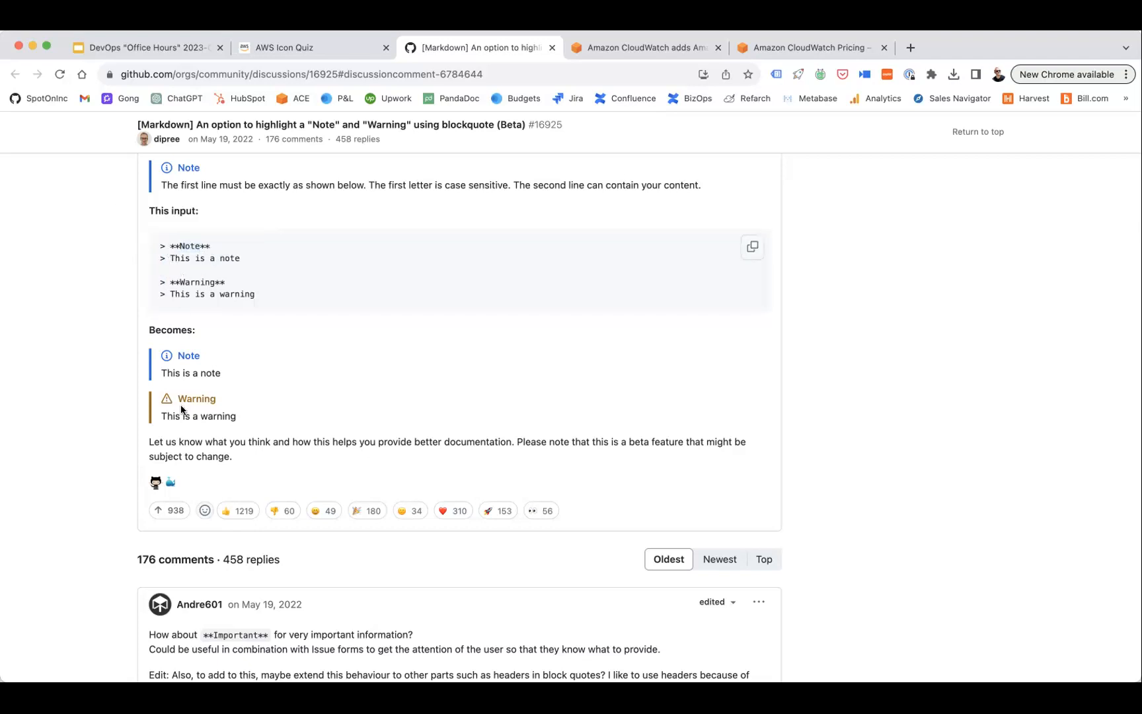
left_click_drag(177, 355, 221, 373)
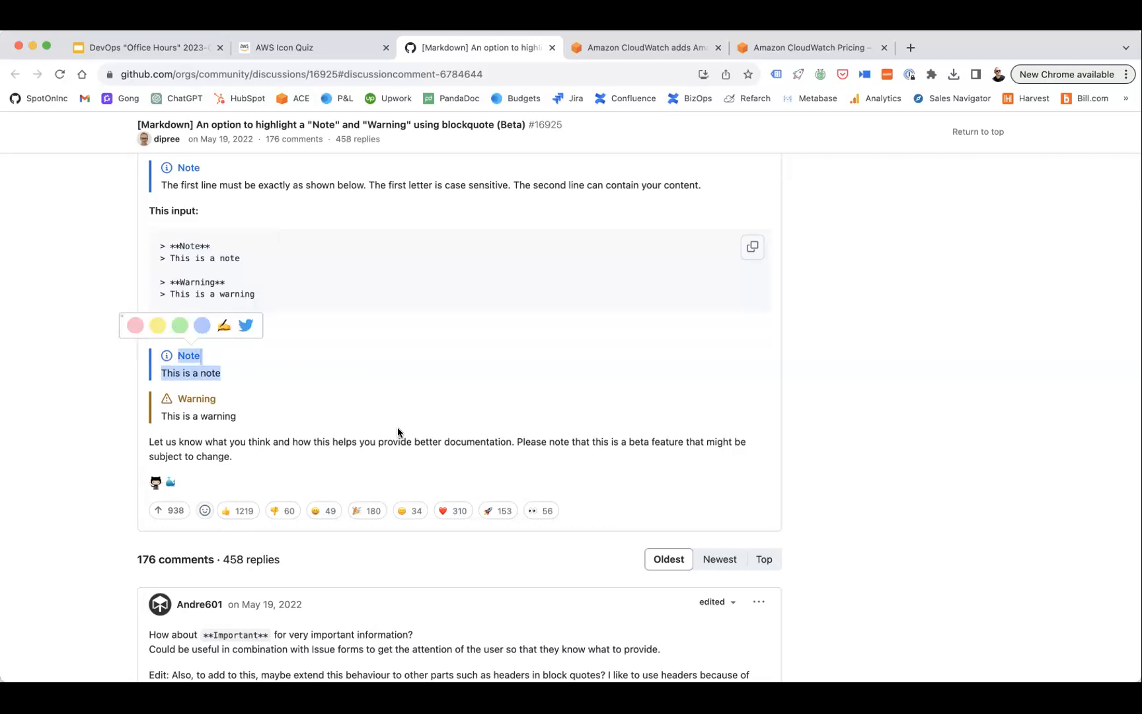
scroll("down", 3)
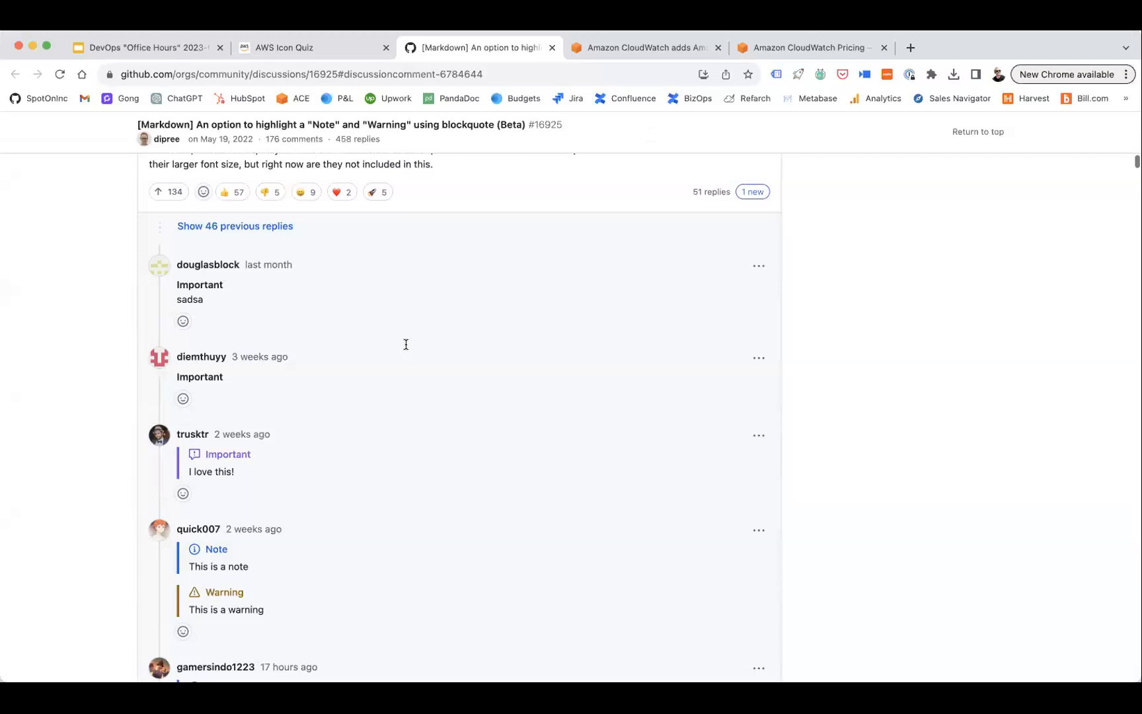
left_click(142, 48)
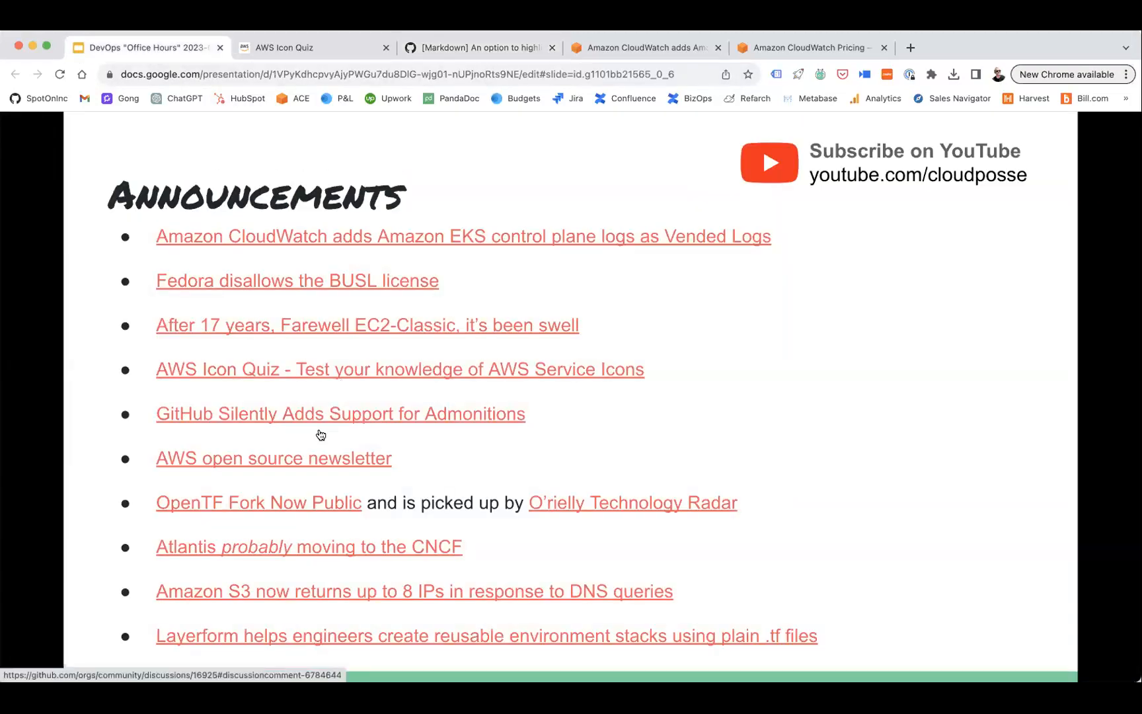
mouse_move(327, 462)
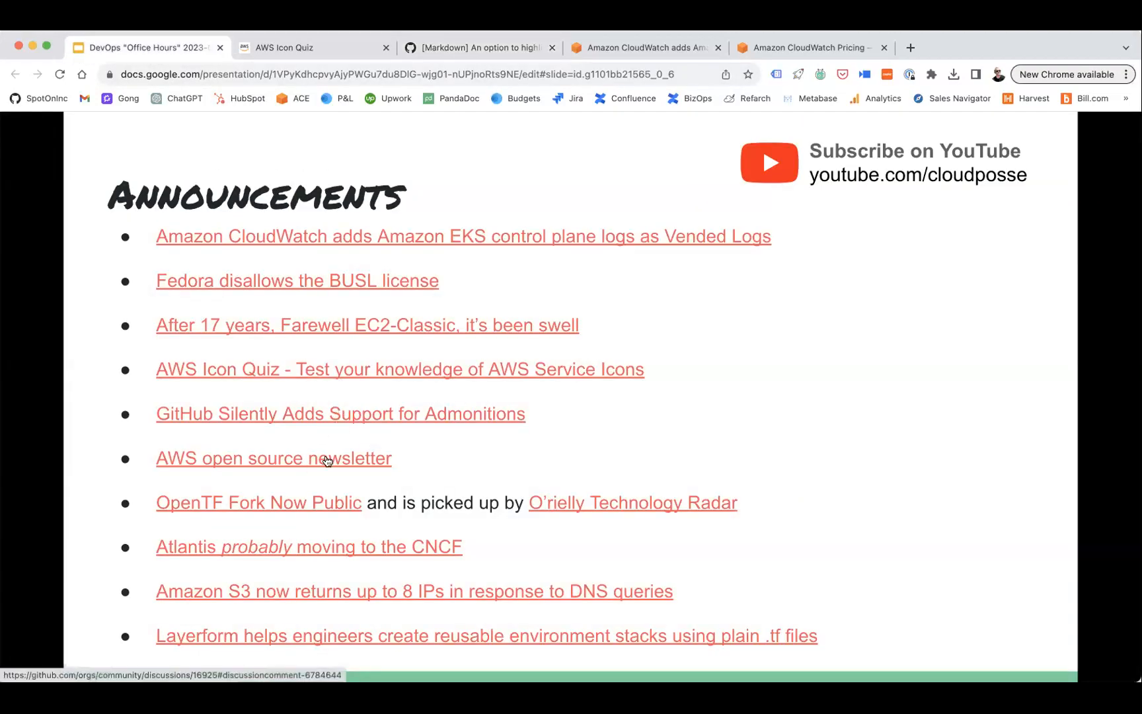
left_click(273, 458)
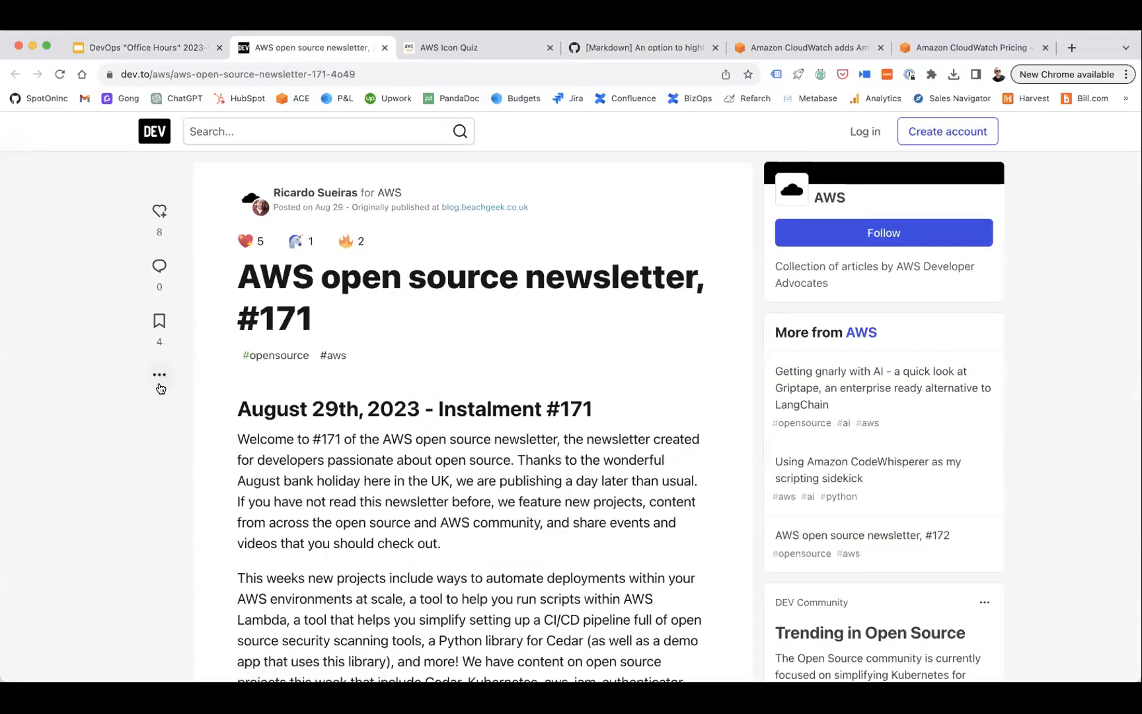
scroll("down", 3)
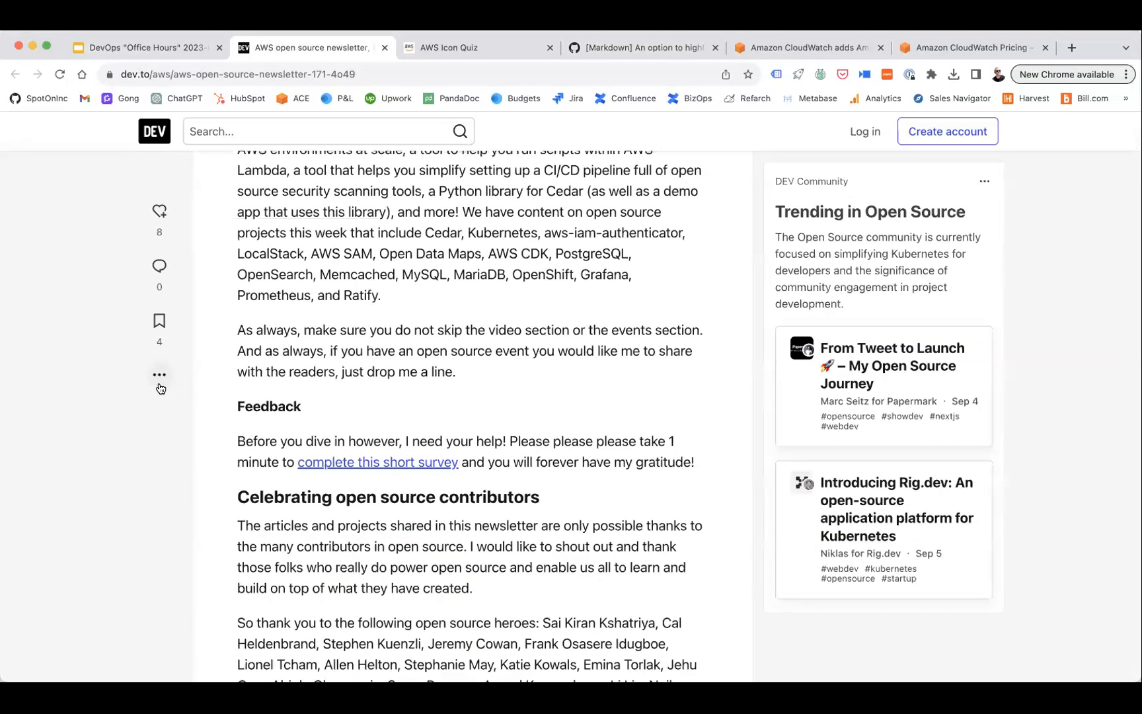
scroll("down", 3)
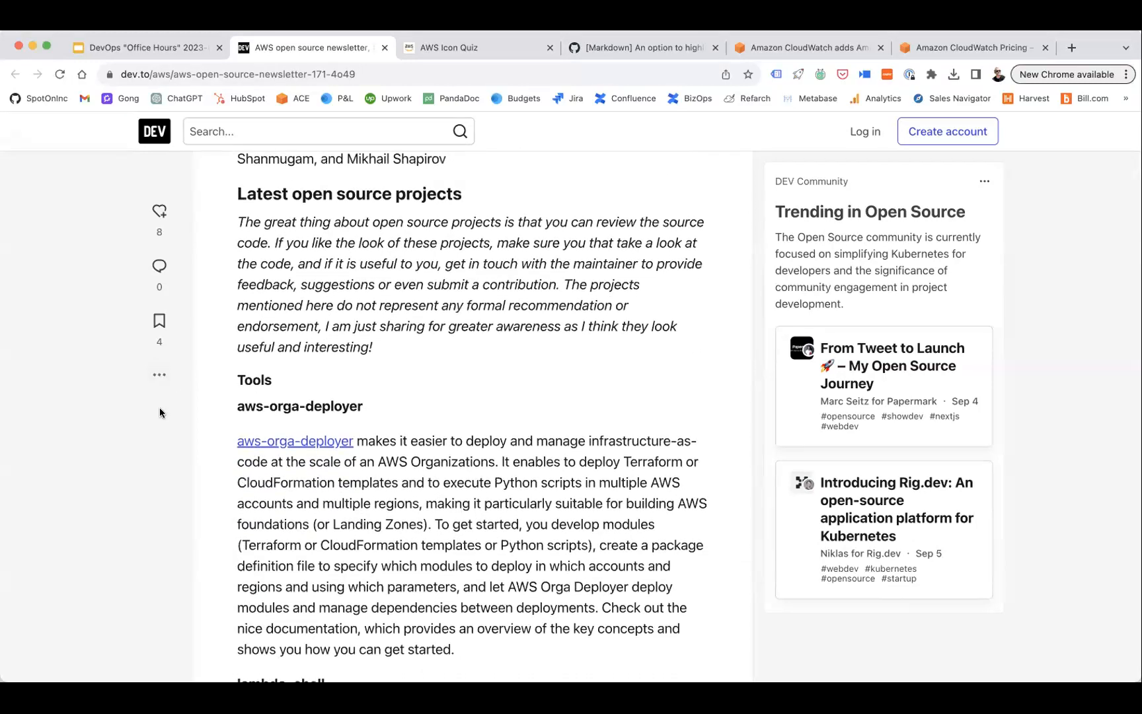
scroll("down", 3)
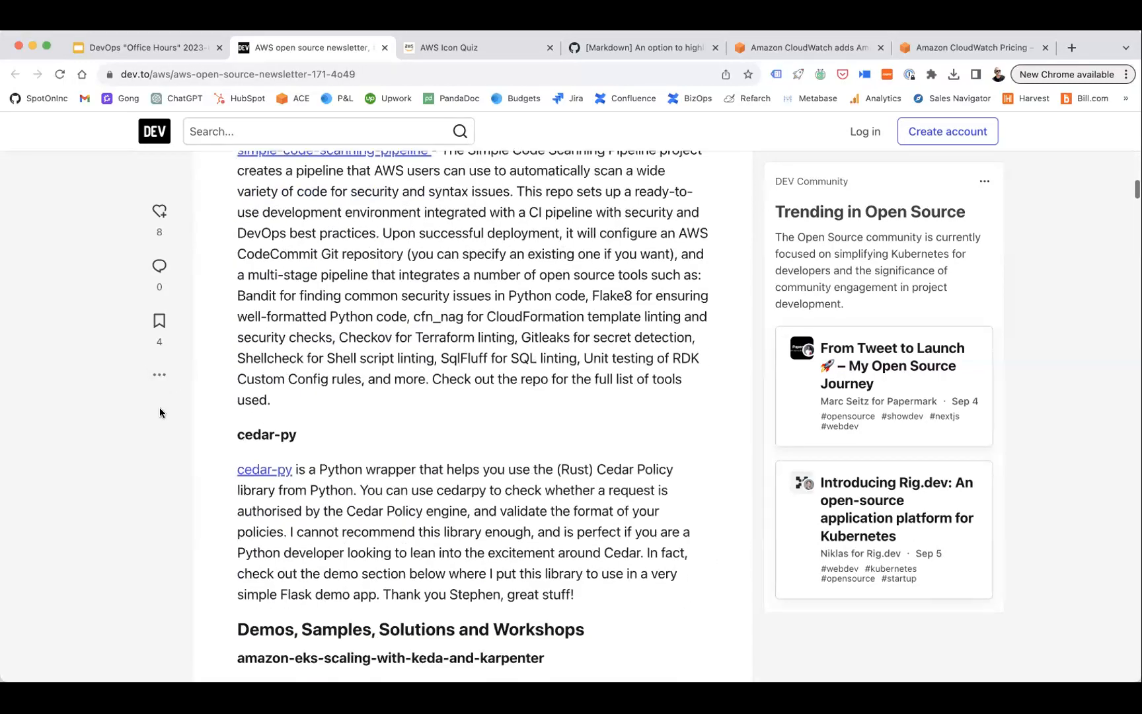
scroll("down", 3)
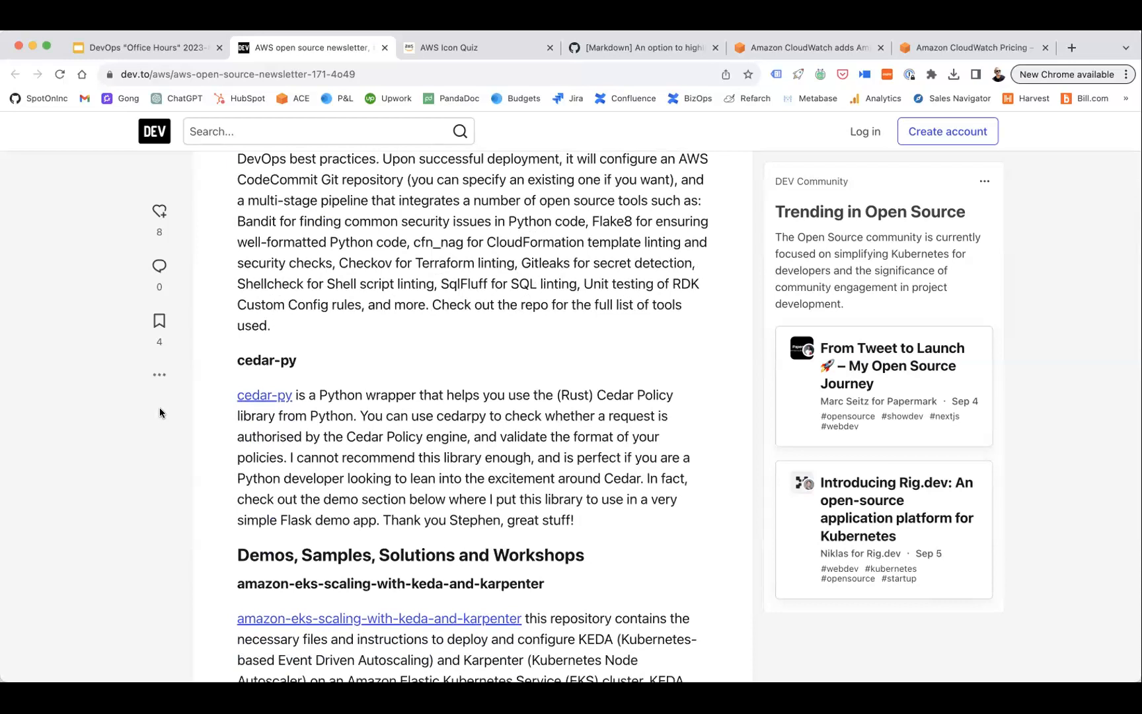
scroll("down", 3)
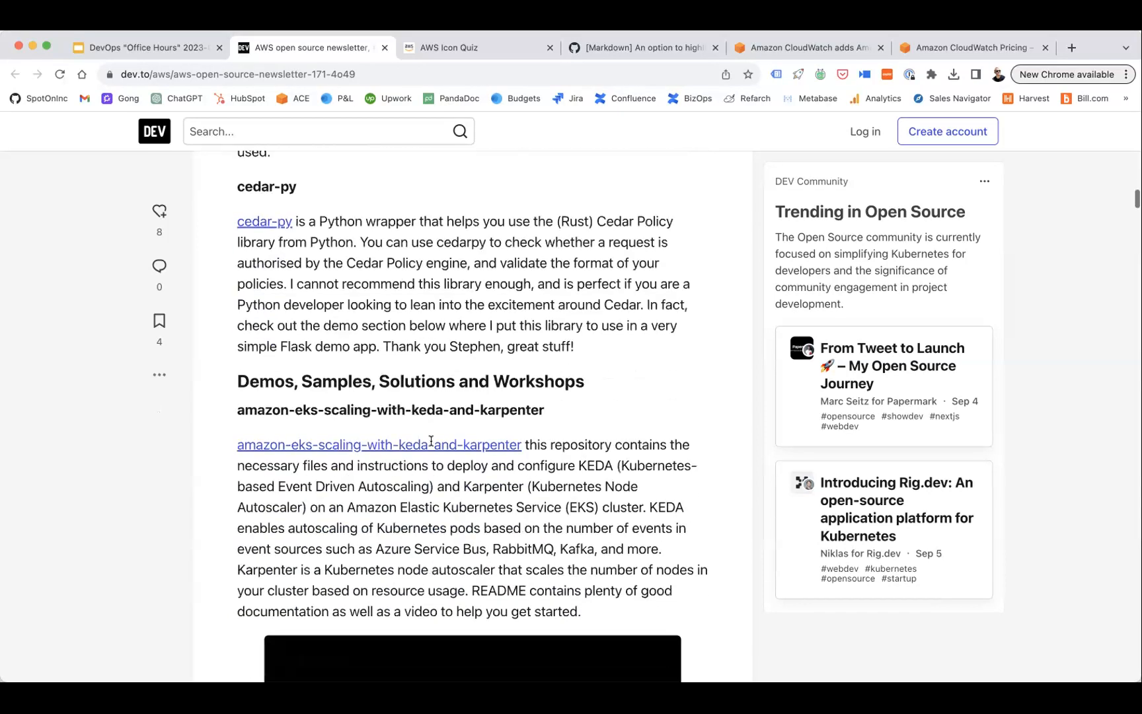
scroll("down", 3)
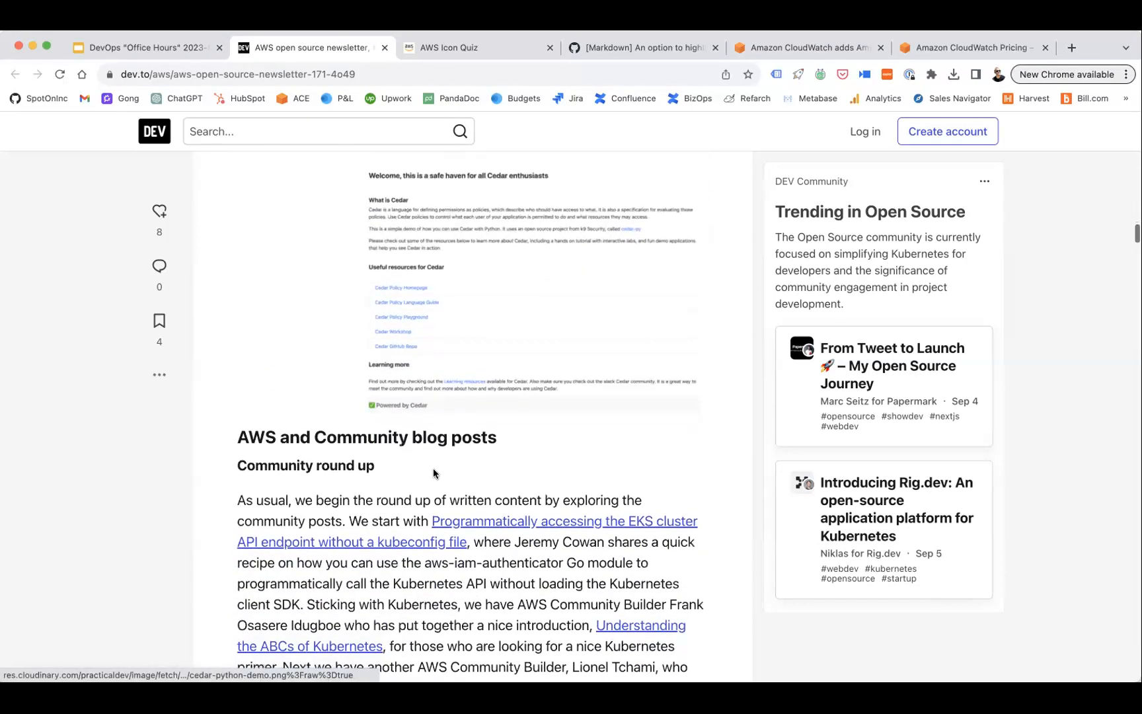
scroll("down", 3)
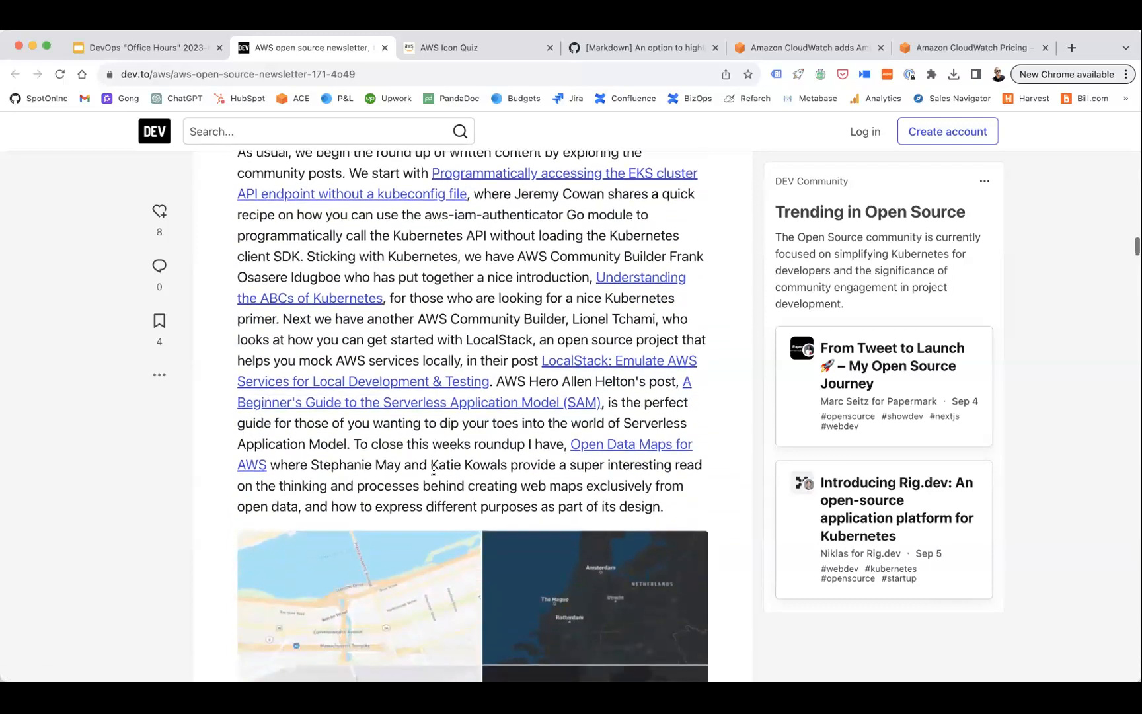
scroll("down", 3)
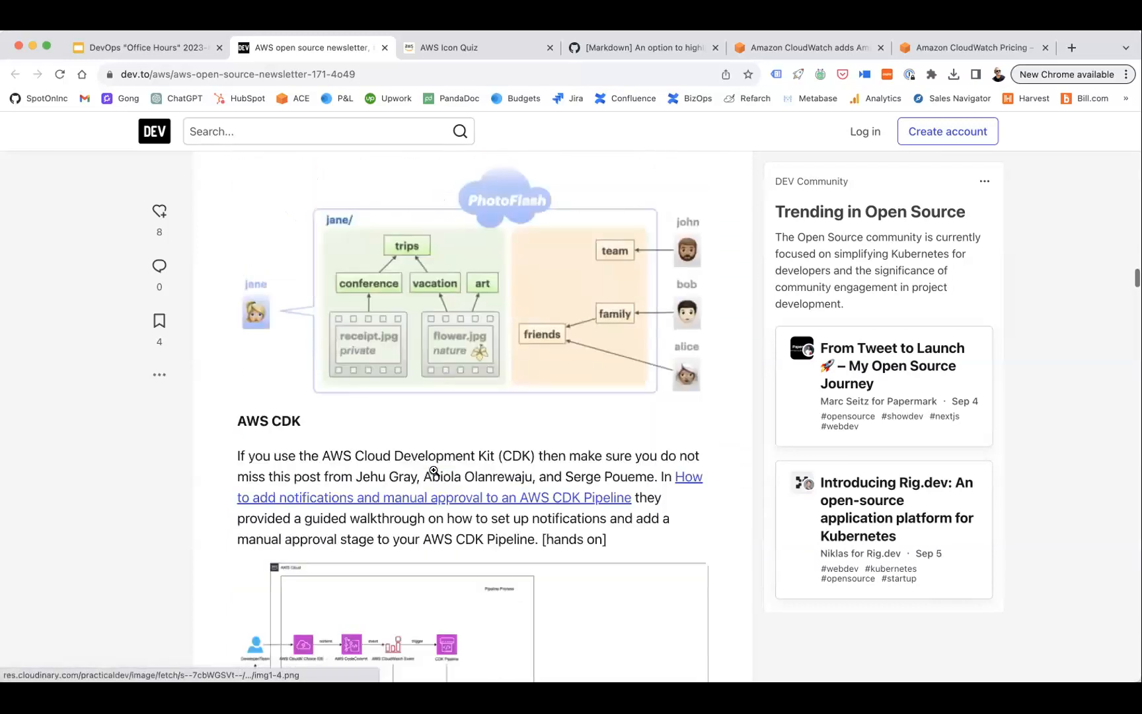
scroll("down", 3)
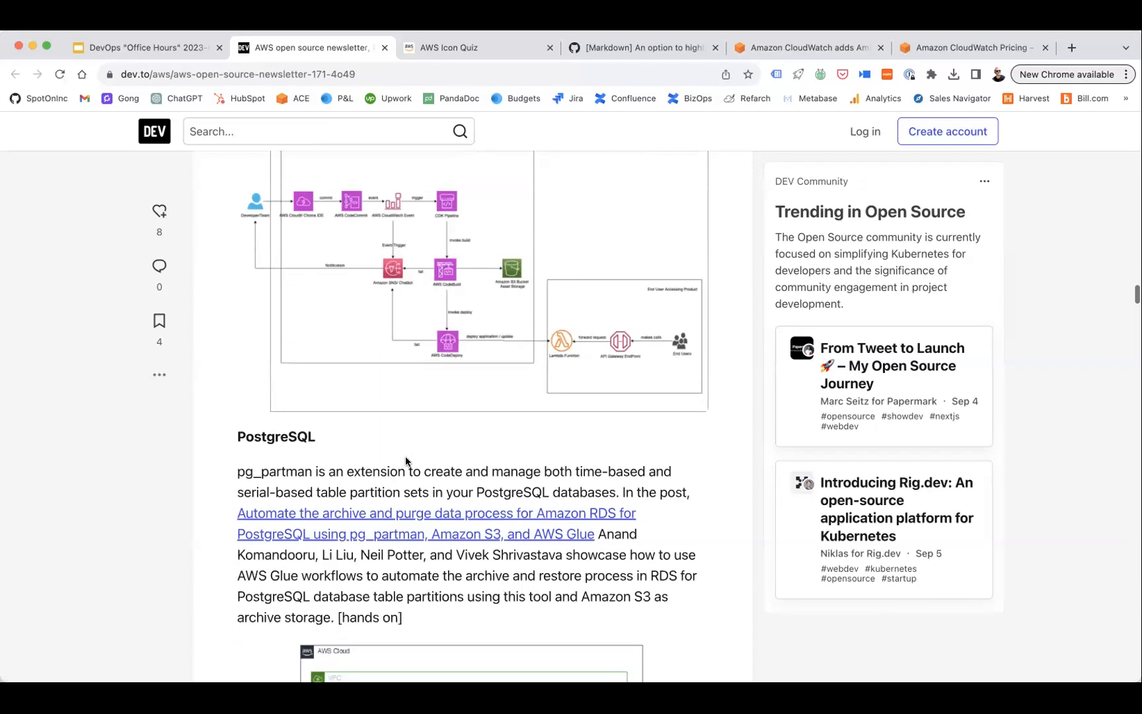
scroll("down", 3)
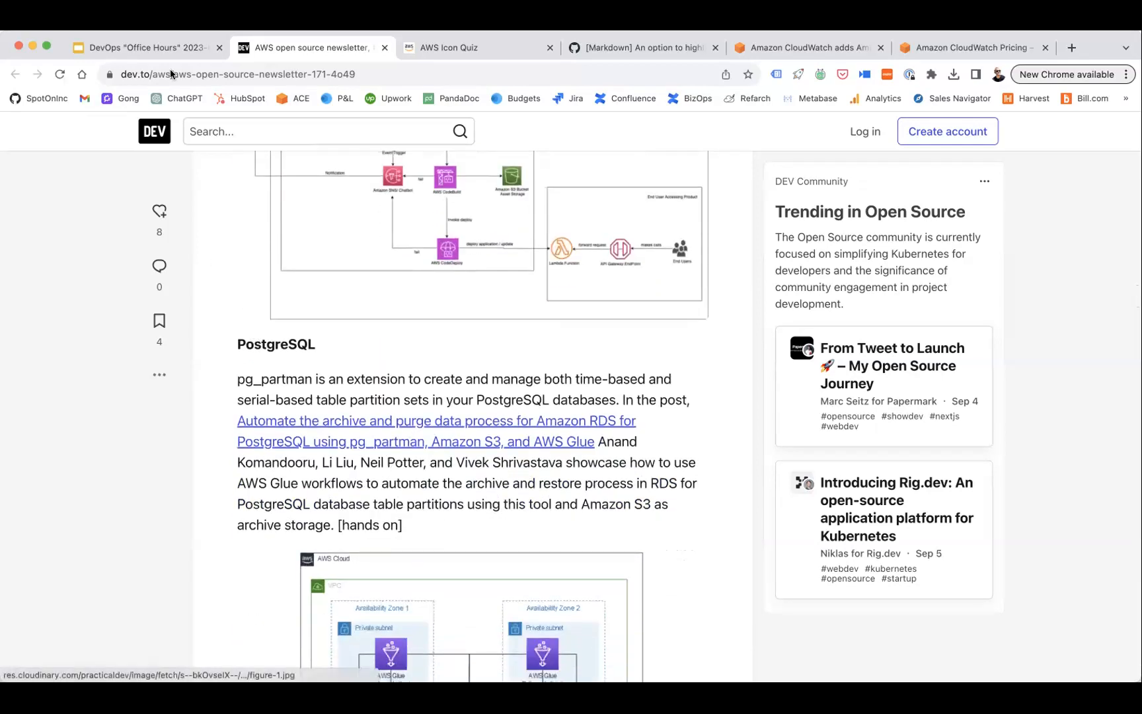
Follow the slide's 'OpenTF Fork Now Public' link and highlight the opentf repository name
left_click(142, 47)
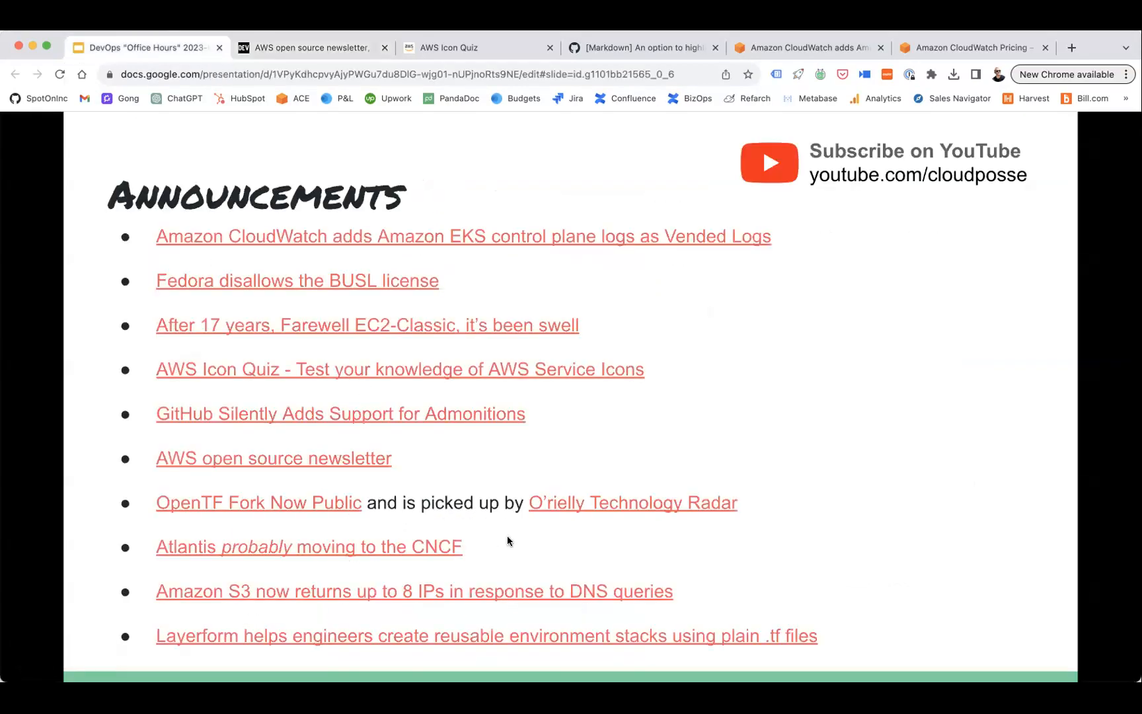
mouse_move(326, 507)
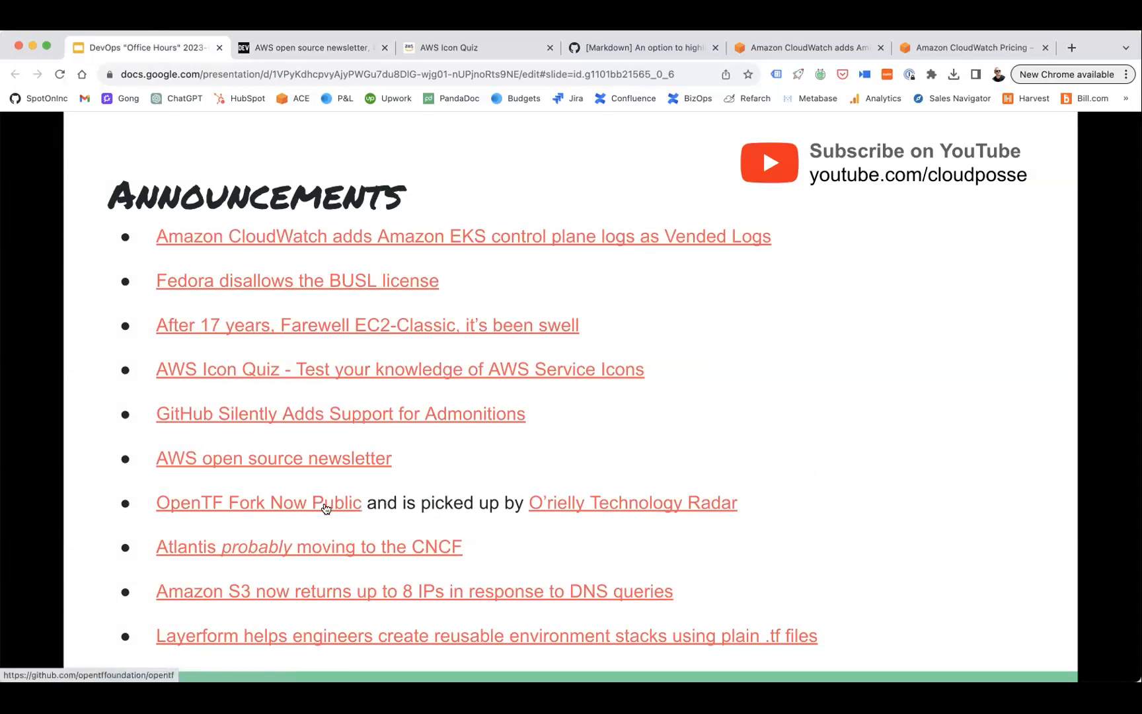
left_click(257, 501)
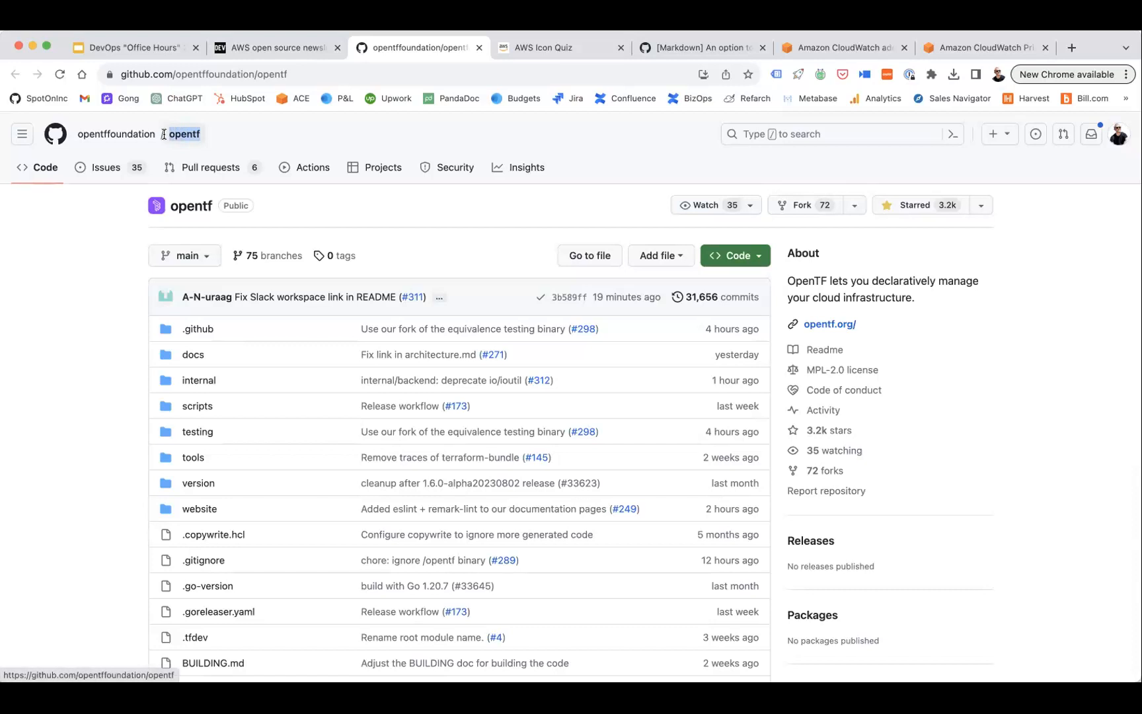
double_click(184, 134)
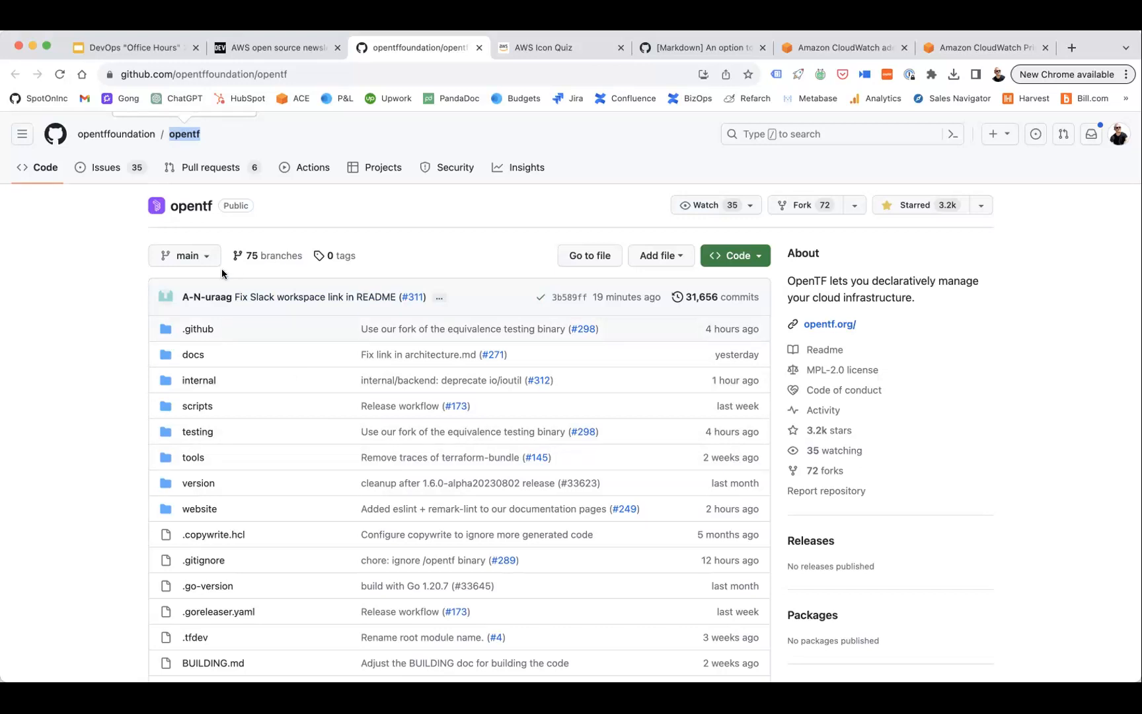
mouse_move(184, 134)
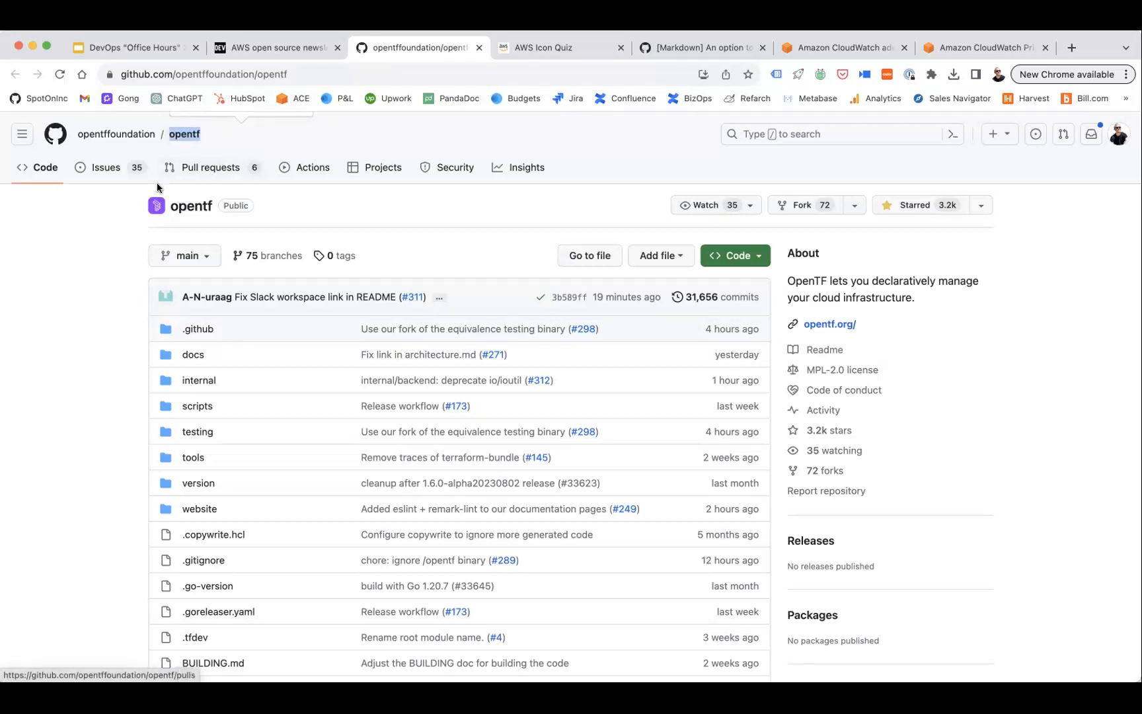
mouse_move(160, 186)
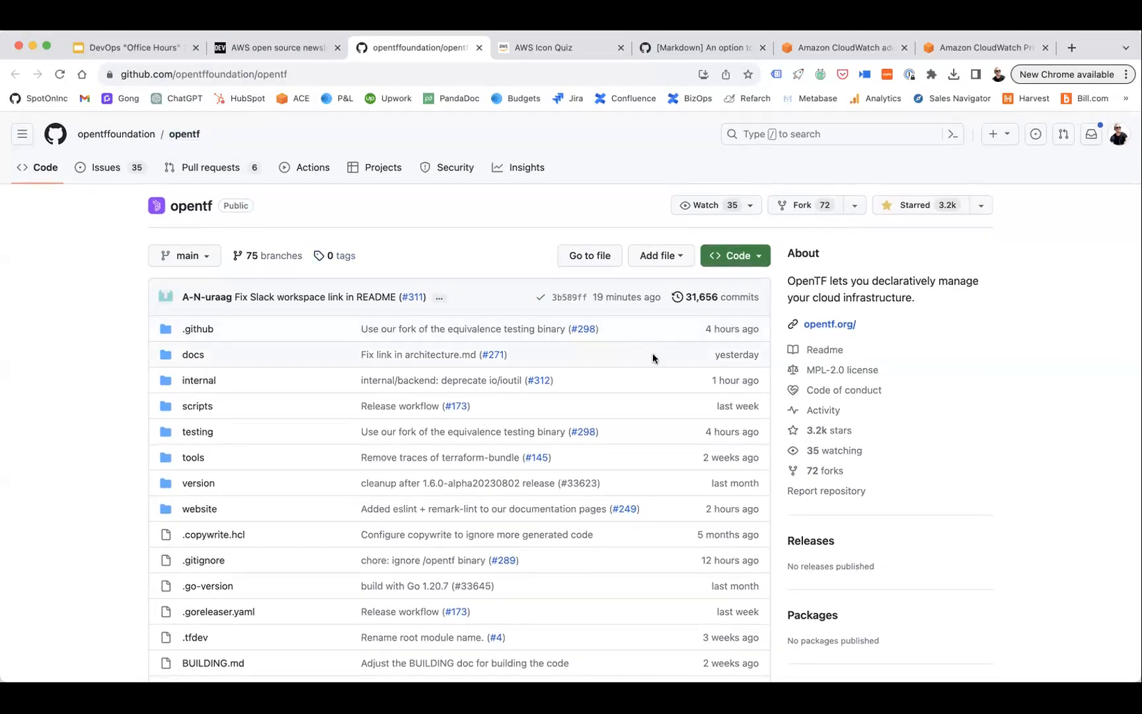
mouse_move(383, 390)
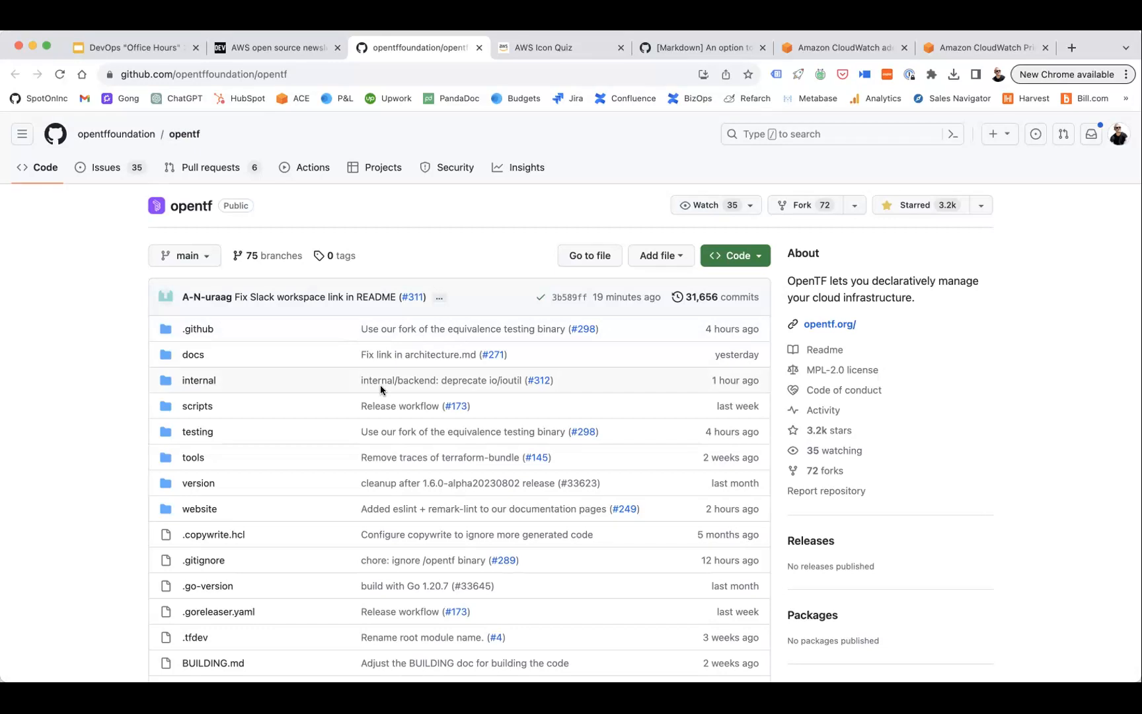
mouse_move(223, 275)
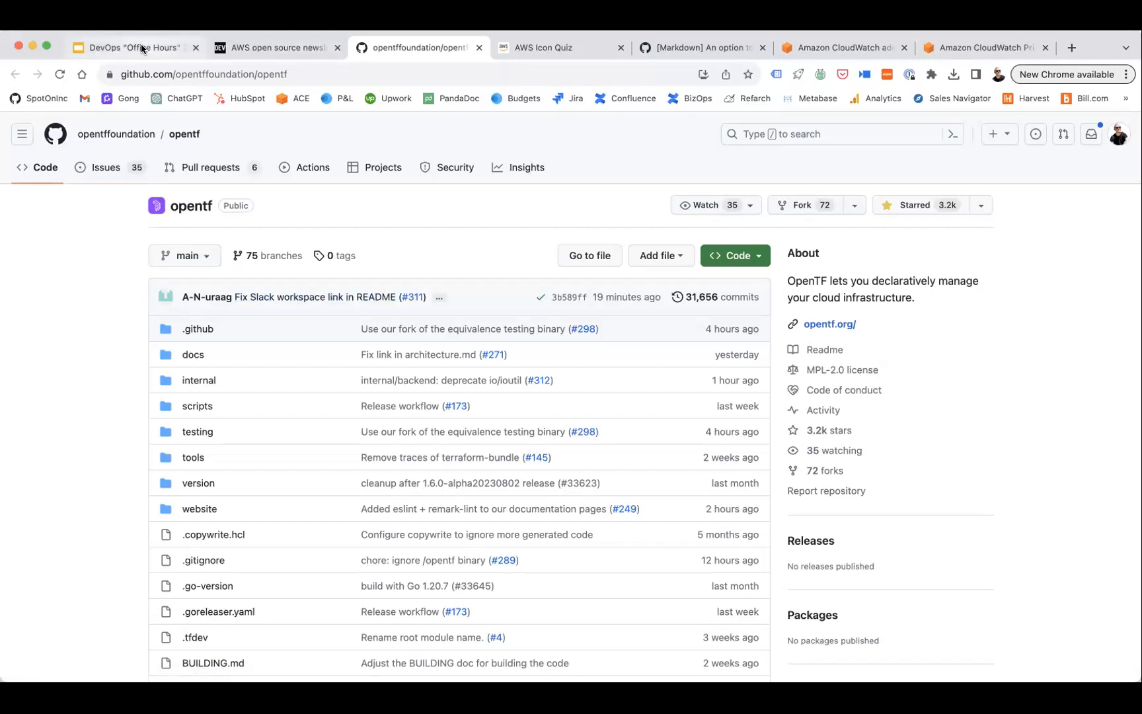
mouse_move(136, 47)
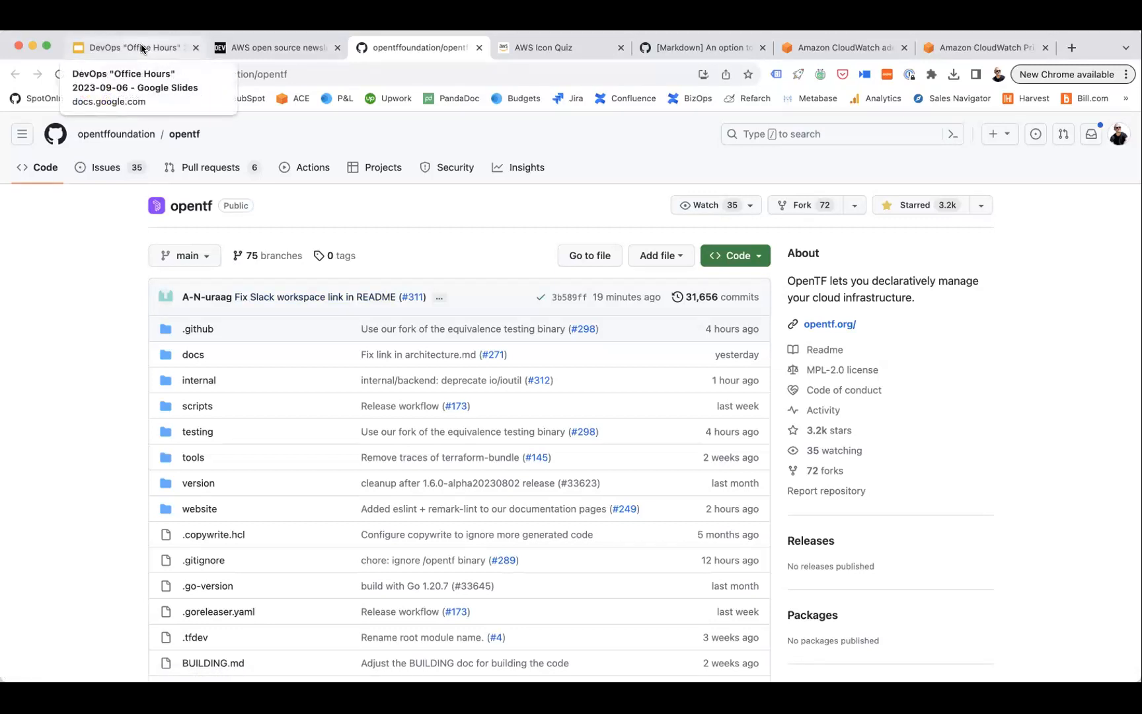
Open the O'Reilly Technology Radar link and highlight 'Radar Trends' in the article title
left_click(135, 48)
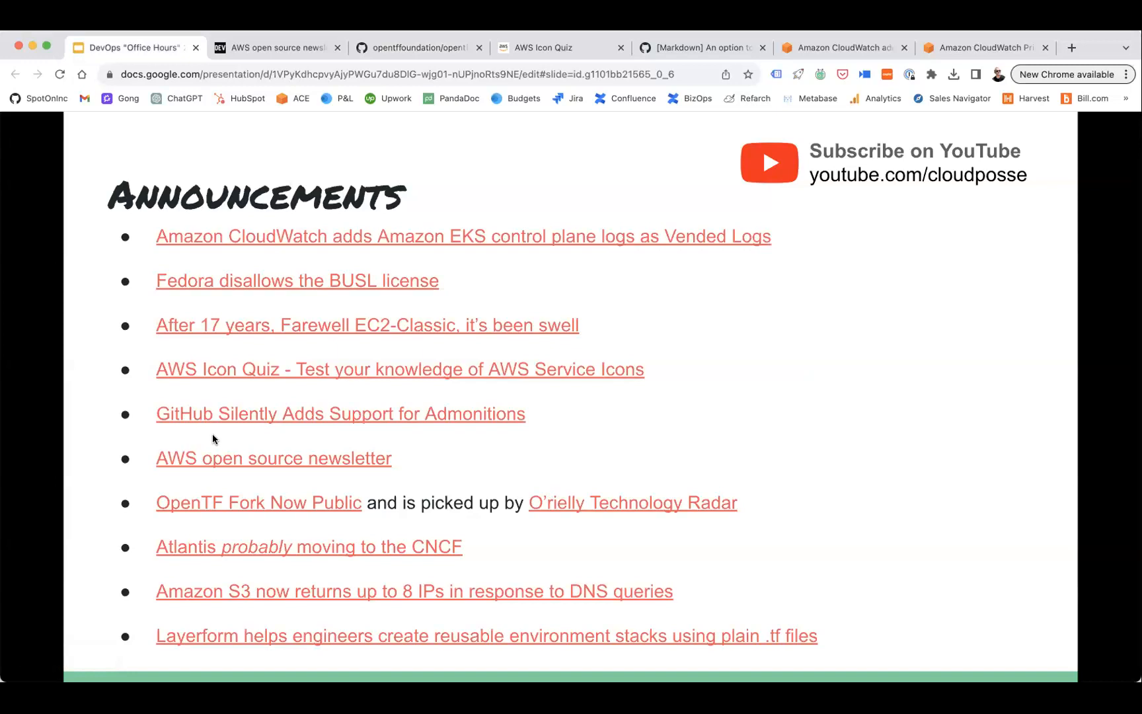
mouse_move(284, 489)
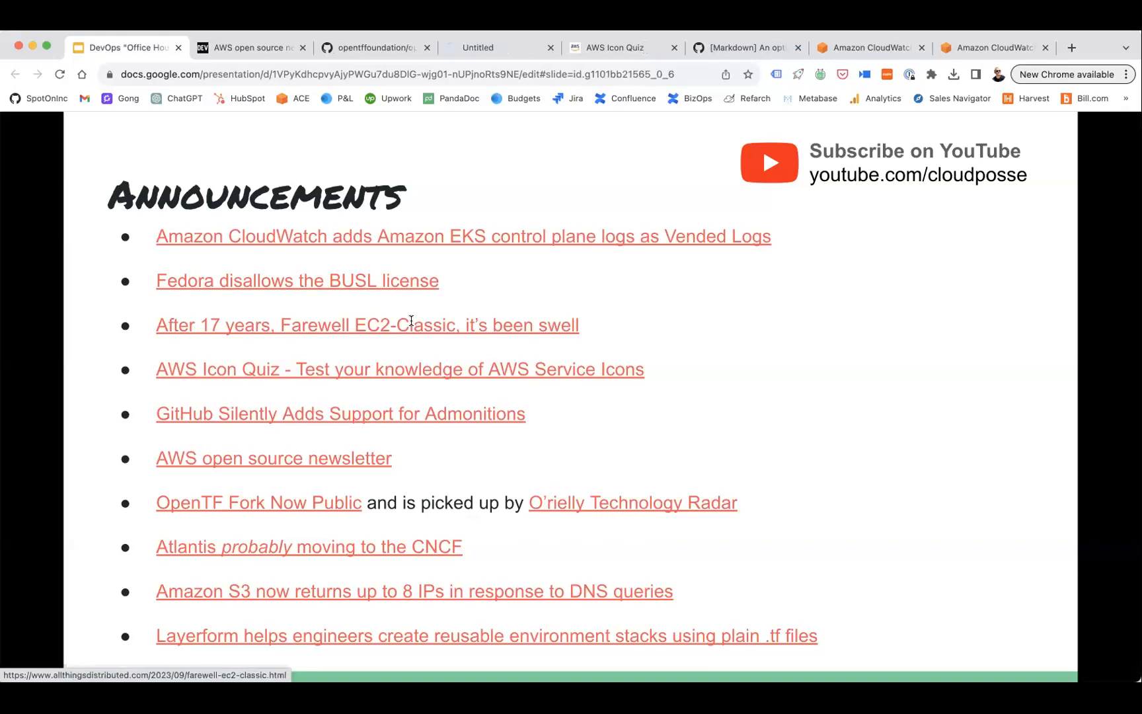
left_click(632, 503)
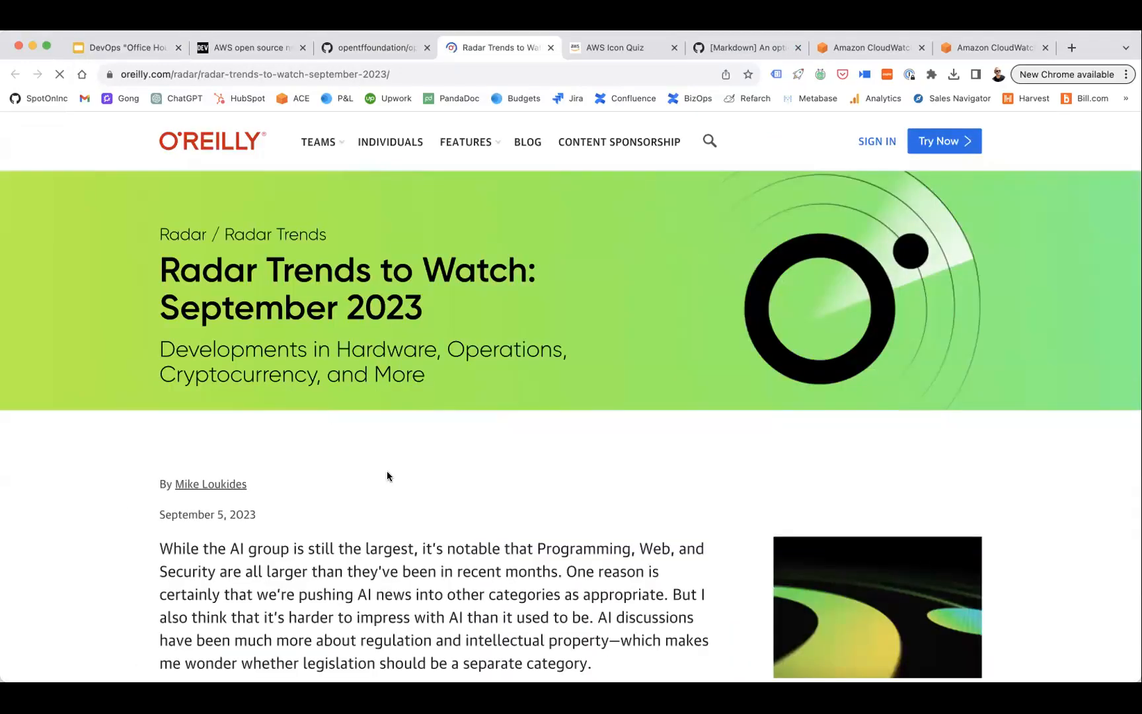
double_click(269, 269)
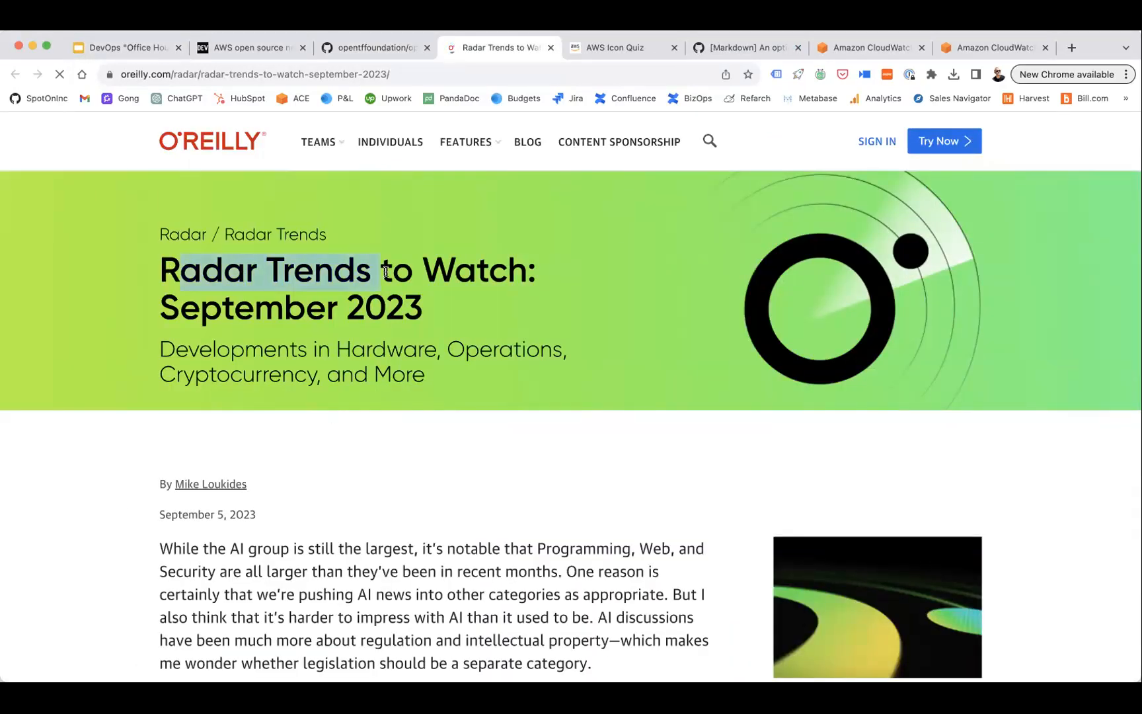
Scroll the September 2023 trends article down to the AI items
scroll("down", 3)
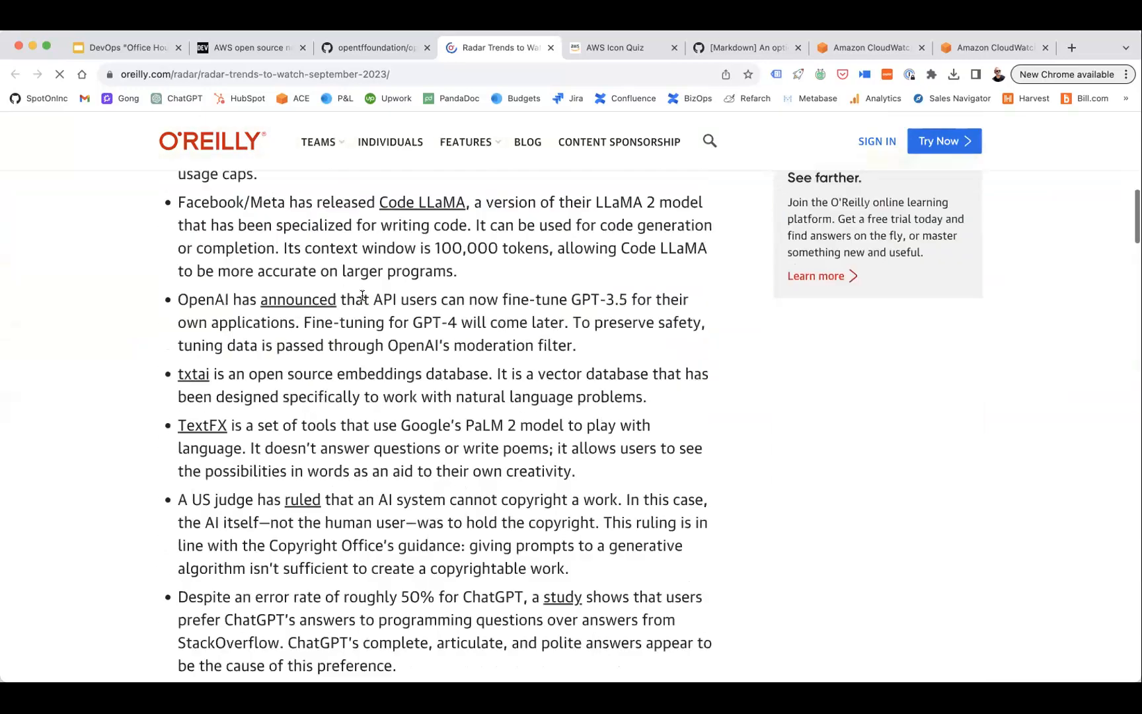
scroll("down", 3)
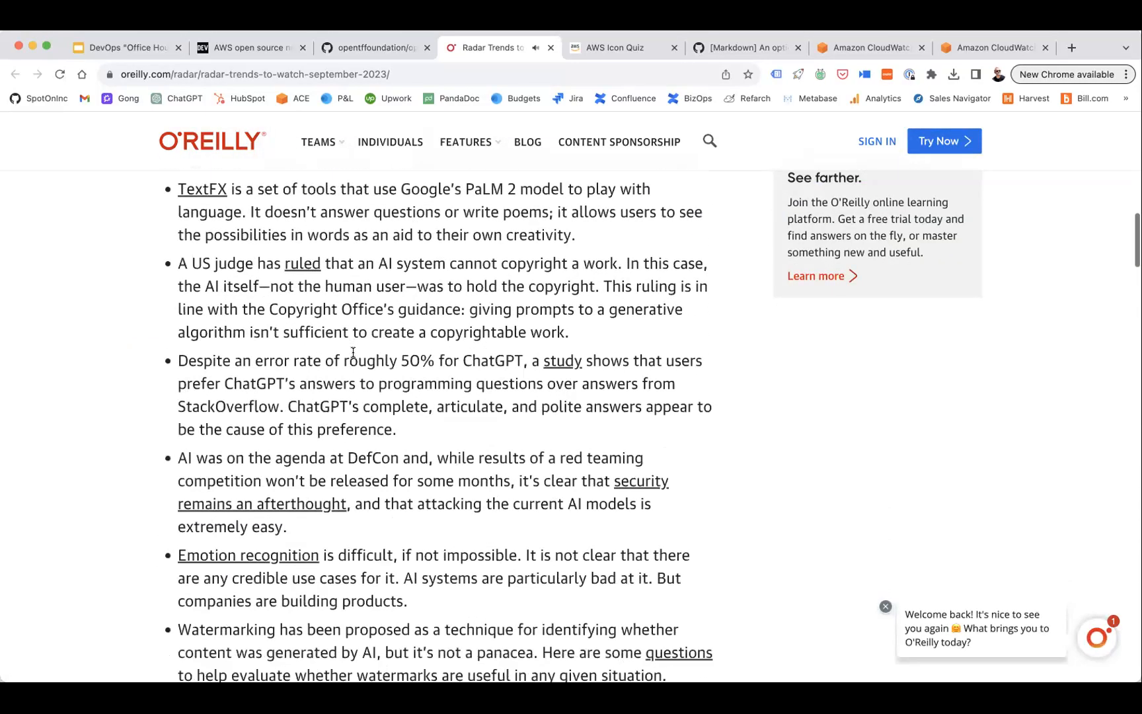
scroll("down", 3)
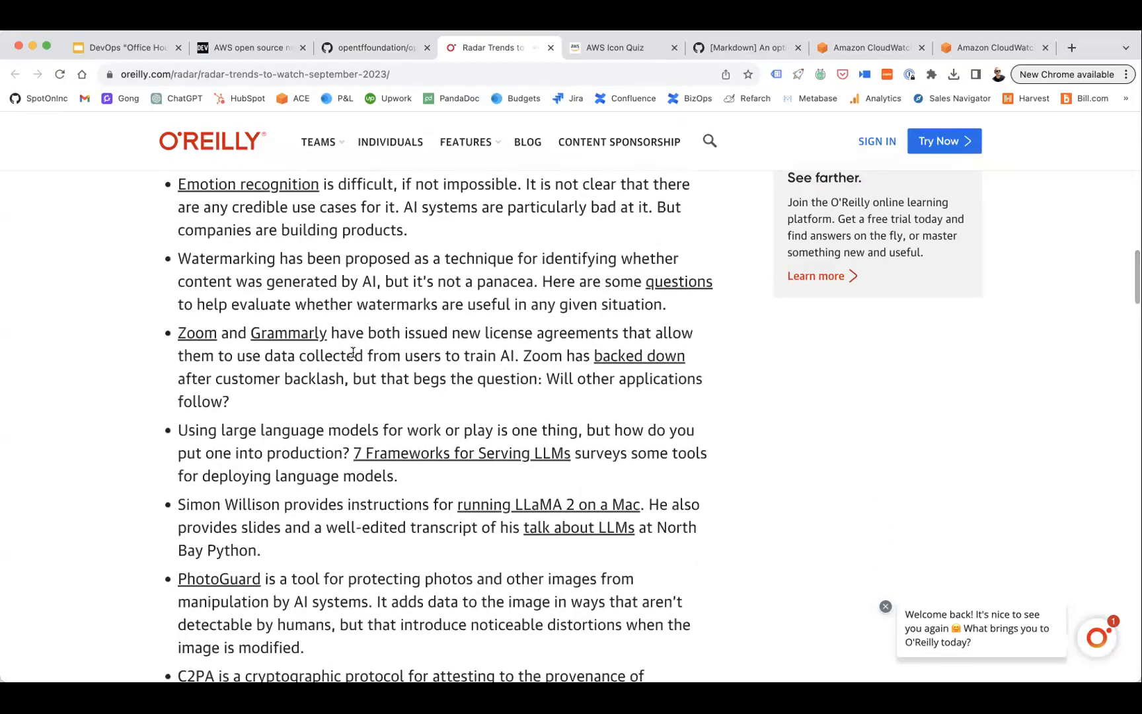
scroll("down", 3)
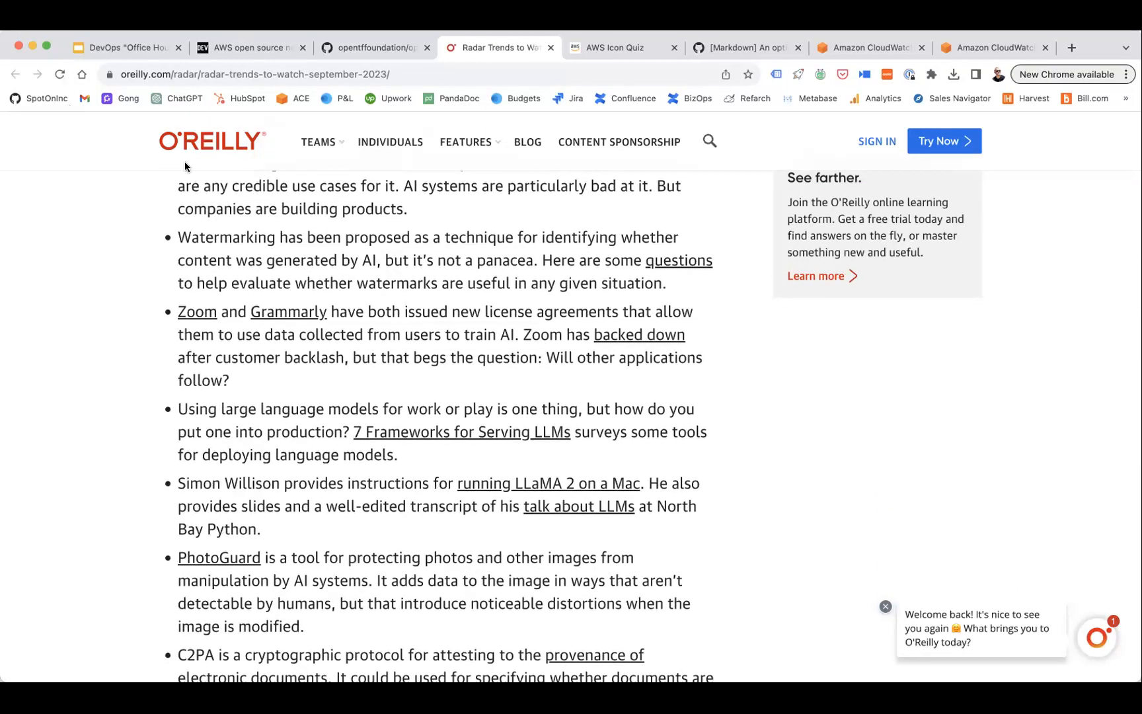
mouse_move(262, 401)
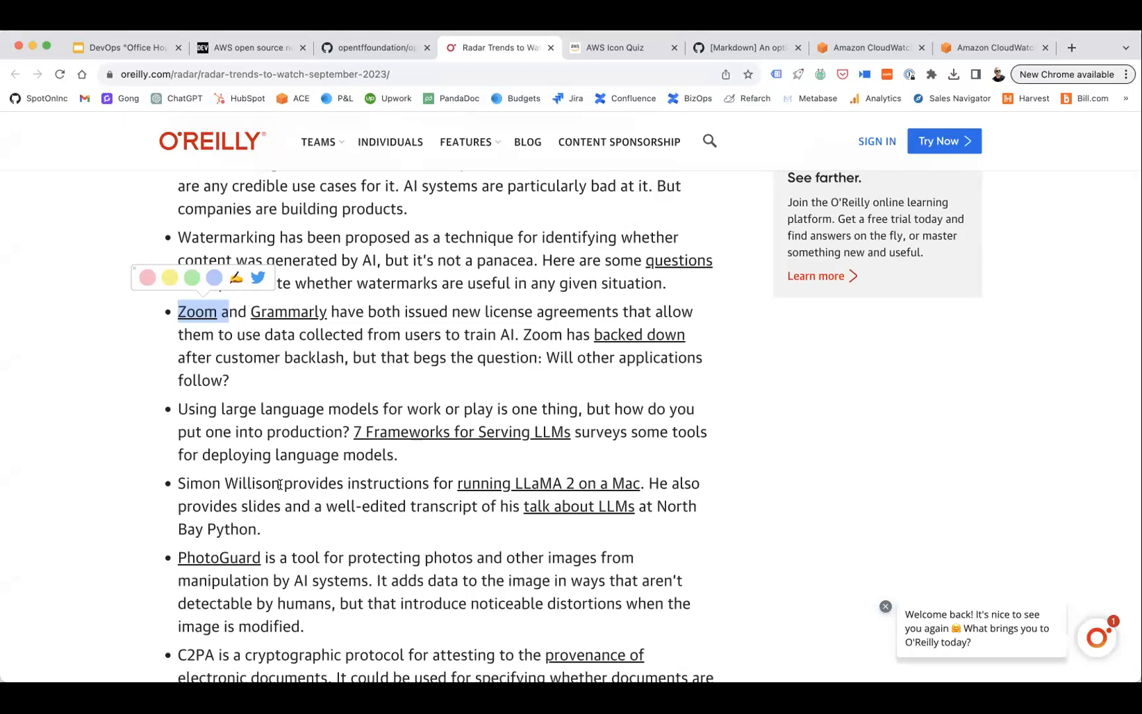
scroll("down", 3)
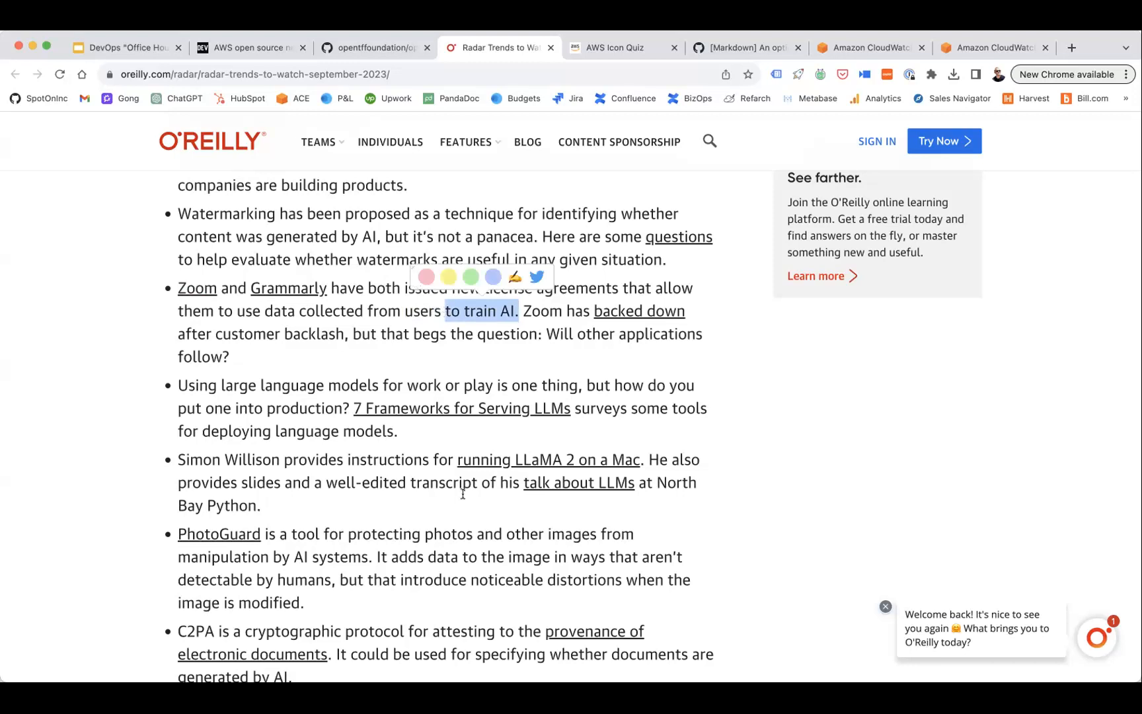
scroll("down", 3)
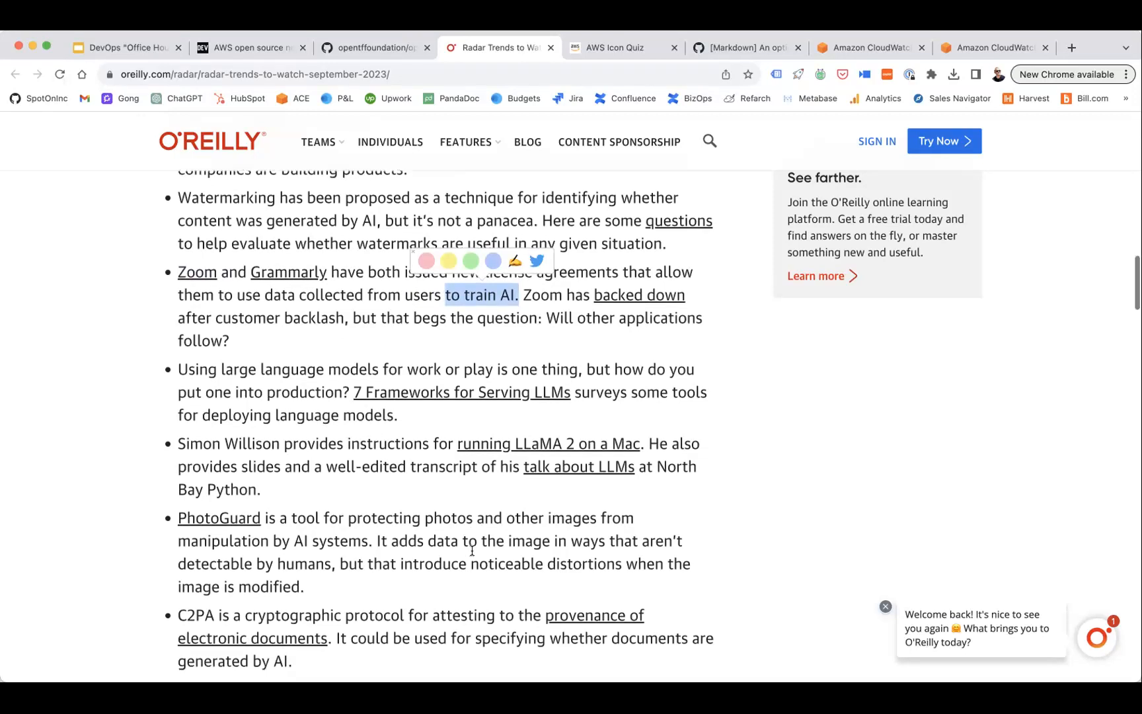
scroll("down", 3)
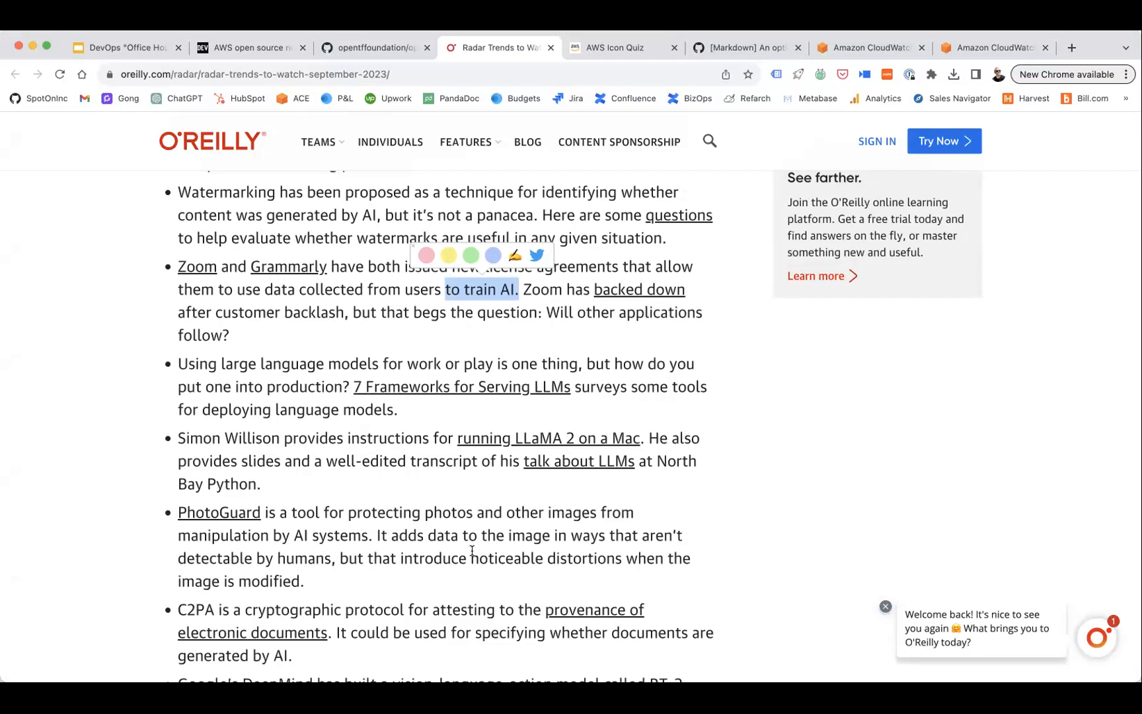
Scroll the Radar Trends article past Programming and Web down to Security
scroll("down", 3)
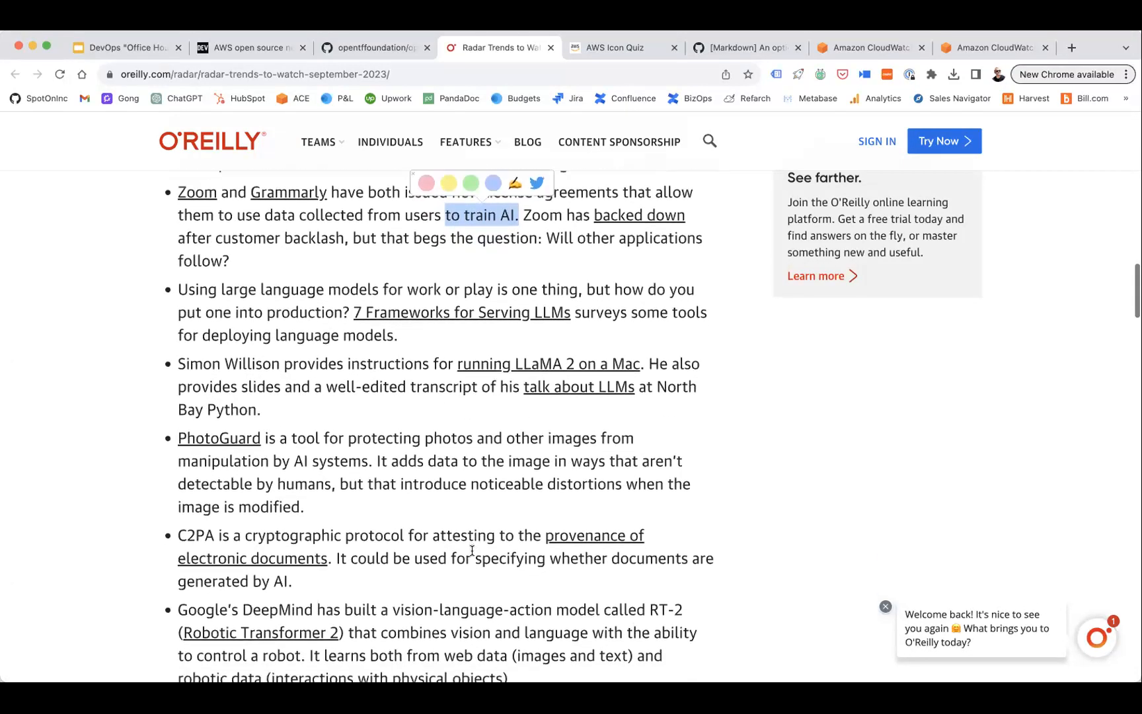
scroll("down", 3)
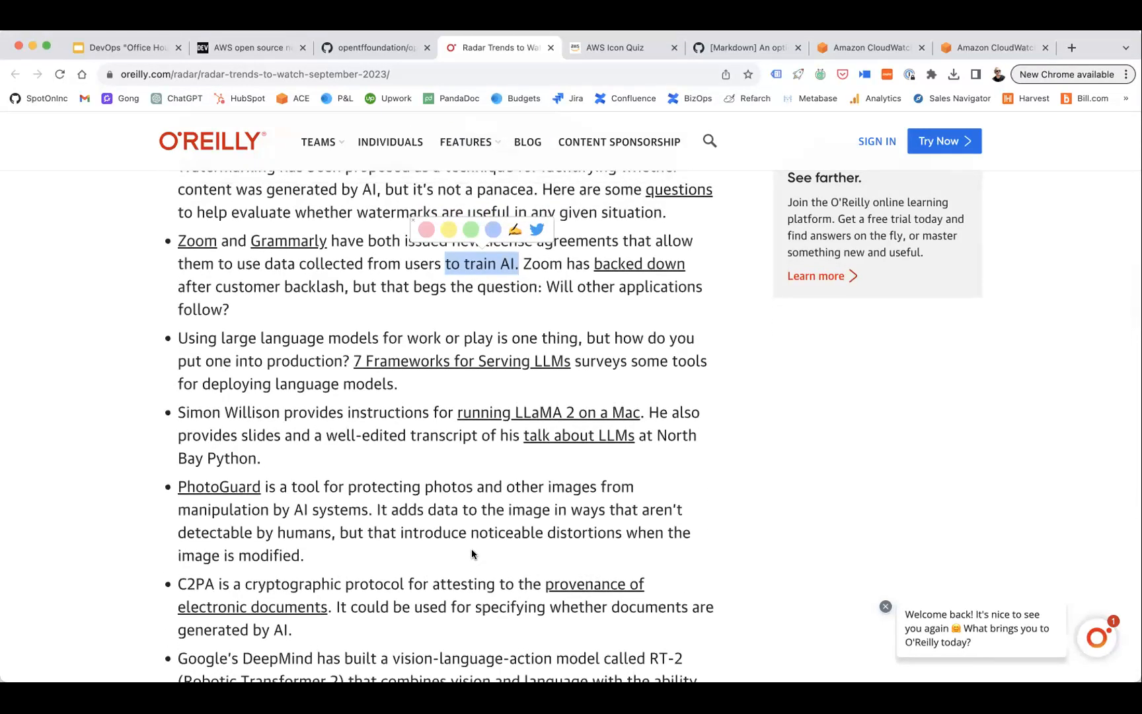
scroll("down", 3)
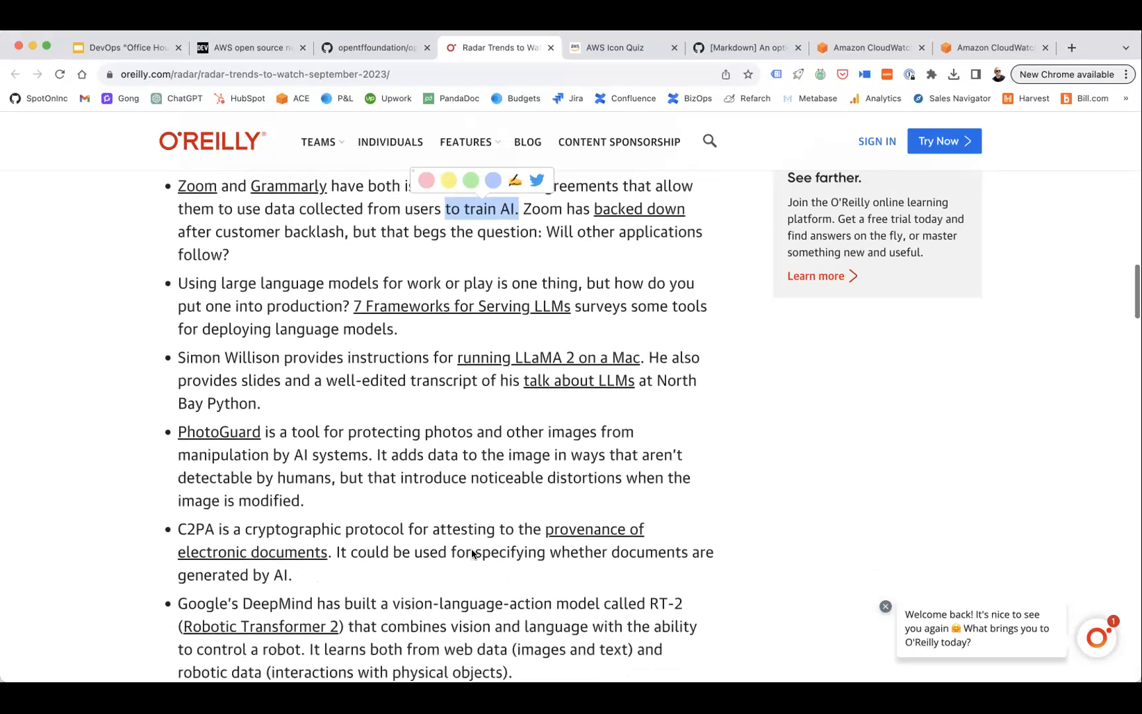
scroll("down", 3)
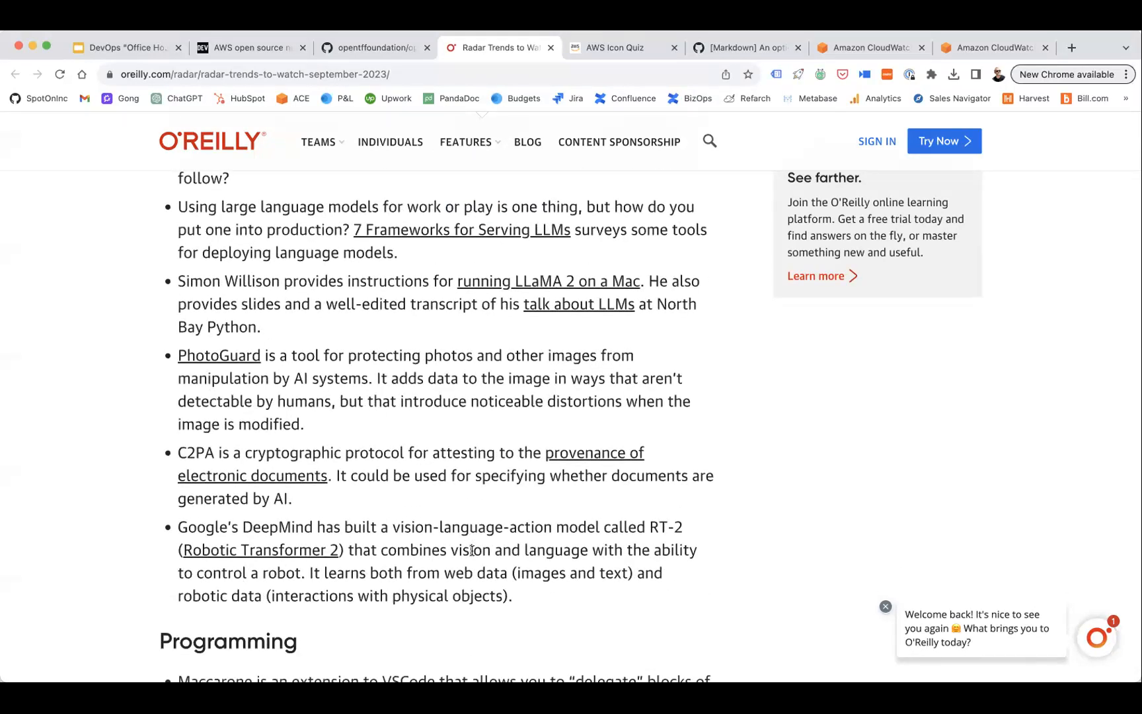
scroll("down", 3)
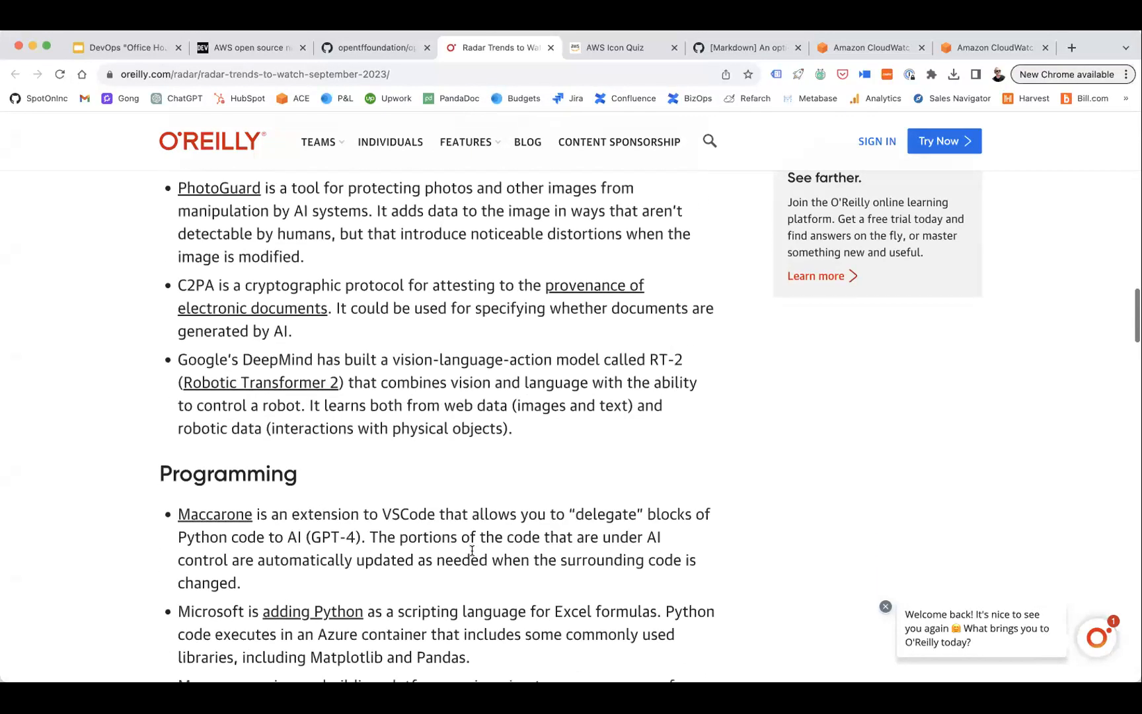
scroll("down", 3)
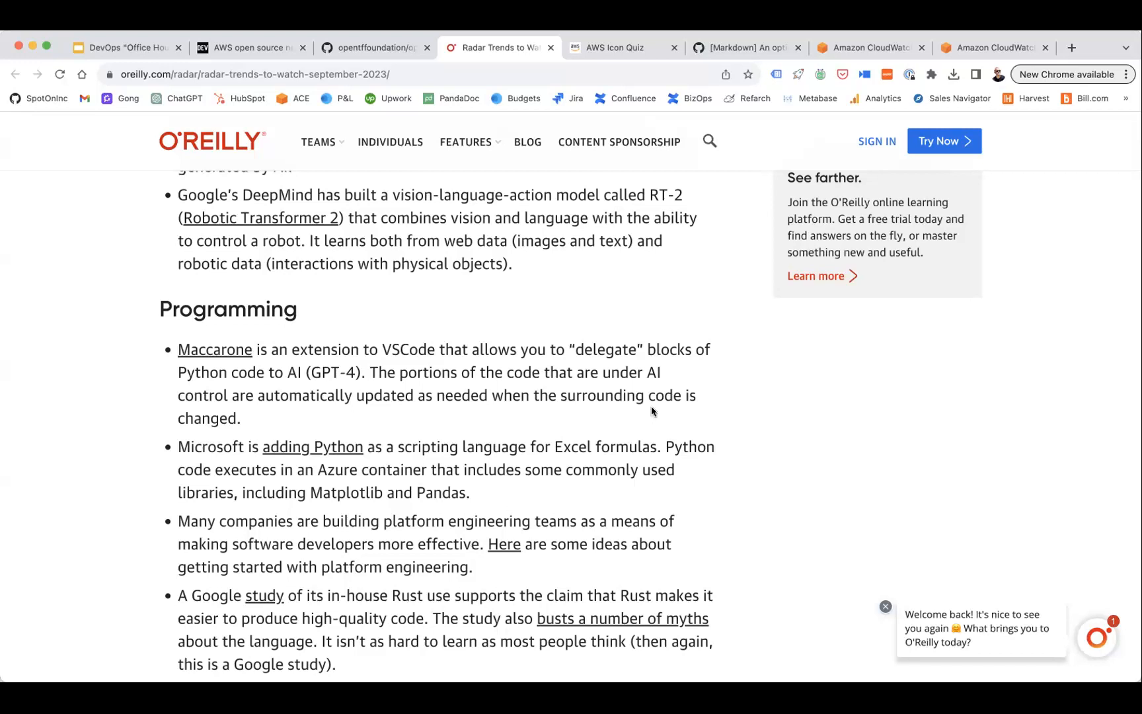
mouse_move(552, 48)
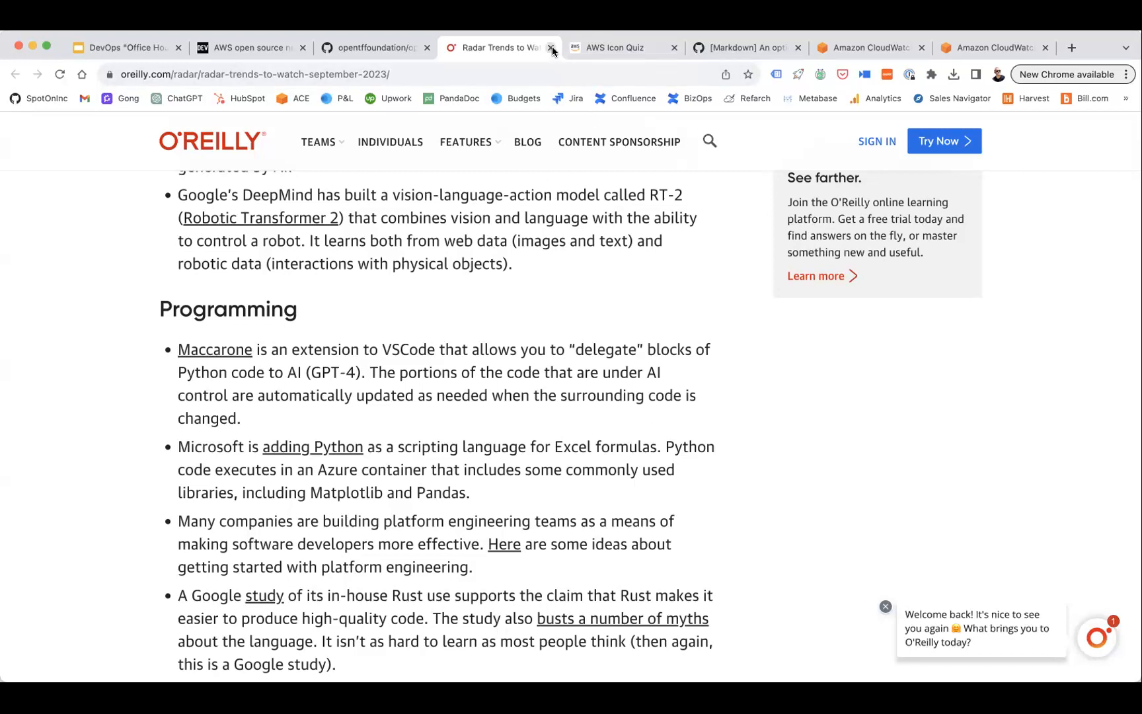
scroll("down", 3)
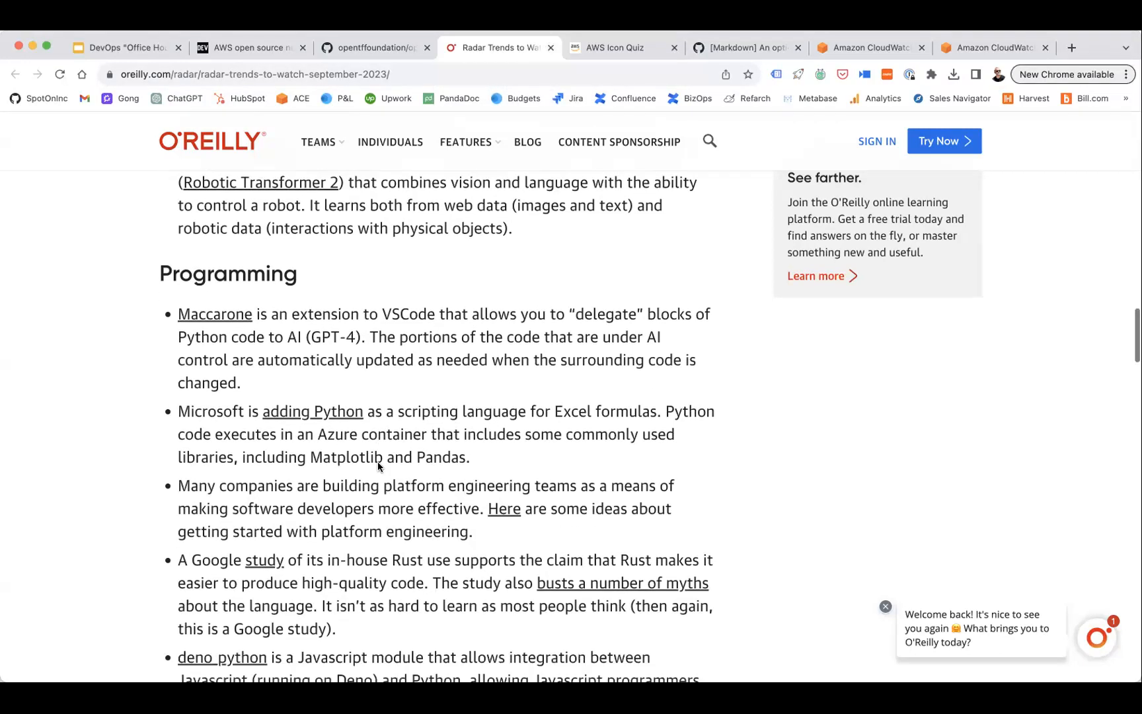
scroll("down", 3)
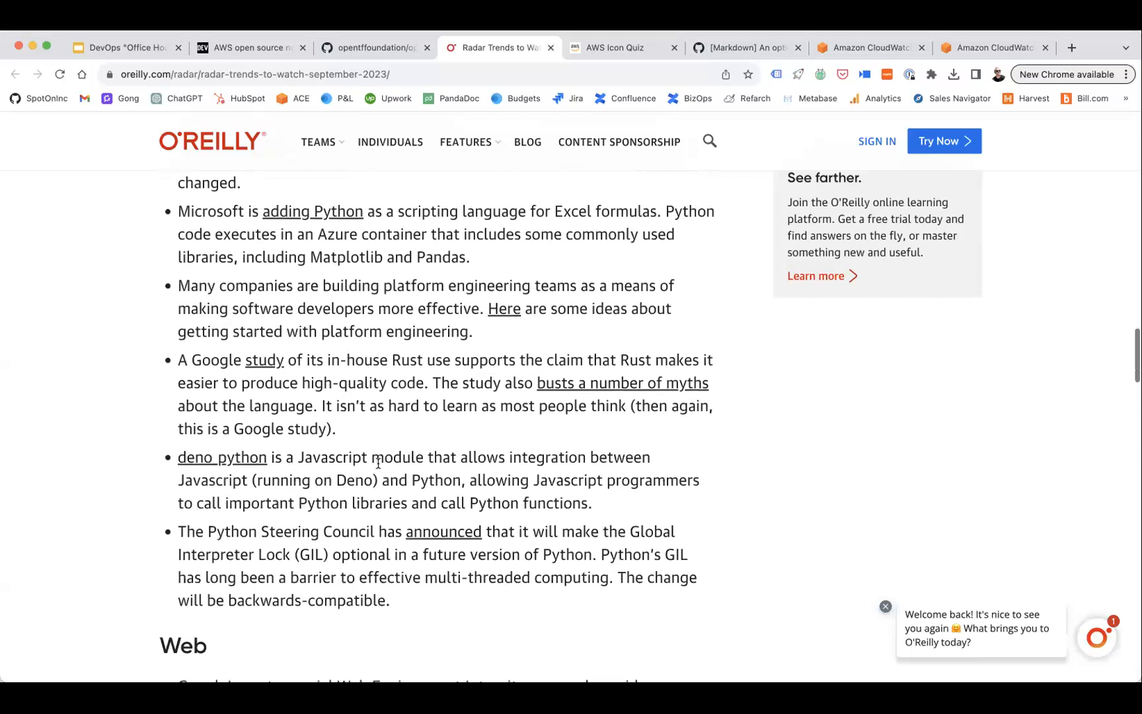
scroll("down", 3)
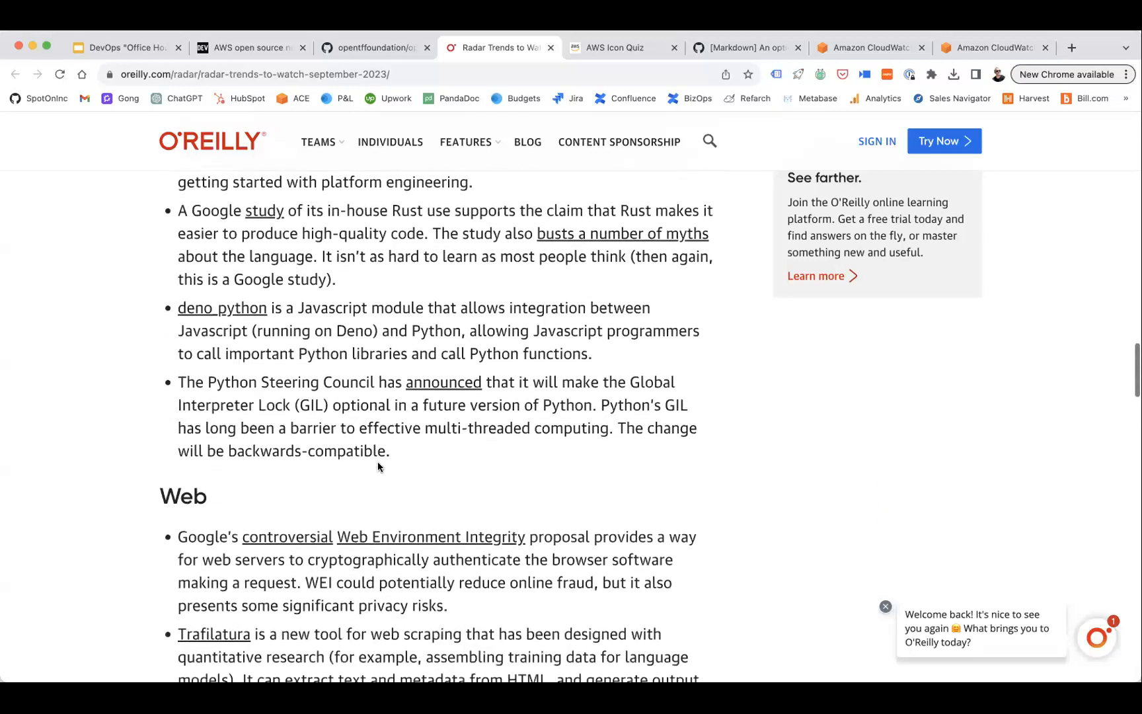
scroll("down", 3)
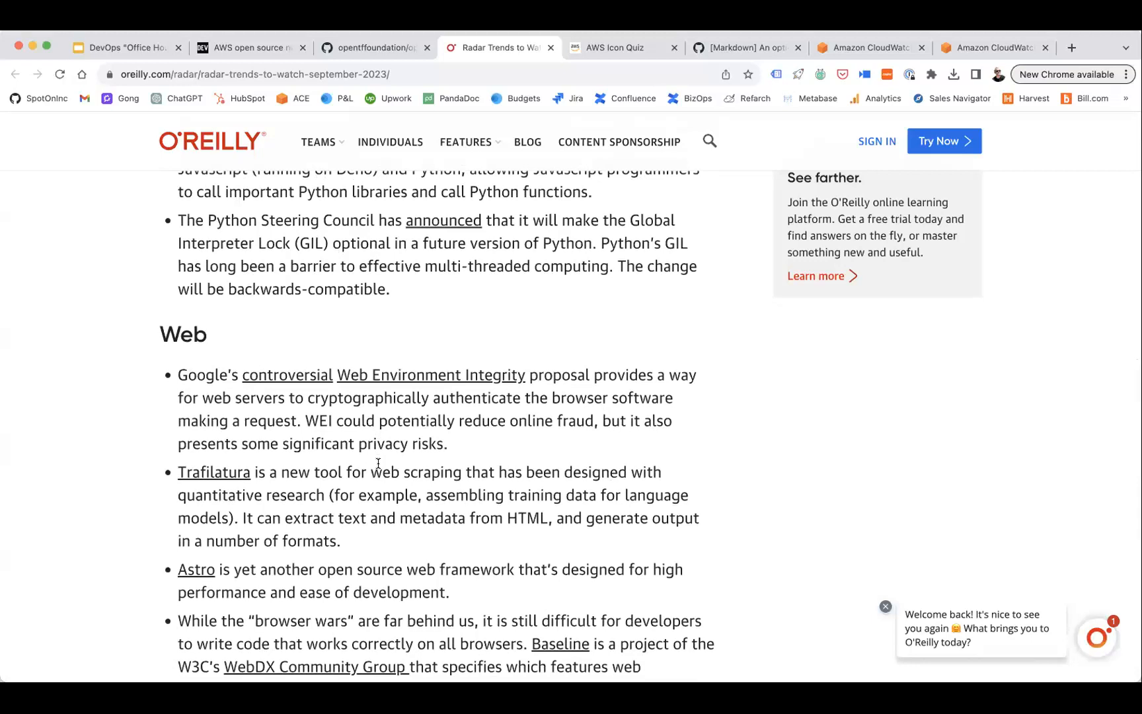
scroll("down", 3)
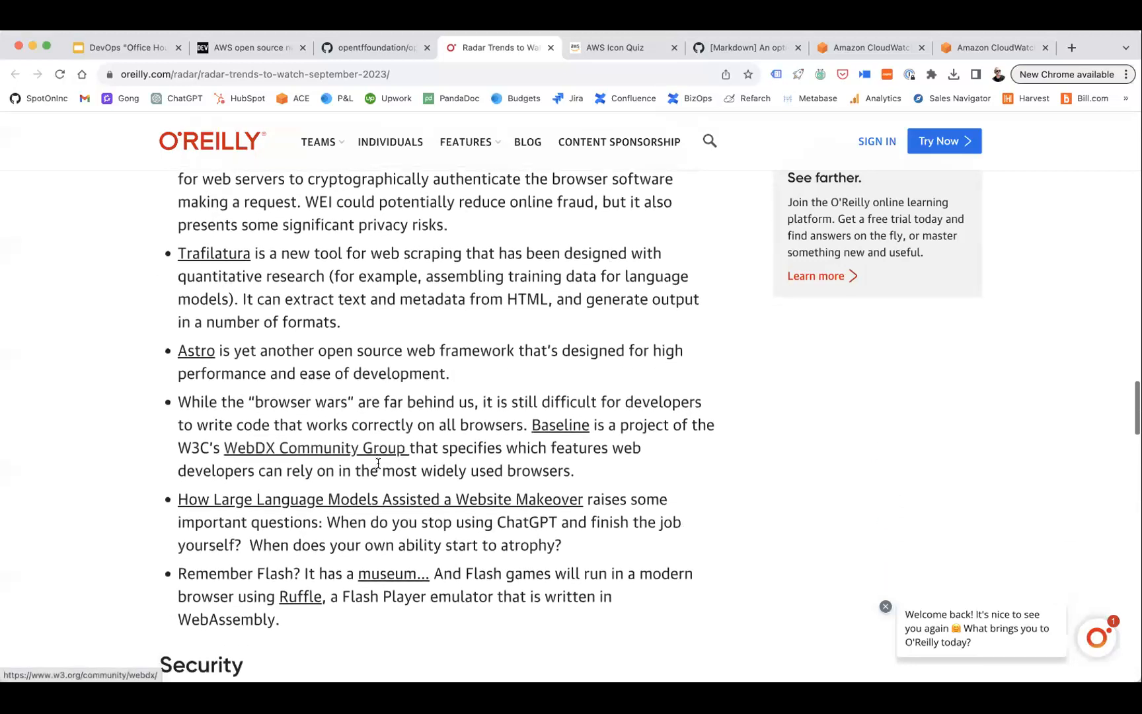
scroll("down", 3)
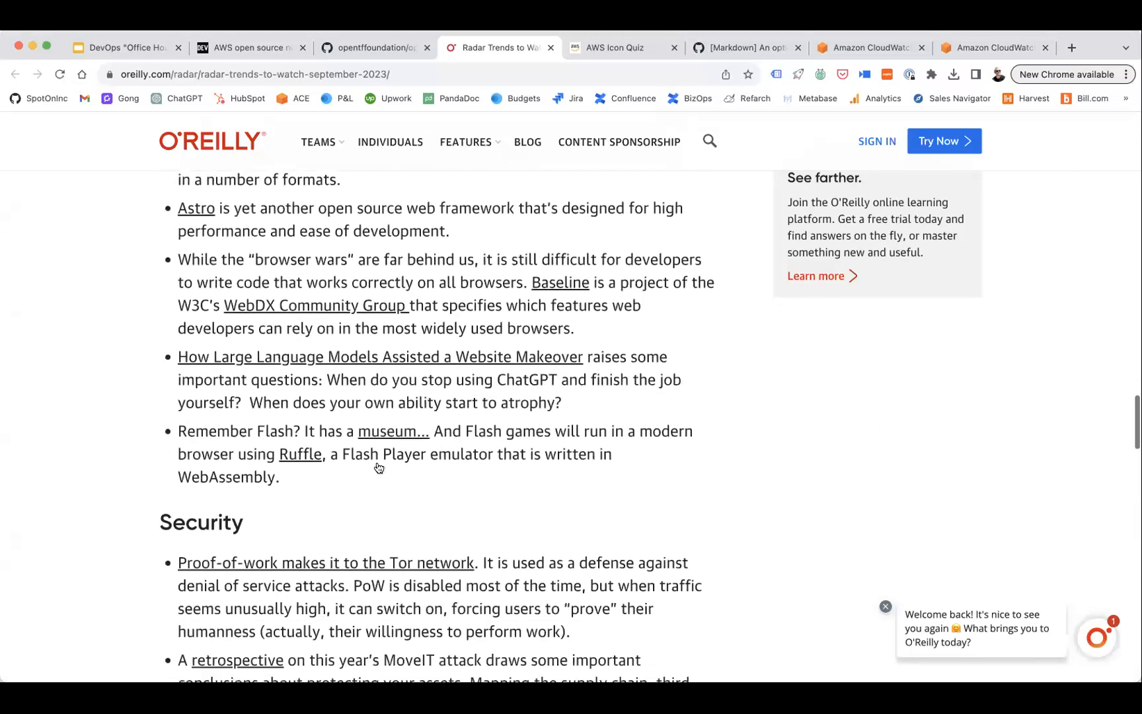
scroll("down", 3)
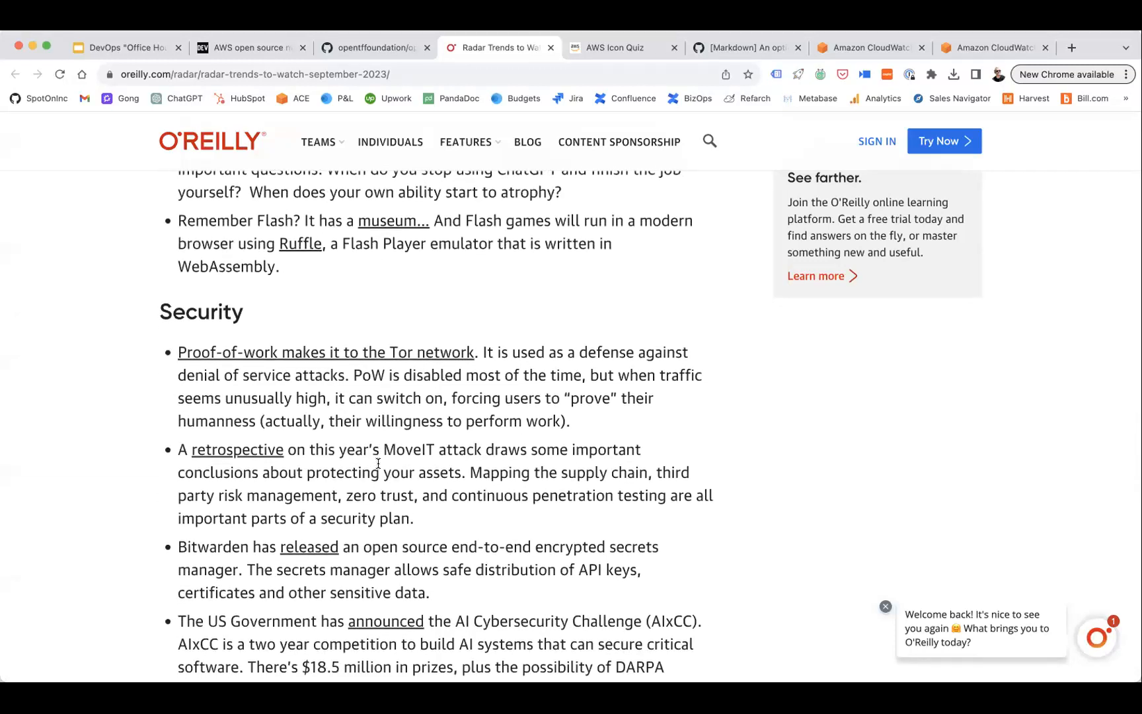
scroll("down", 3)
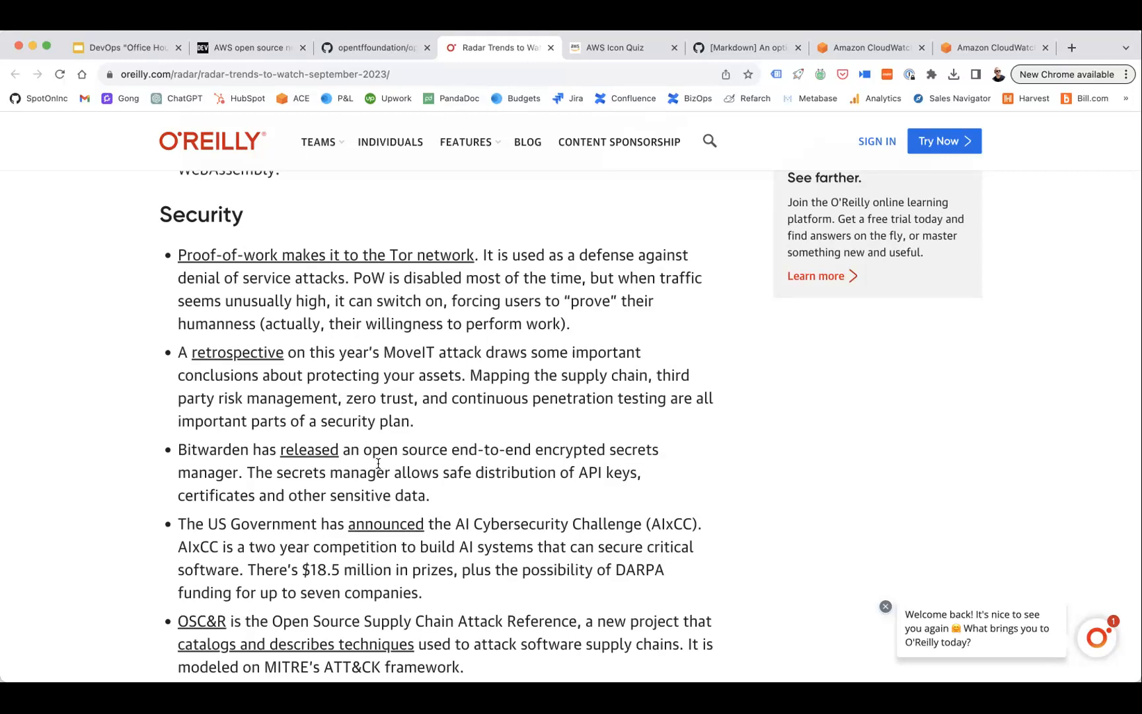
mouse_move(715, 400)
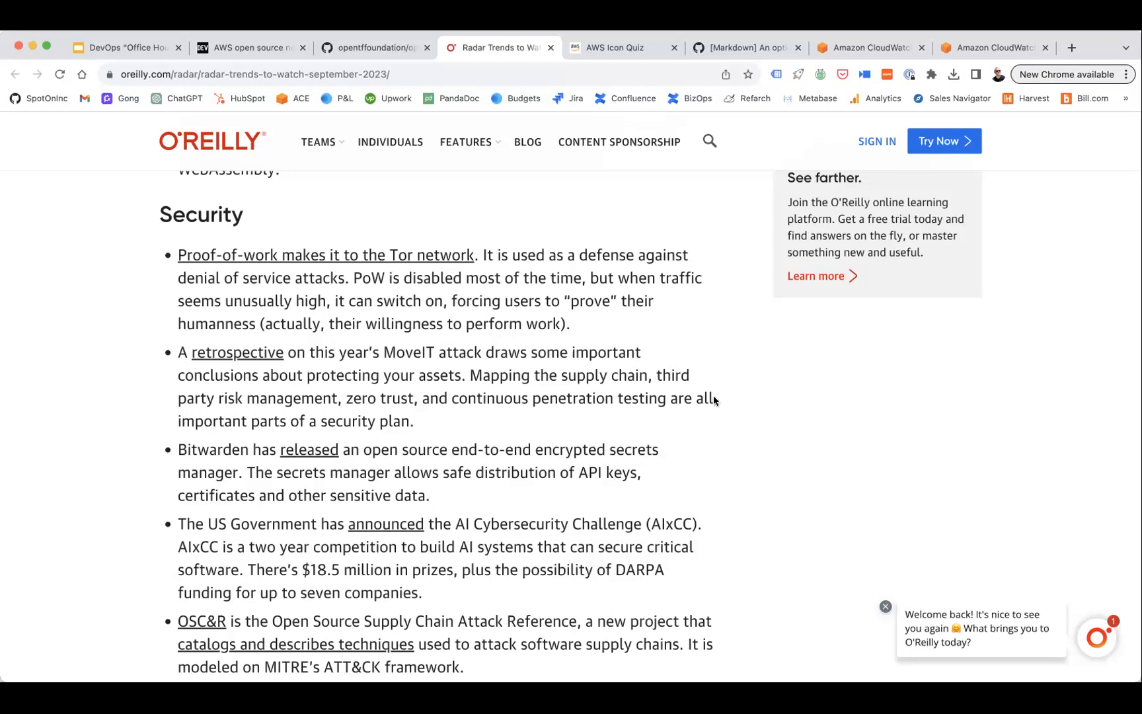
mouse_move(722, 402)
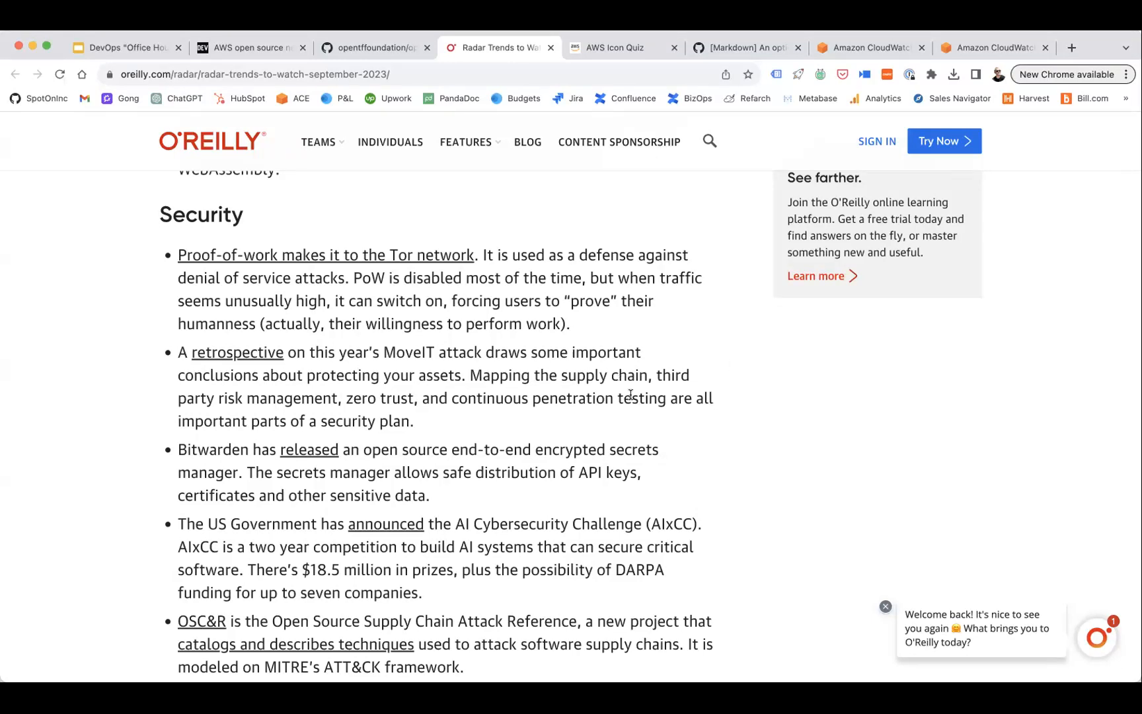
Scroll the O'Reilly Radar article past Security and Hardware to the Operations section
scroll("down", 3)
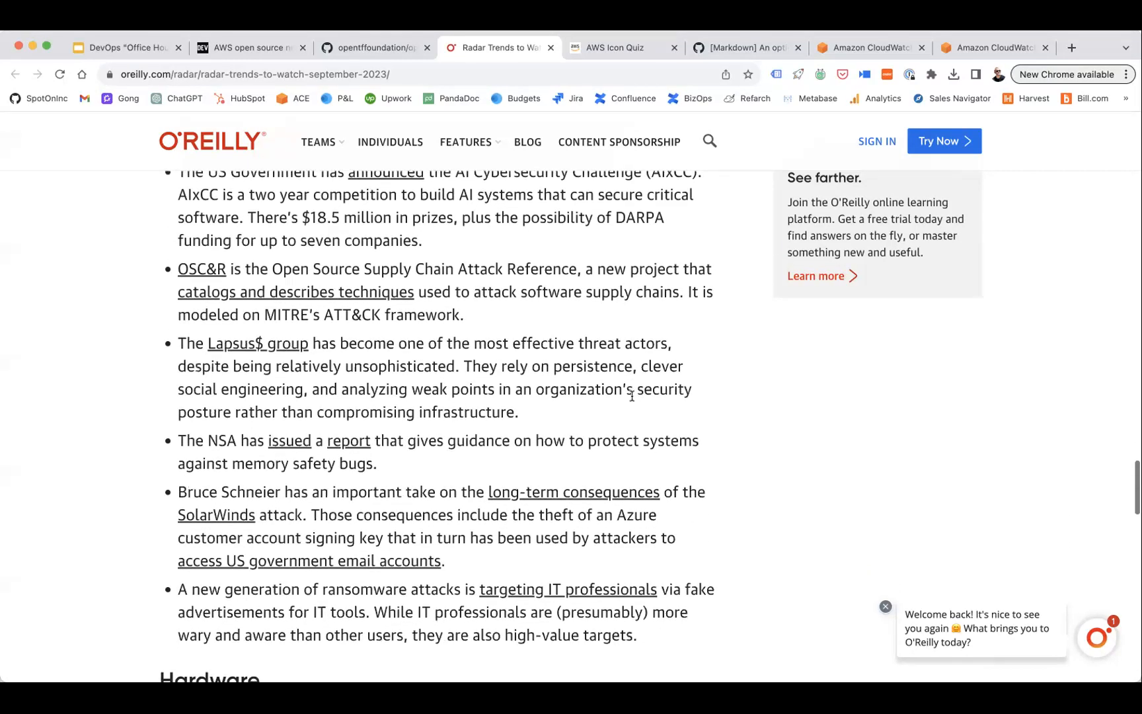
scroll("down", 3)
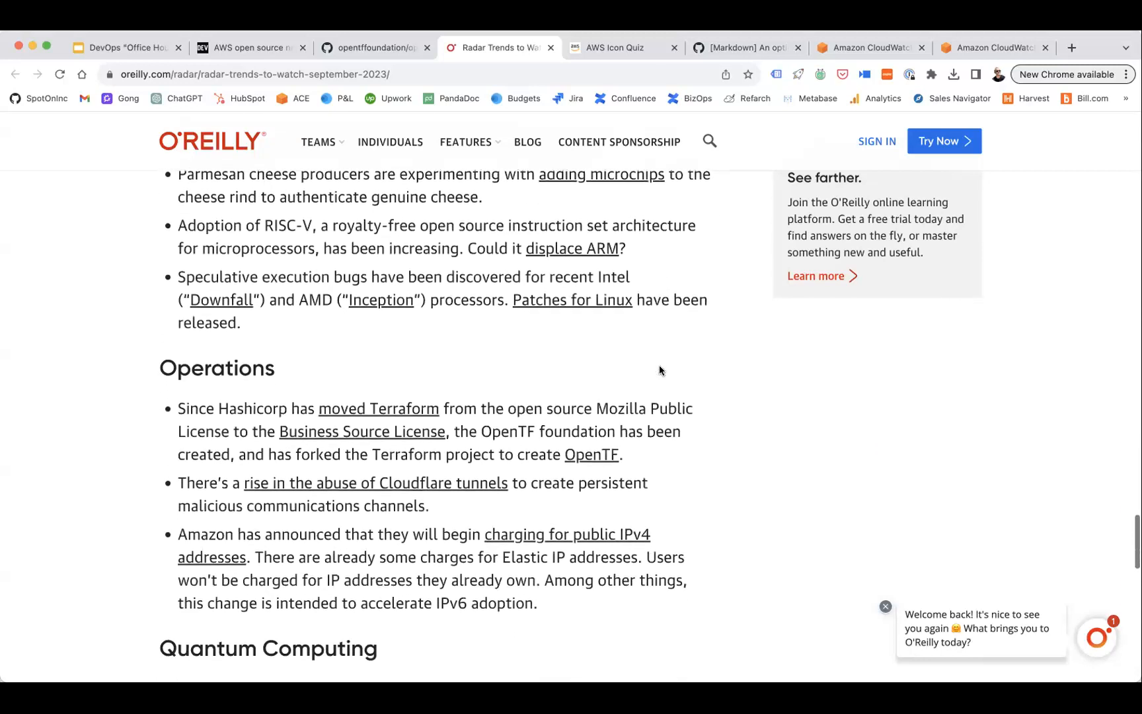
scroll("down", 3)
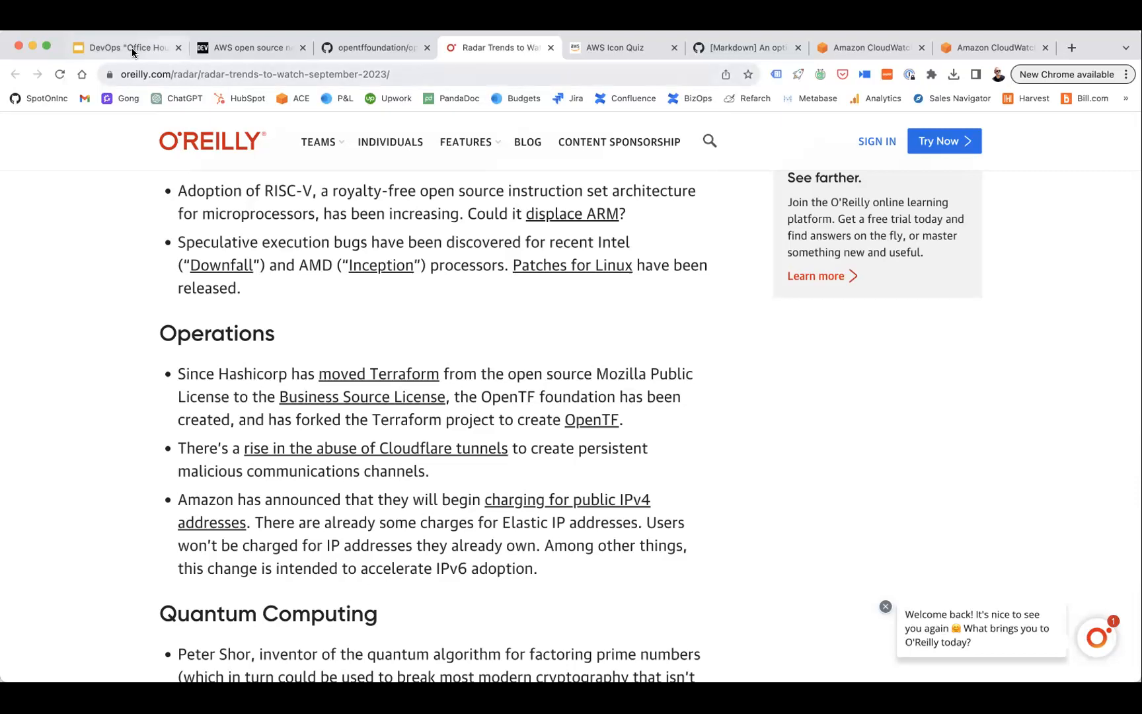
Switch to the Atlantis sandbox issue #60 tab and scroll through its application sections
left_click(124, 48)
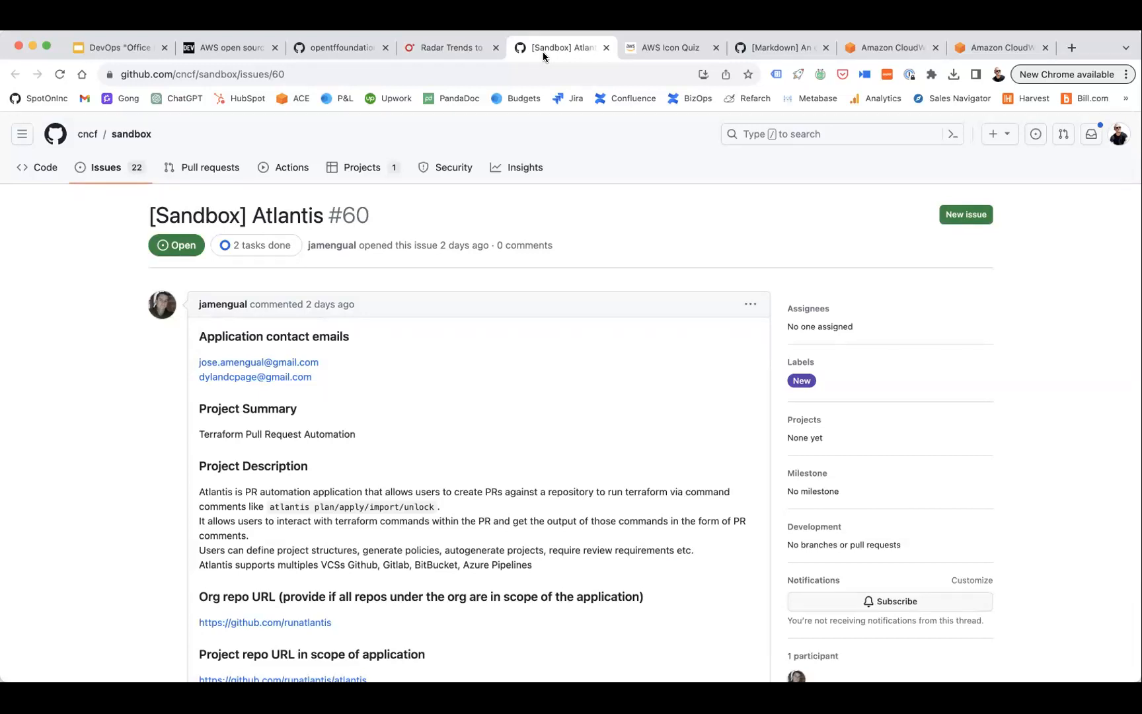
mouse_move(622, 108)
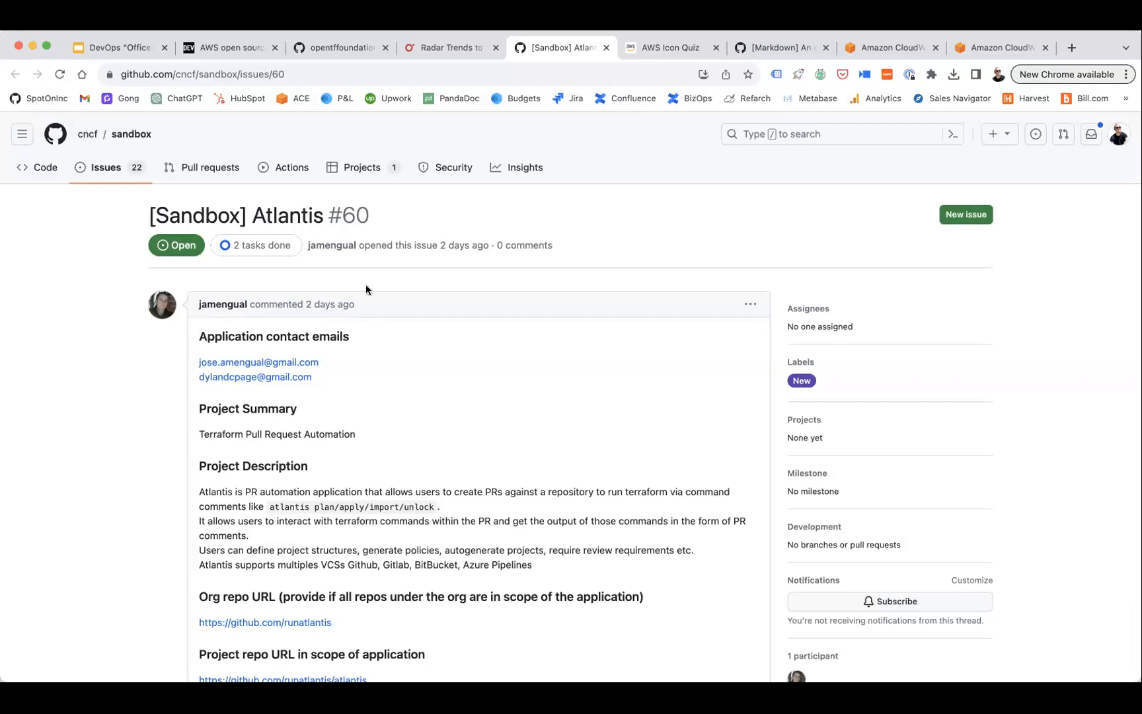
scroll("down", 3)
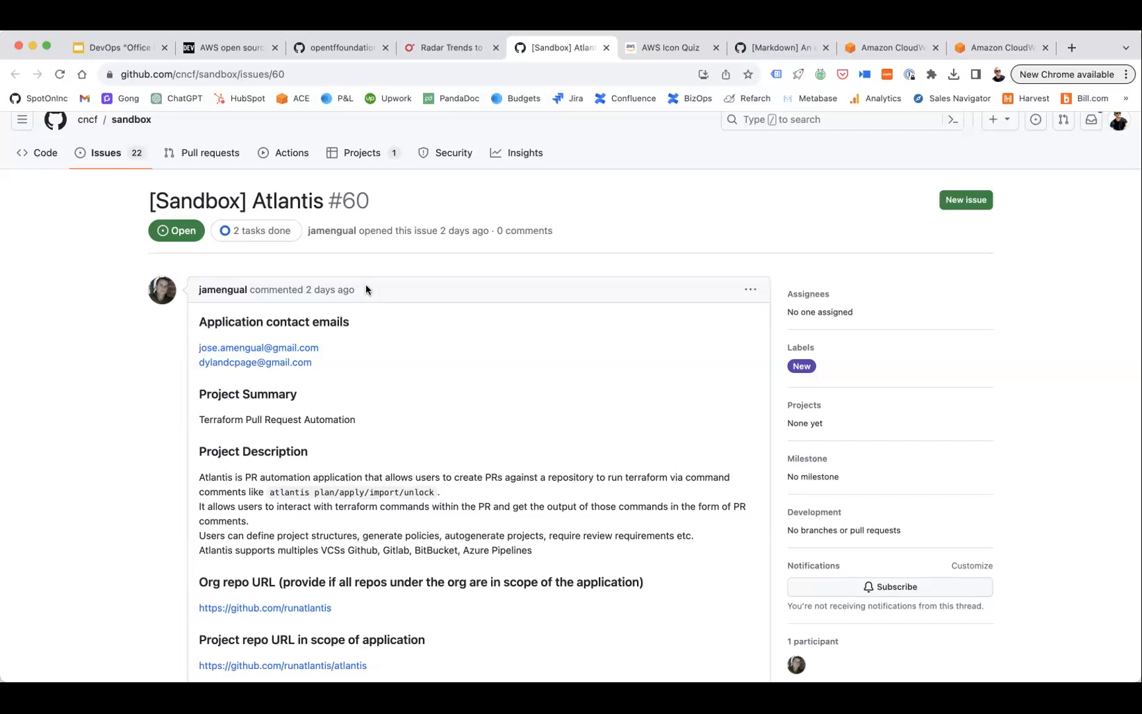
mouse_move(479, 288)
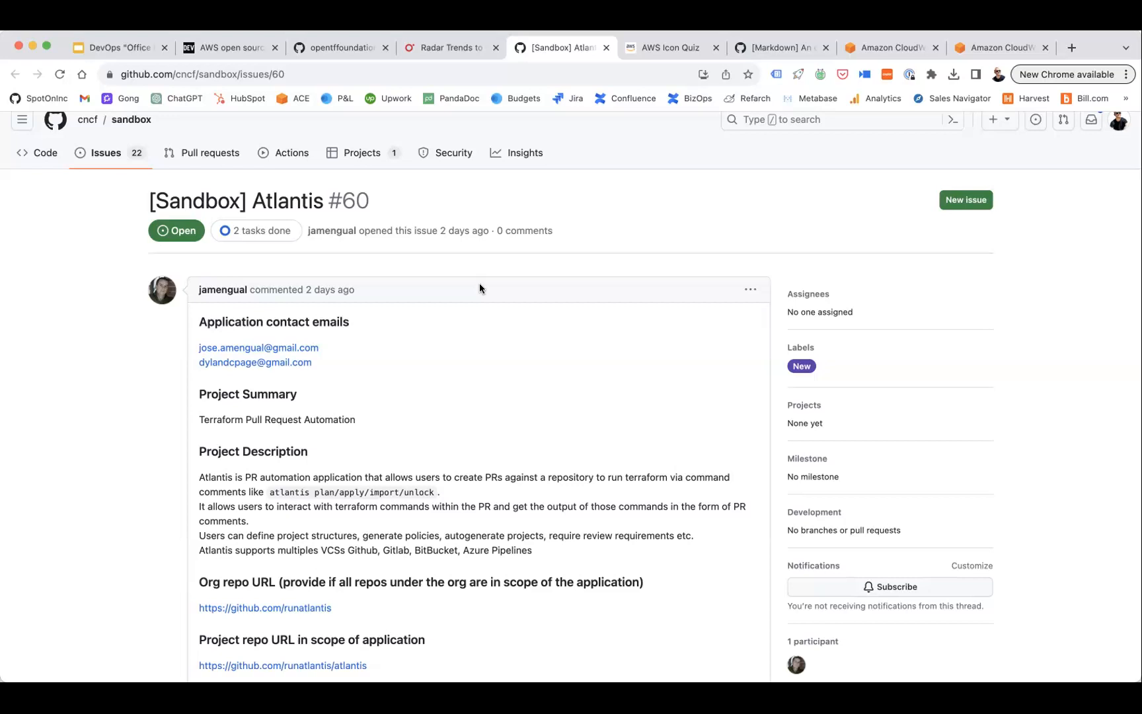
scroll("down", 3)
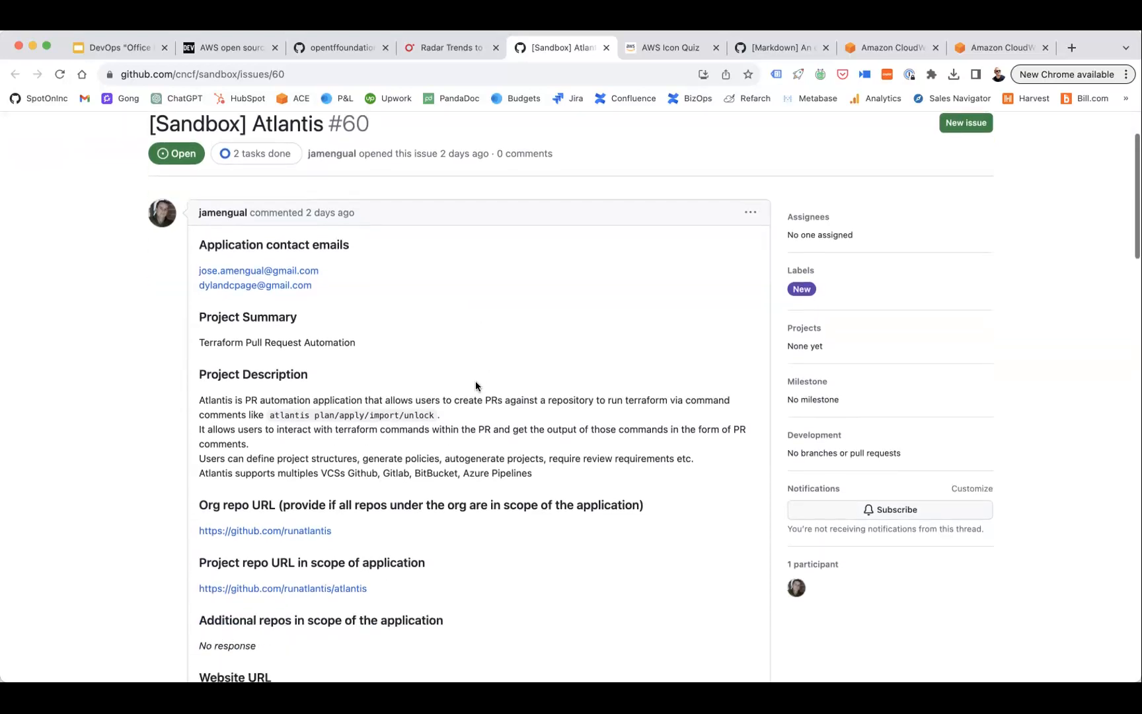
scroll("down", 3)
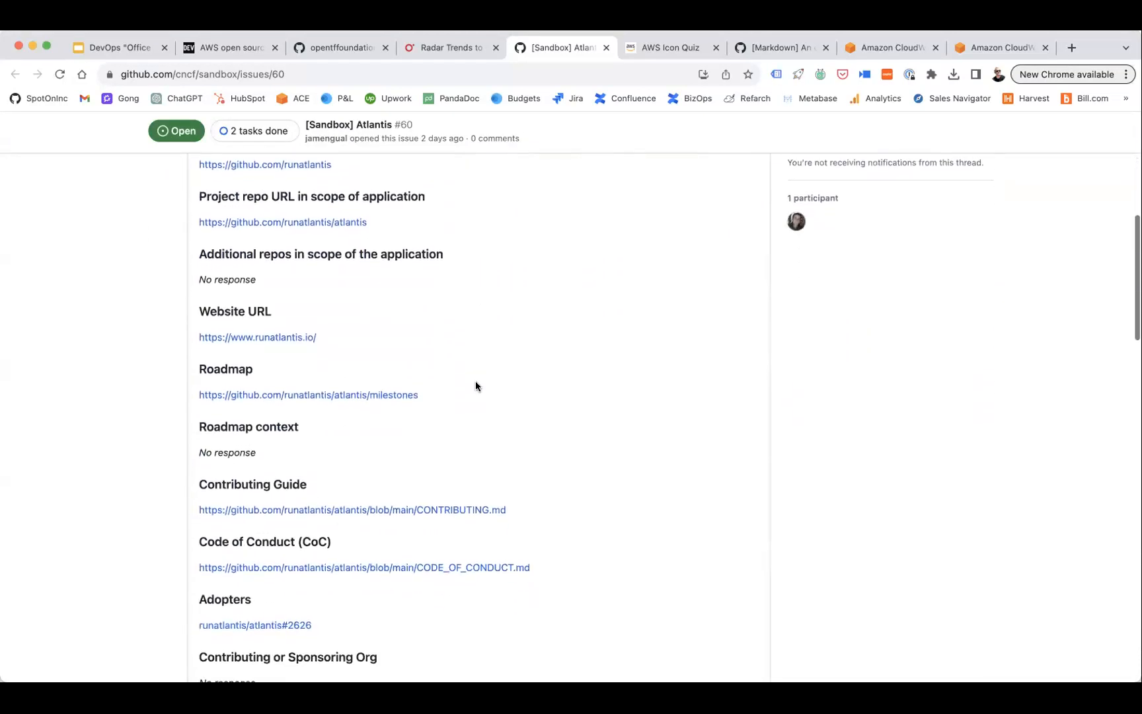
scroll("down", 3)
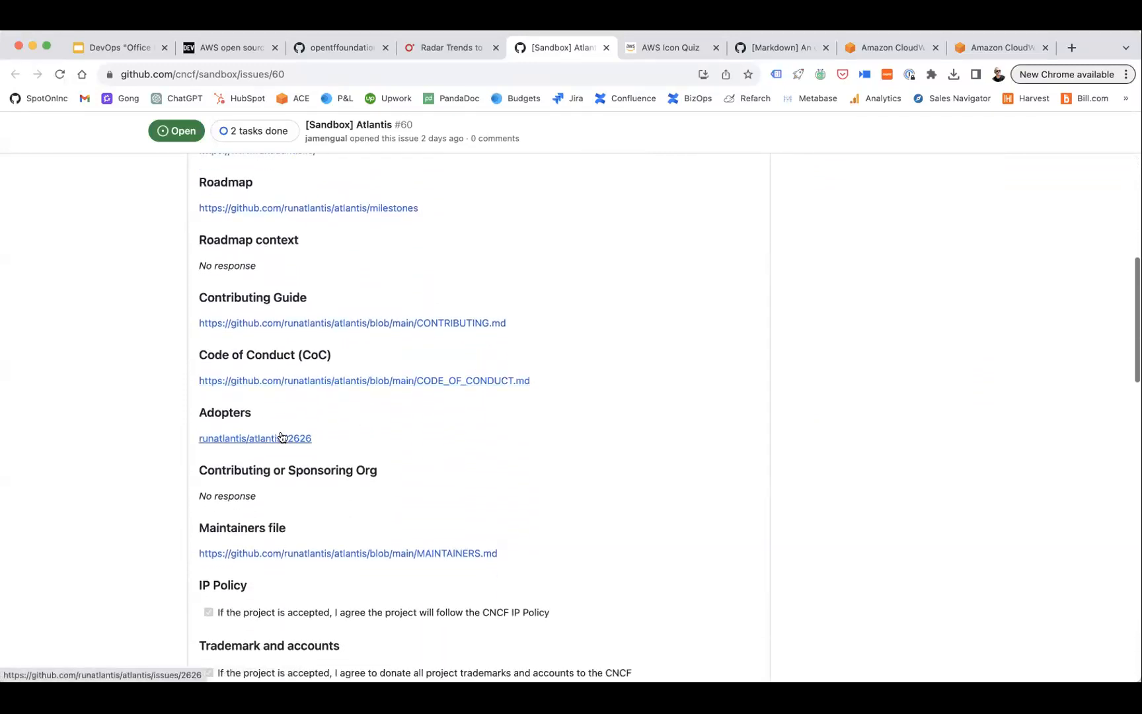
Briefly view the linked adopters issue runatlantis/atlantis#2626, then close it
left_click(255, 438)
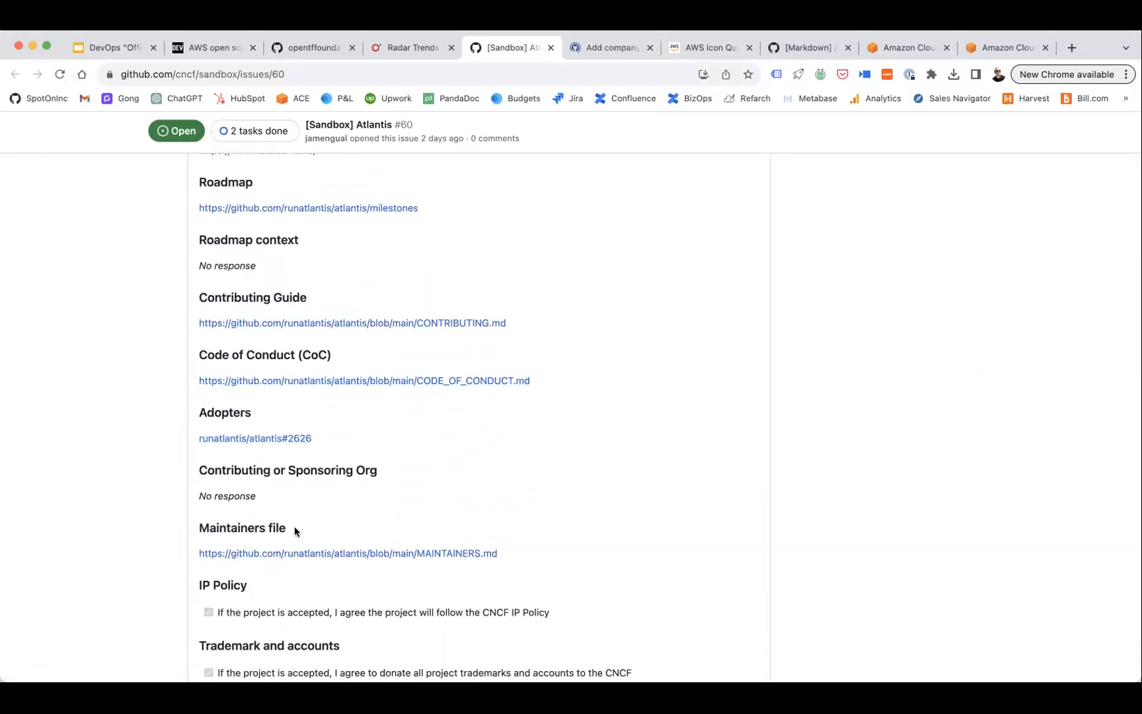
scroll("down", 3)
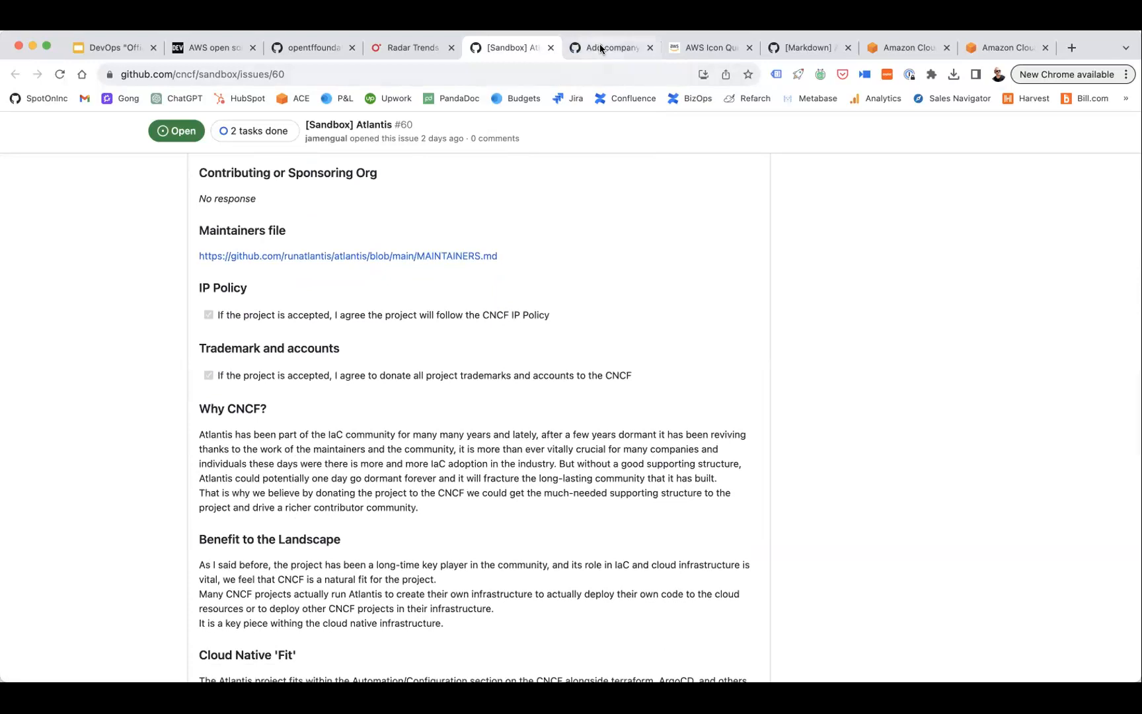
left_click(610, 48)
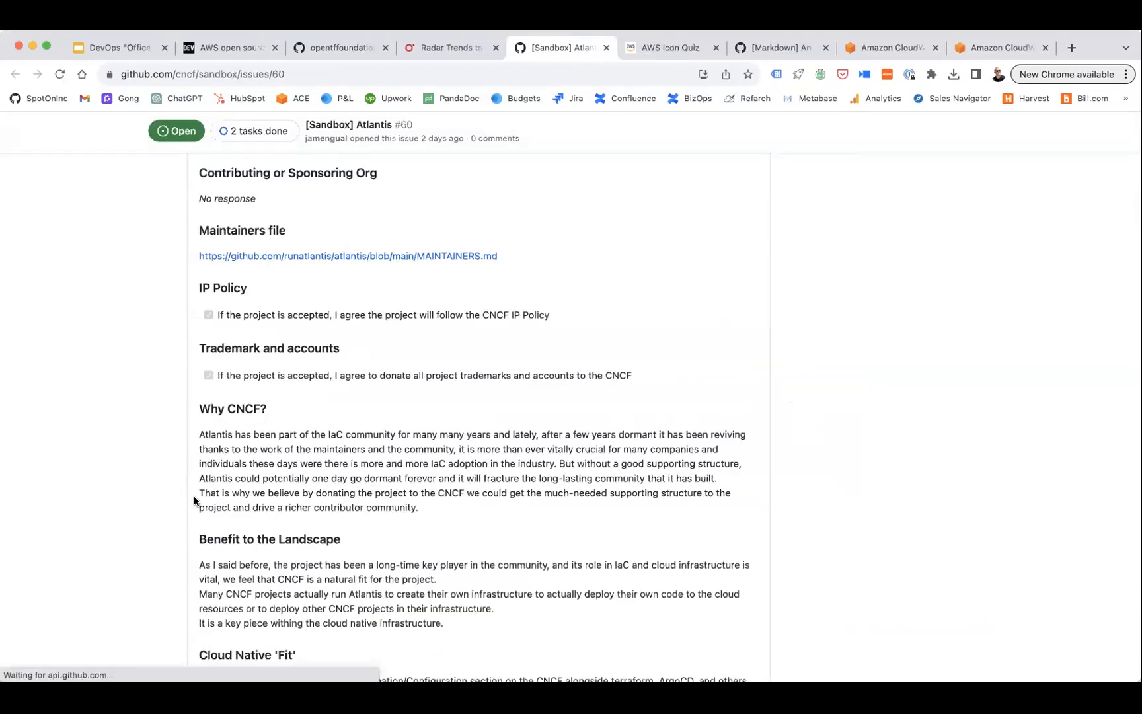
Read issue #60 through to its end, then scroll back toward the top
scroll("down", 3)
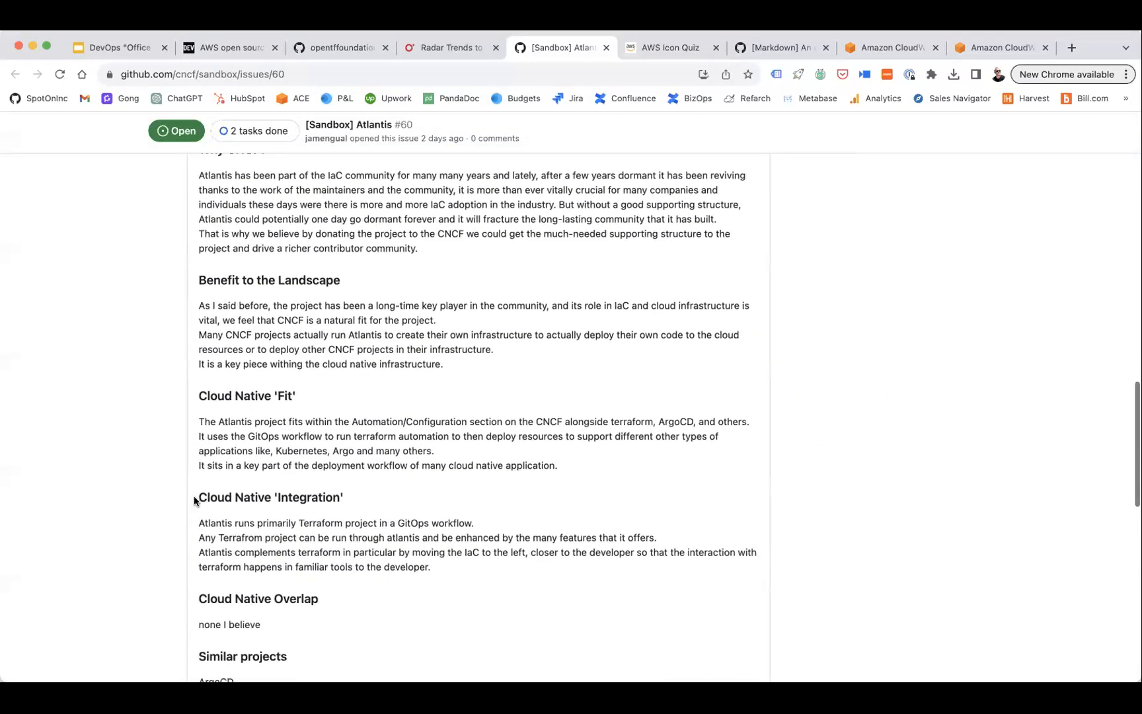
scroll("down", 3)
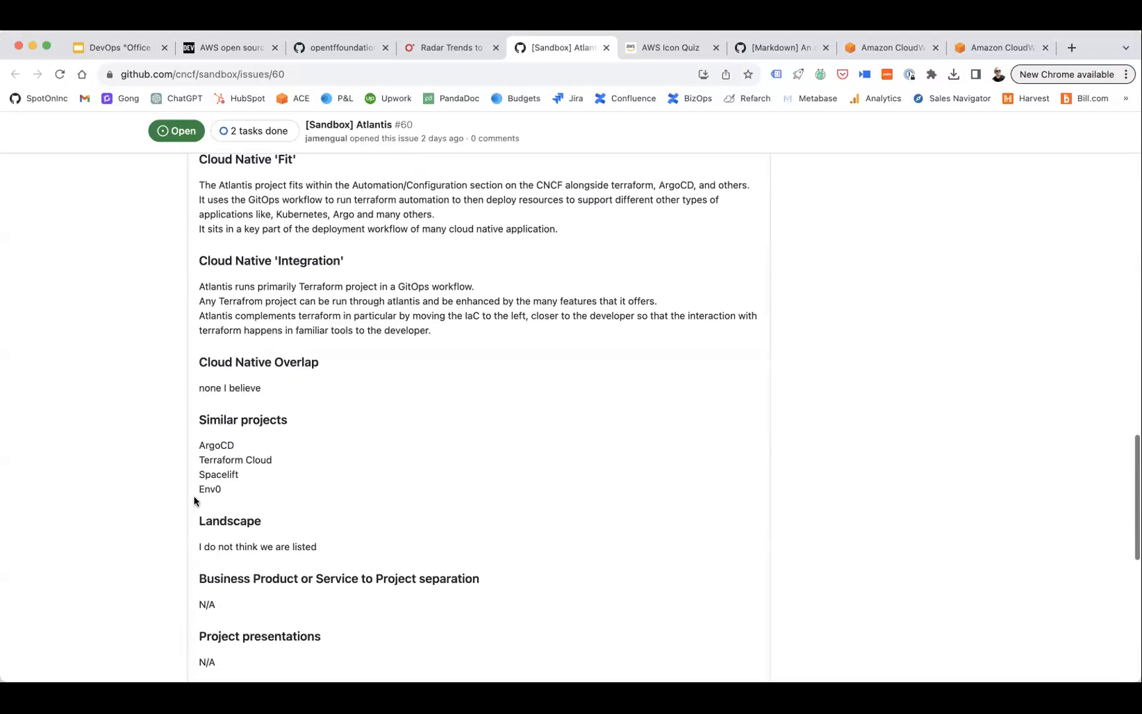
scroll("down", 3)
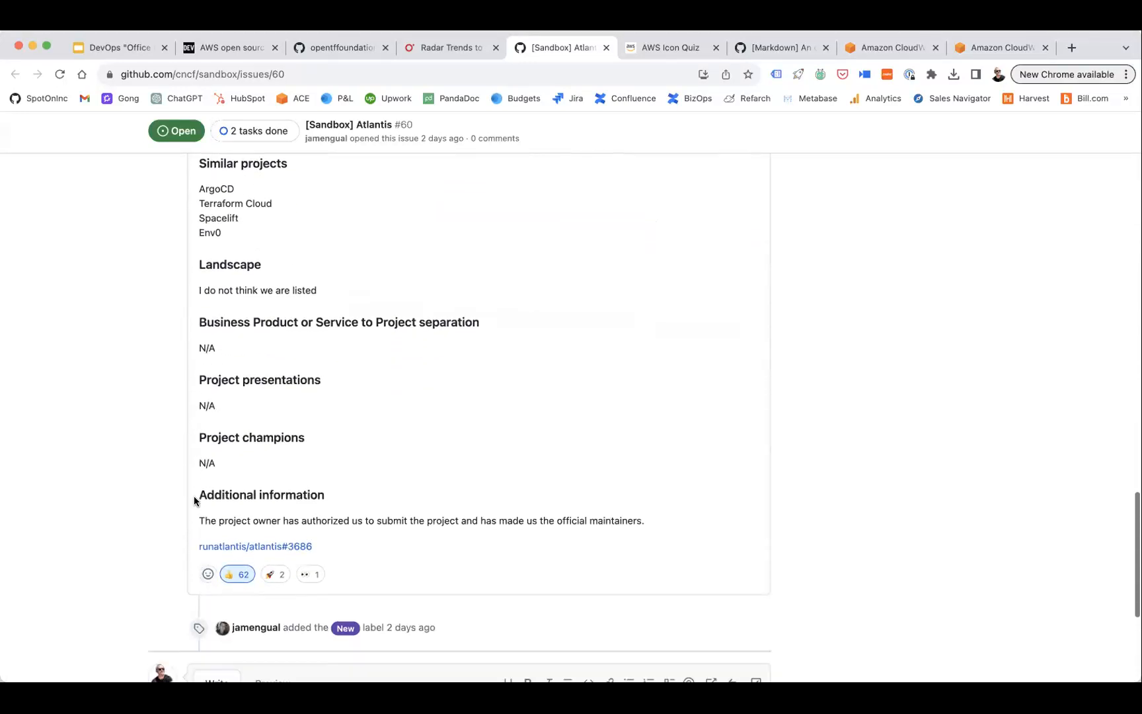
scroll("down", 3)
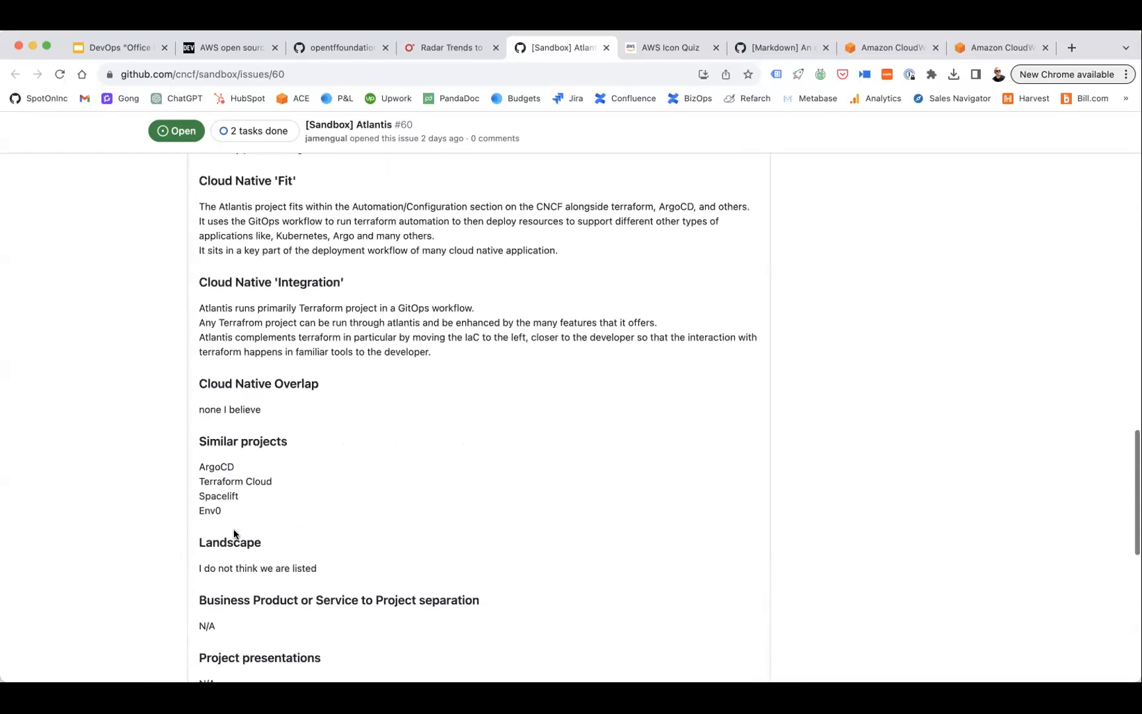
scroll("up", 3)
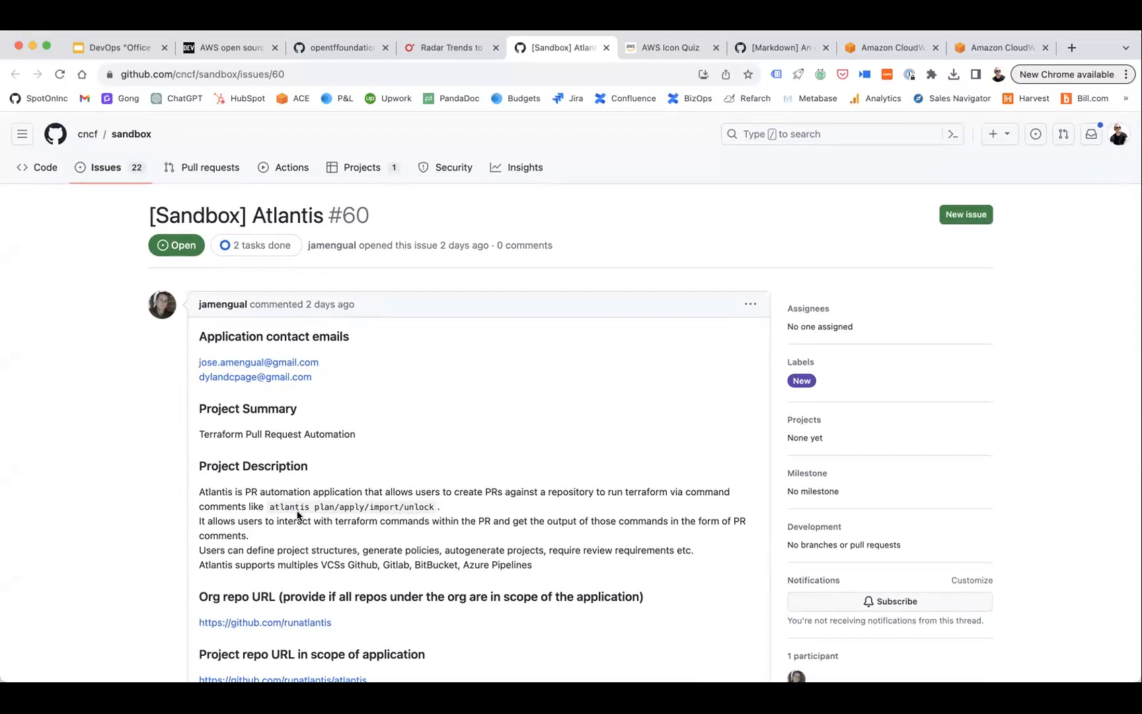
scroll("down", 3)
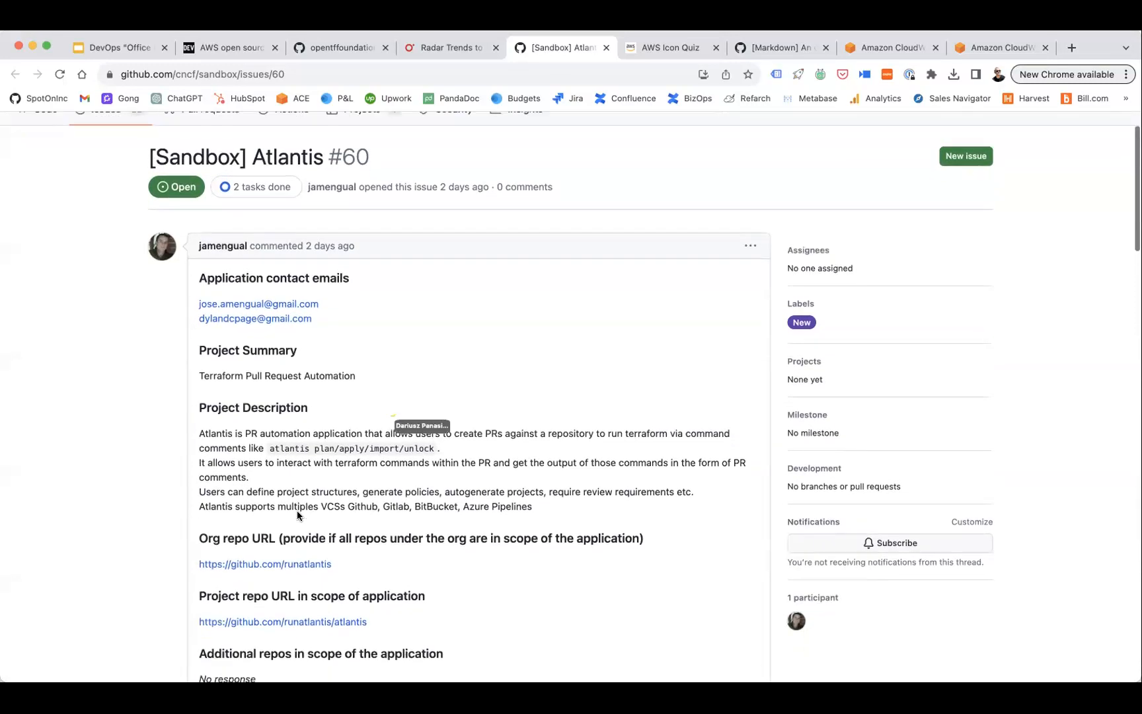
scroll("down", 3)
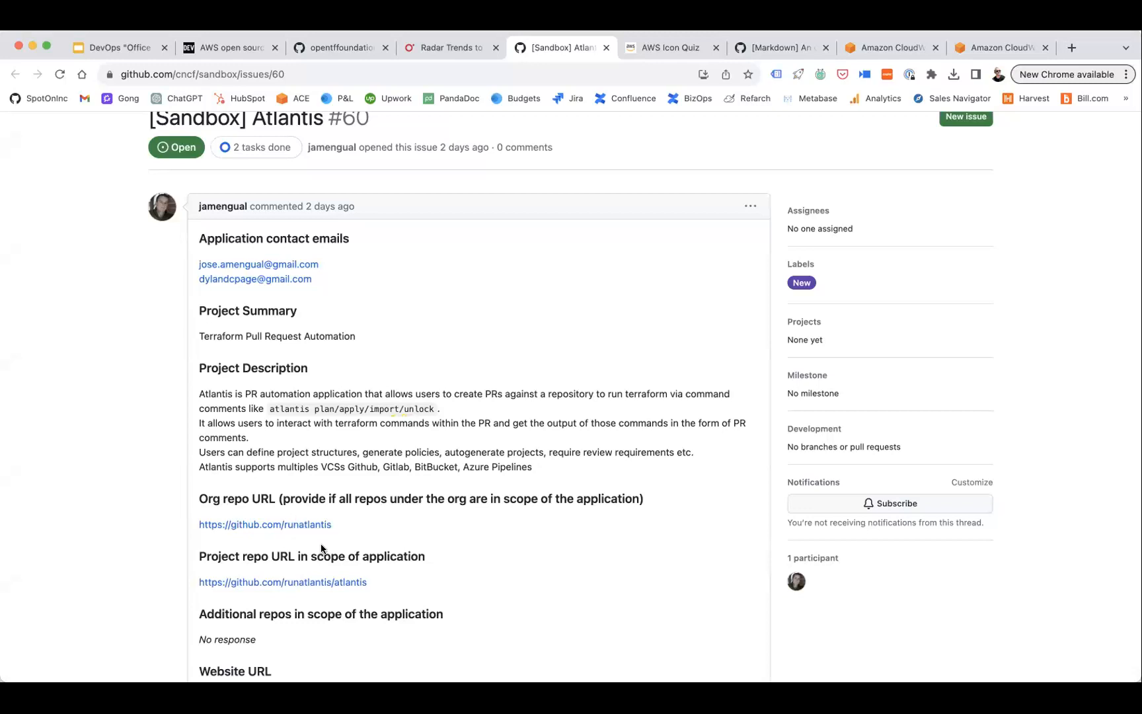
scroll("down", 3)
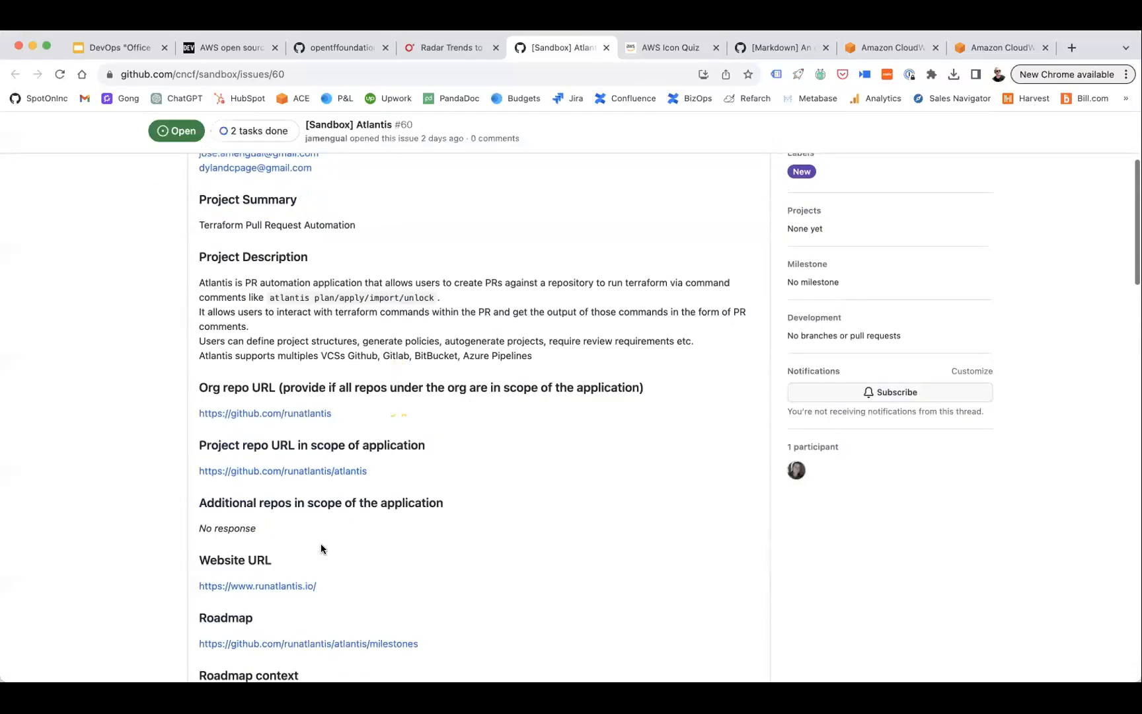
scroll("down", 3)
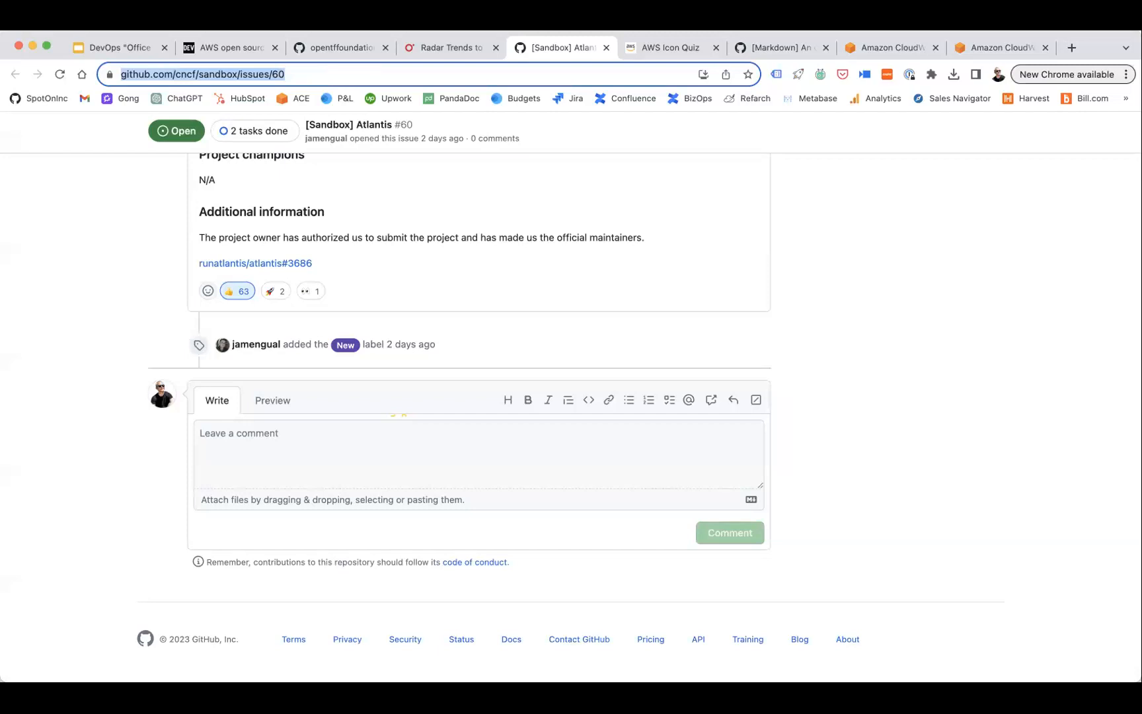
mouse_move(460, 436)
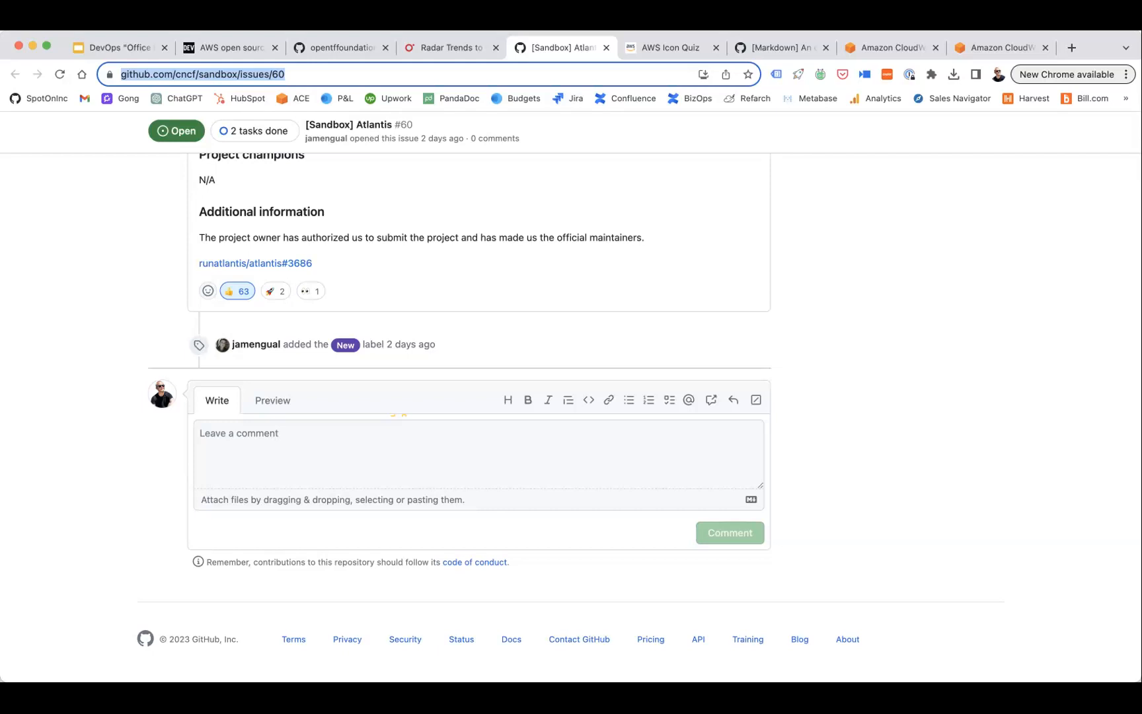
mouse_move(494, 406)
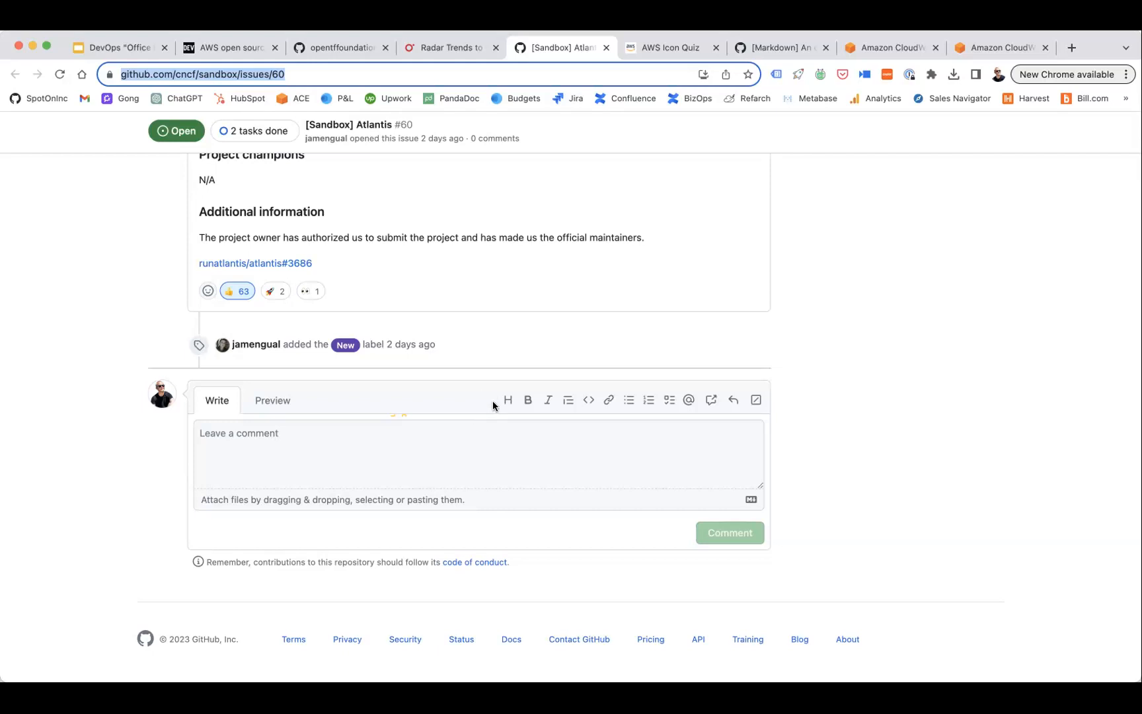
mouse_move(493, 412)
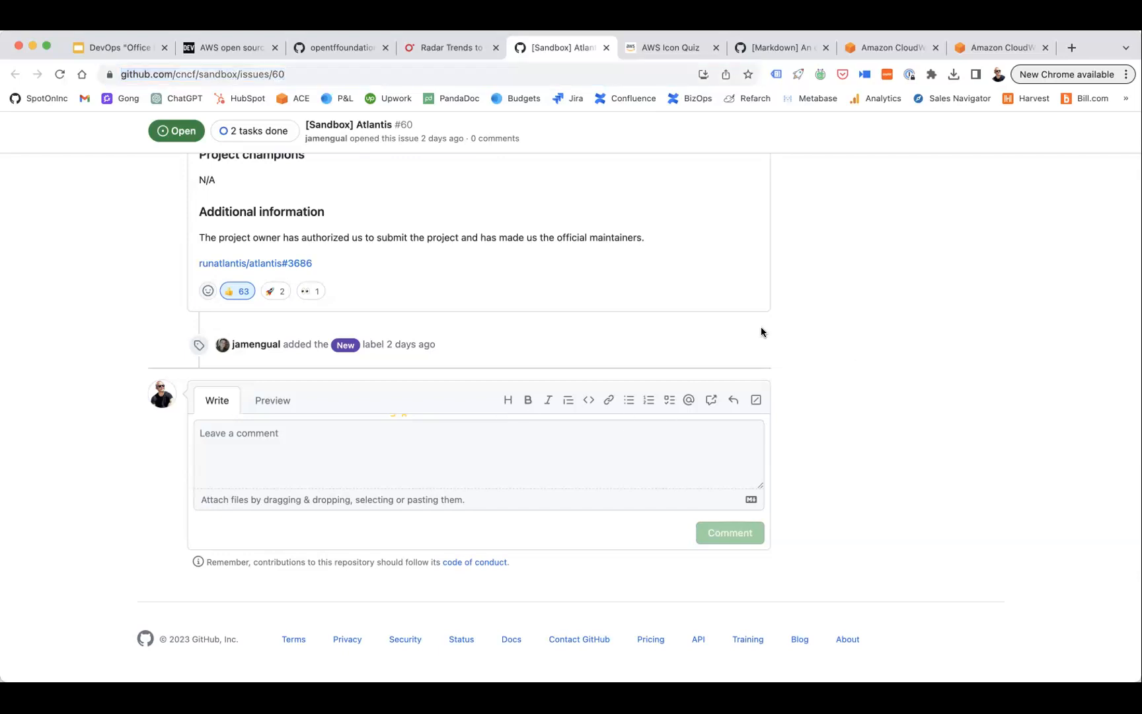
left_click(236, 290)
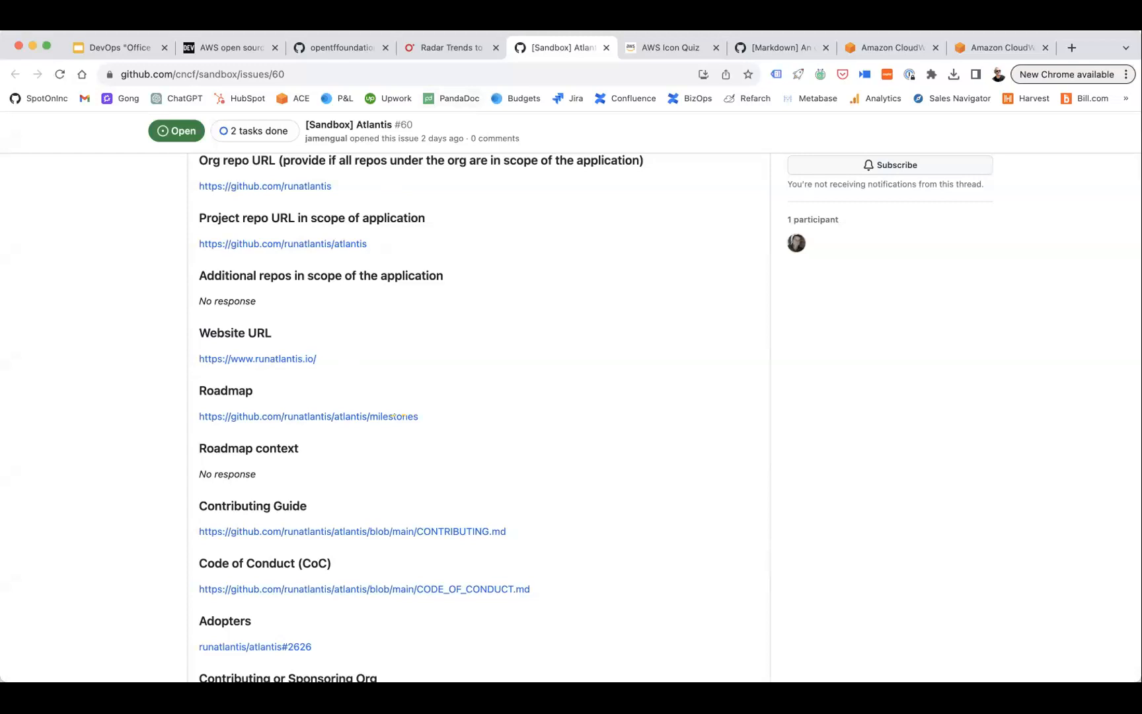
mouse_move(322, 270)
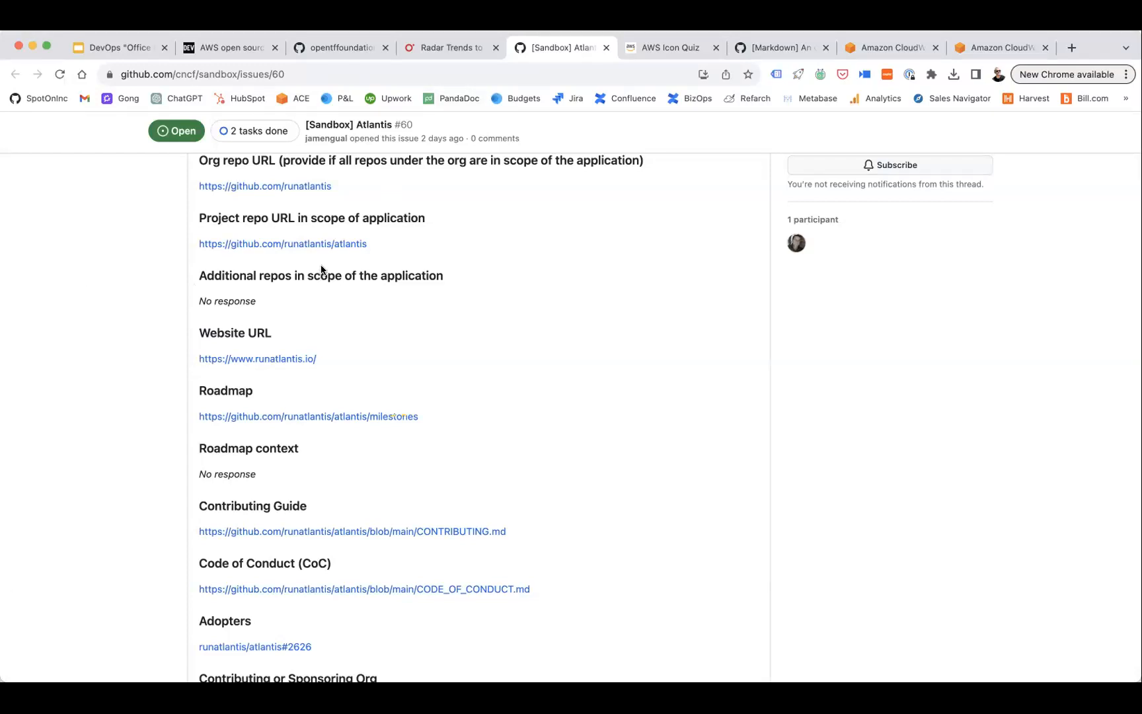
mouse_move(327, 273)
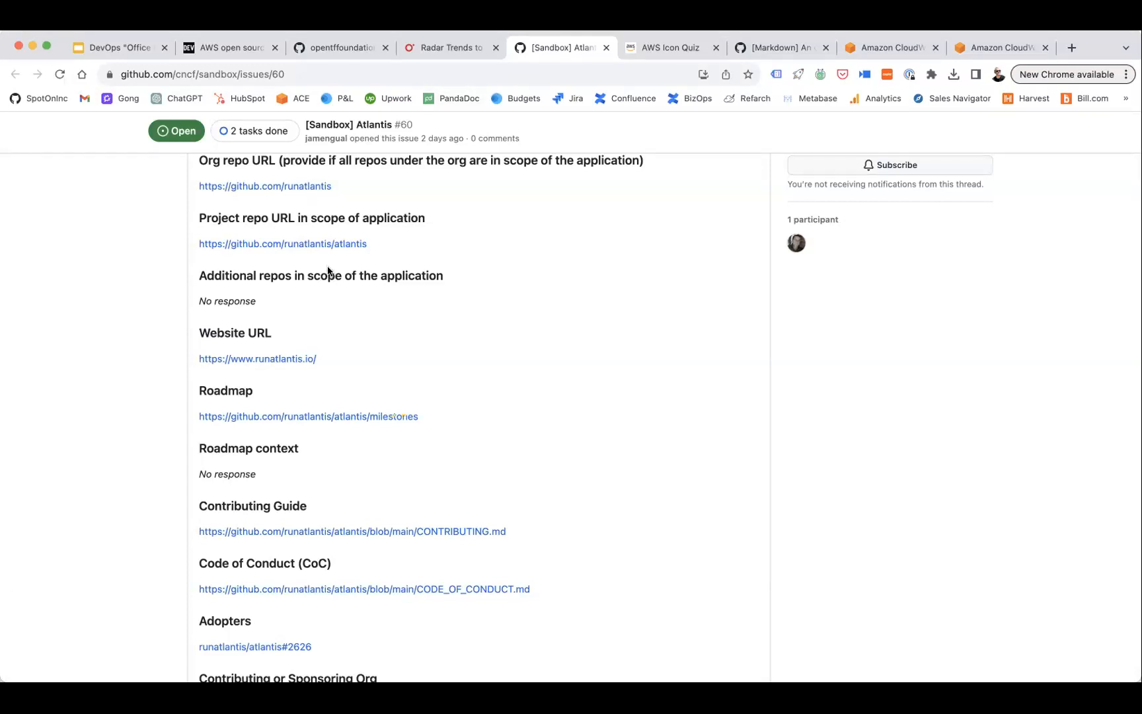
mouse_move(698, 190)
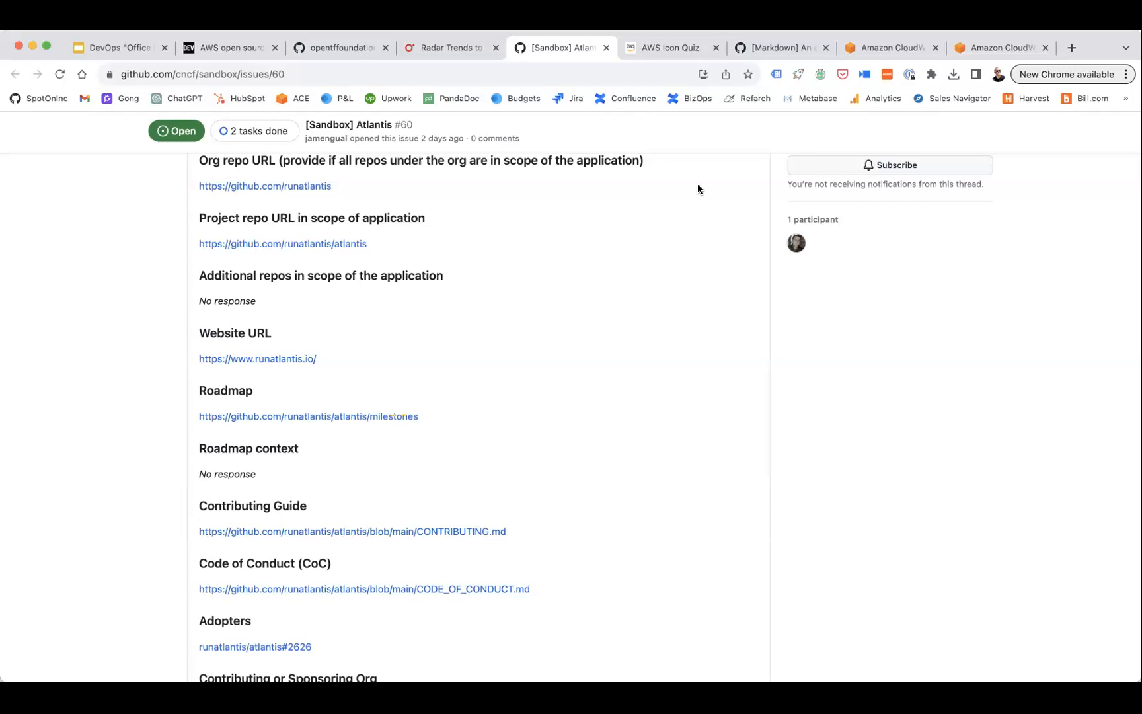
mouse_move(1094, 428)
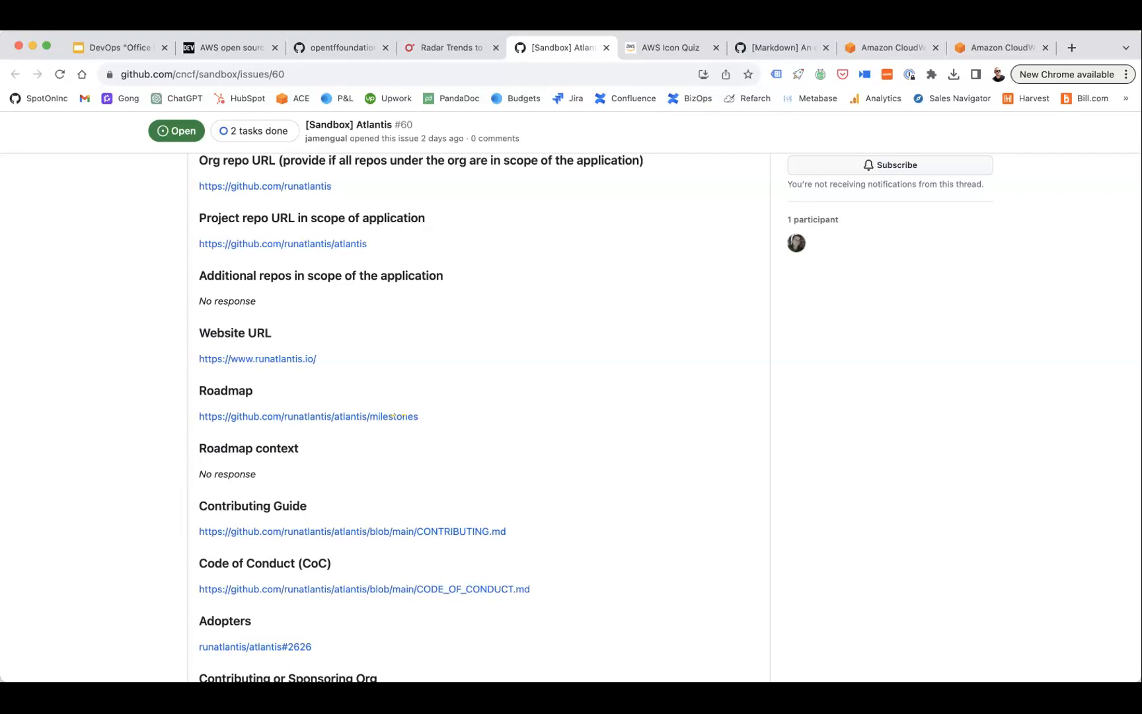
mouse_move(593, 207)
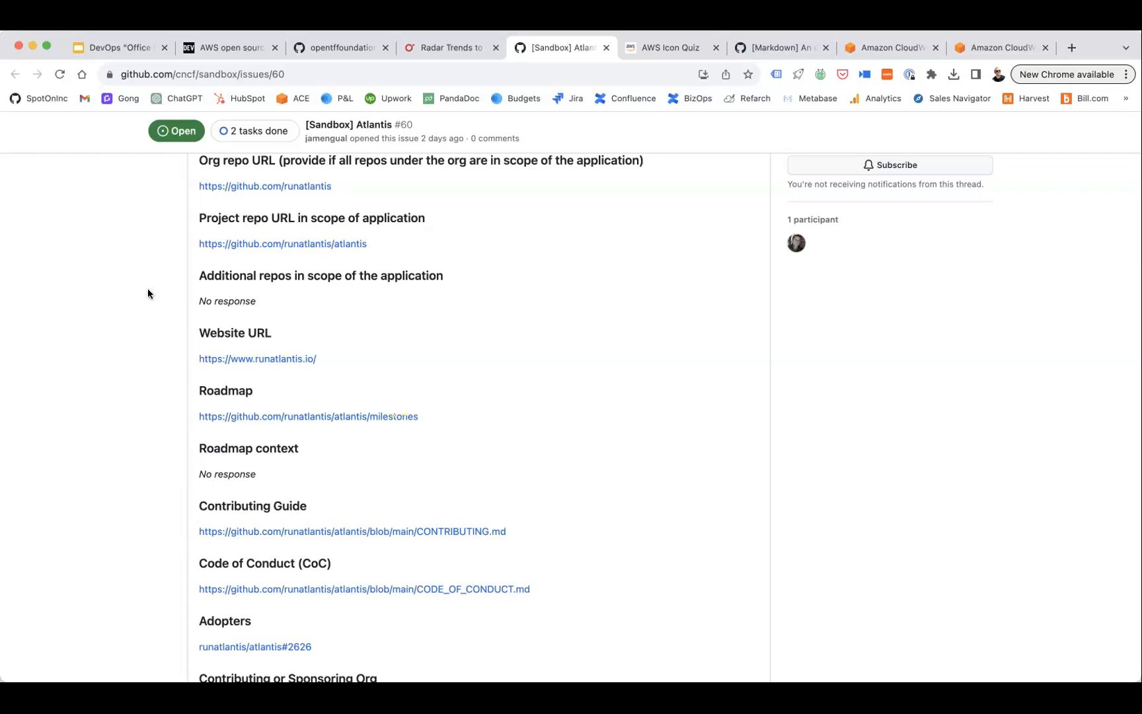
From the slides, open the 'Amazon S3 now returns up to 8 IPs' AWS announcement and scroll it
left_click(116, 47)
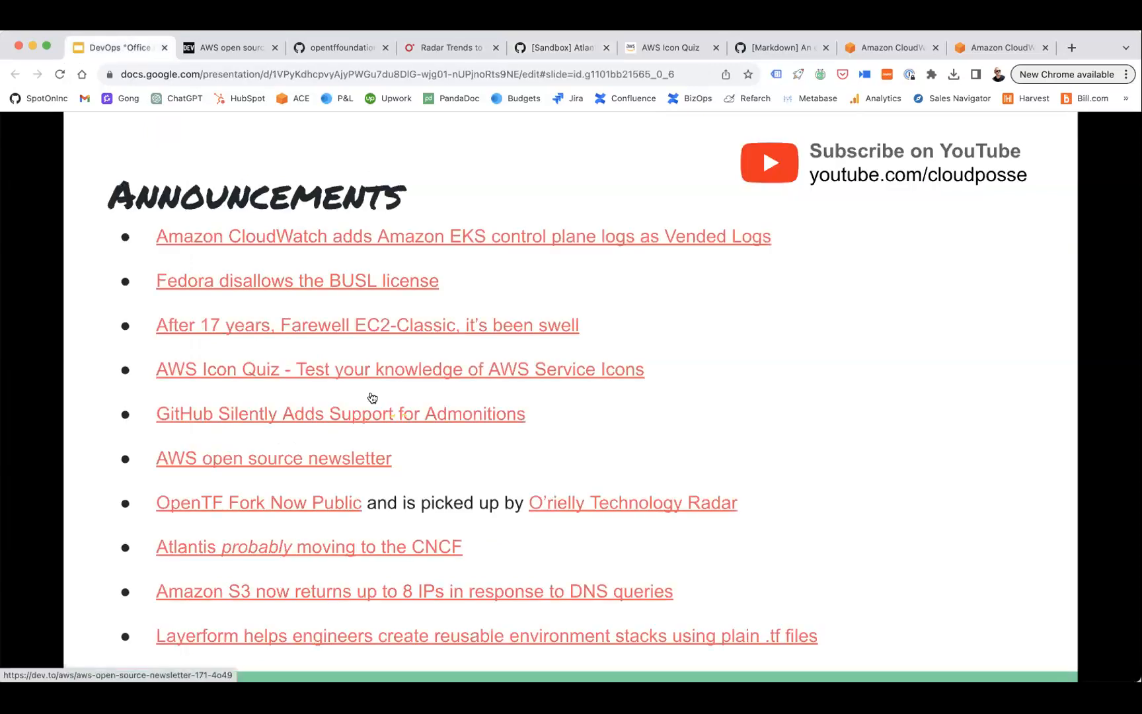
mouse_move(354, 466)
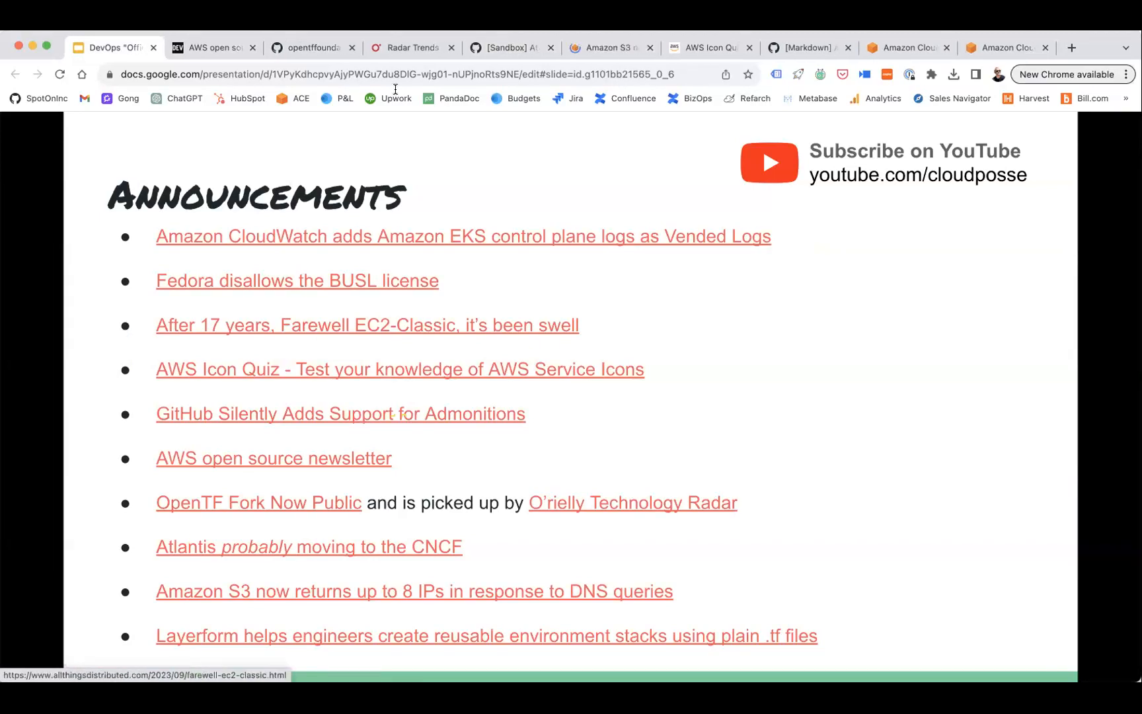
left_click(609, 48)
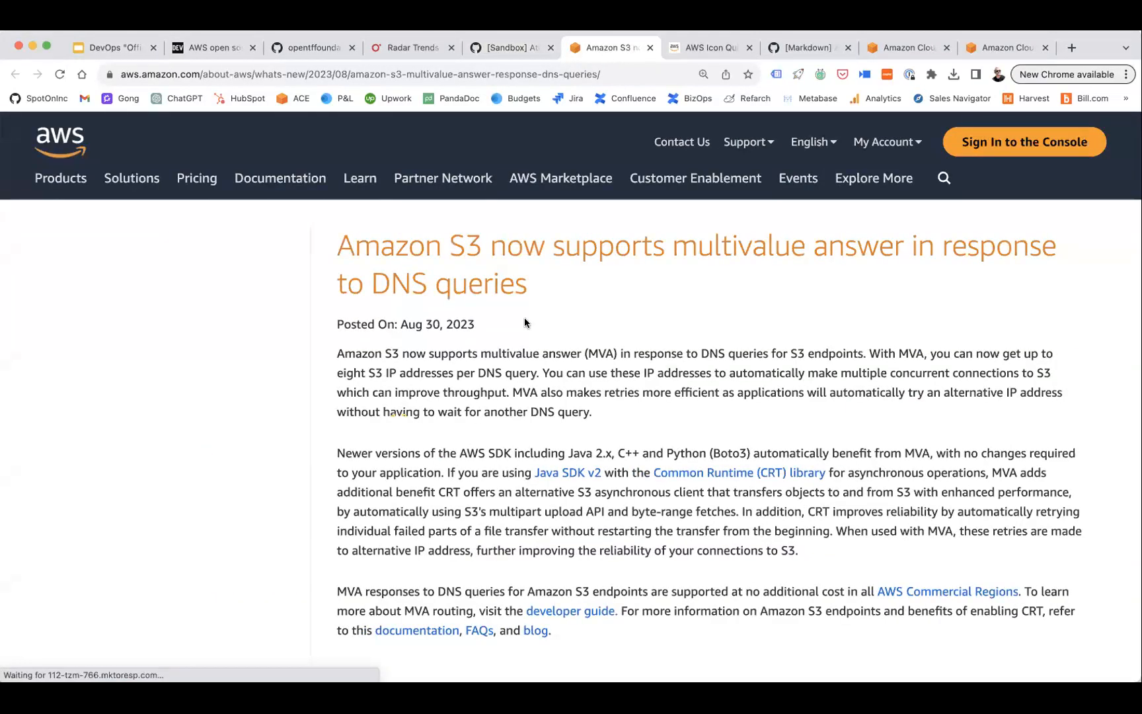
scroll("down", 3)
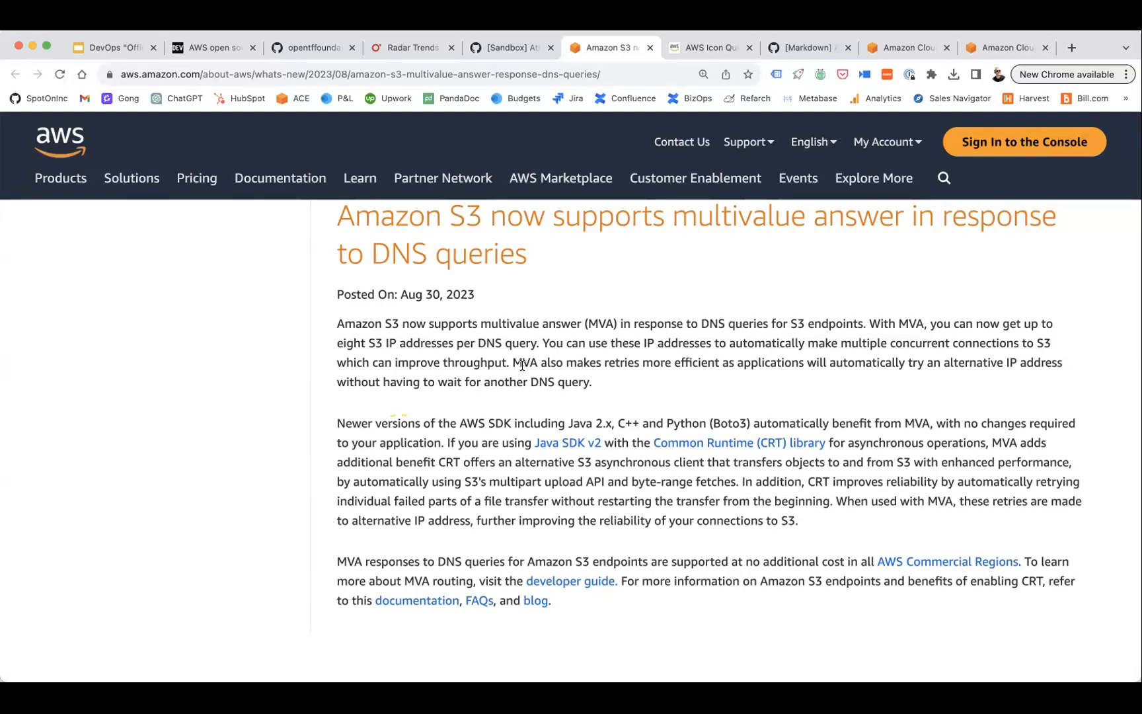
mouse_move(265, 136)
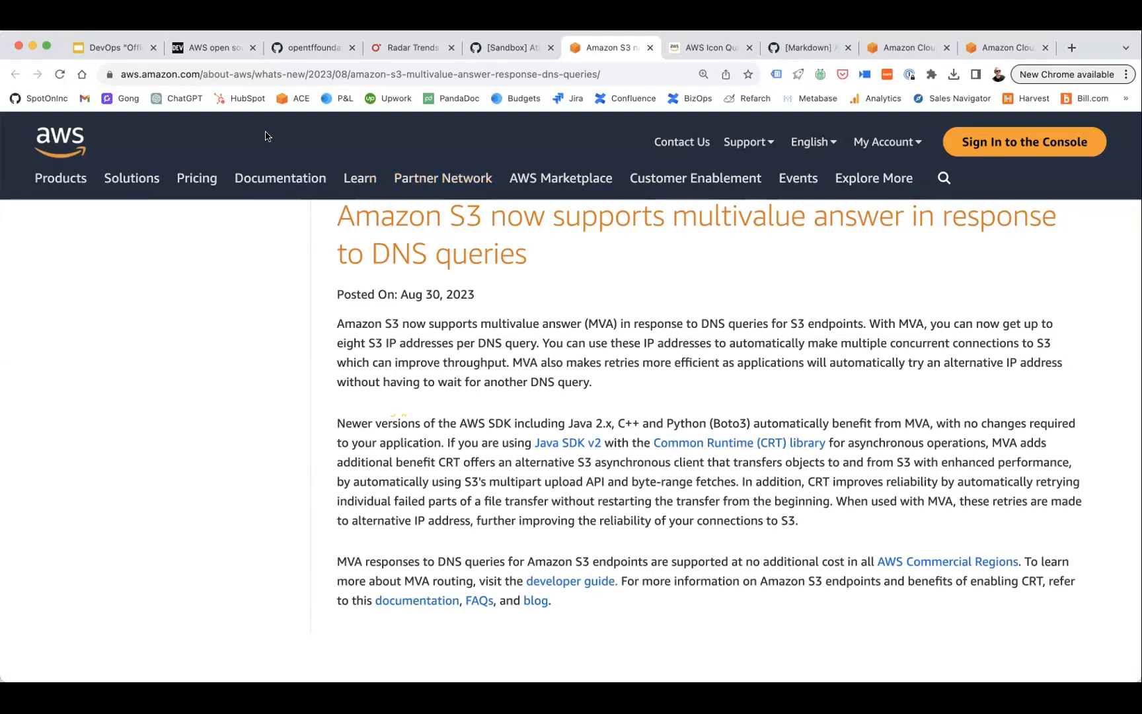
Scroll the layerform README through its layer configuration examples, ending on the ergomake organization page
left_click(113, 48)
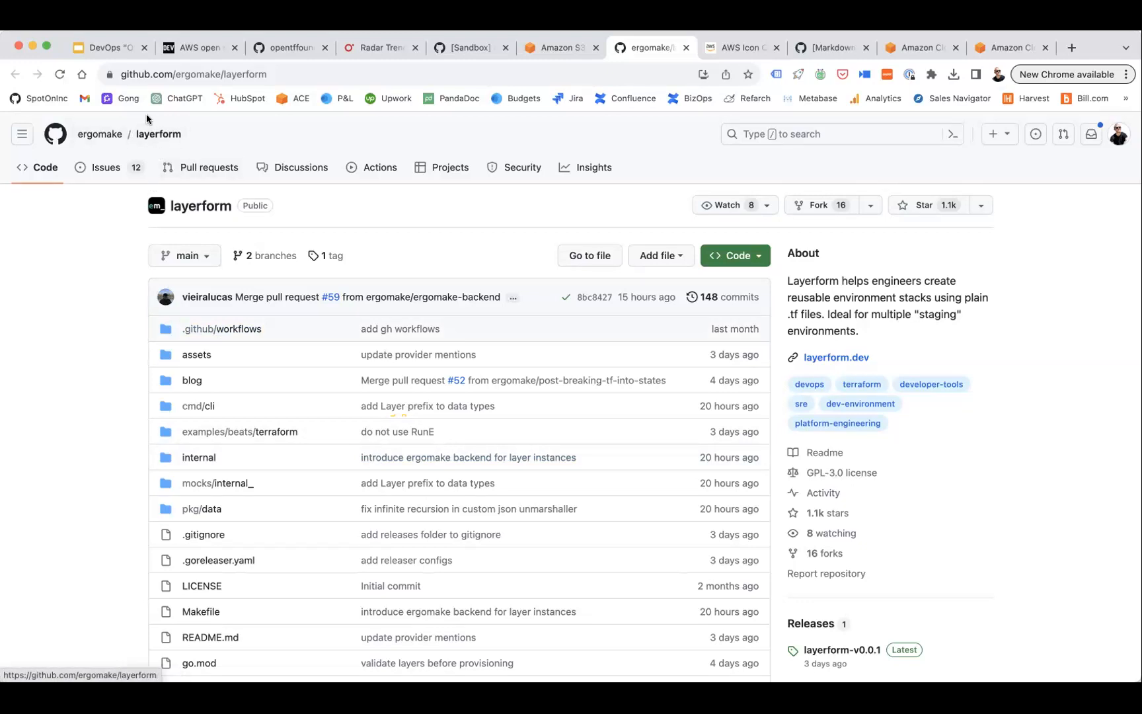
scroll("down", 3)
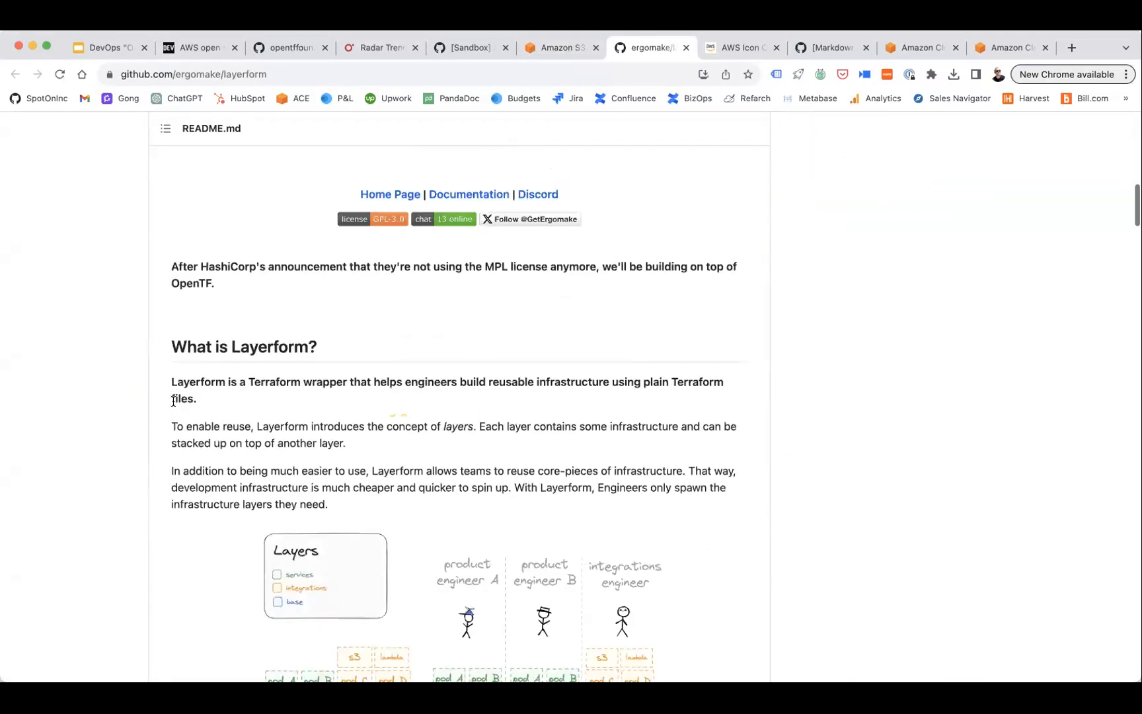
scroll("down", 3)
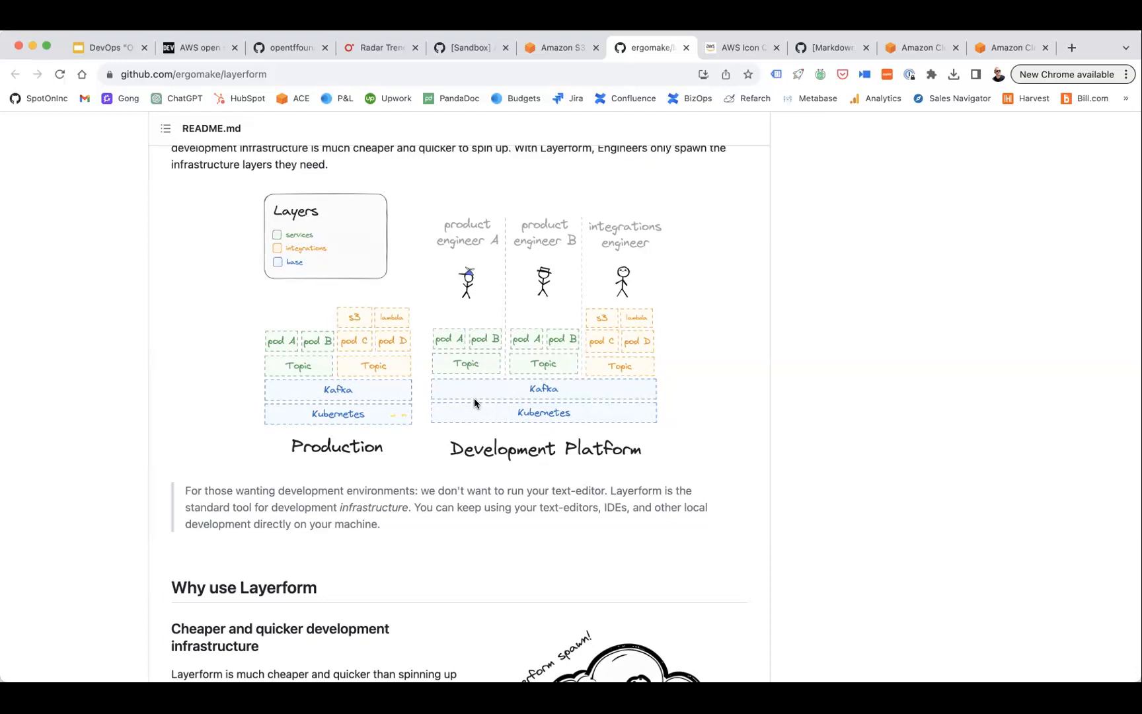
scroll("down", 3)
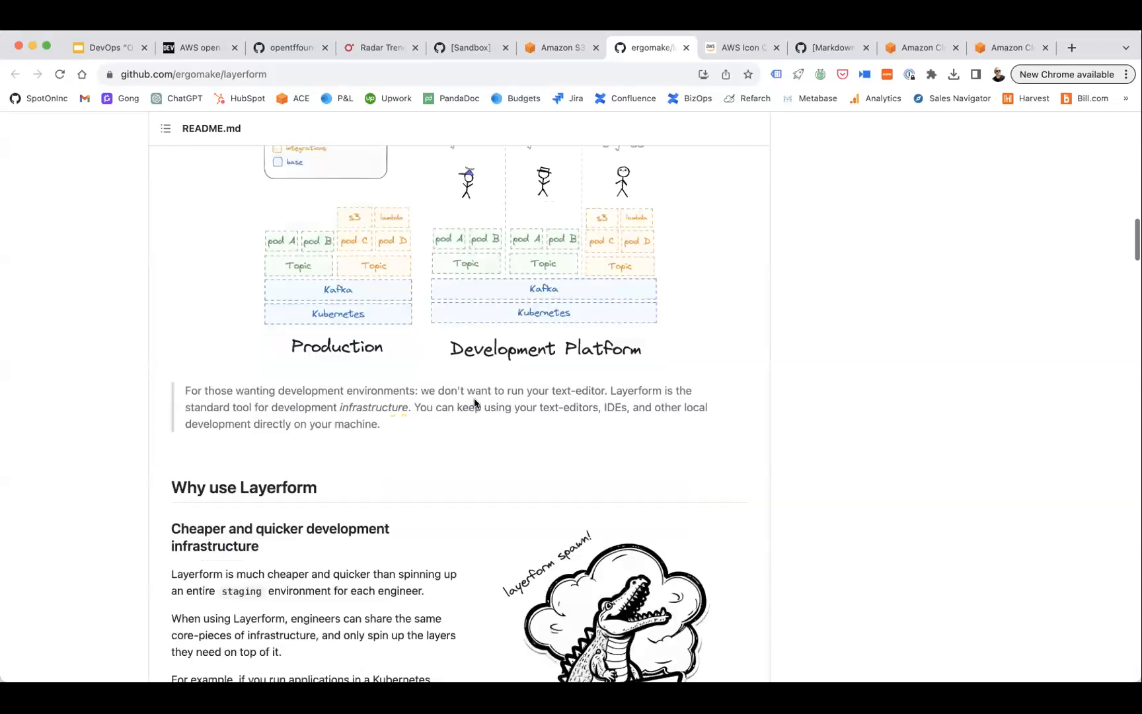
scroll("down", 3)
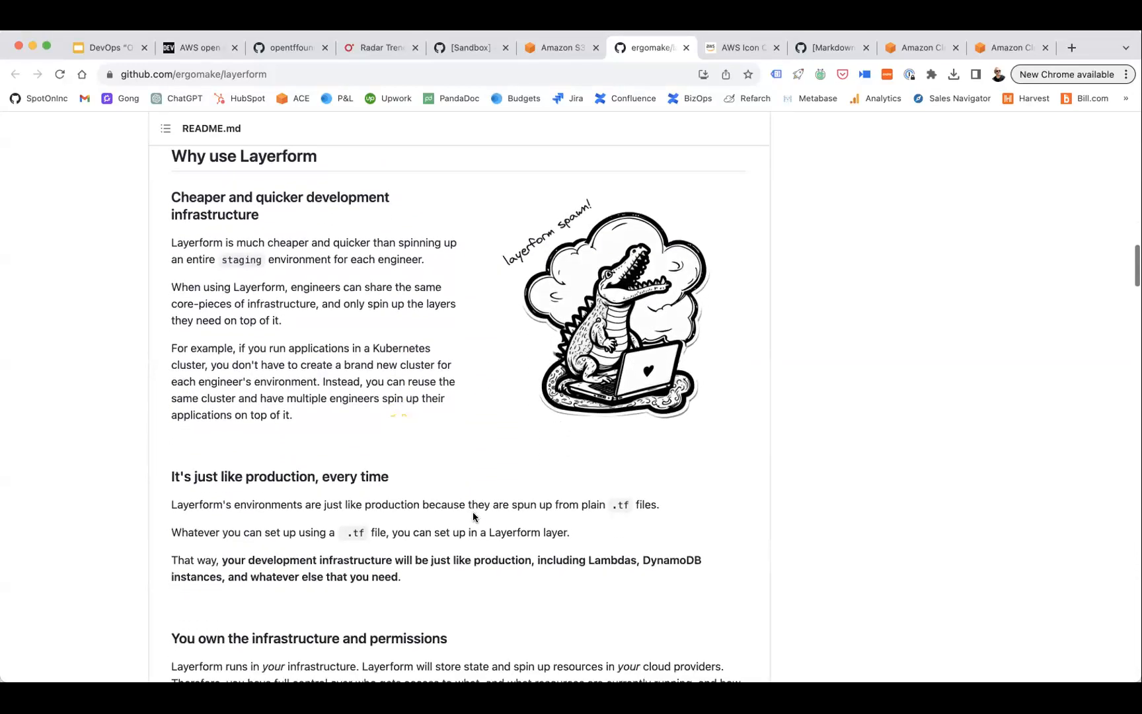
scroll("down", 3)
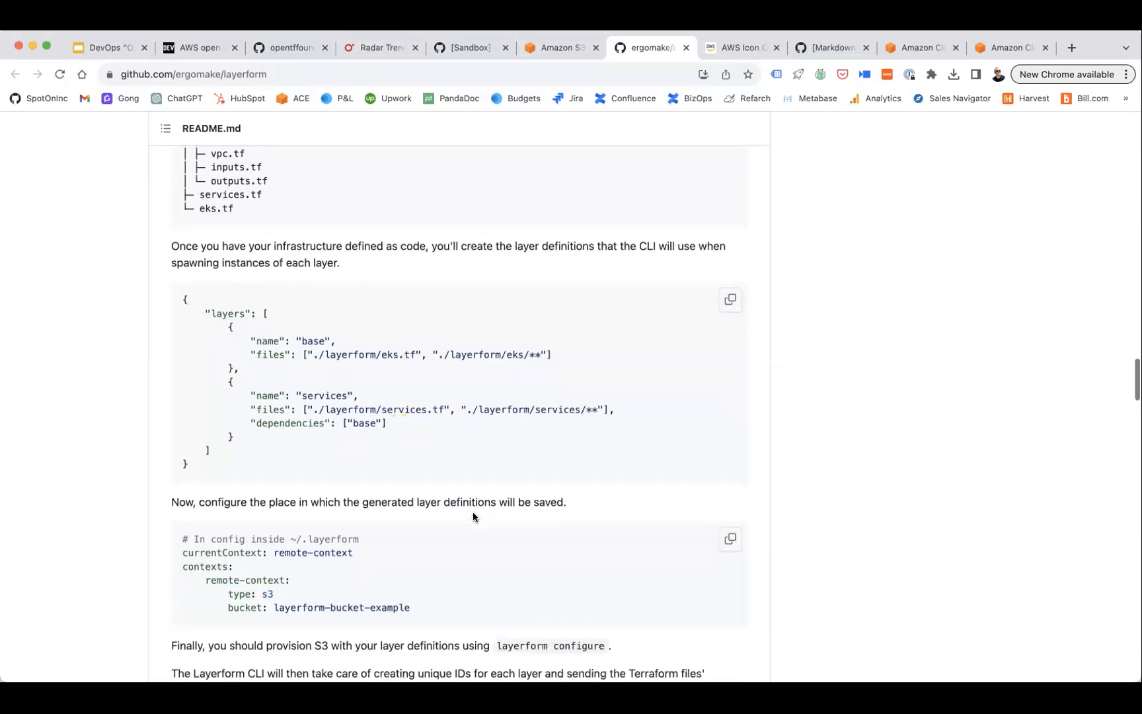
scroll("down", 3)
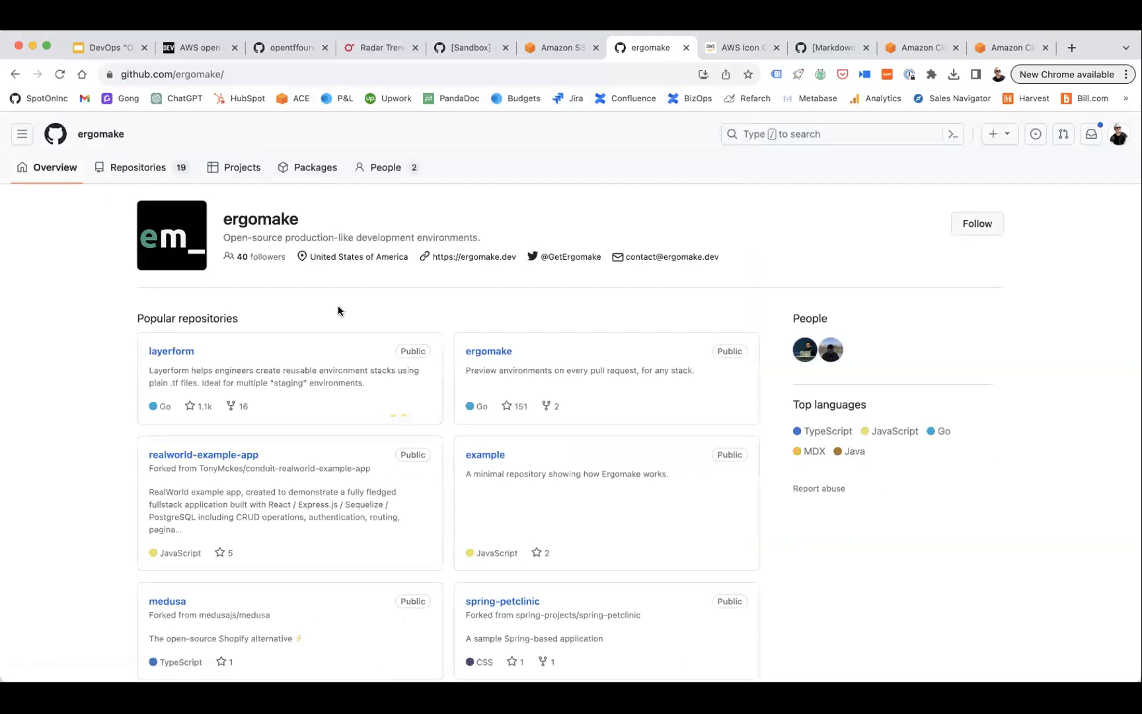
Open the layerform repository and scroll its README to the --base parameter example and diagrams
scroll("down", 3)
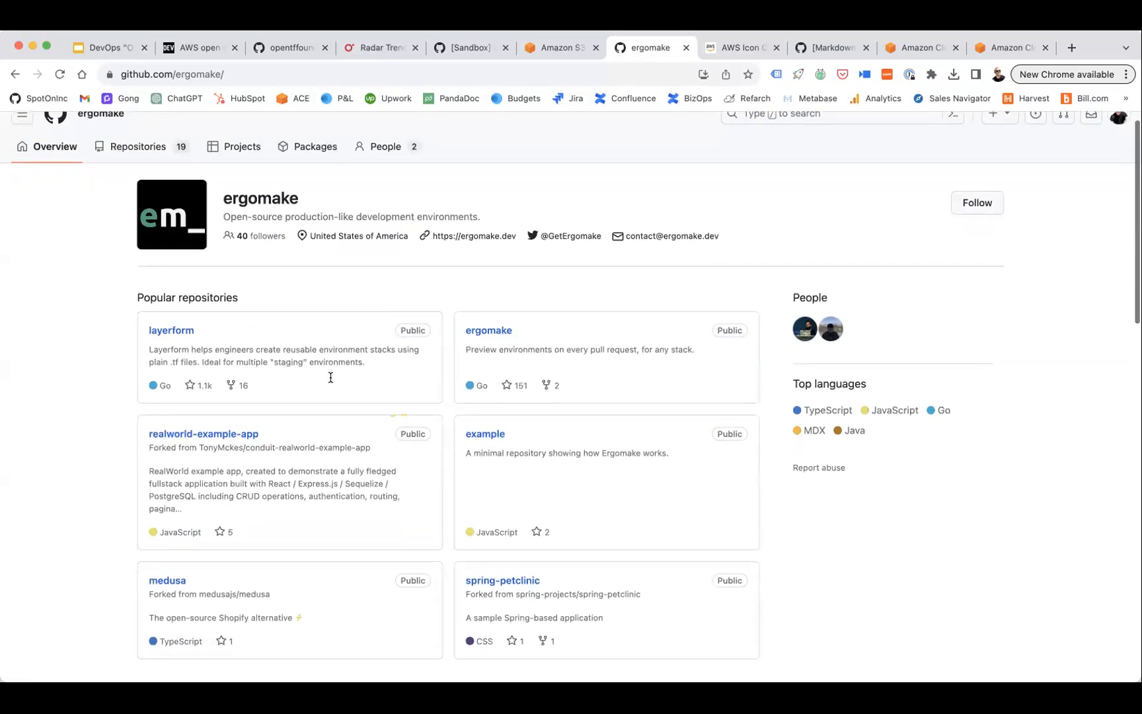
left_click(171, 330)
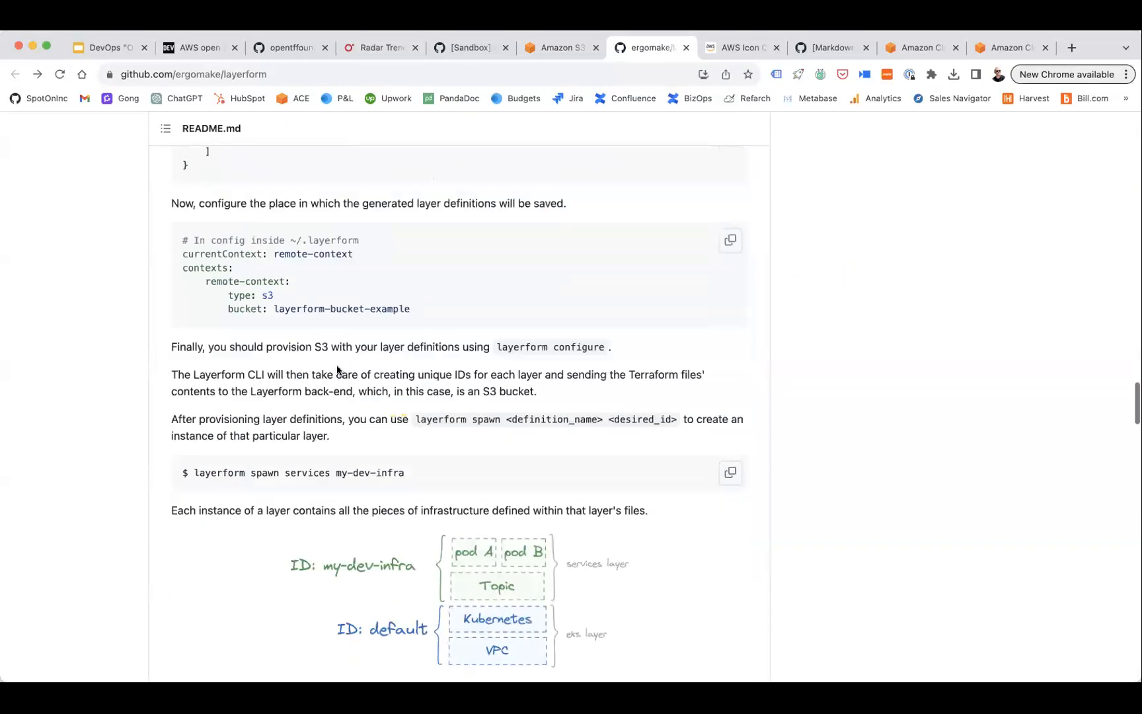
scroll("down", 3)
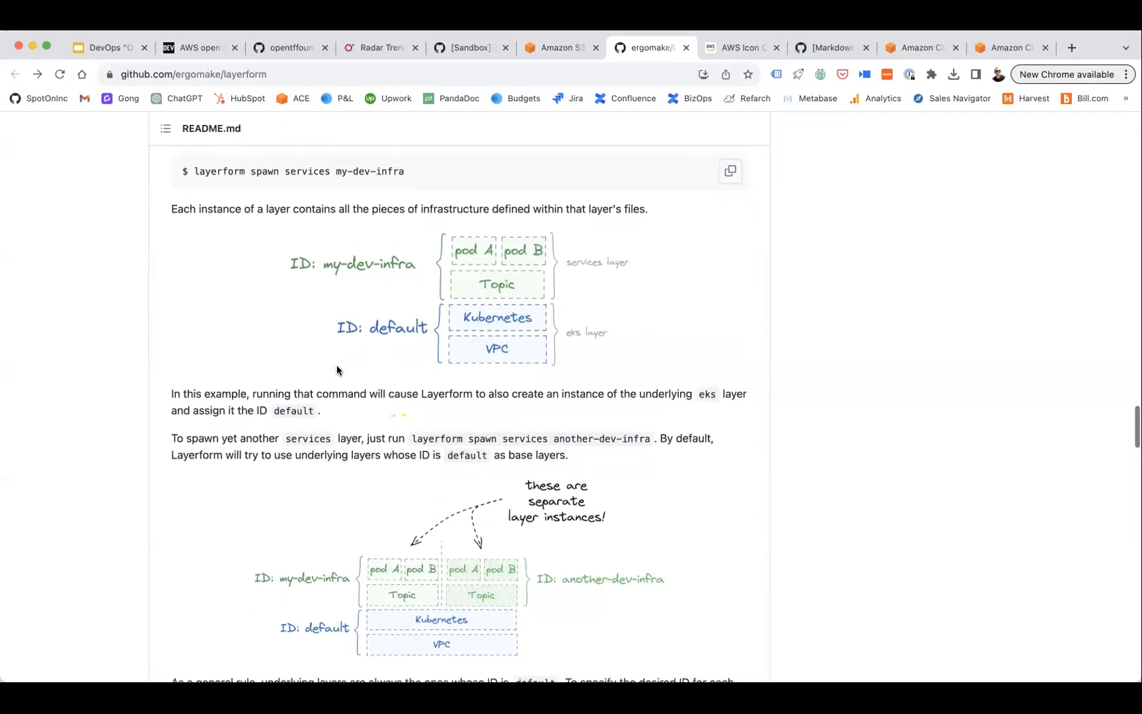
scroll("down", 3)
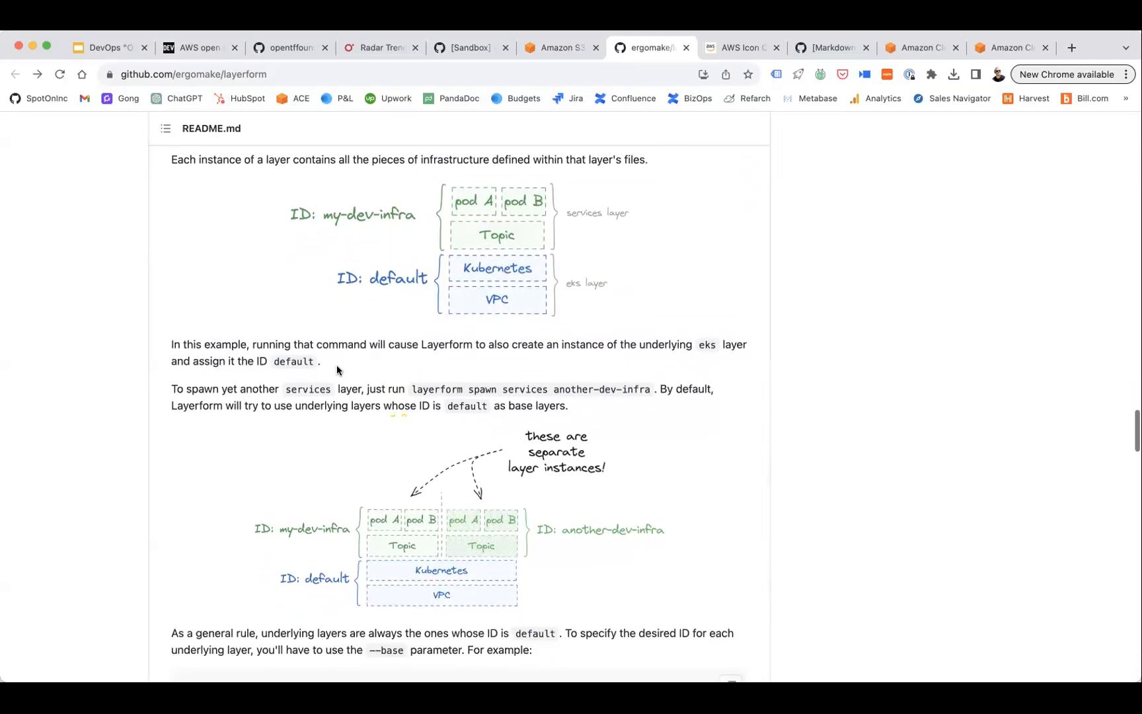
scroll("down", 3)
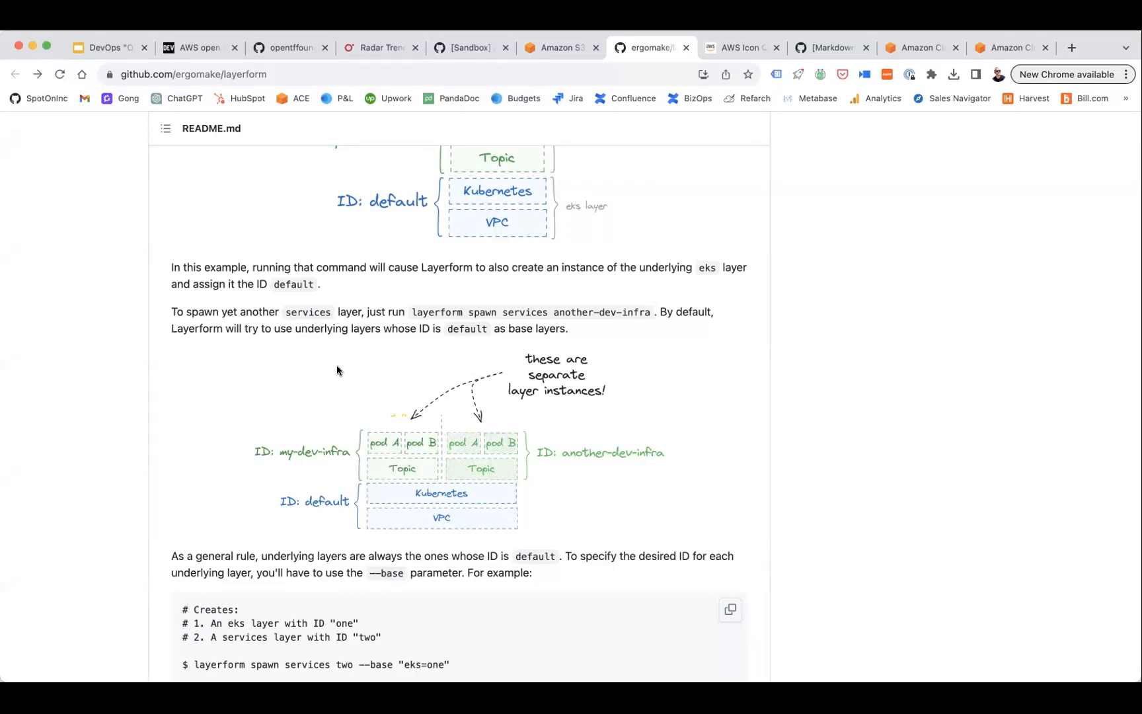
scroll("down", 3)
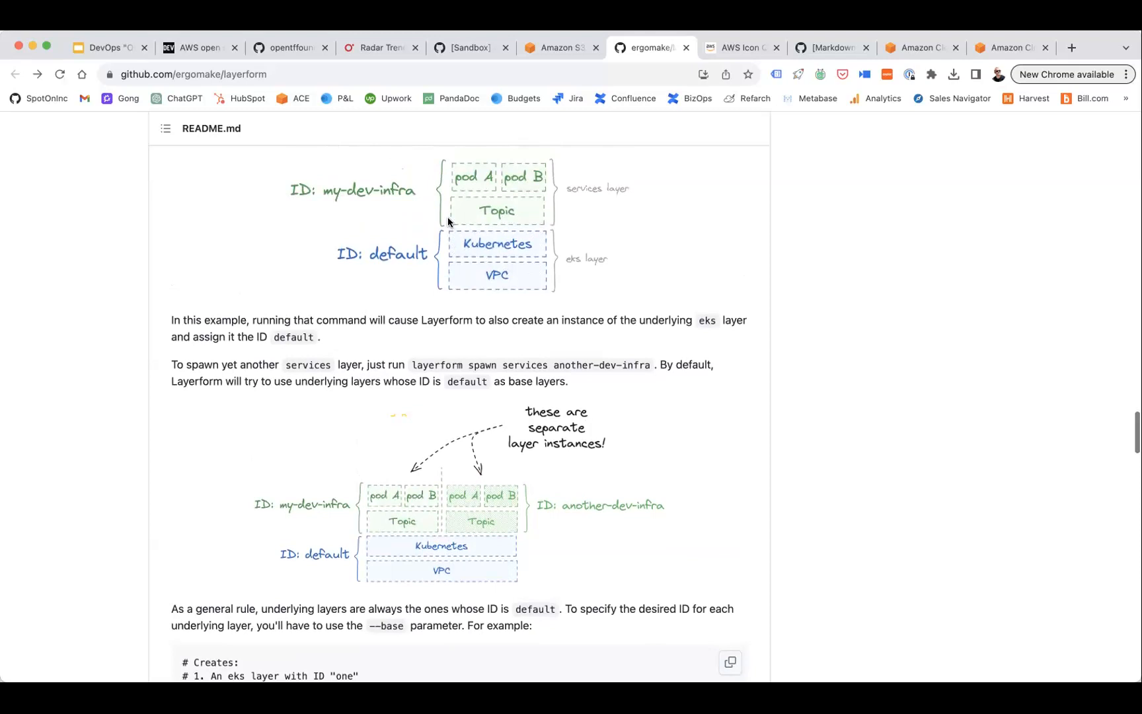
mouse_move(437, 546)
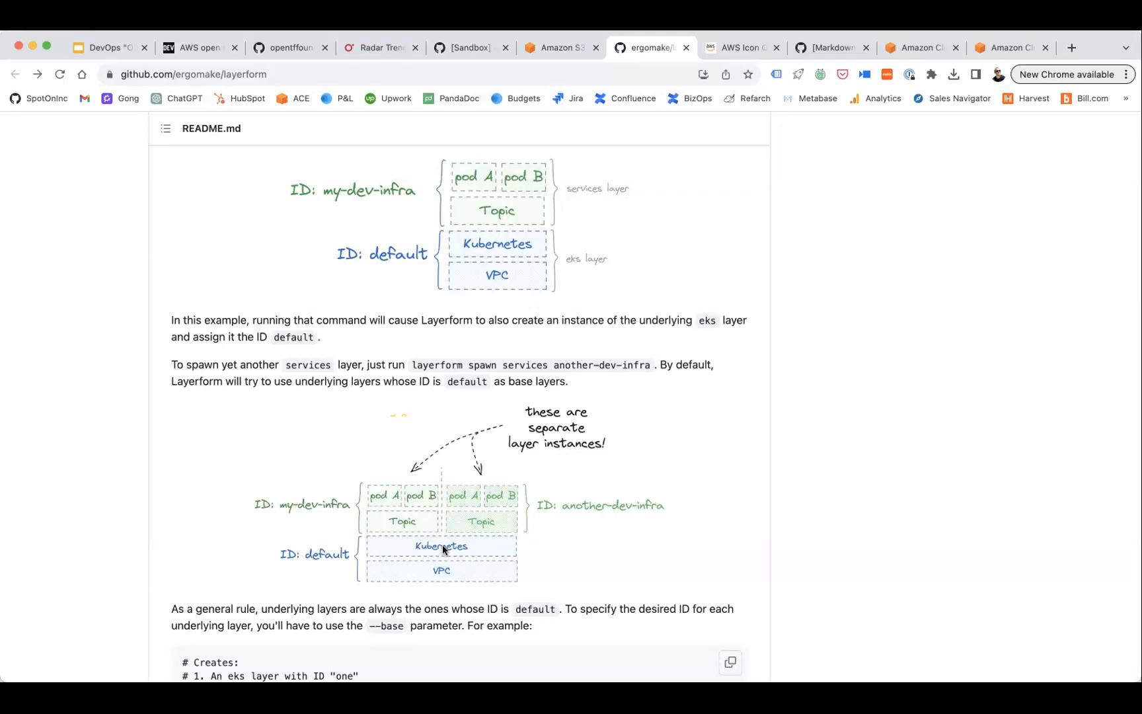
mouse_move(440, 571)
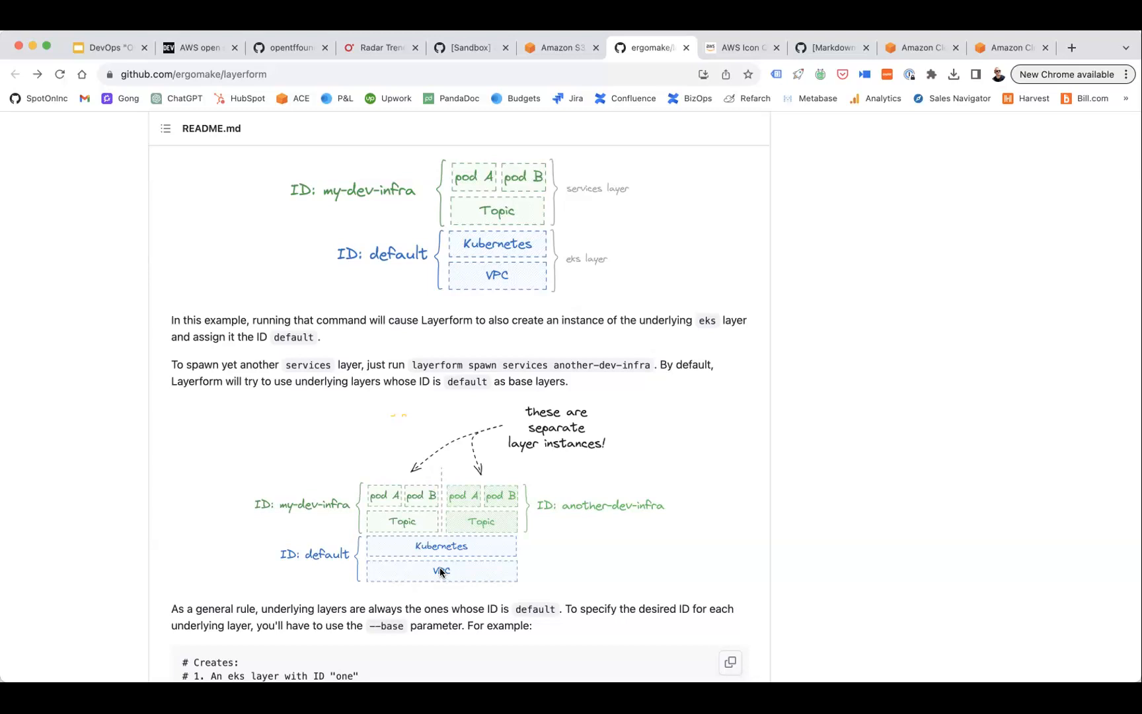
scroll("down", 3)
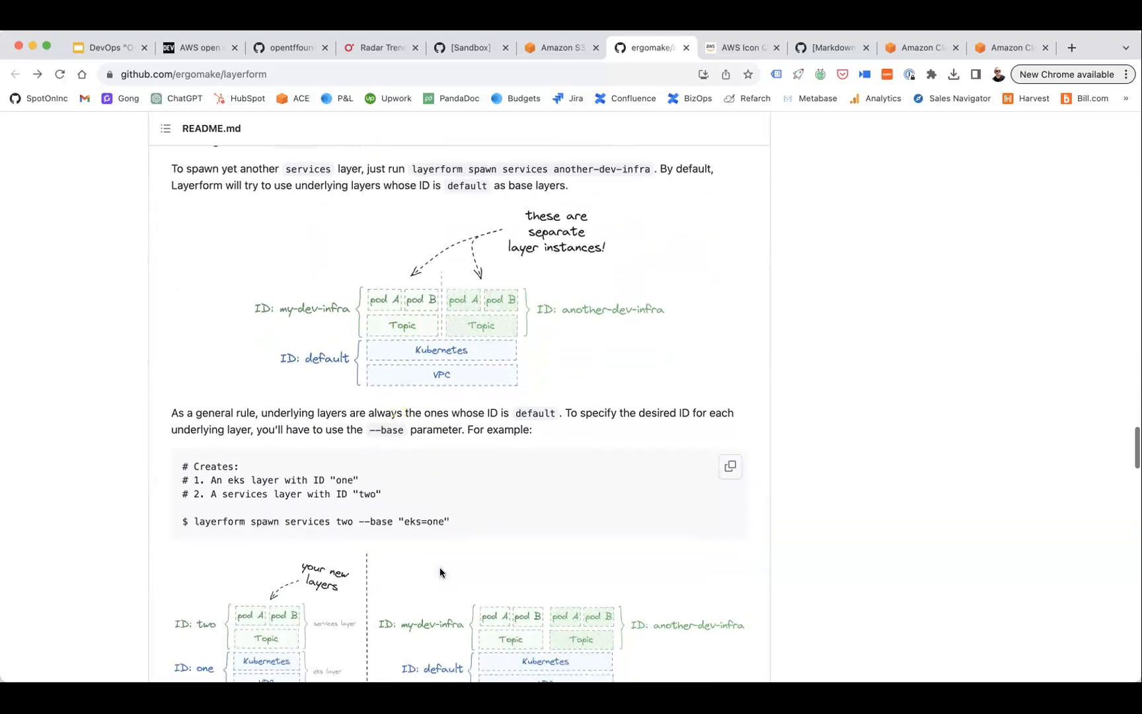
scroll("down", 3)
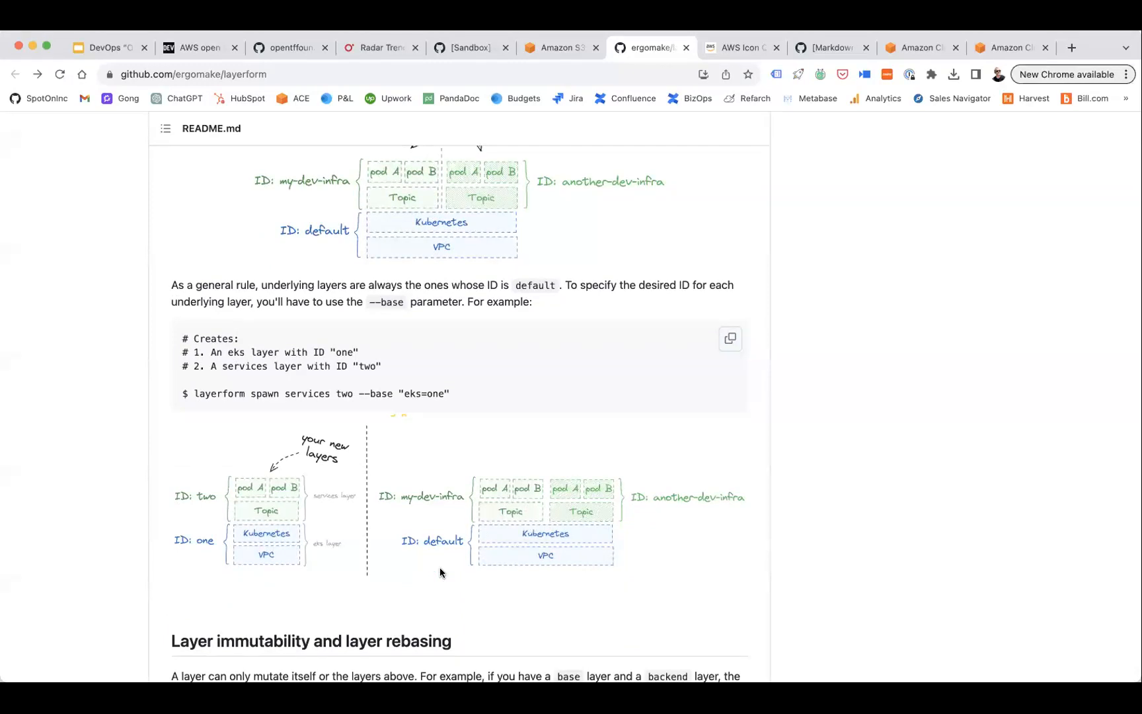
scroll("down", 3)
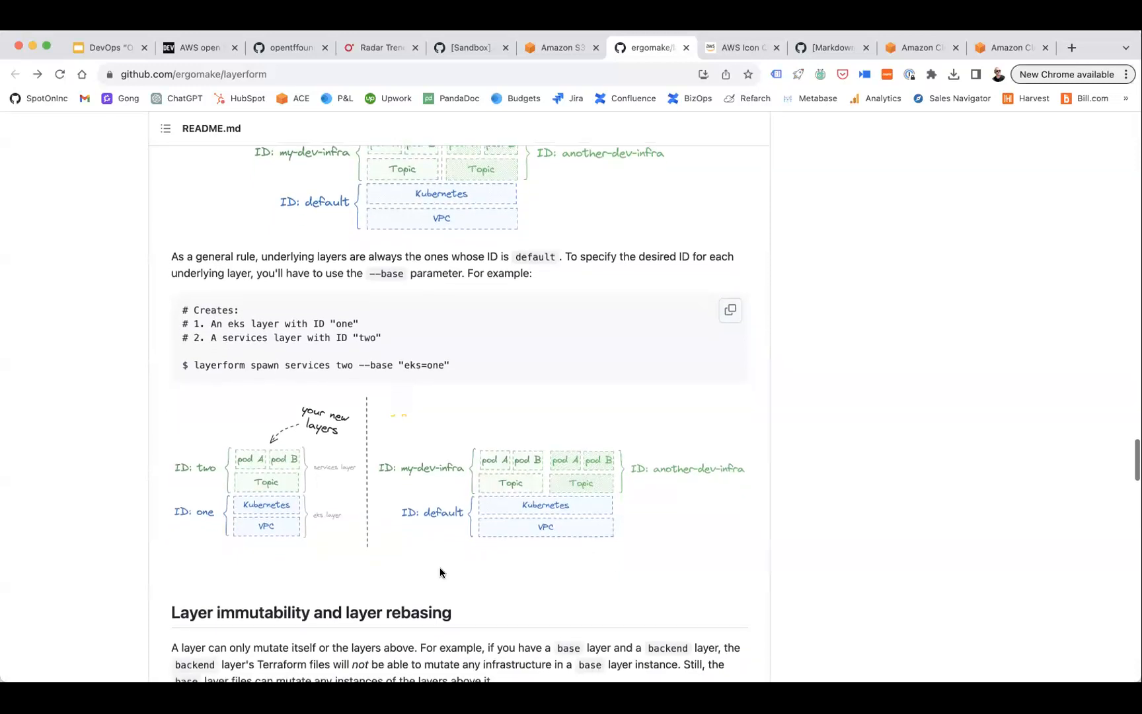
scroll("down", 3)
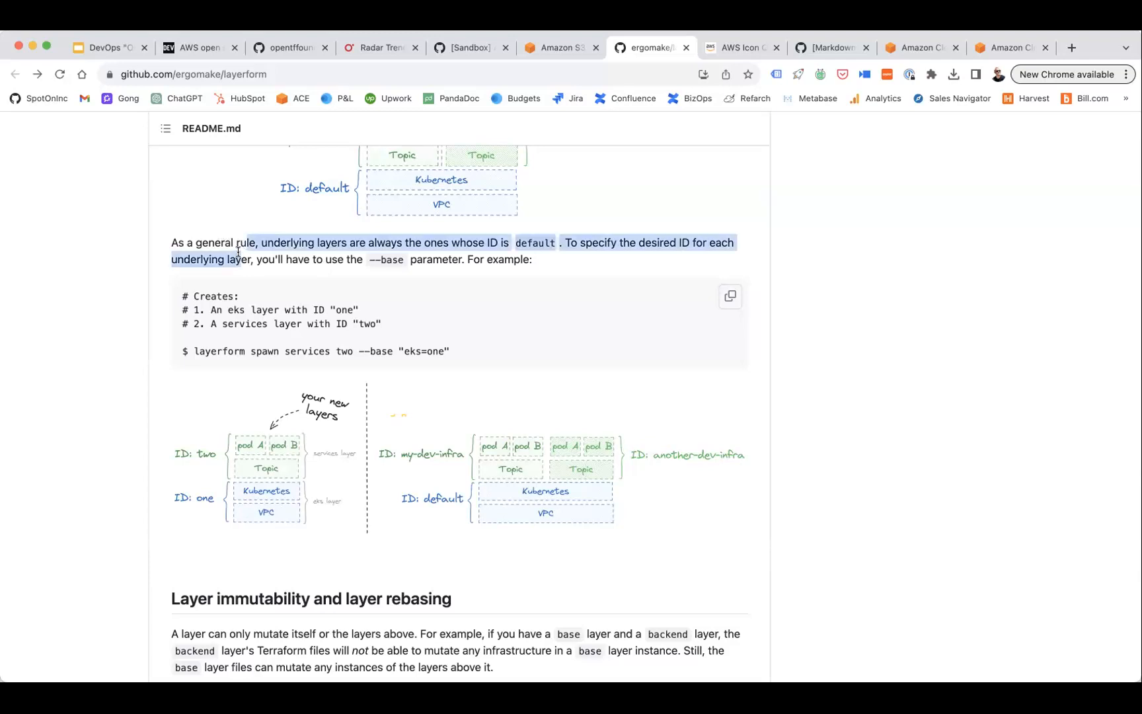
Highlight the default underlying-layer rule and scroll on through the design philosophy section
left_click_drag(238, 252, 259, 340)
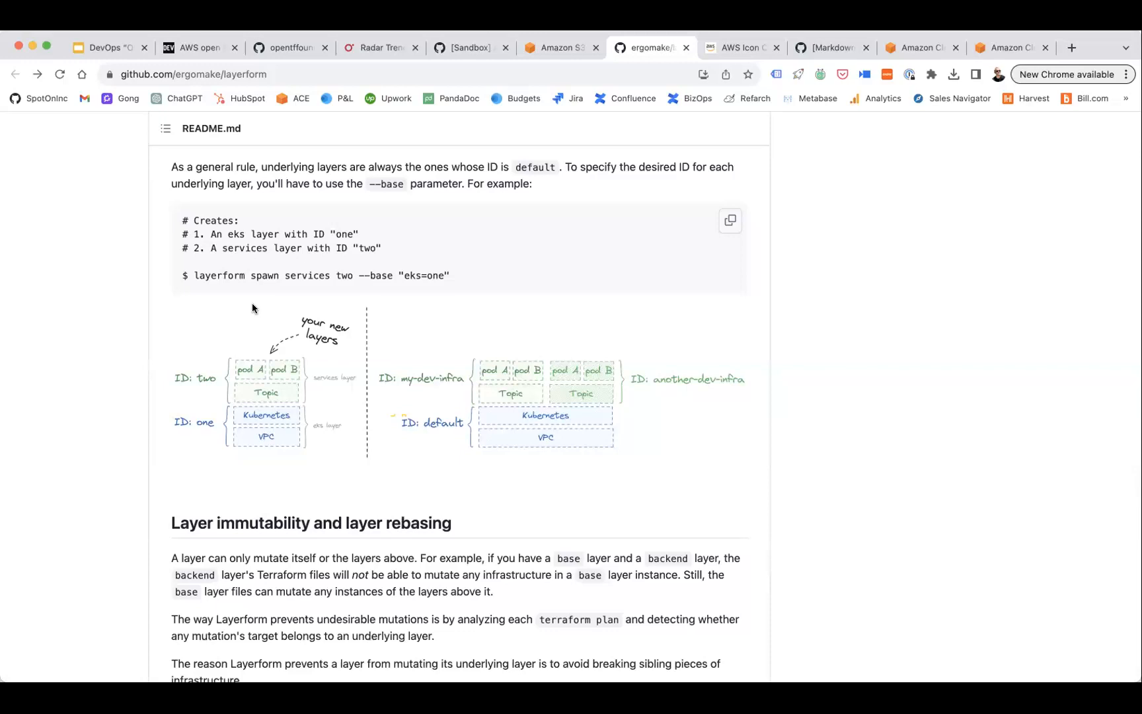
scroll("down", 3)
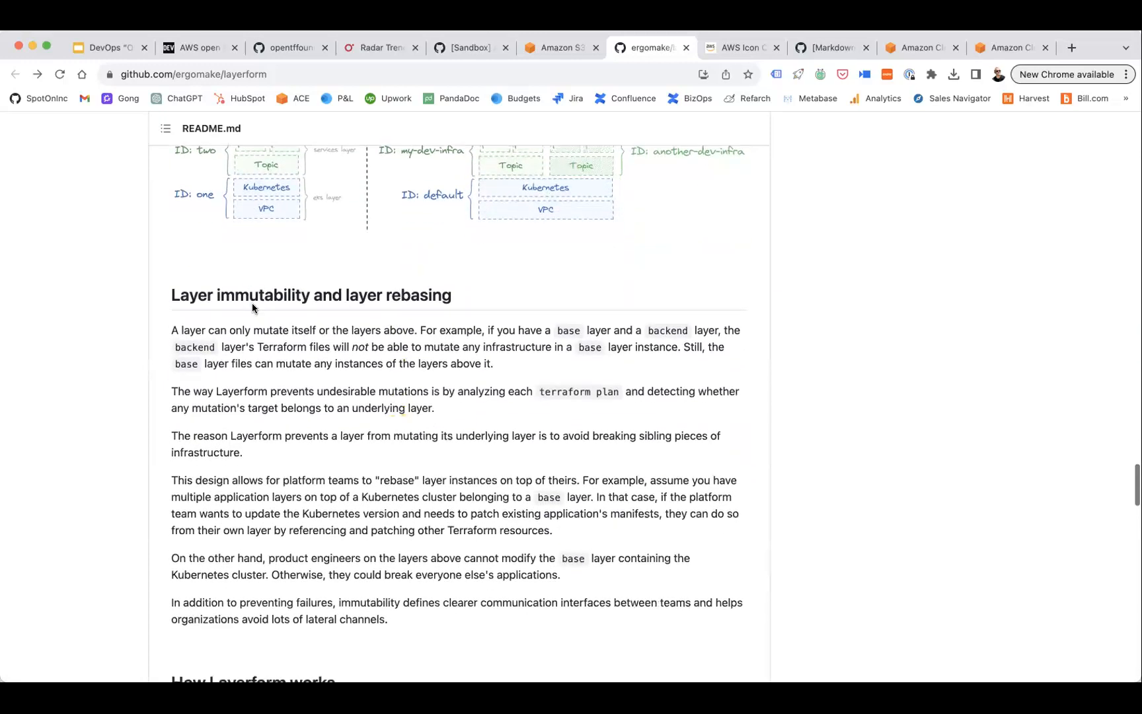
scroll("down", 3)
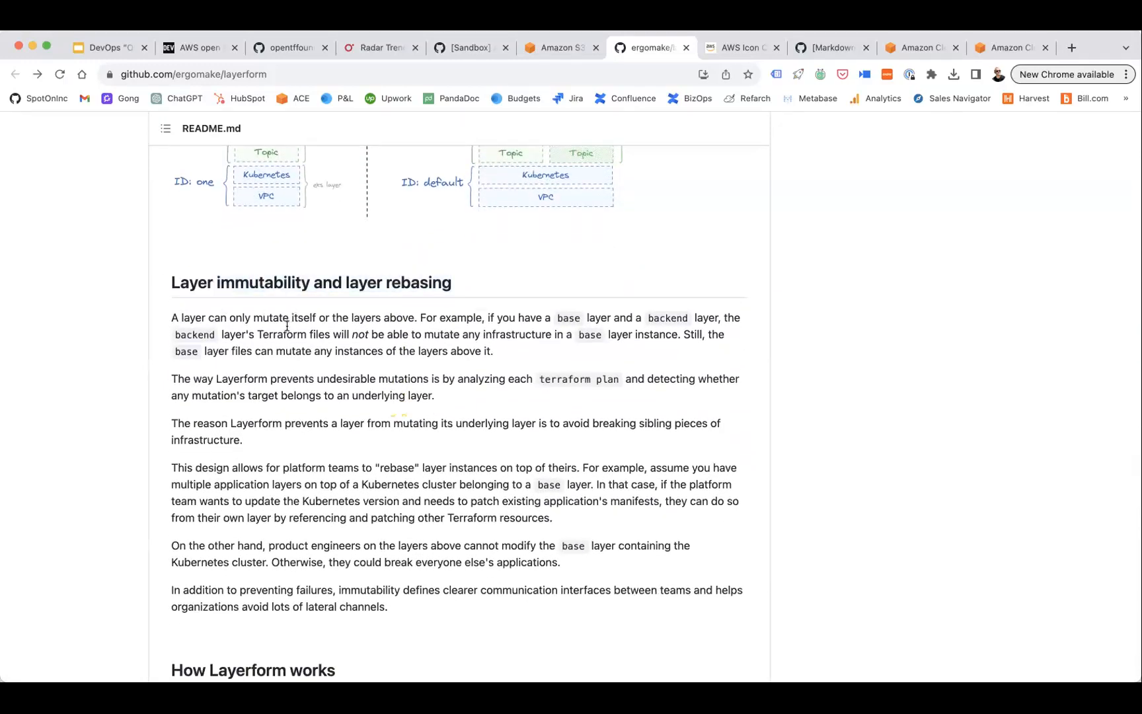
scroll("down", 3)
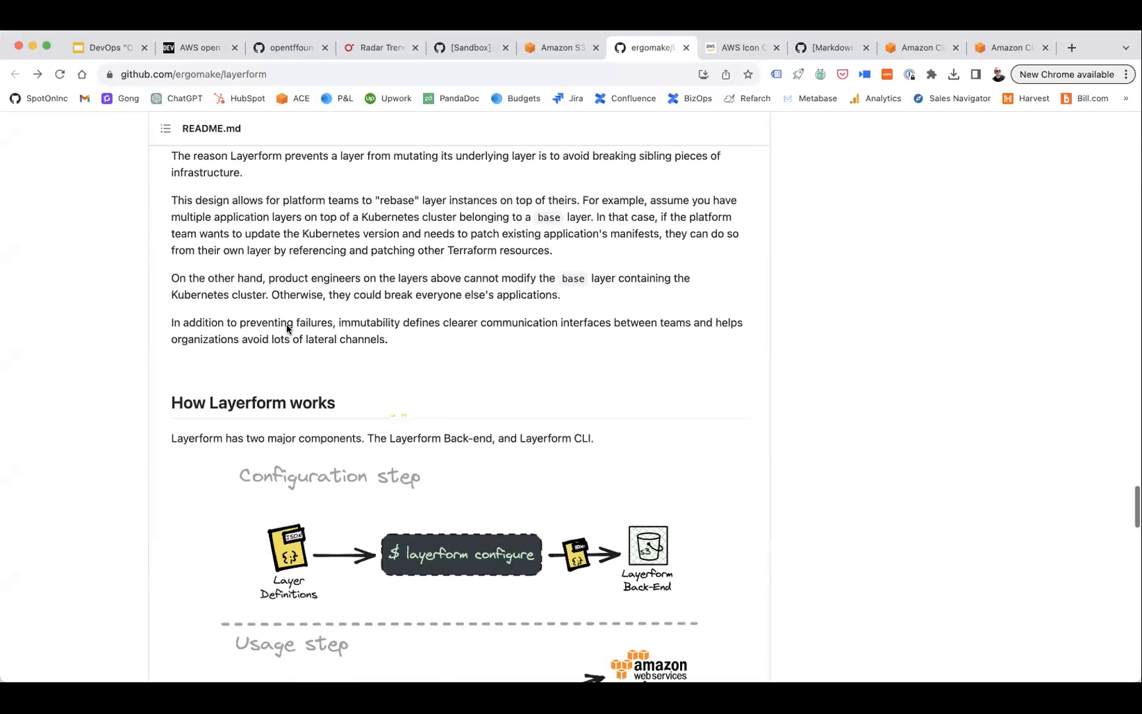
scroll("down", 3)
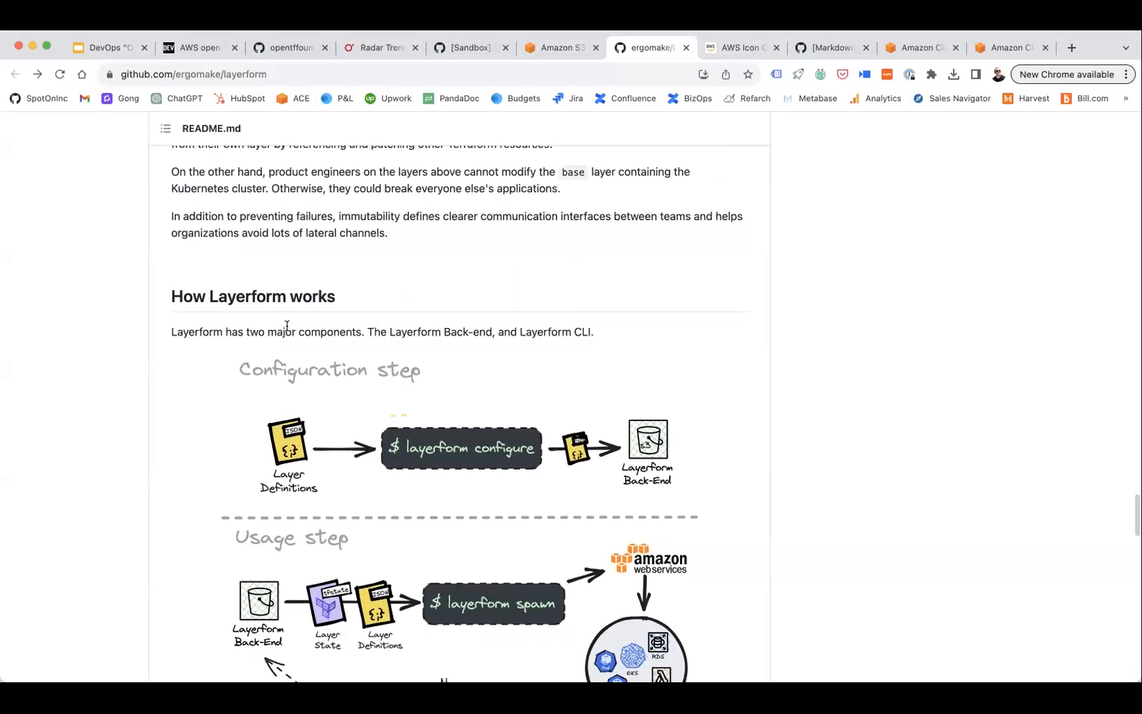
scroll("down", 3)
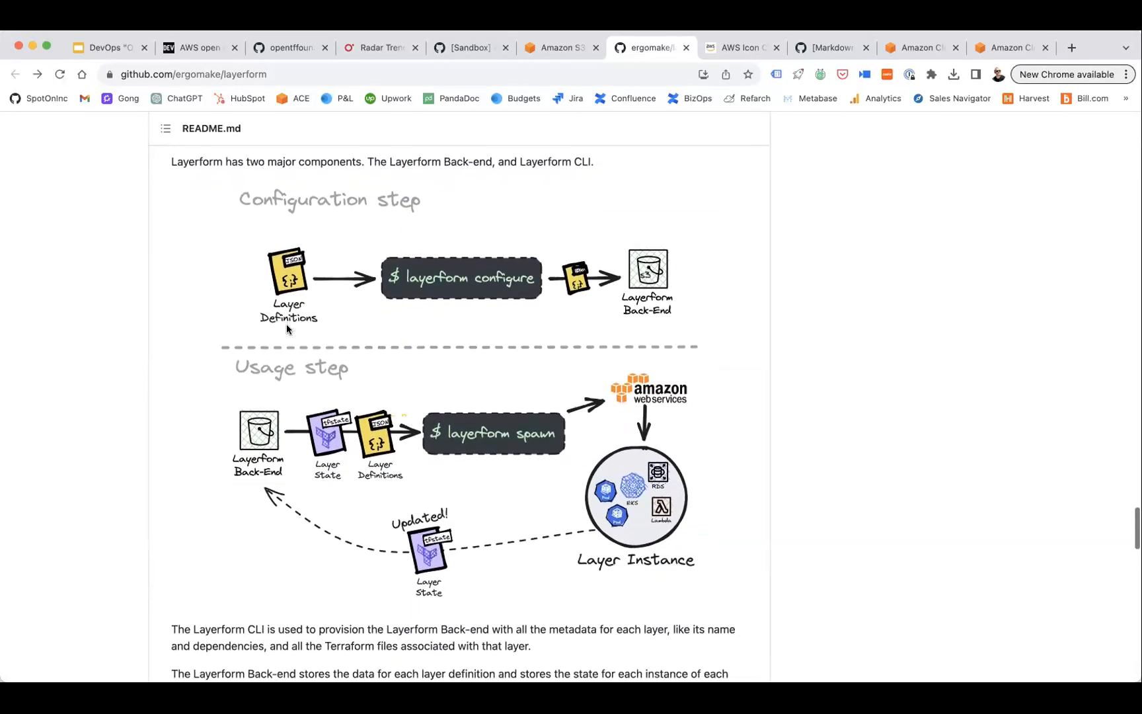
scroll("down", 3)
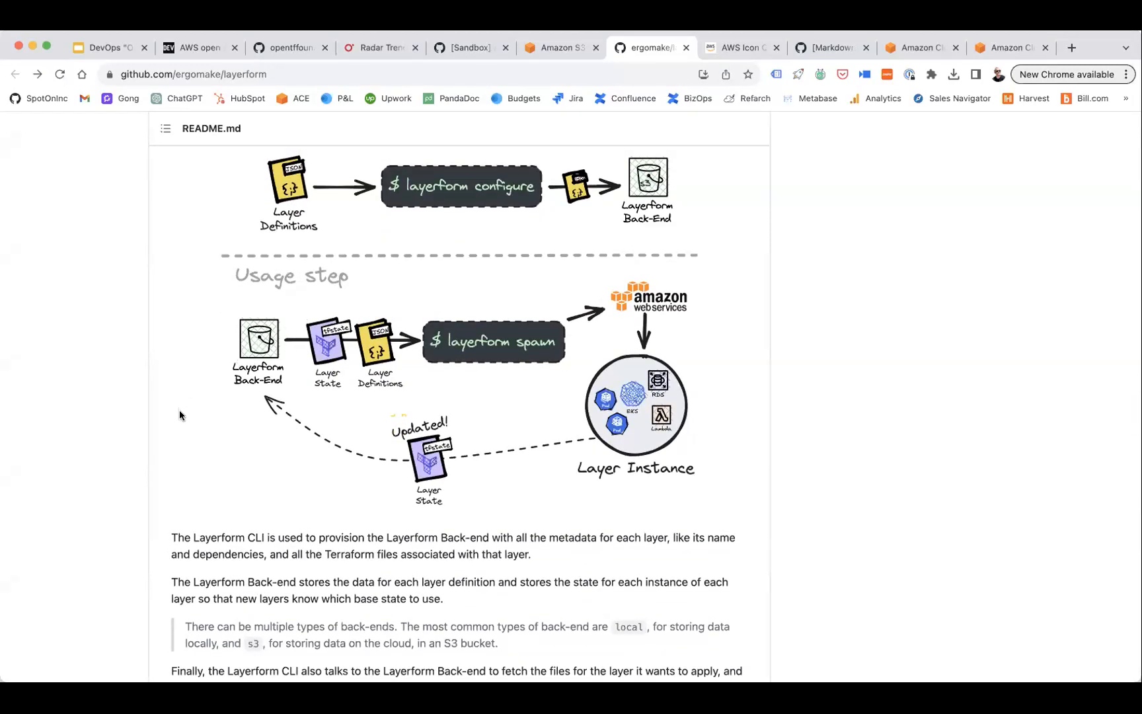
mouse_move(642, 586)
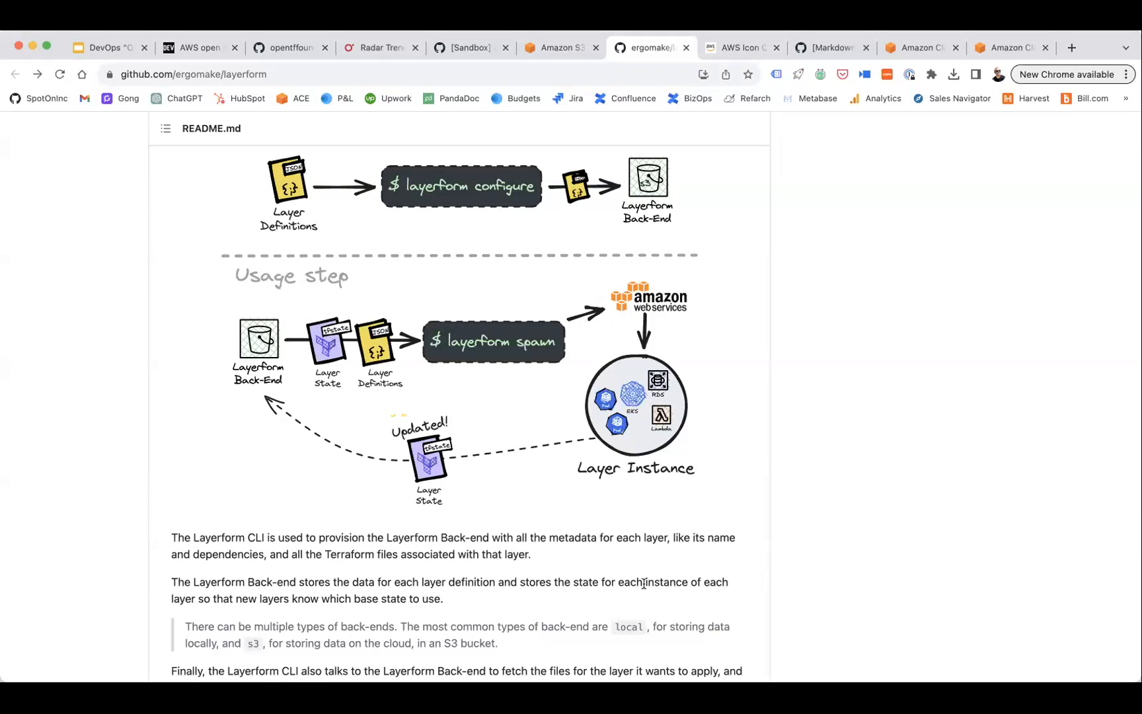
Scroll past telemetry to the Issues & Support, Other channels and License sections
scroll("down", 3)
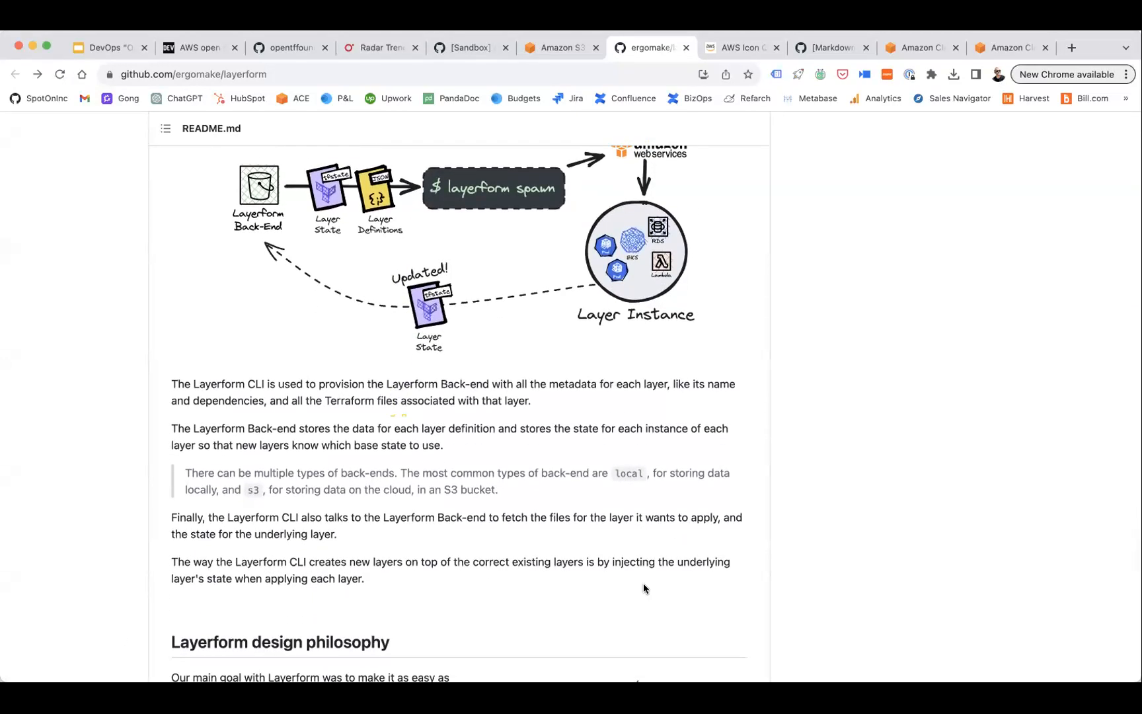
scroll("down", 3)
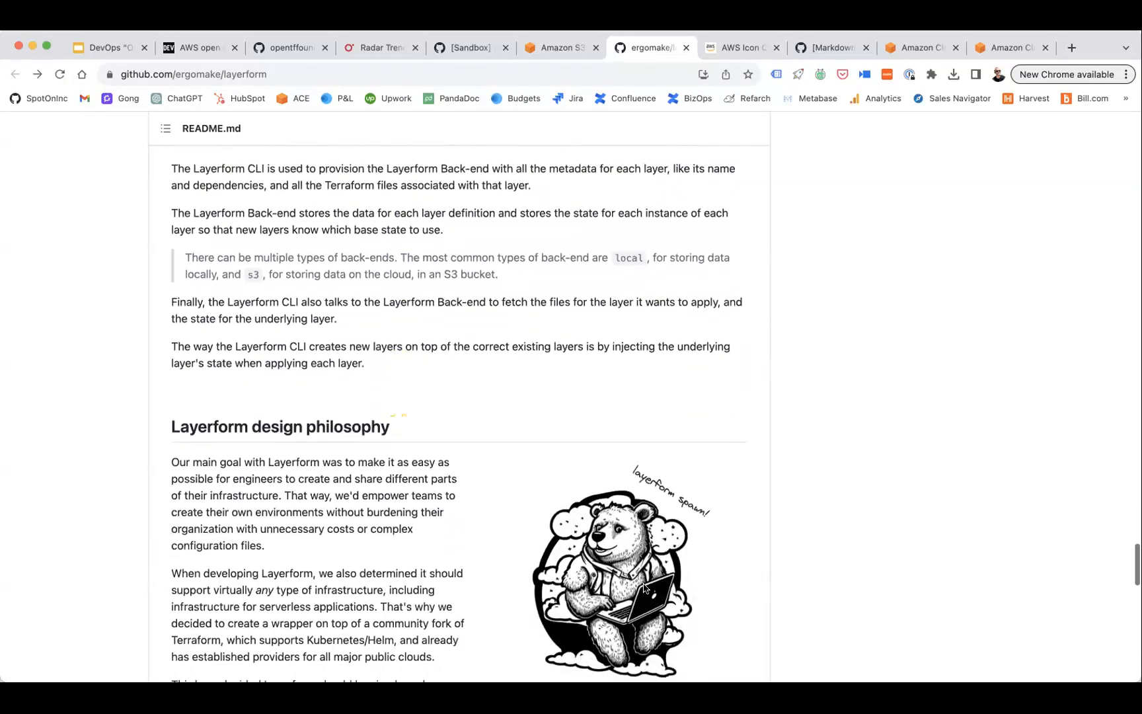
scroll("down", 3)
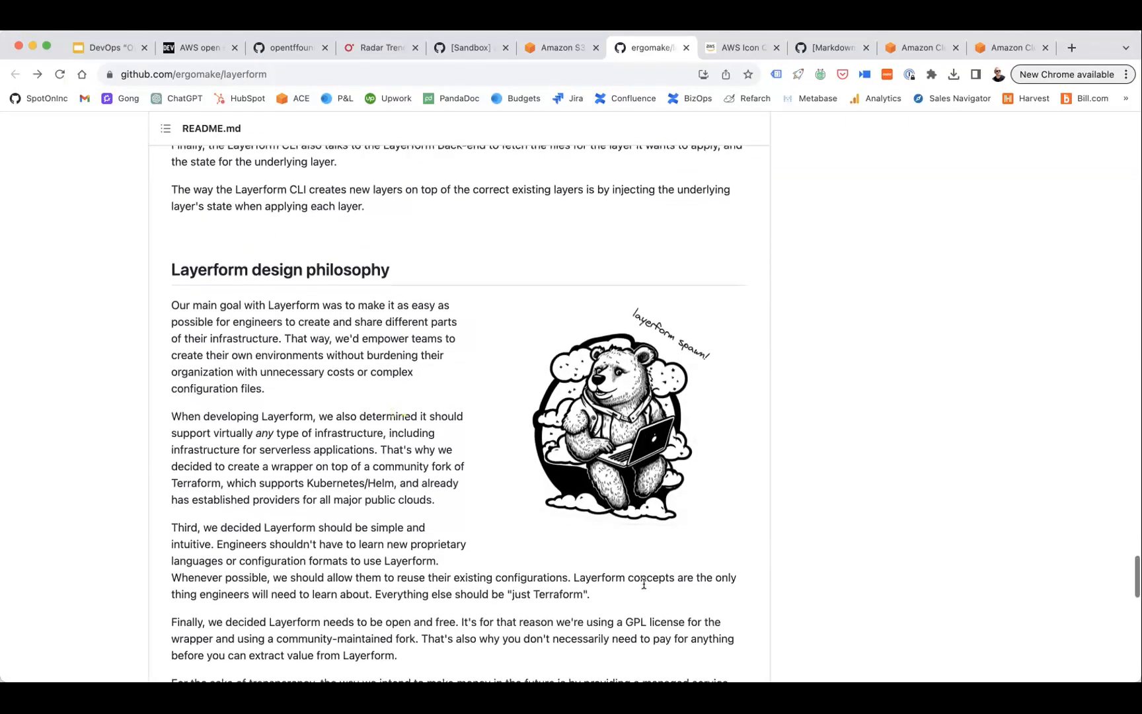
scroll("down", 3)
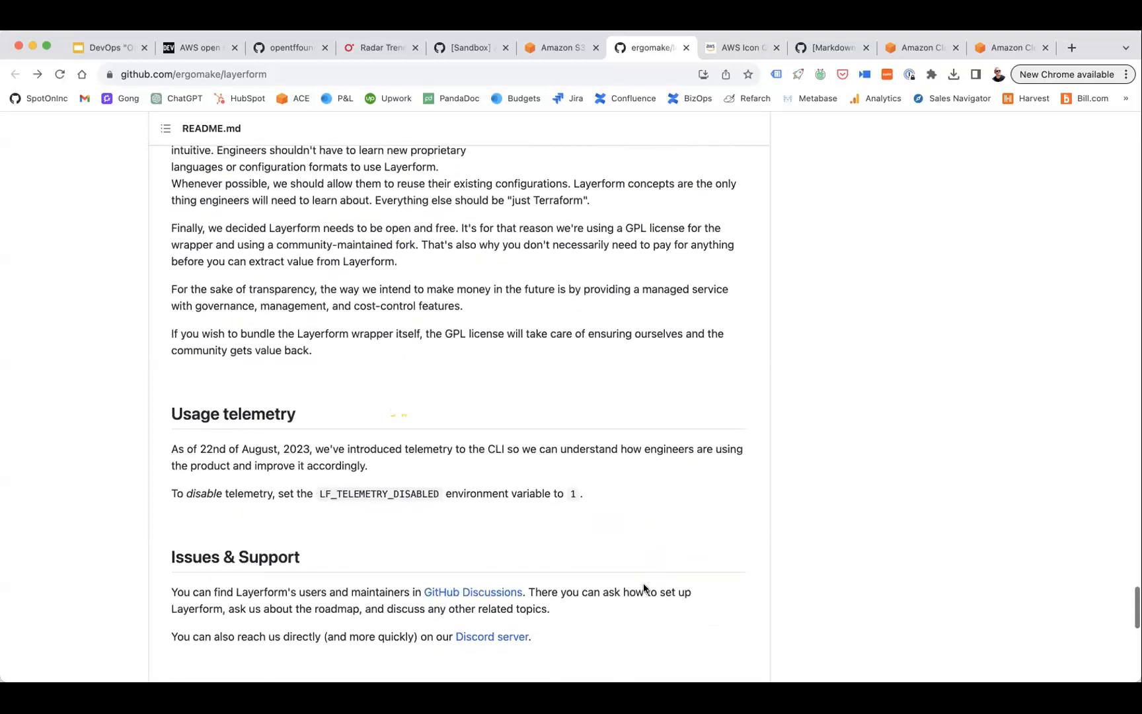
scroll("down", 3)
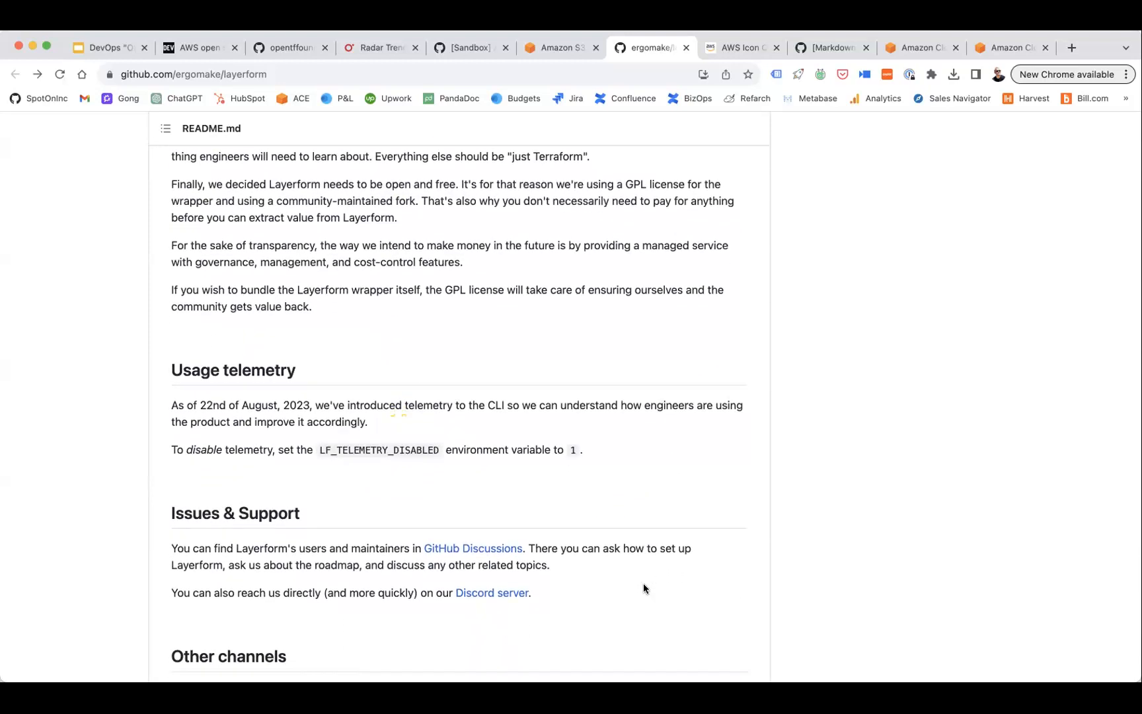
scroll("down", 3)
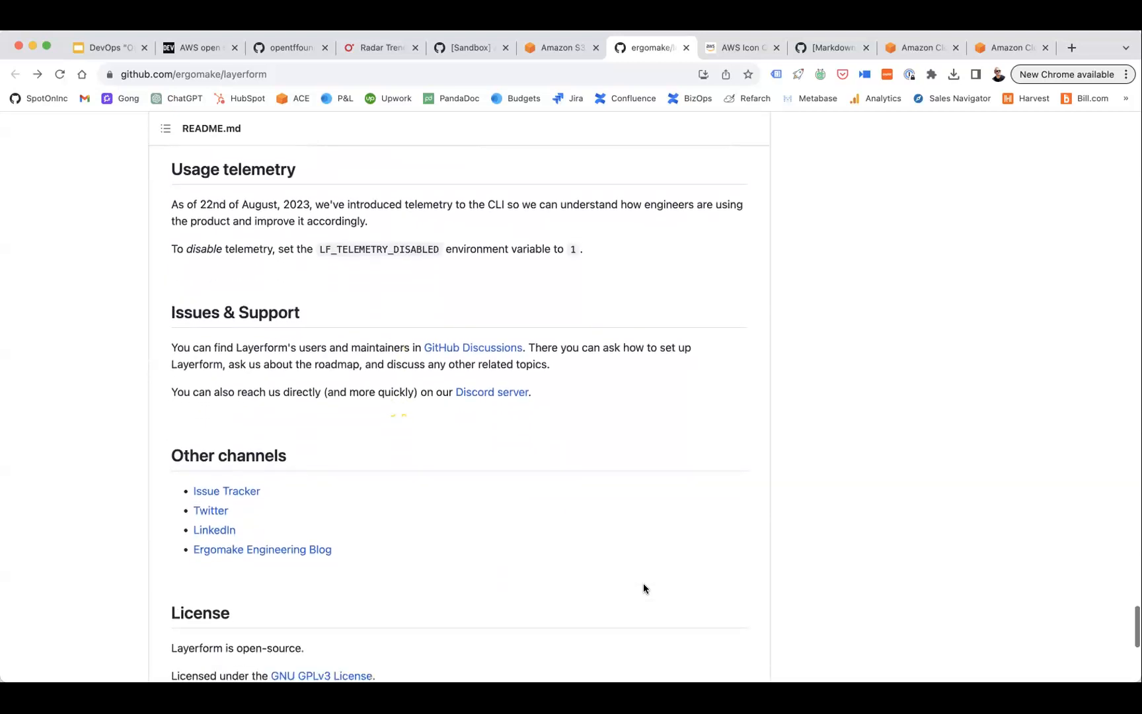
scroll("down", 3)
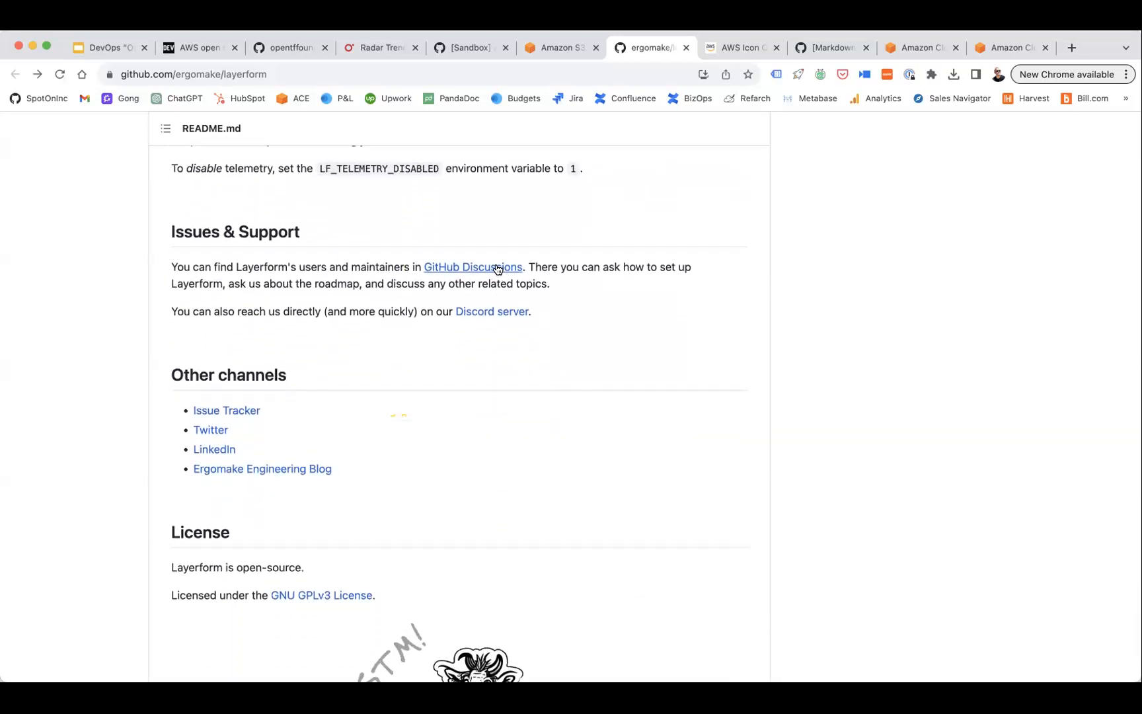
Briefly view Layerform's GitHub Discussions page, then close it and the AWS Icon Quiz tab
left_click(472, 266)
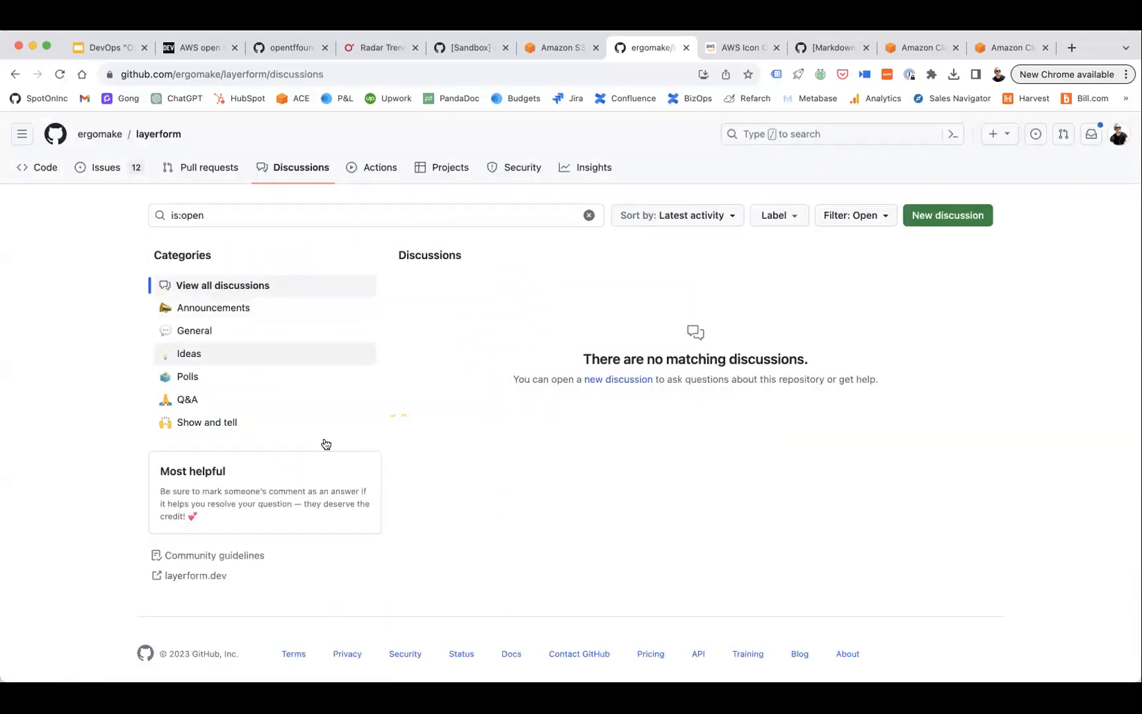
left_click(706, 47)
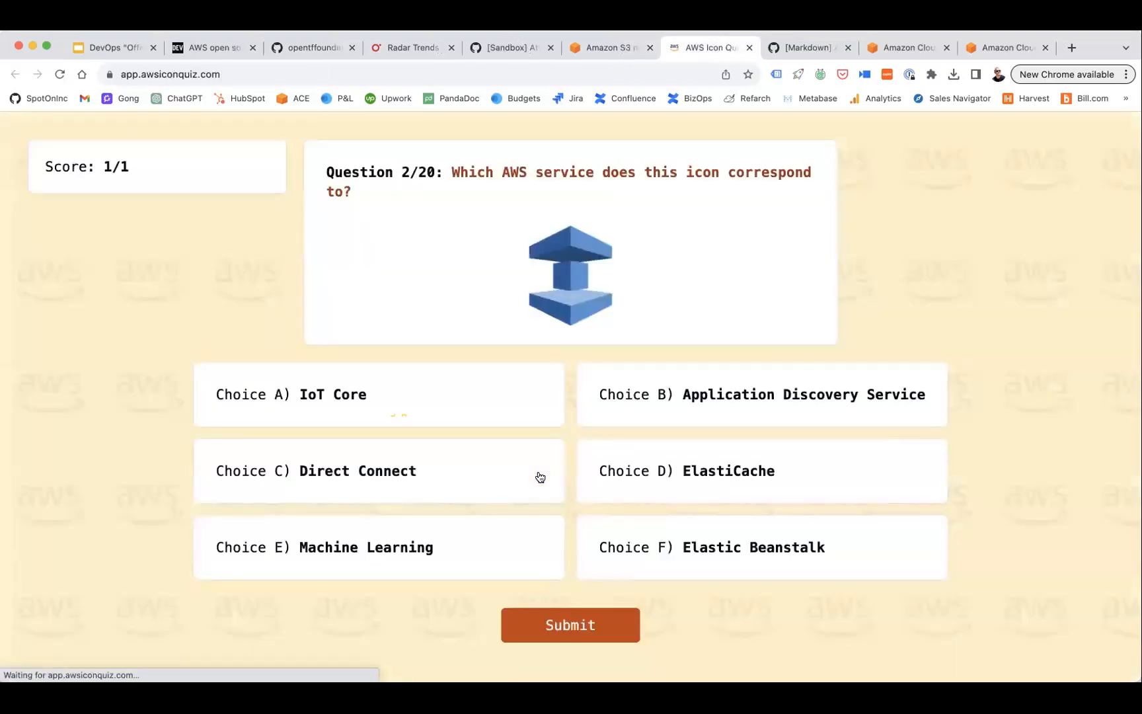
left_click(113, 48)
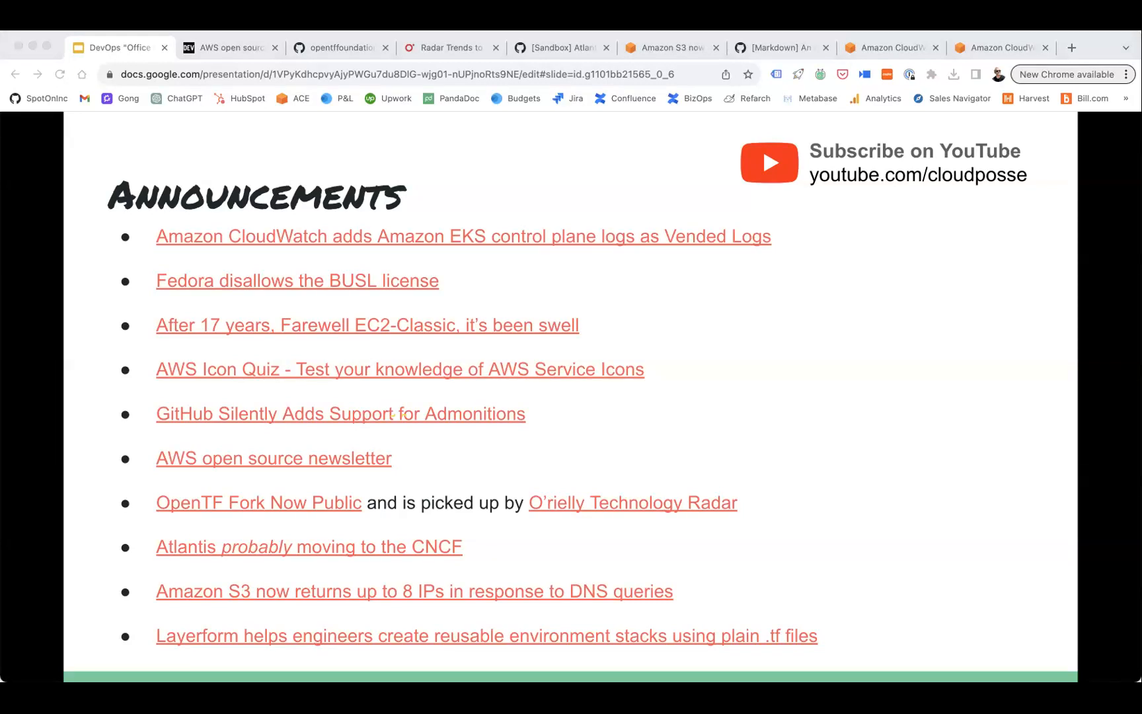
Open roadmap issue #821 and read its Summary, Intended Outcome and How will it work sections
left_click(1005, 47)
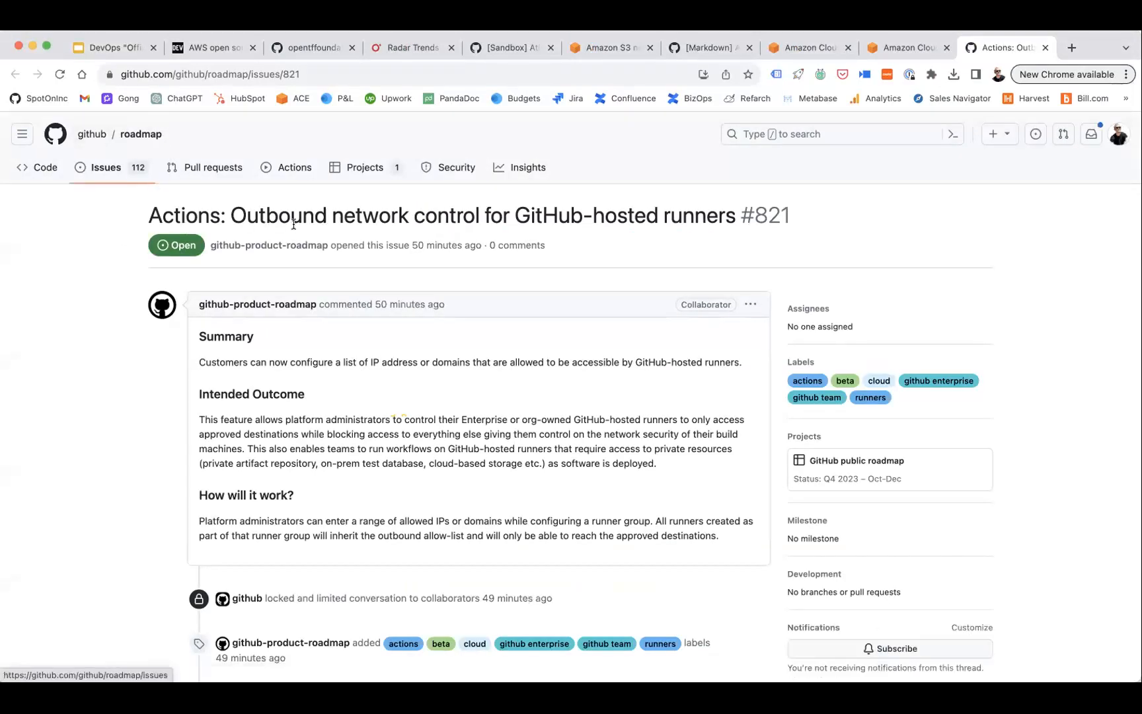
mouse_move(477, 384)
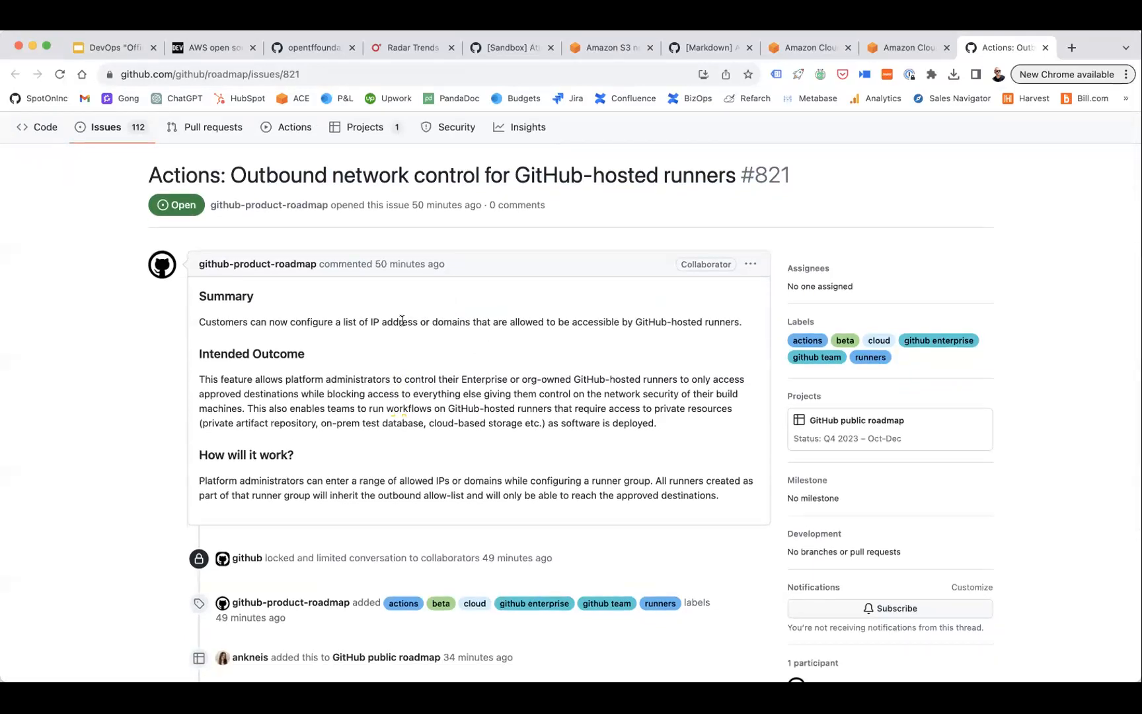
scroll("down", 3)
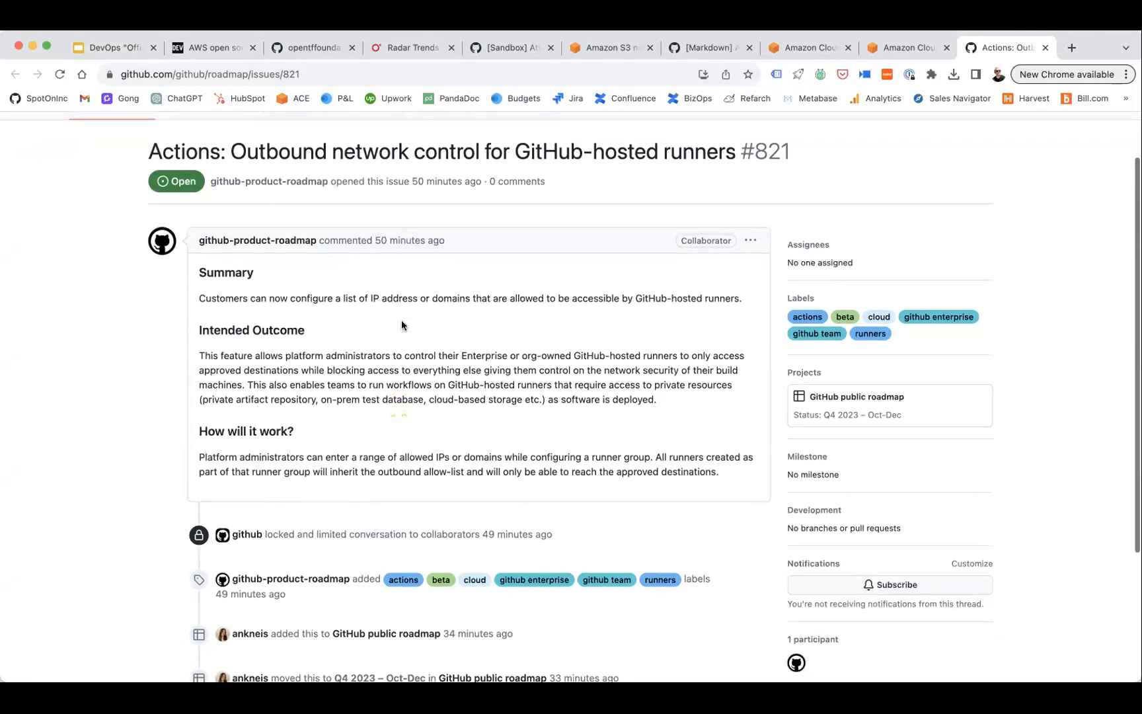
scroll("down", 3)
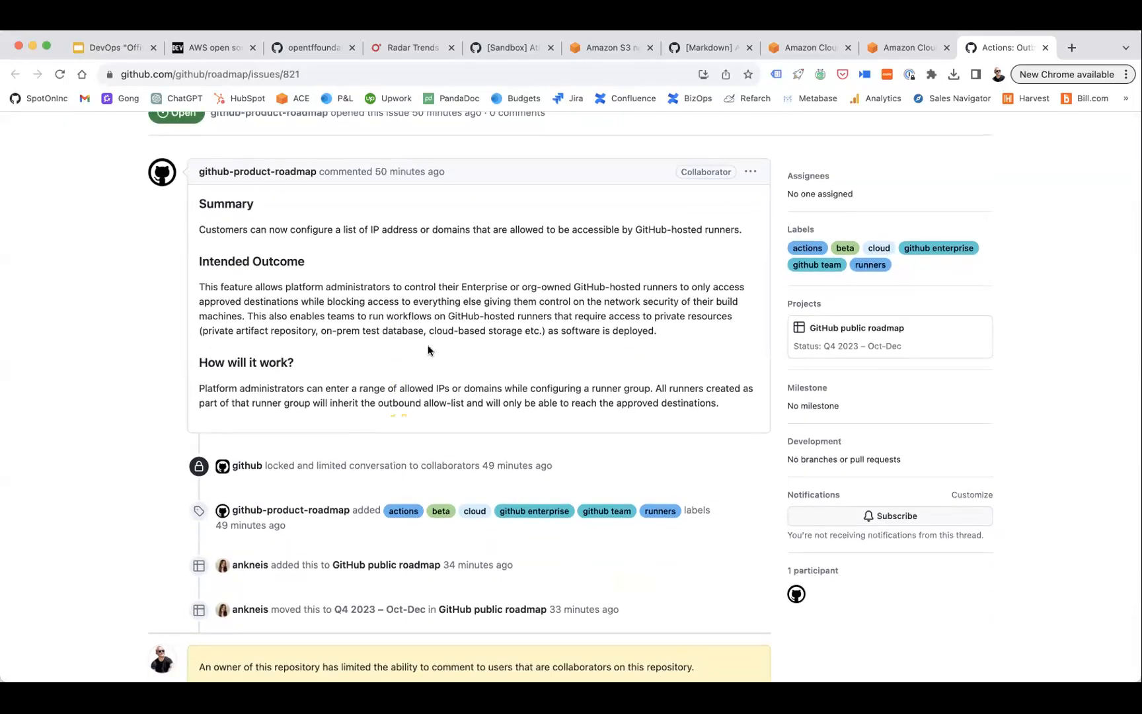
scroll("down", 3)
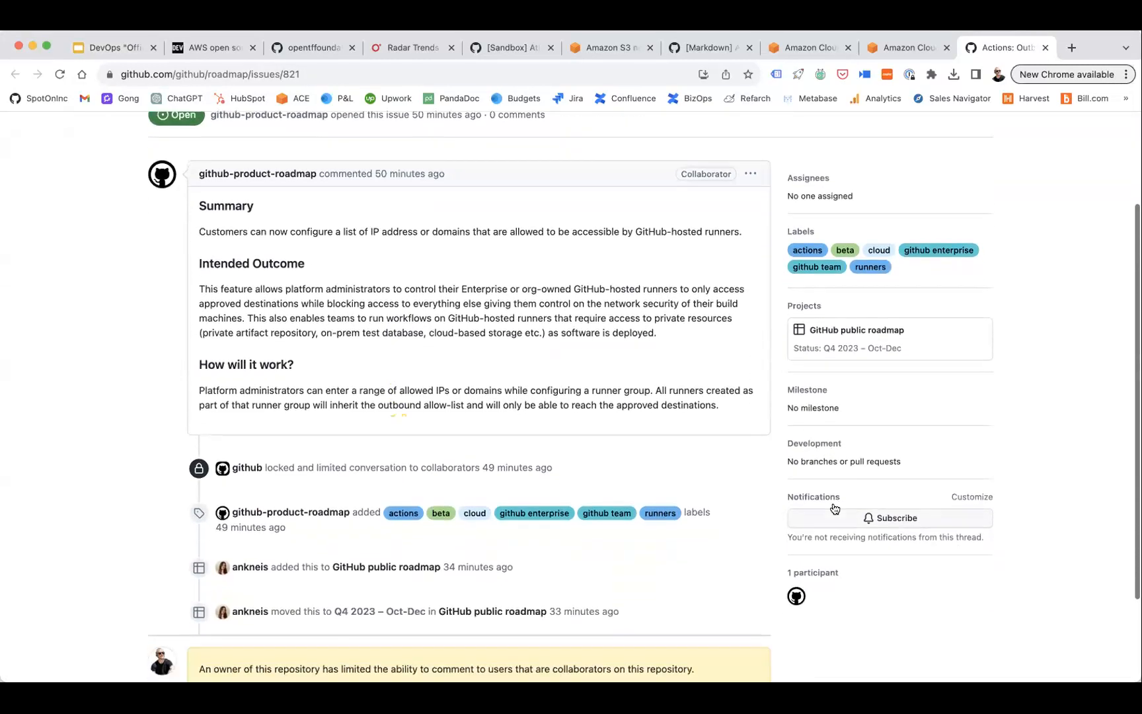
Subscribe to all notifications on issue #821, then close the CloudWatch pricing page
left_click(890, 517)
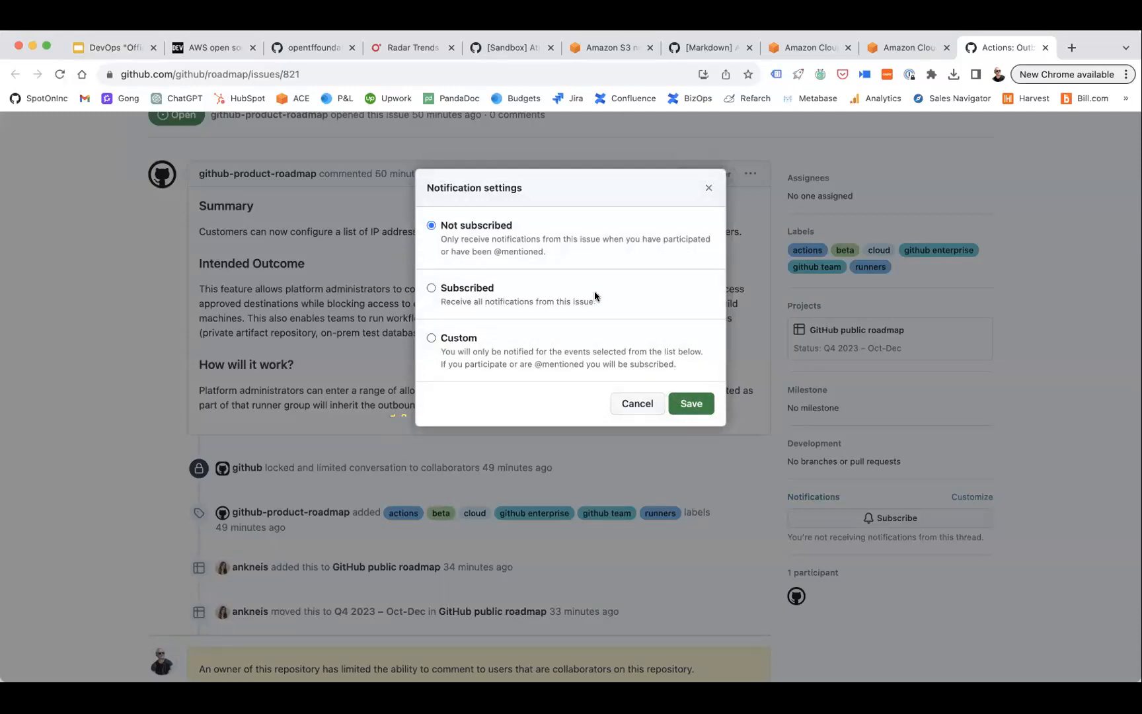
left_click(691, 403)
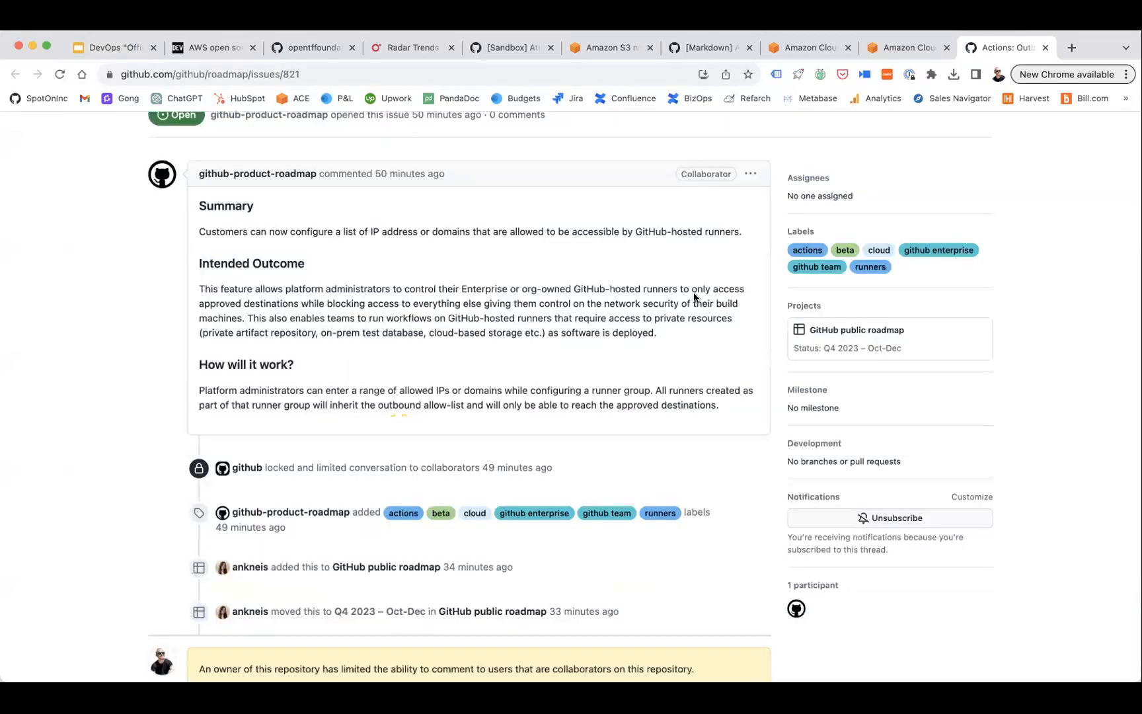
scroll("down", 3)
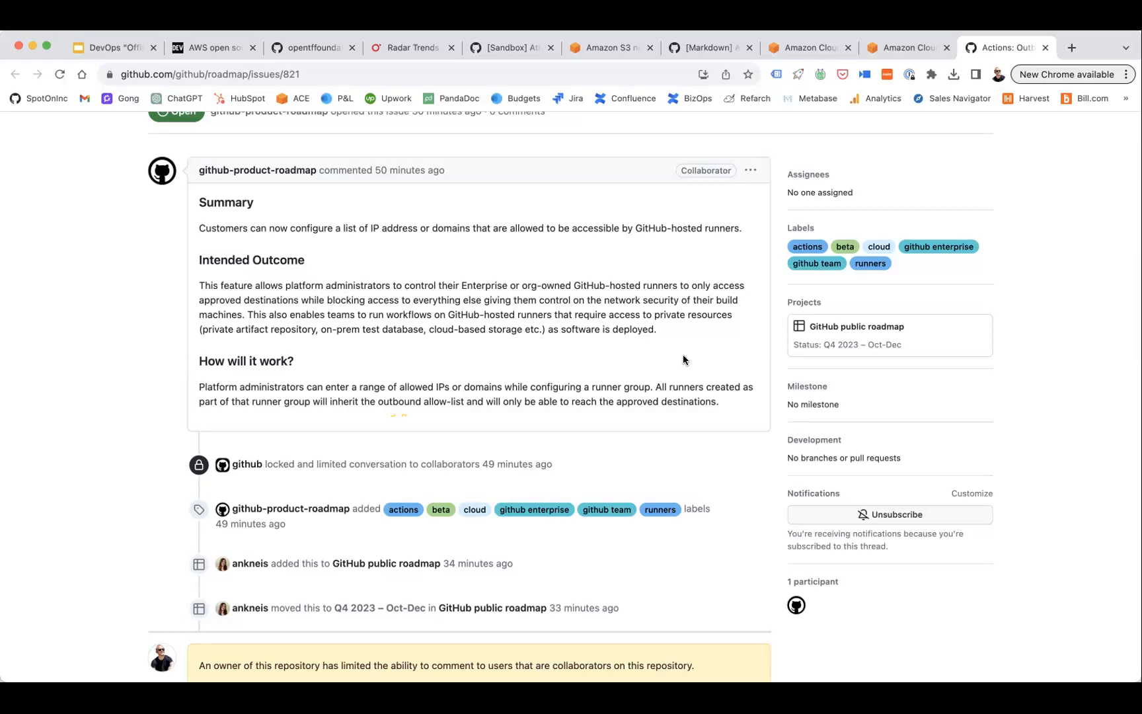
mouse_move(875, 407)
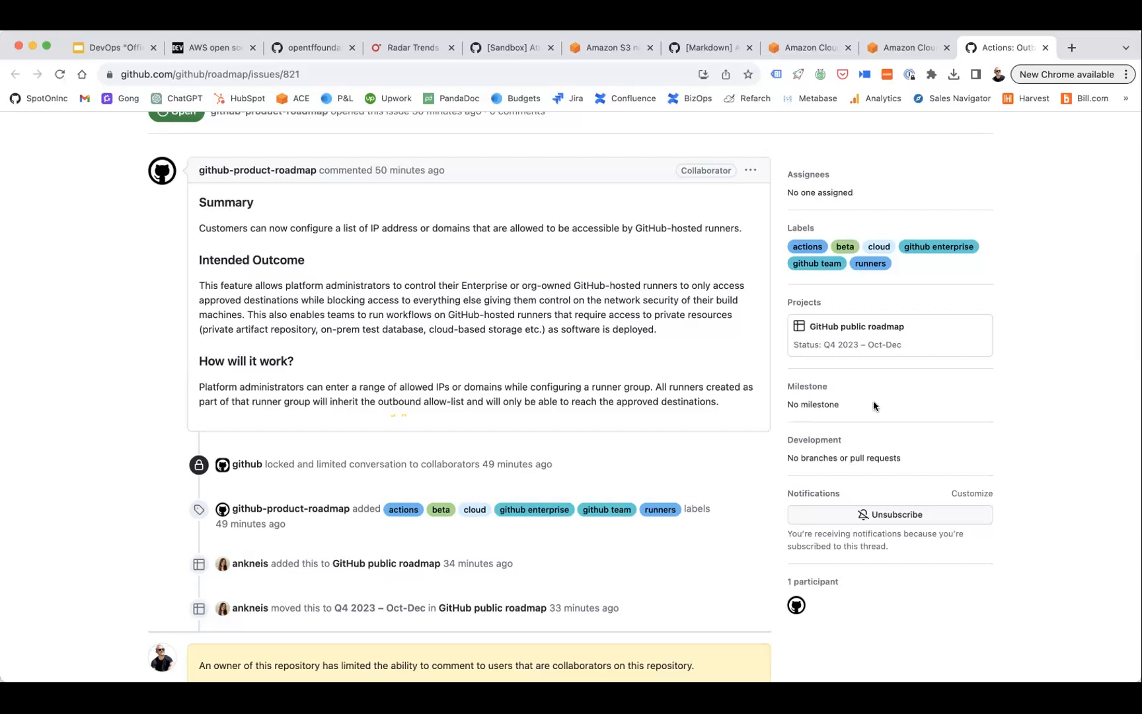
mouse_move(804, 293)
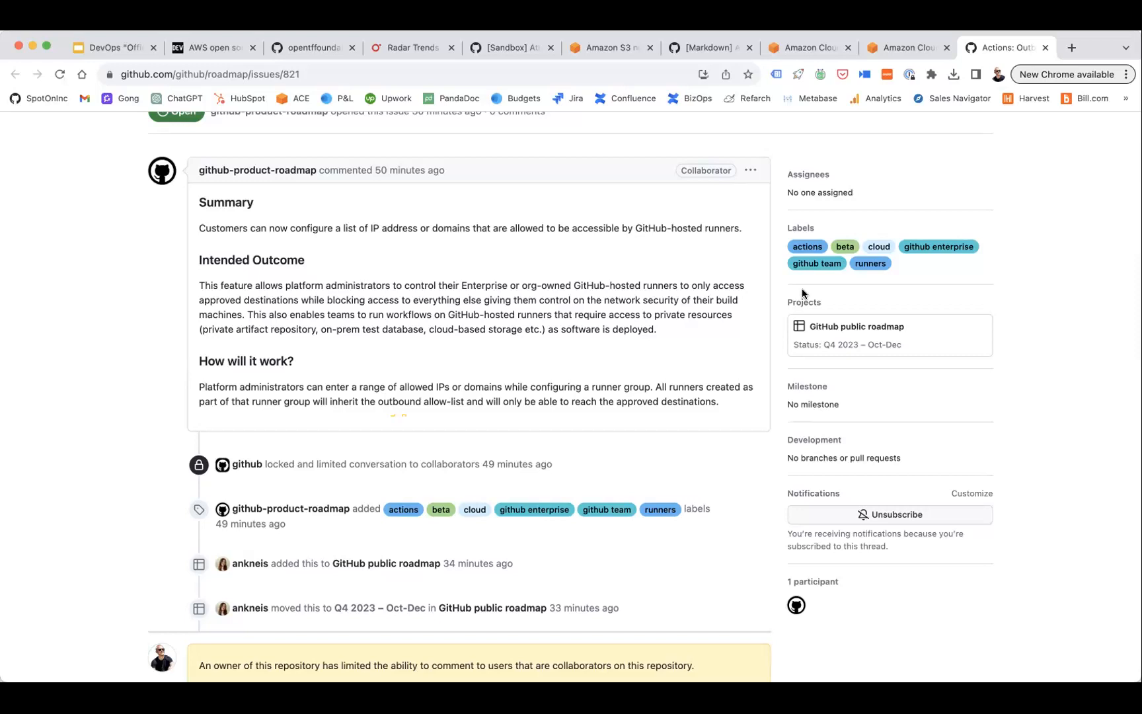
mouse_move(978, 468)
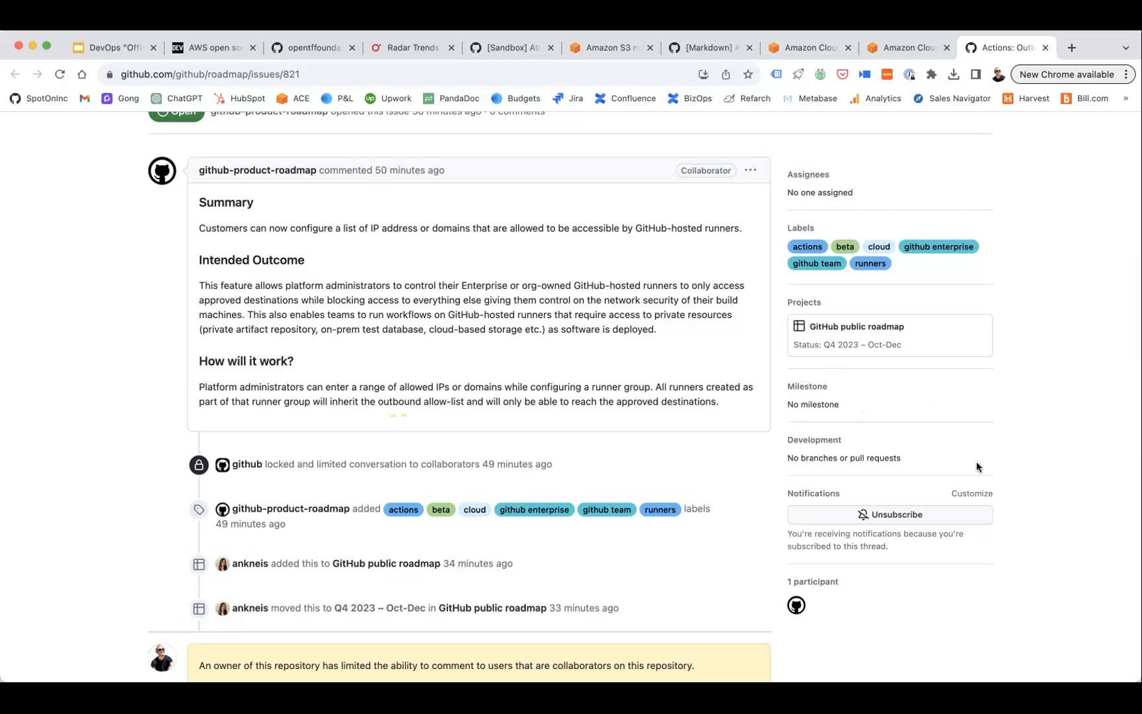
mouse_move(1072, 377)
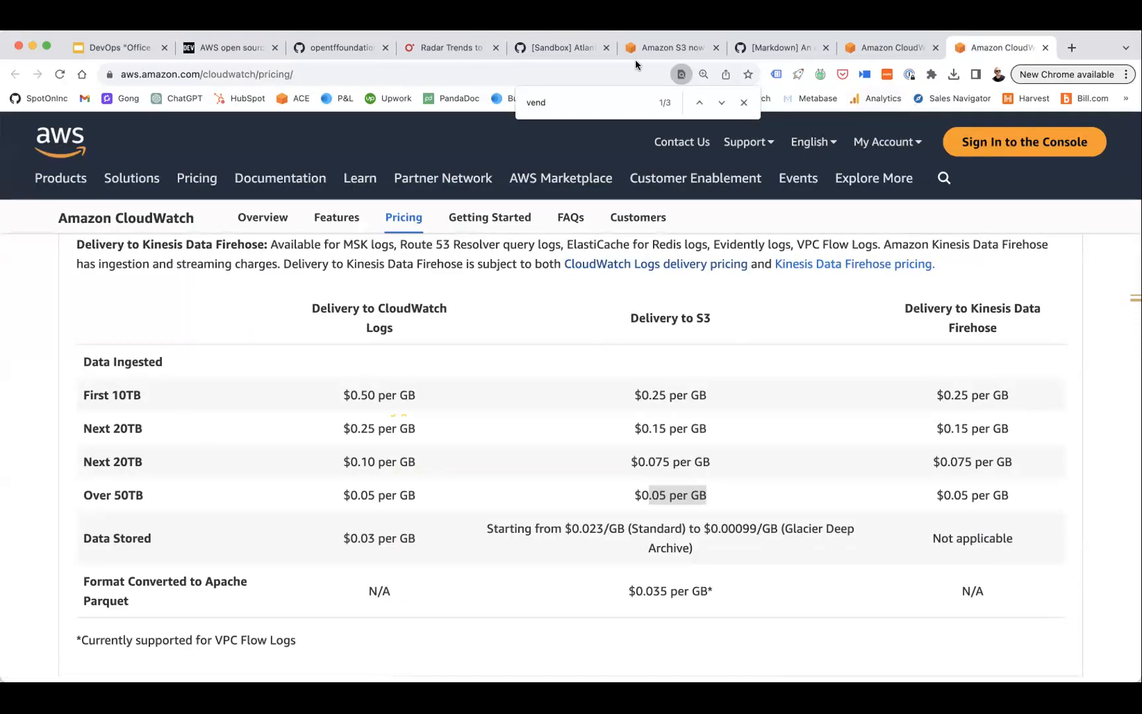
left_click(120, 47)
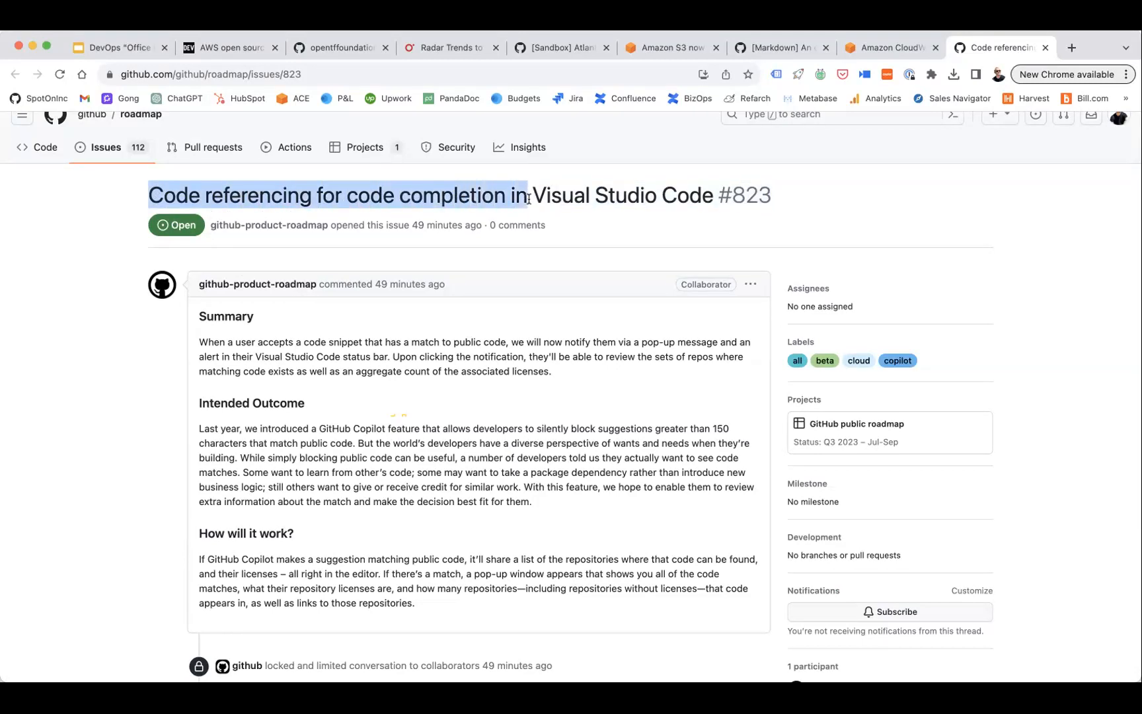
Scroll through the description of roadmap issue #823 on VS Code code referencing
scroll("down", 3)
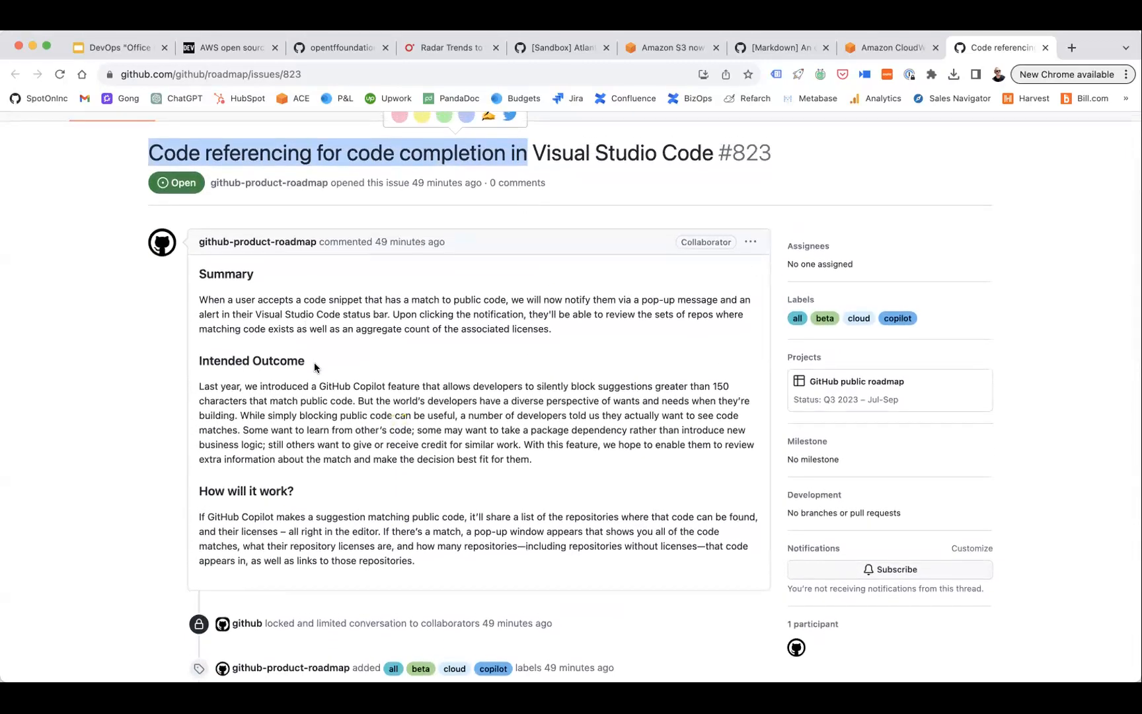
mouse_move(334, 503)
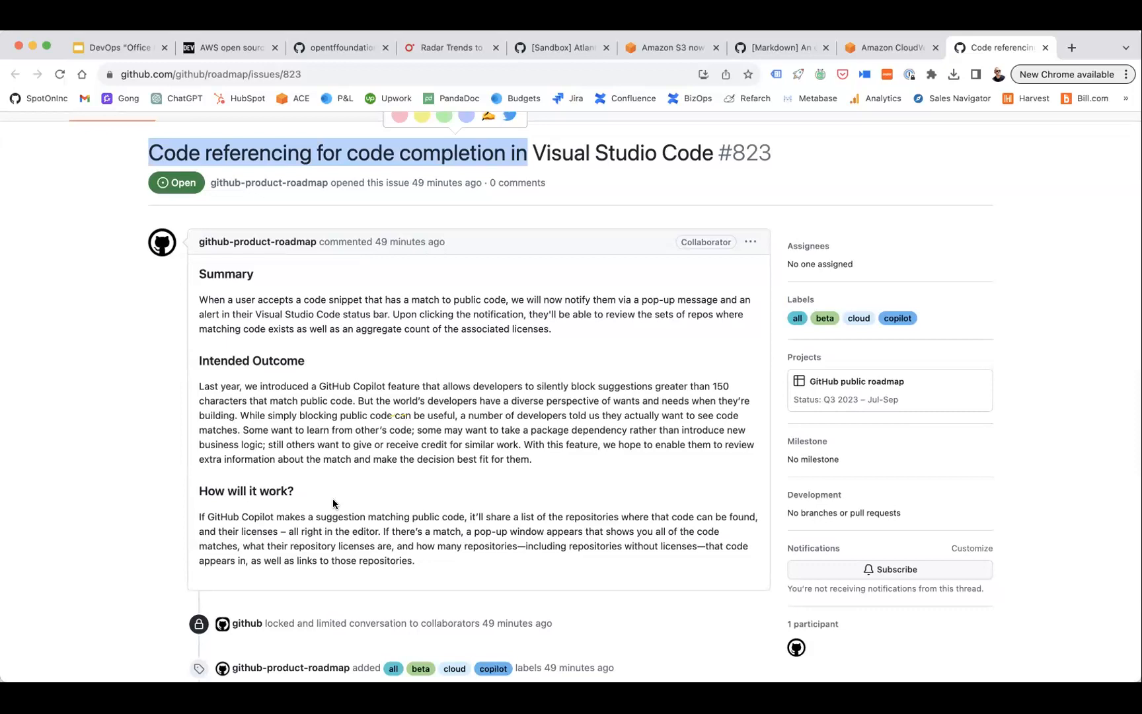
scroll("down", 3)
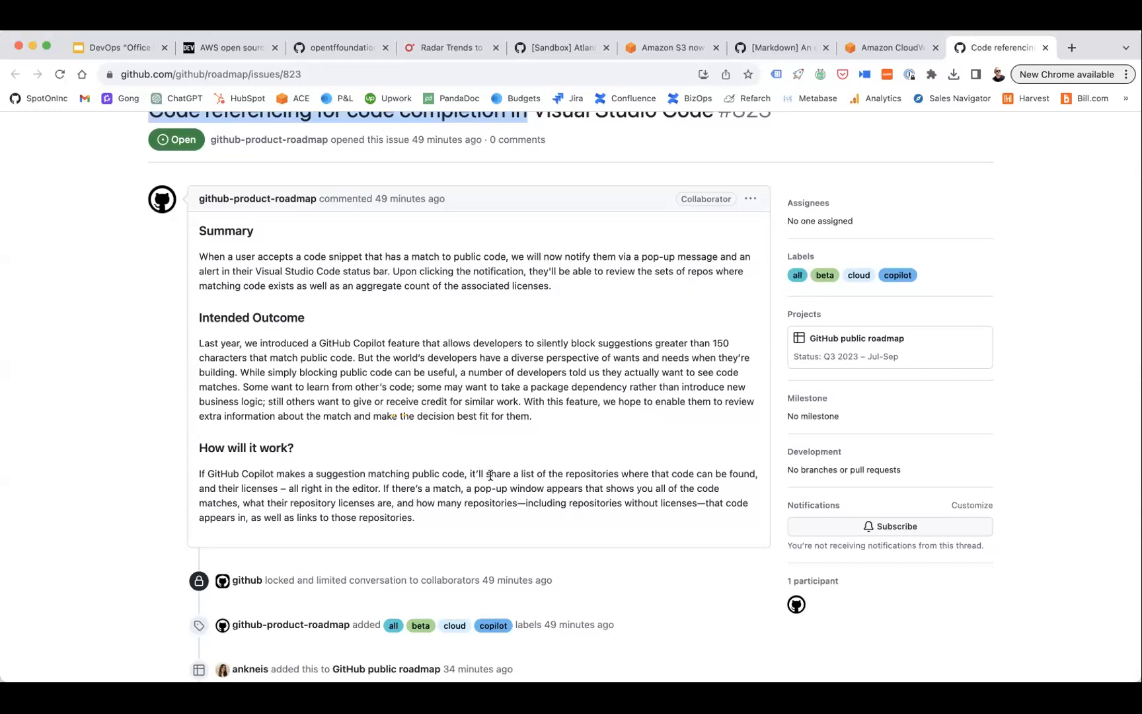
scroll("down", 3)
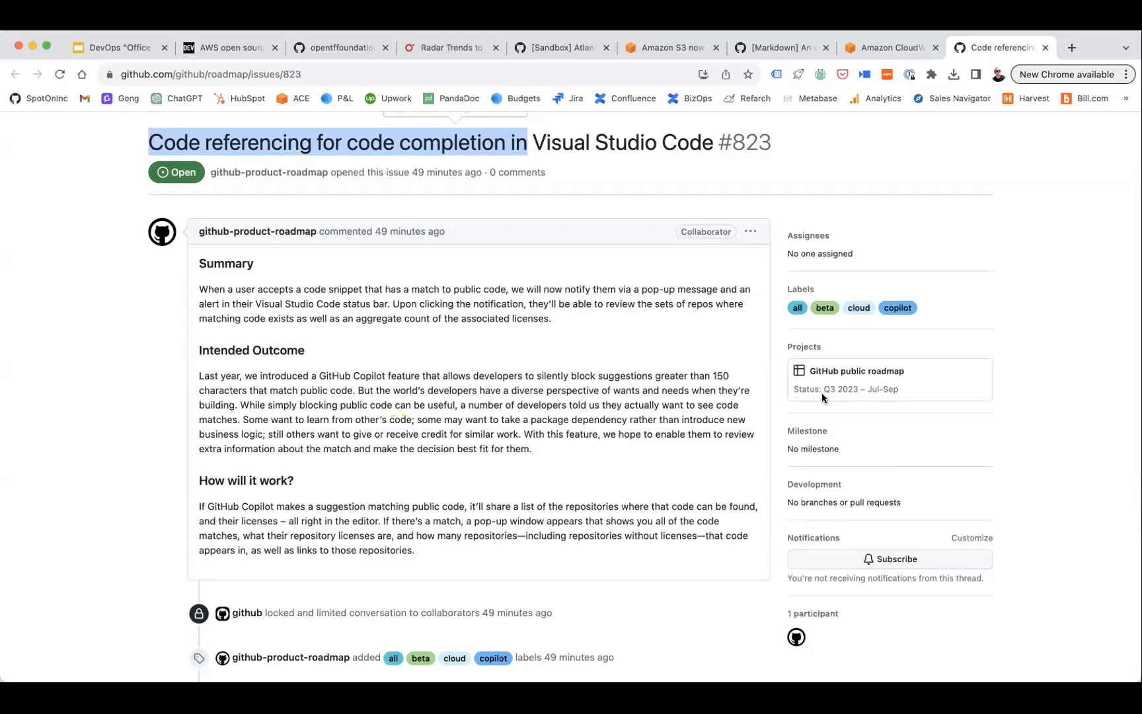
scroll("down", 3)
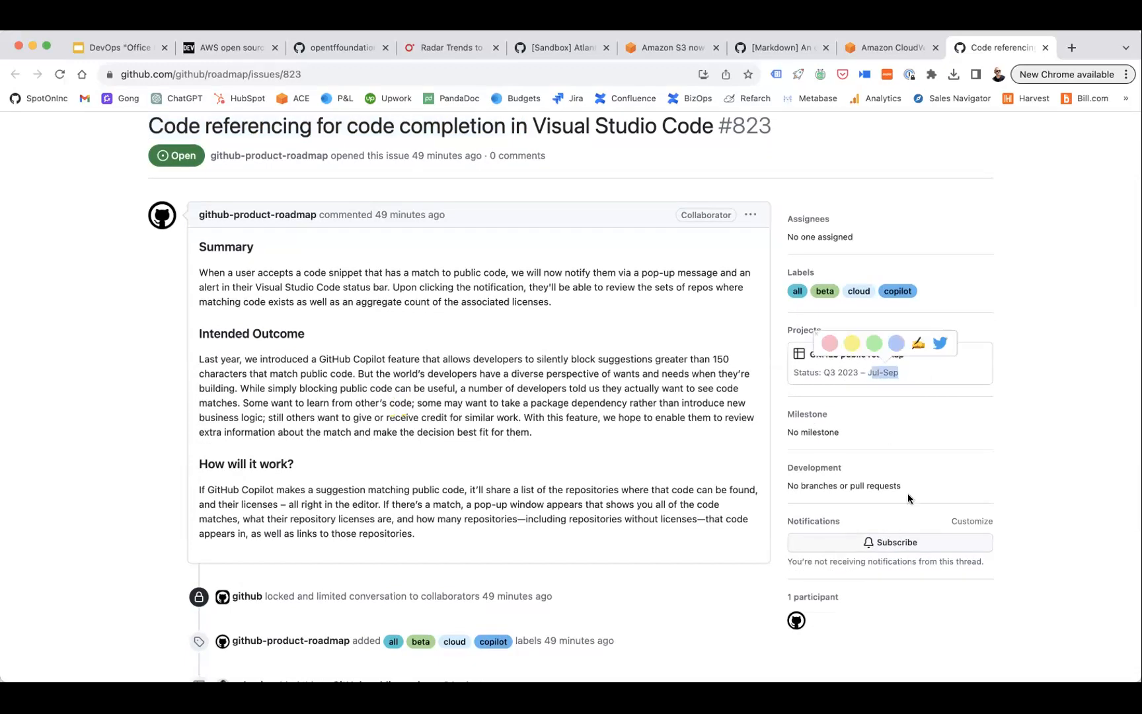
scroll("down", 3)
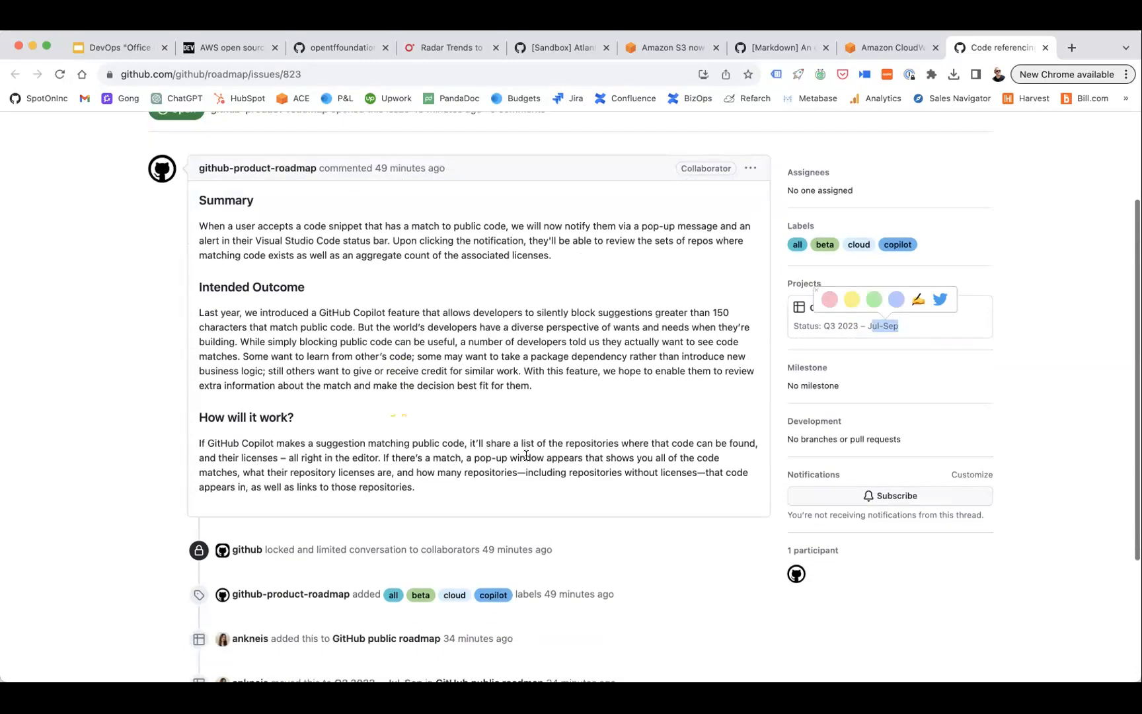
scroll("down", 3)
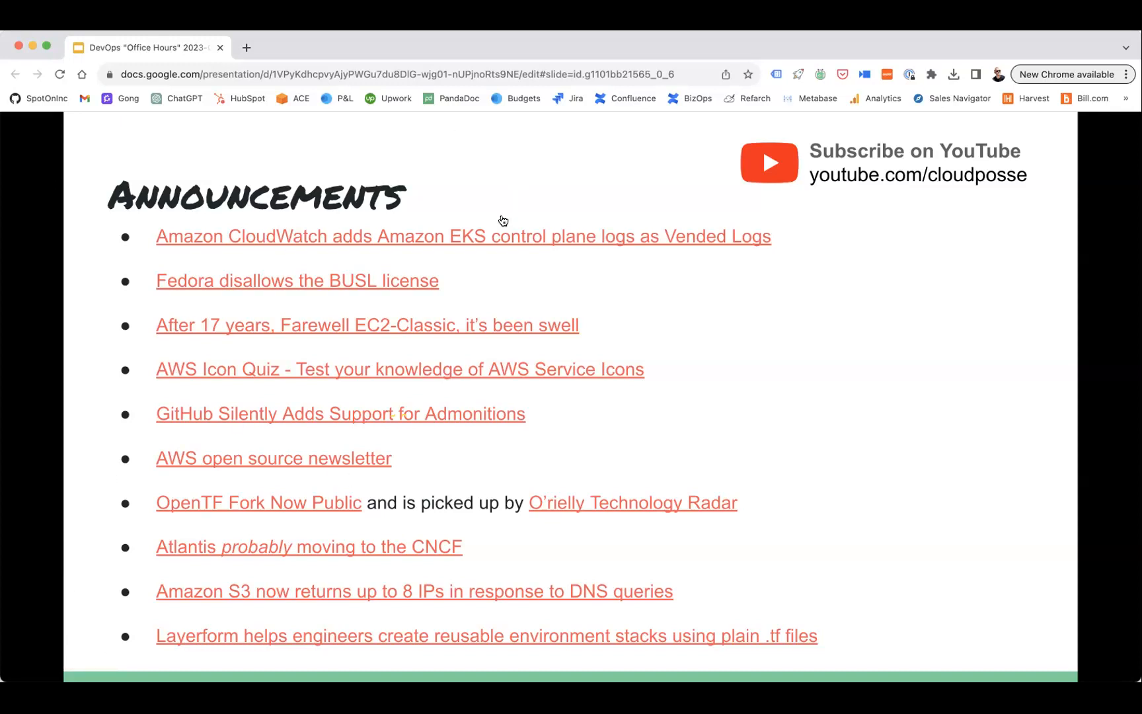
mouse_move(585, 221)
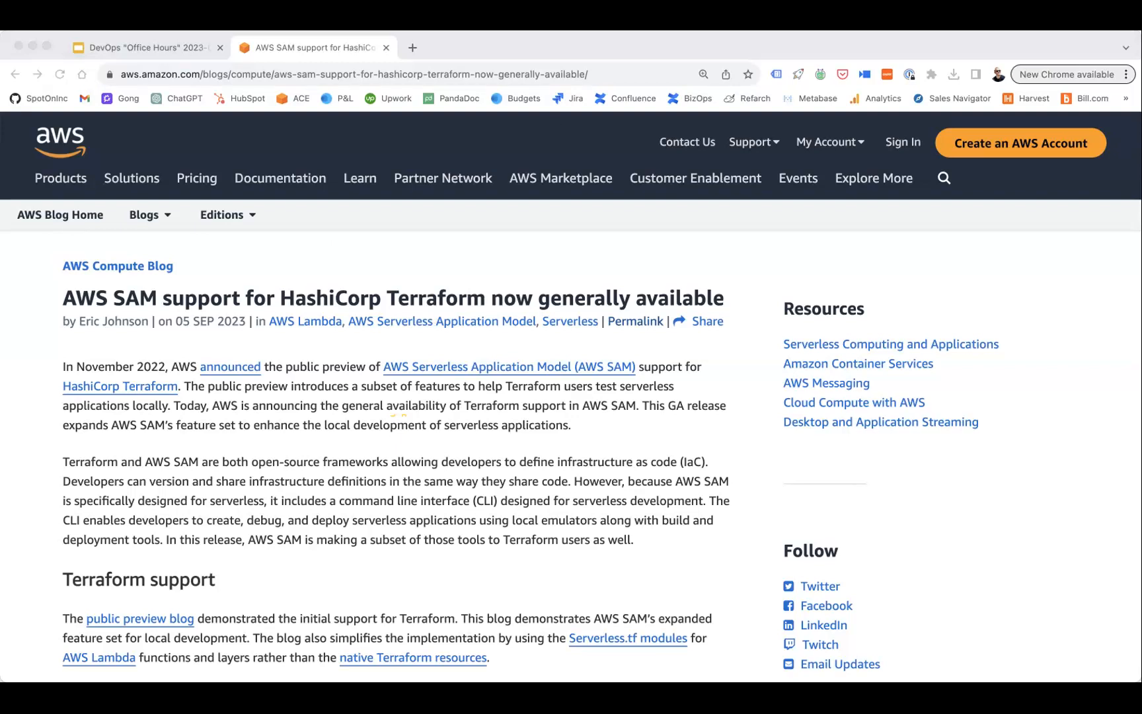
mouse_move(329, 434)
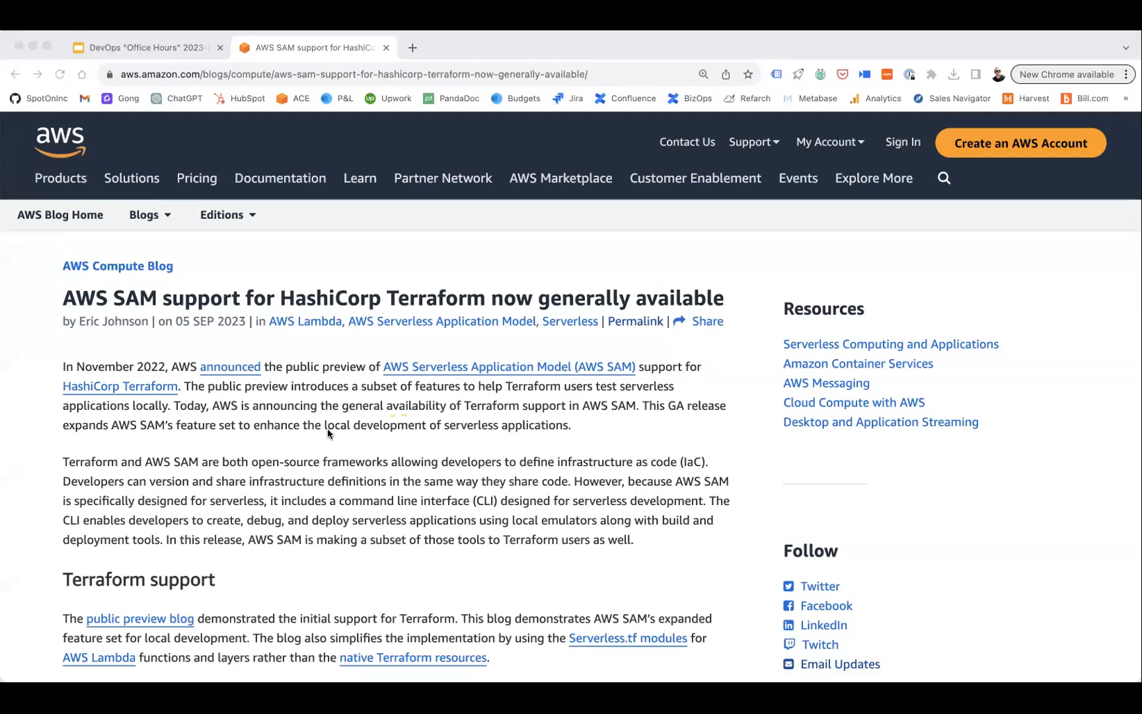
Scroll to 'Downloading the code' and open the aws-sam-terraform-examples repository on GitHub
scroll("down", 3)
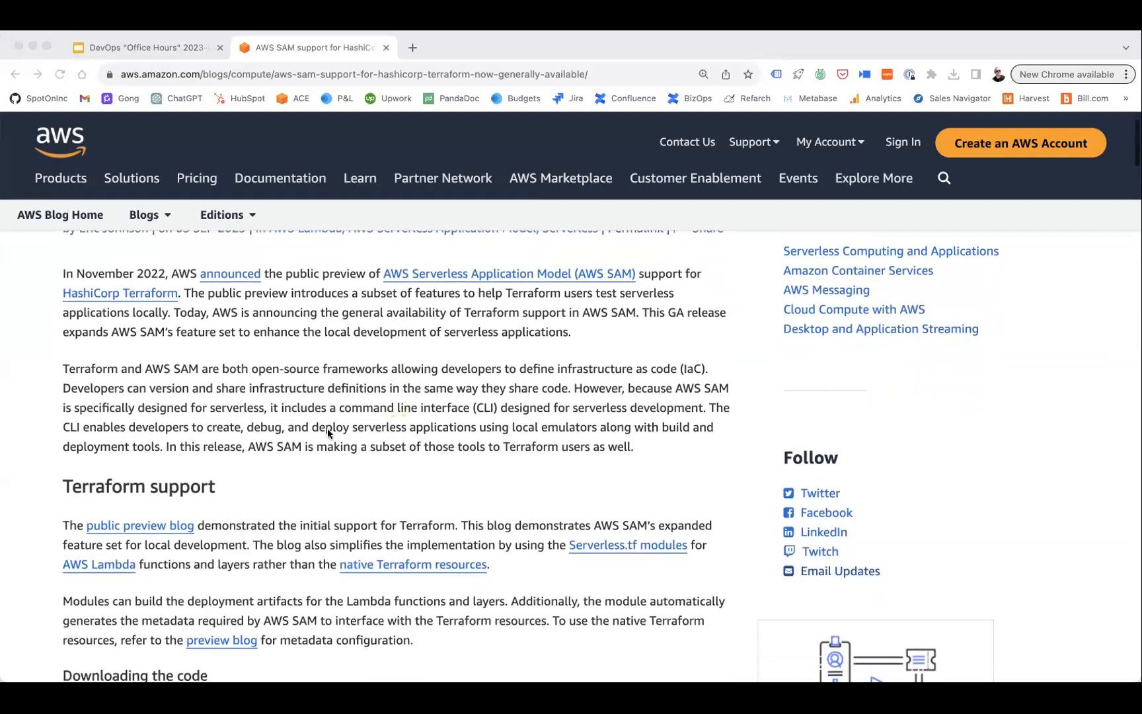
scroll("down", 3)
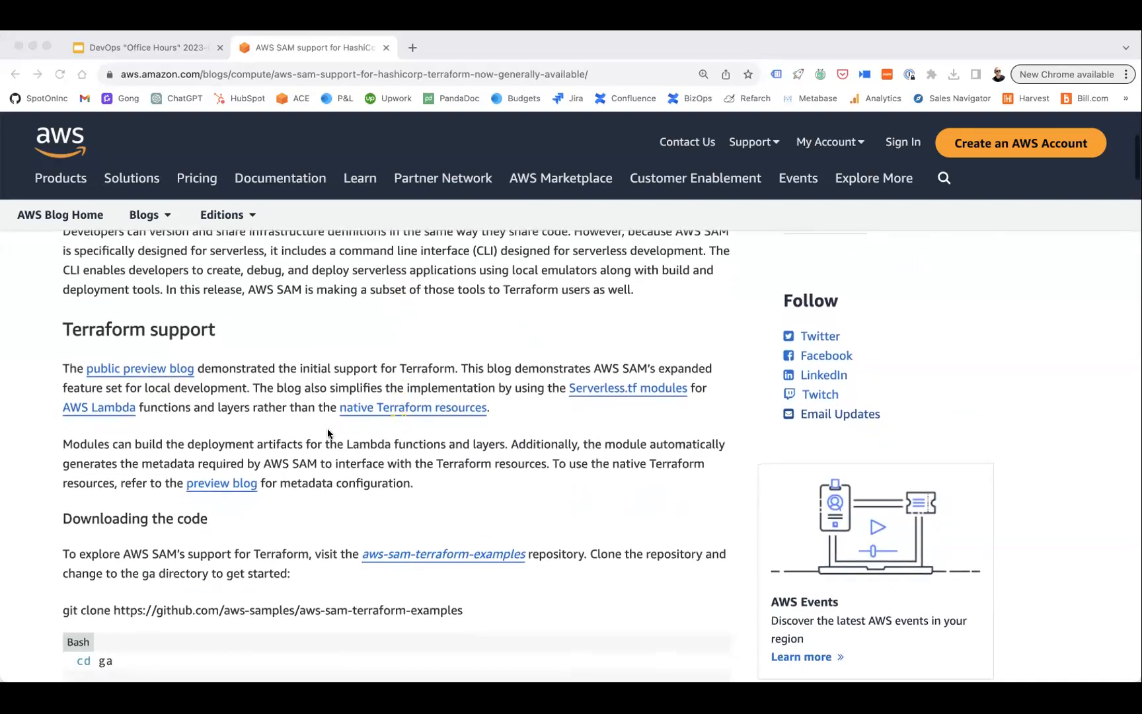
scroll("down", 3)
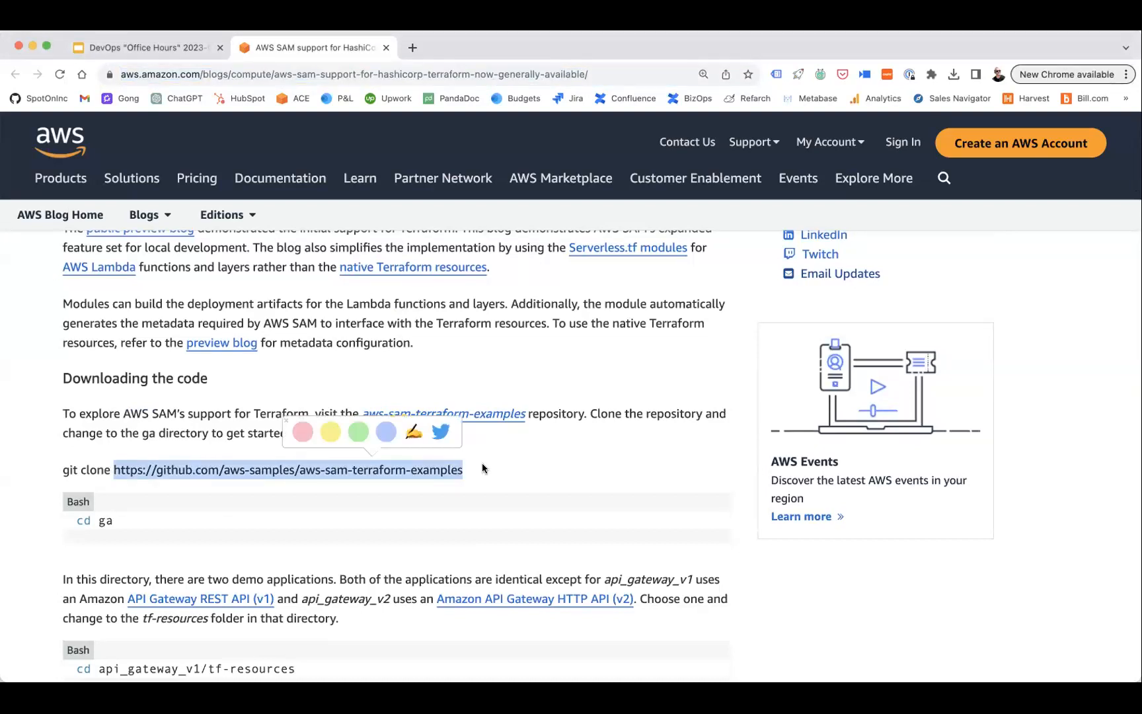
left_click(442, 413)
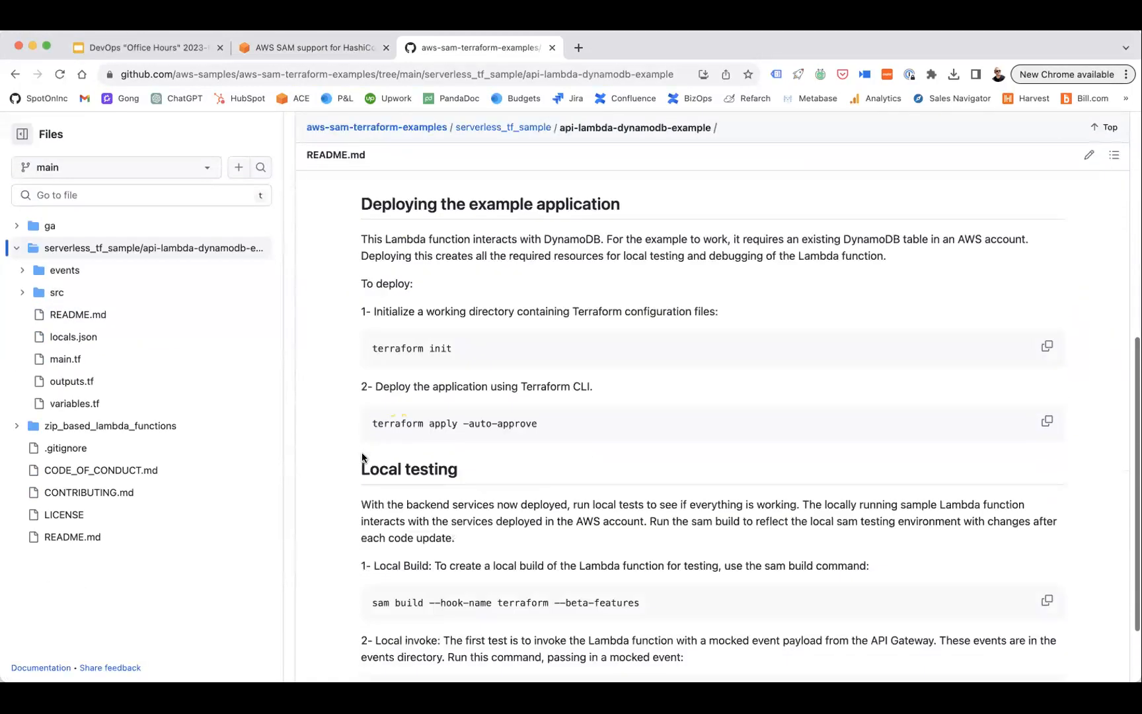
Read through the example's main.tf, then open its locals.json file
scroll("down", 3)
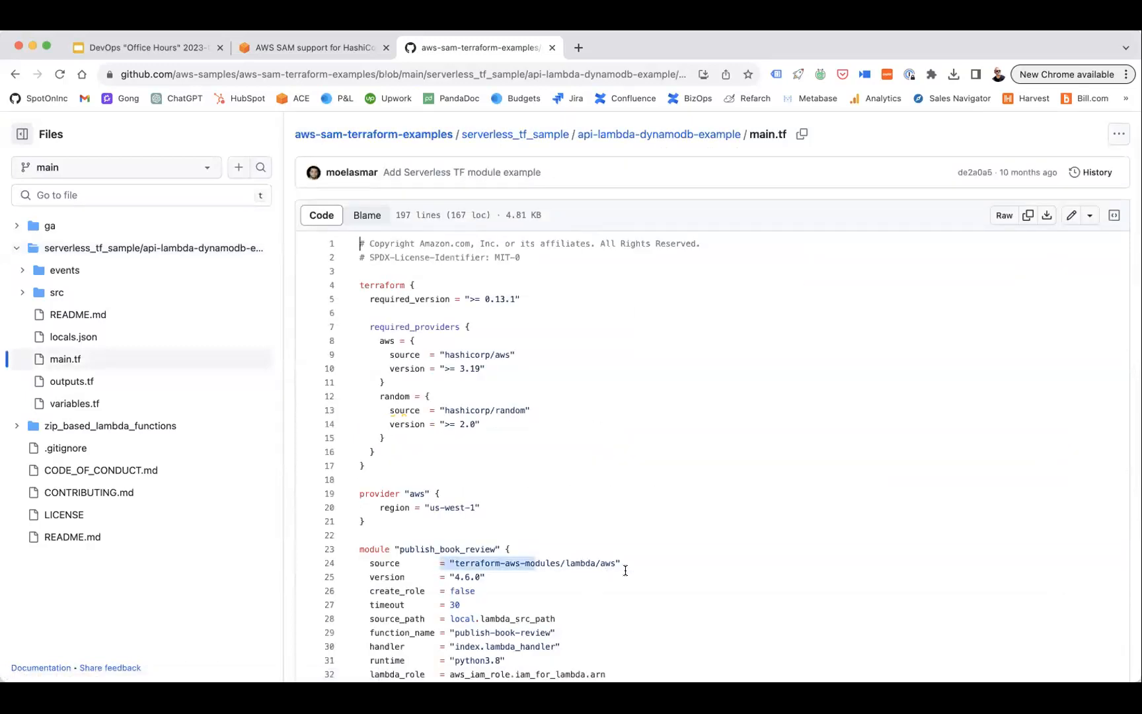
scroll("down", 3)
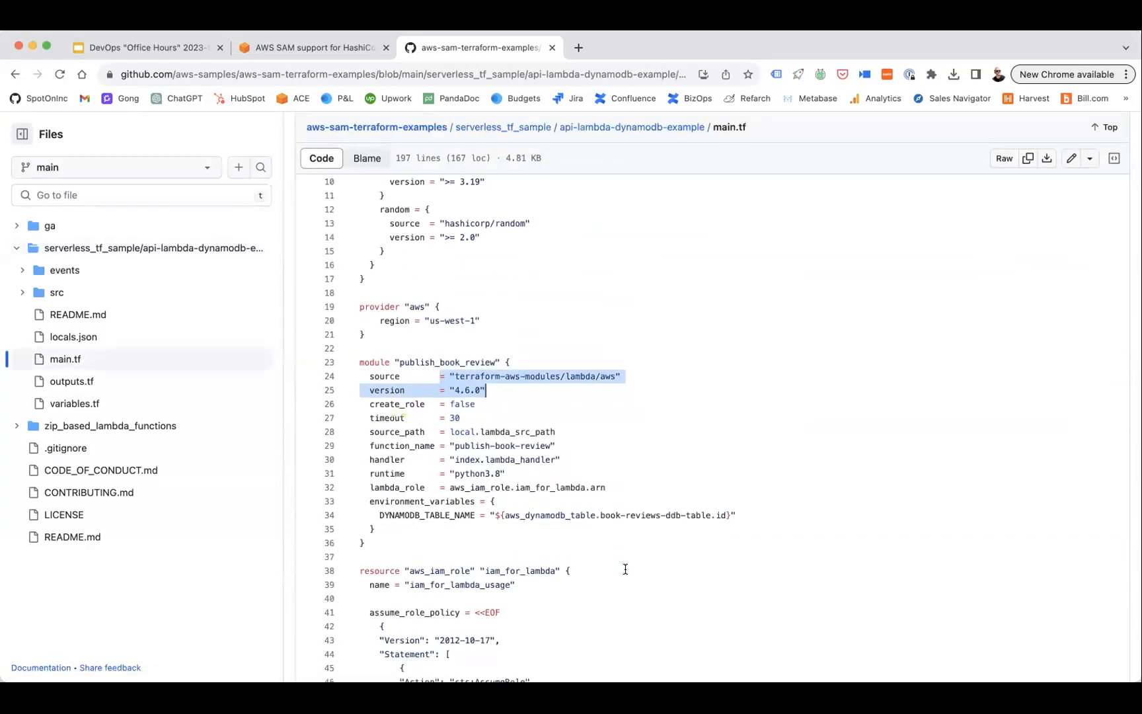
scroll("down", 3)
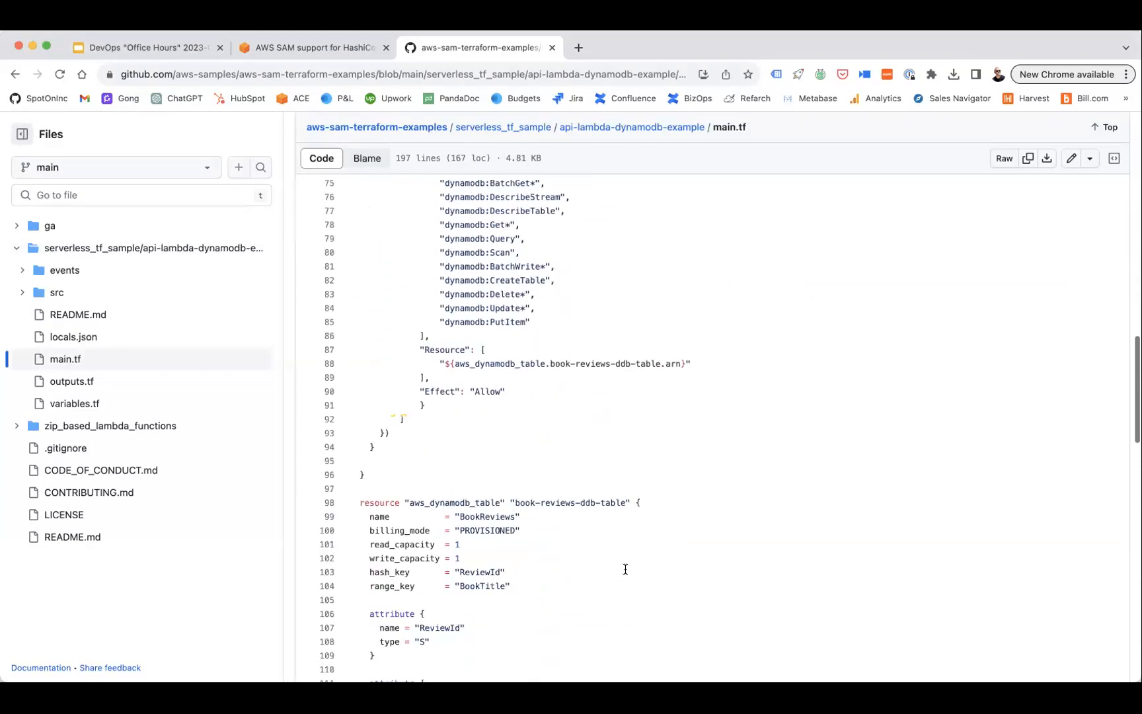
scroll("down", 3)
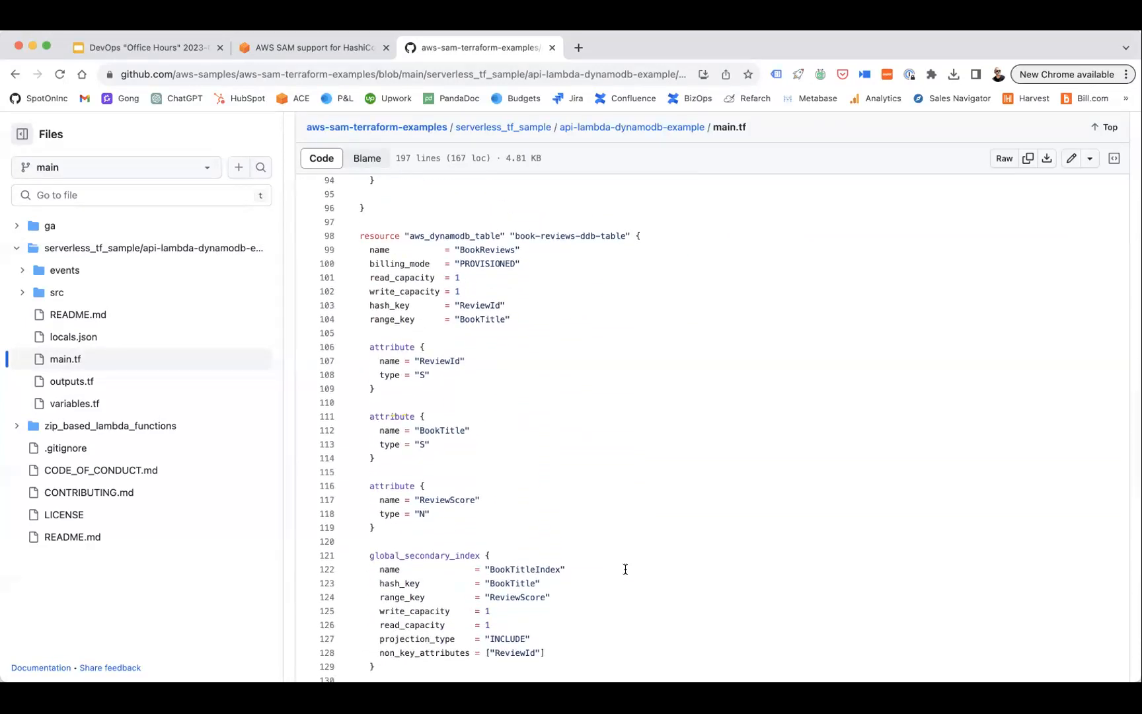
scroll("down", 3)
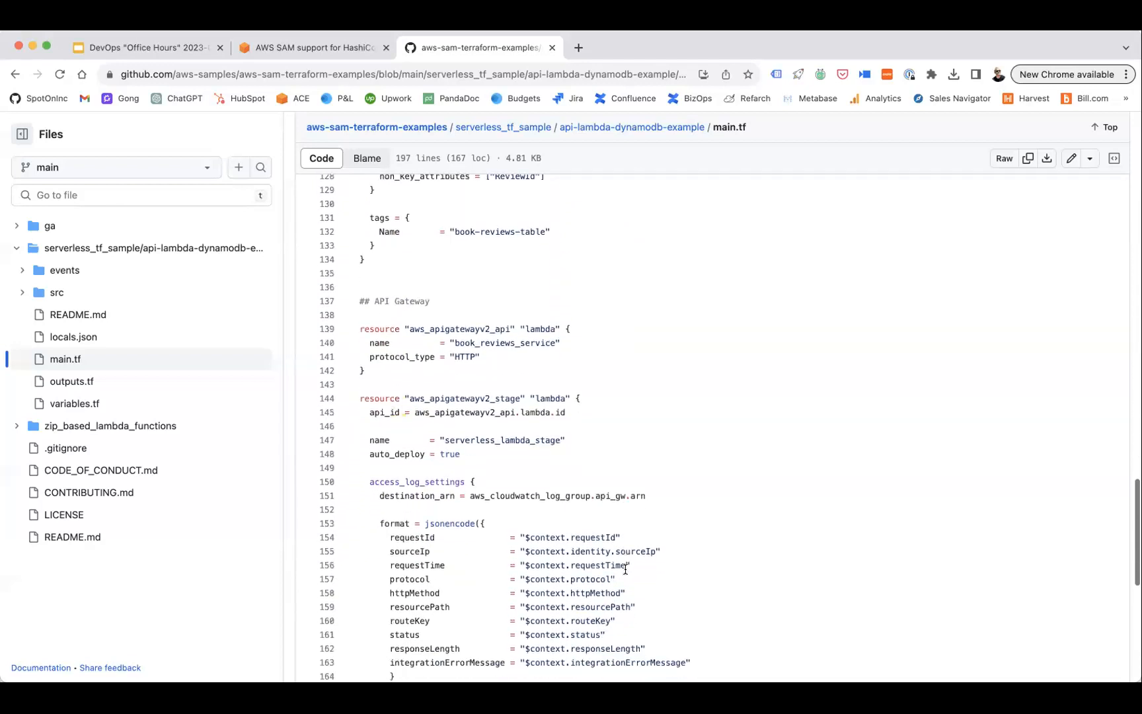
scroll("down", 3)
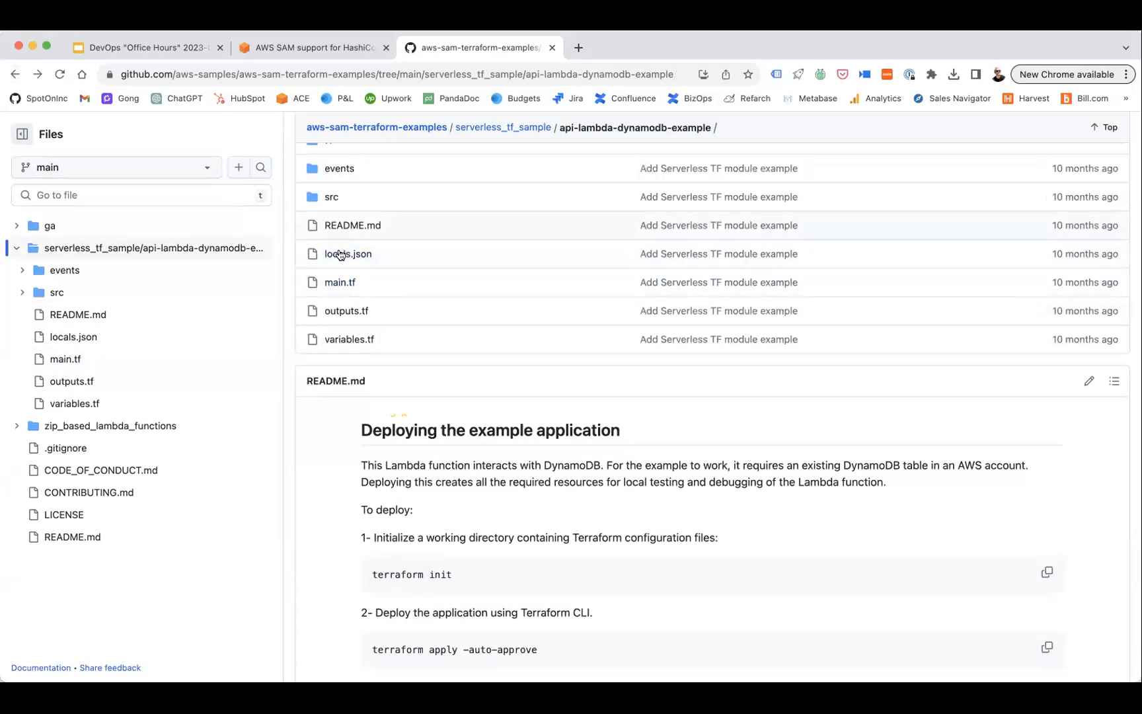
left_click(347, 254)
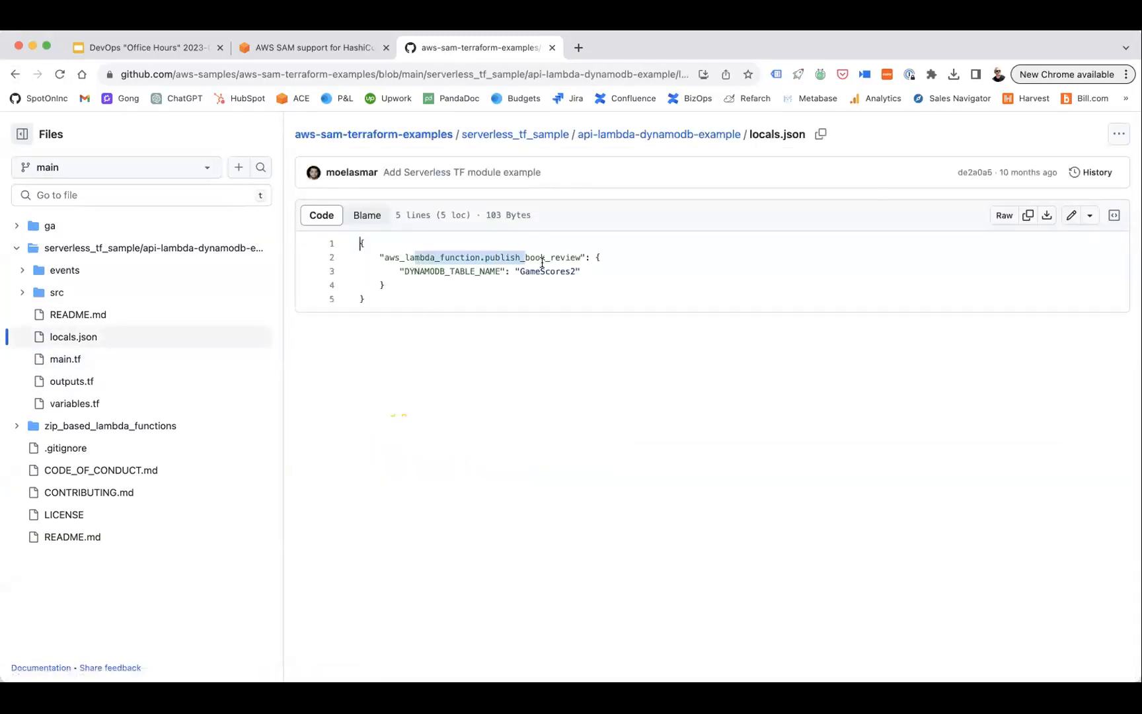
Return to the api-lambda-dynamodb-example README, then close the GitHub tab
left_click(656, 135)
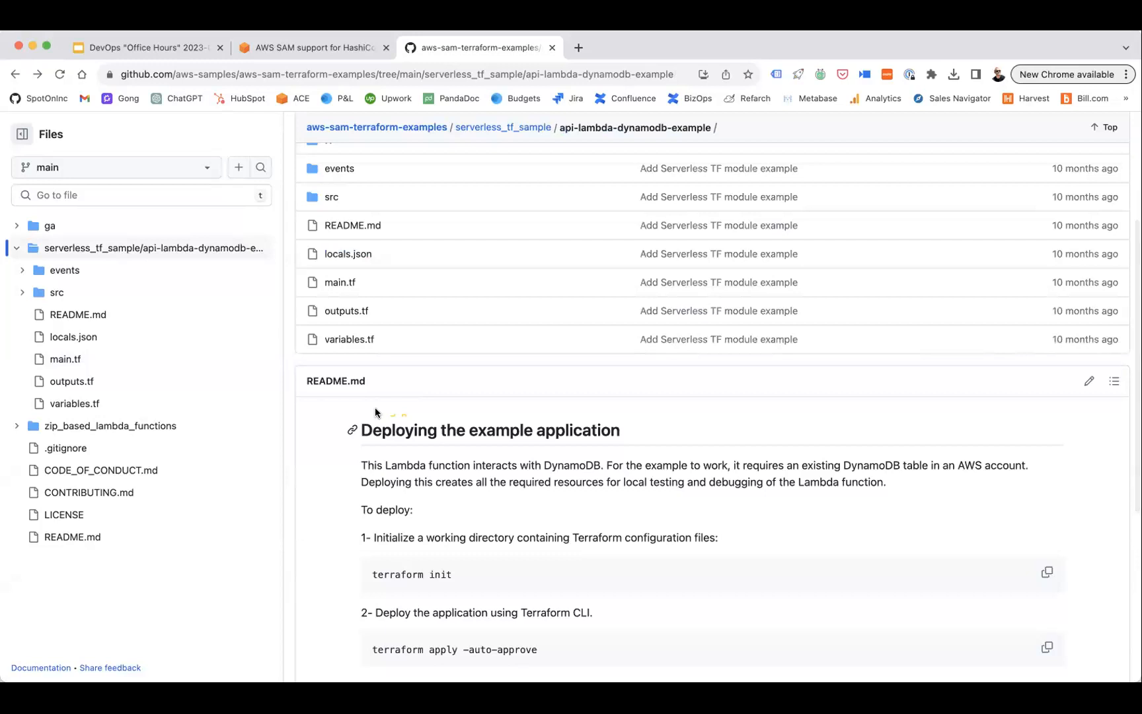
scroll("down", 3)
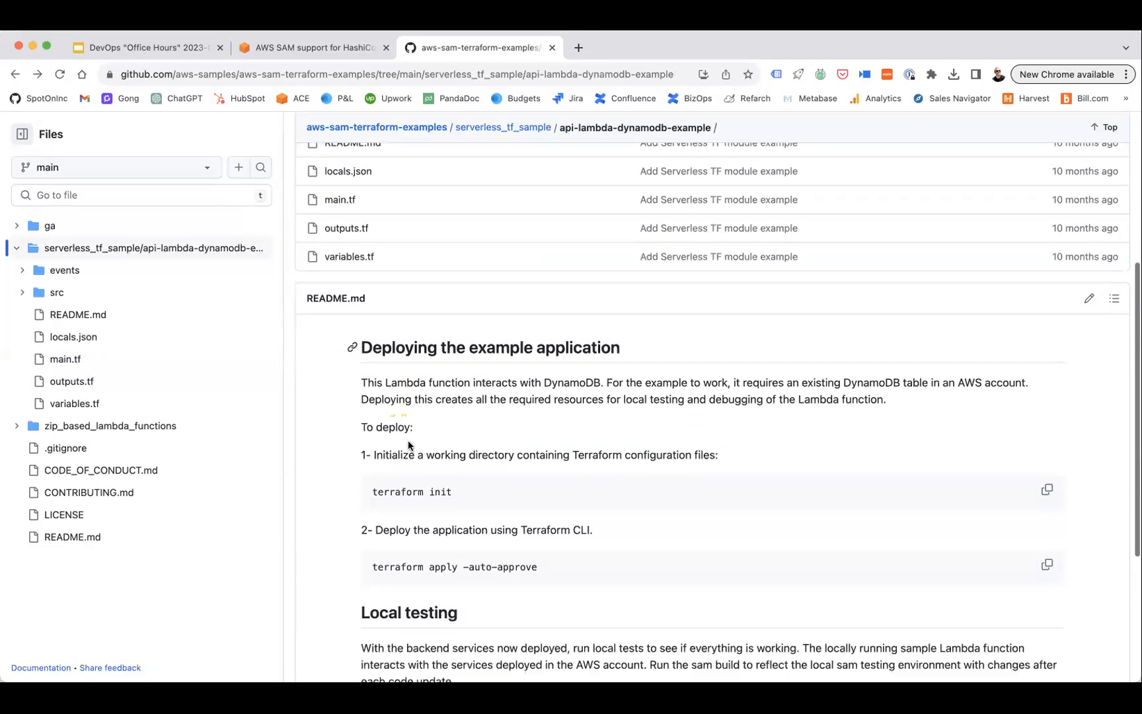
scroll("down", 3)
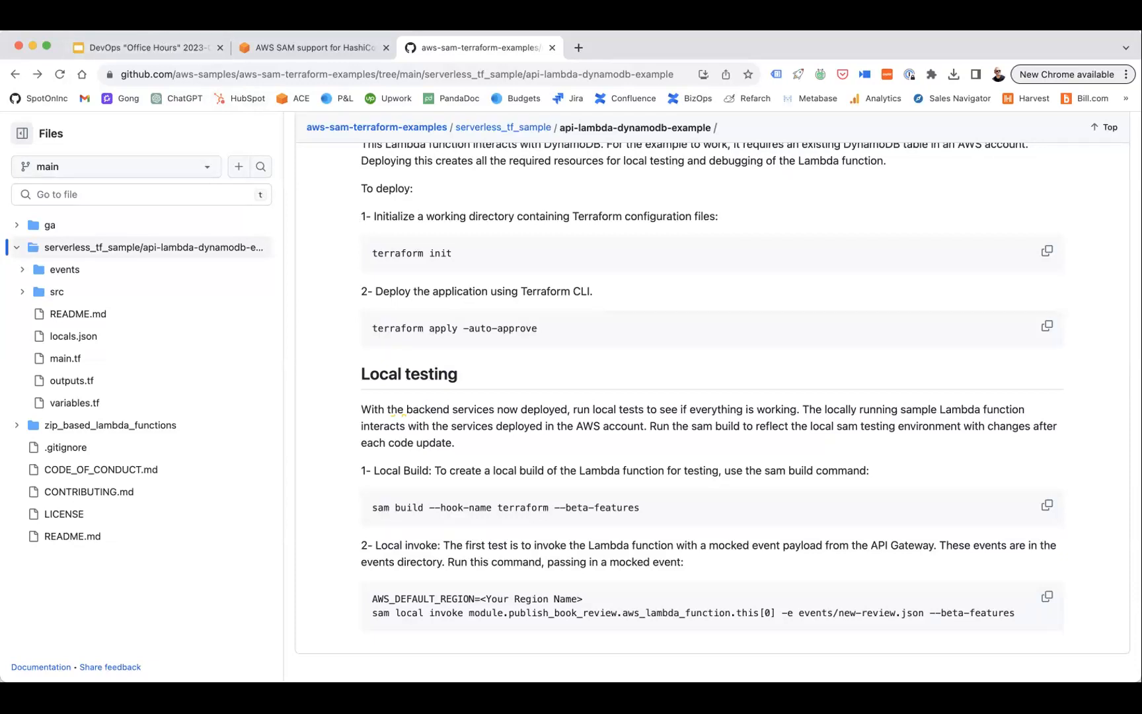
mouse_move(655, 429)
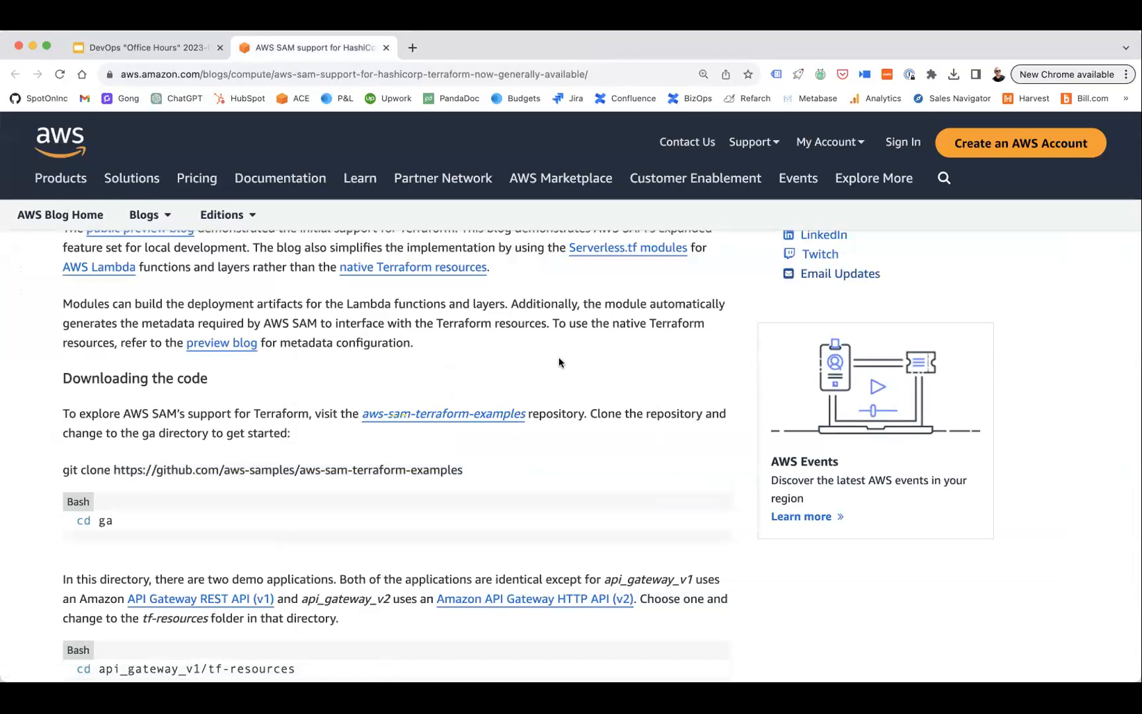
left_click(144, 47)
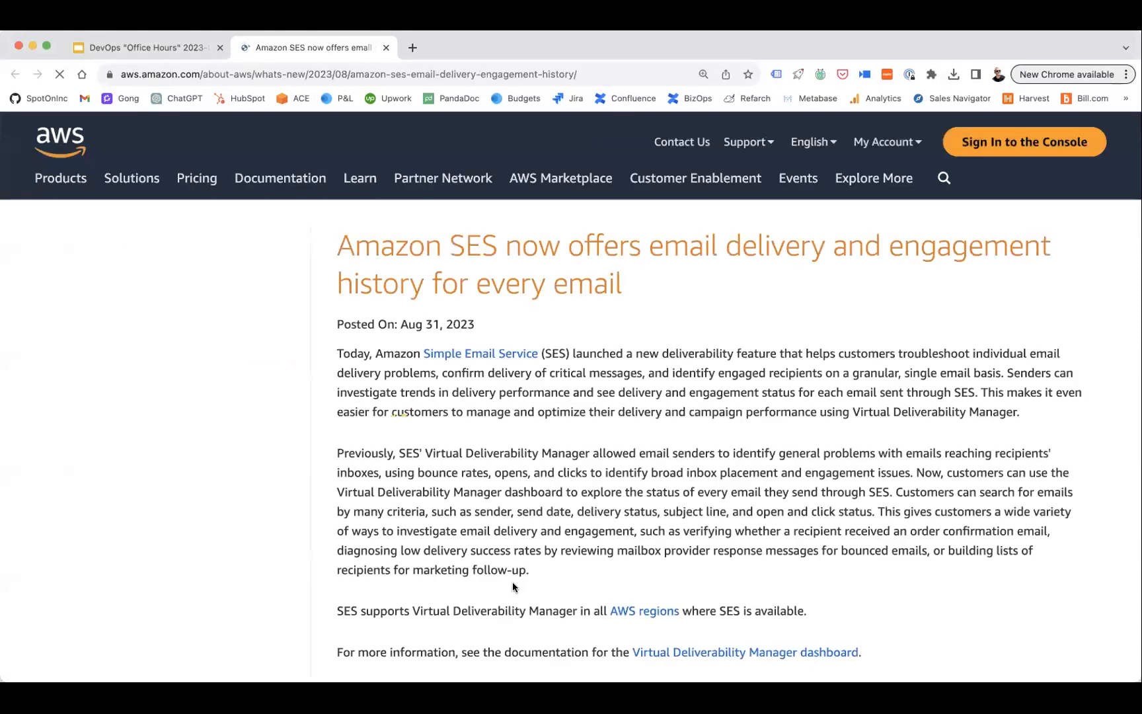
Expand the Sending identities table details and scroll to the AWS CLI metric data example
scroll("down", 3)
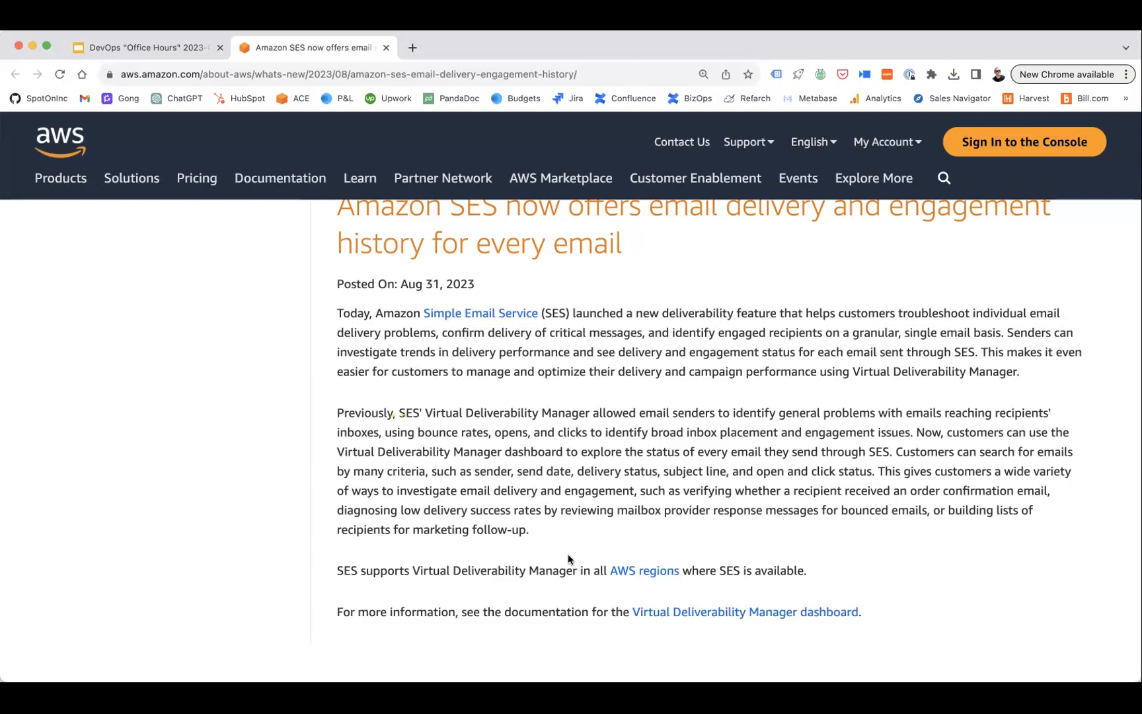
mouse_move(583, 563)
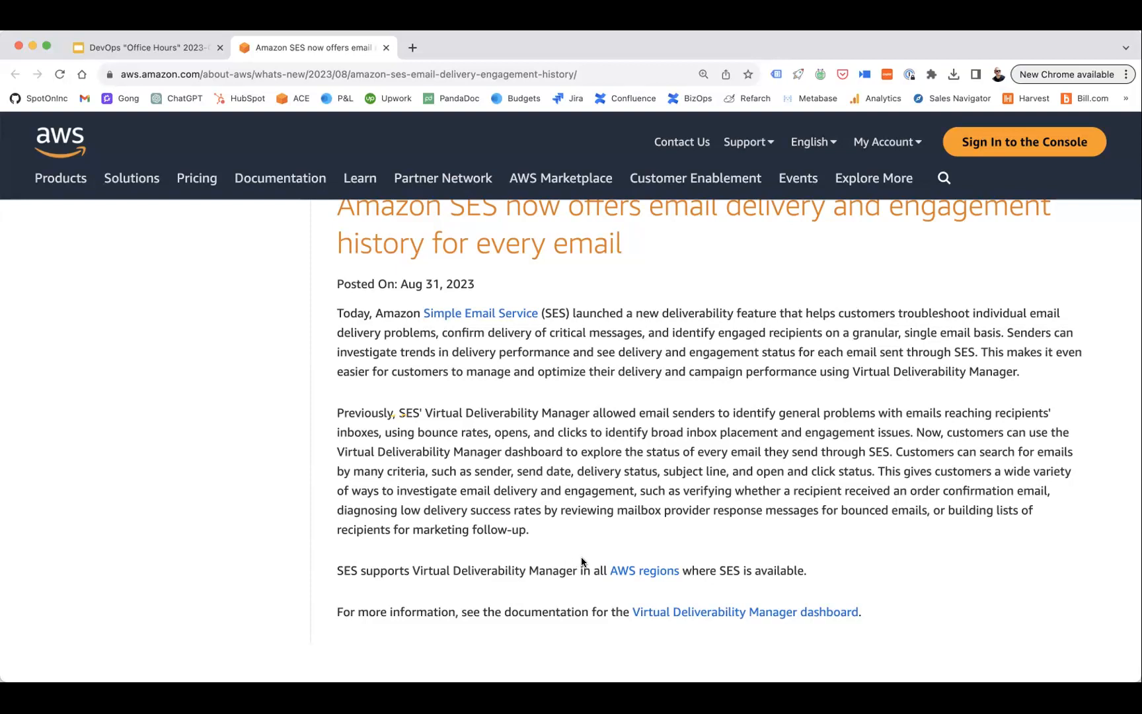
mouse_move(575, 554)
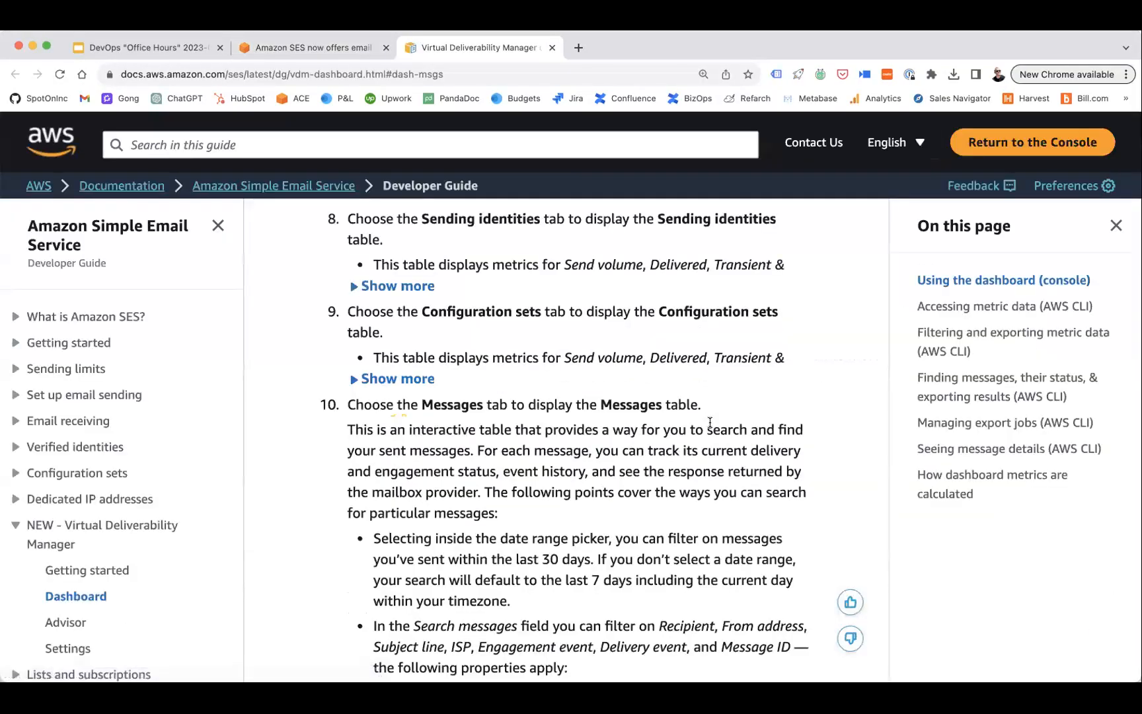
left_click(398, 285)
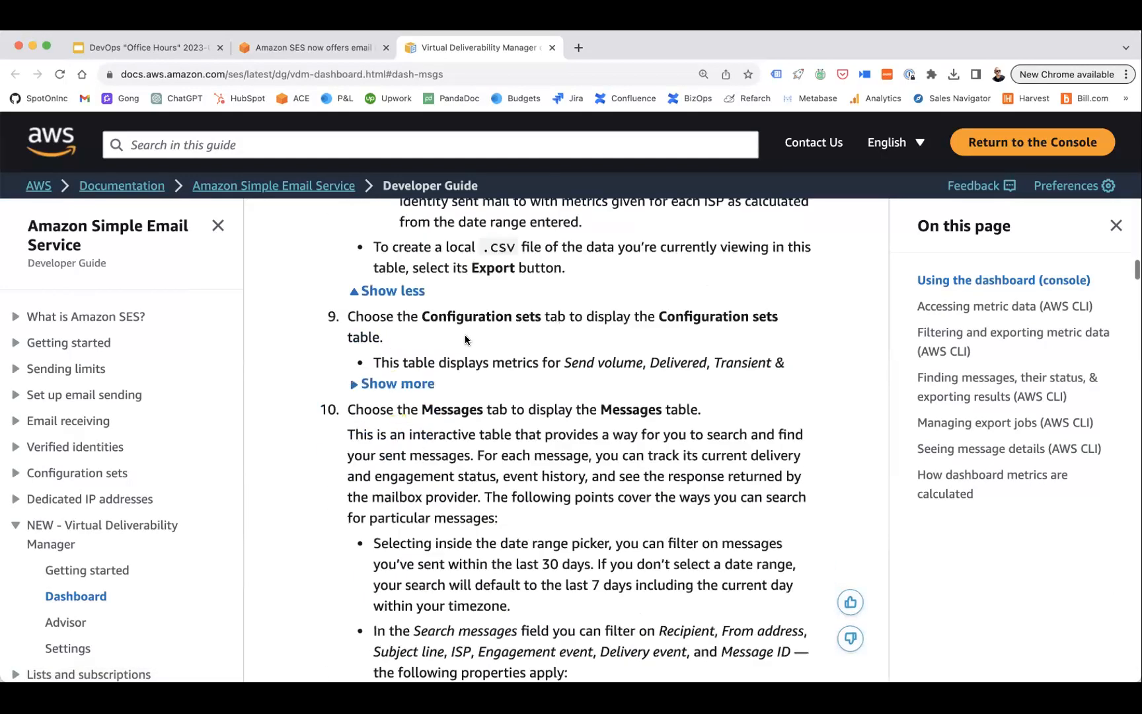
scroll("down", 3)
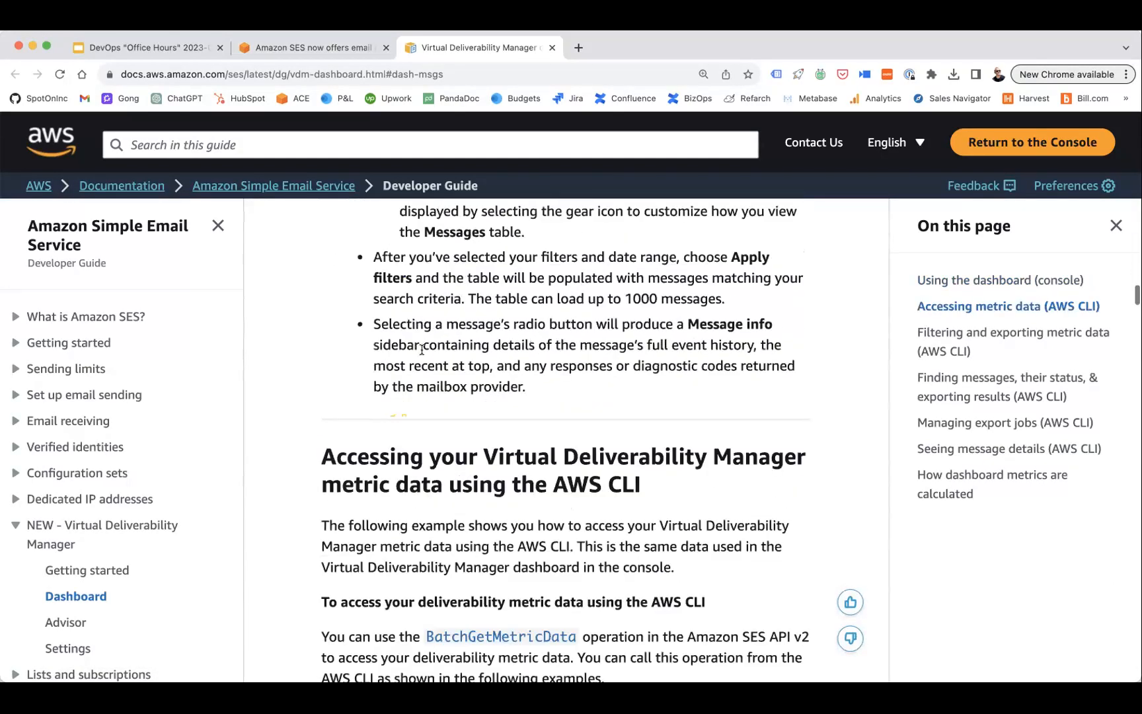
scroll("down", 3)
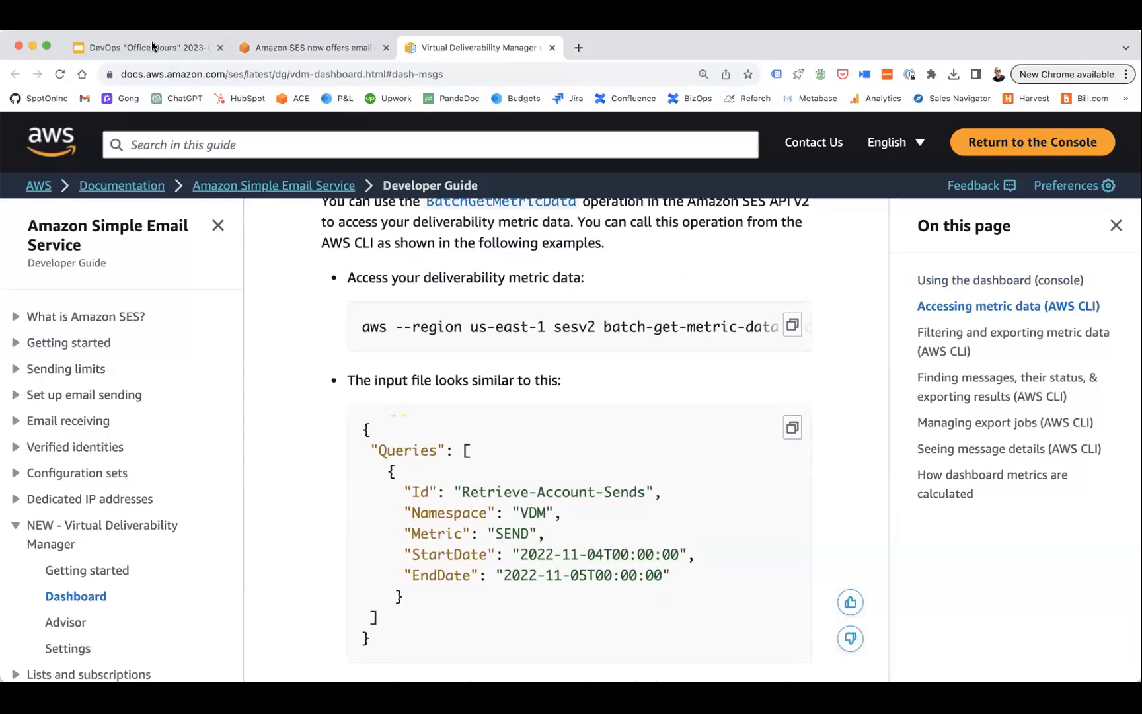
Return to the DevOps Office Hours slides and advance past the internal documentation talking point
left_click(144, 48)
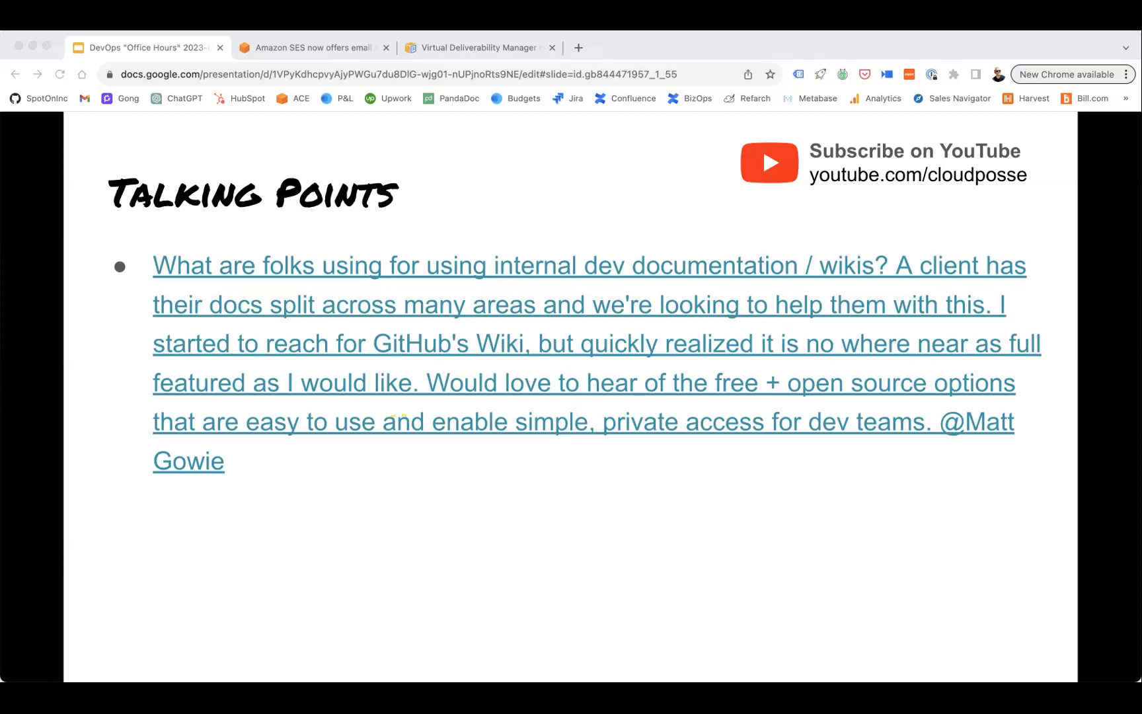
mouse_move(303, 40)
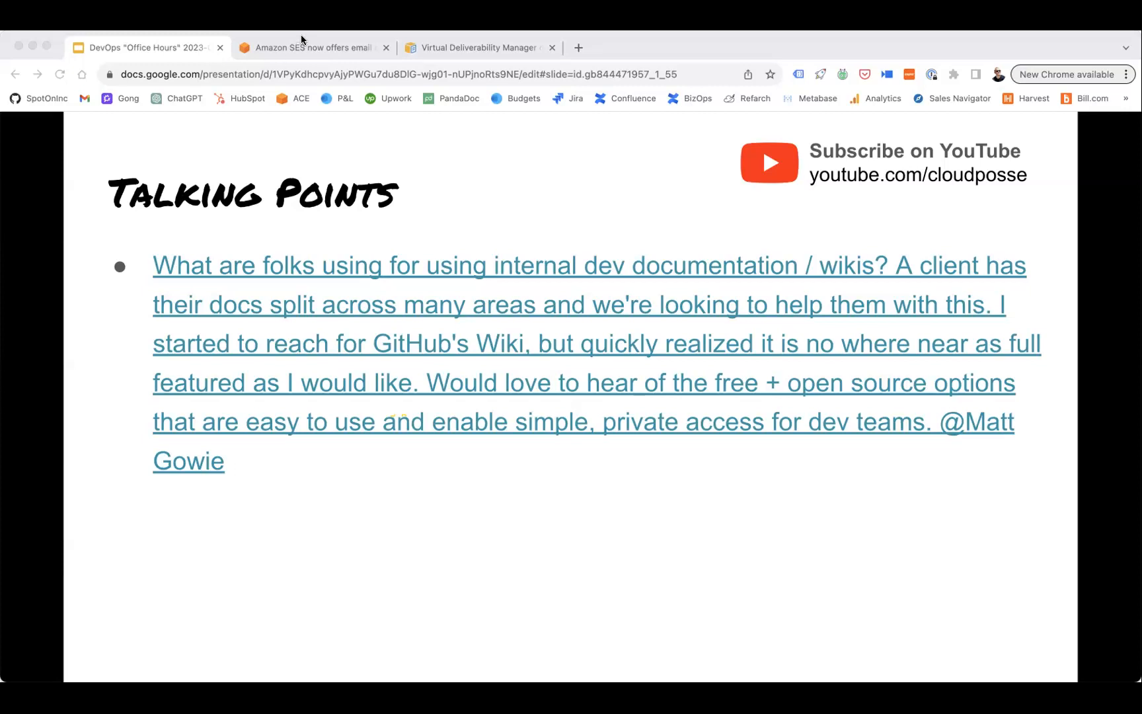
mouse_move(301, 40)
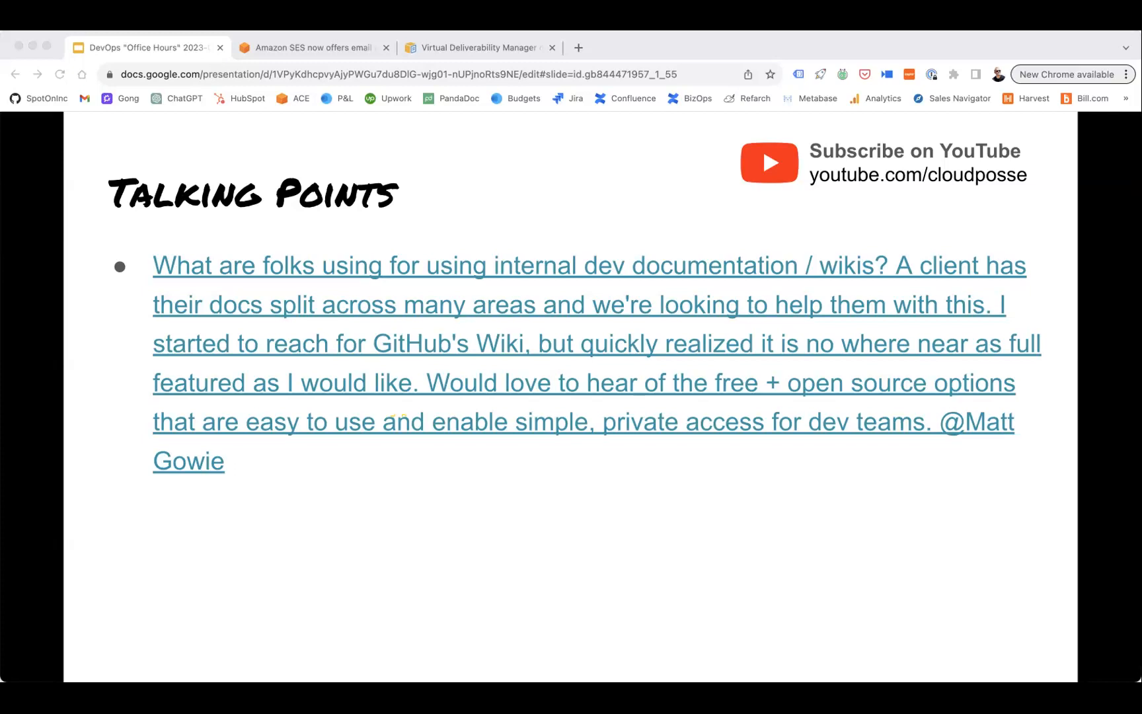
mouse_move(71, 483)
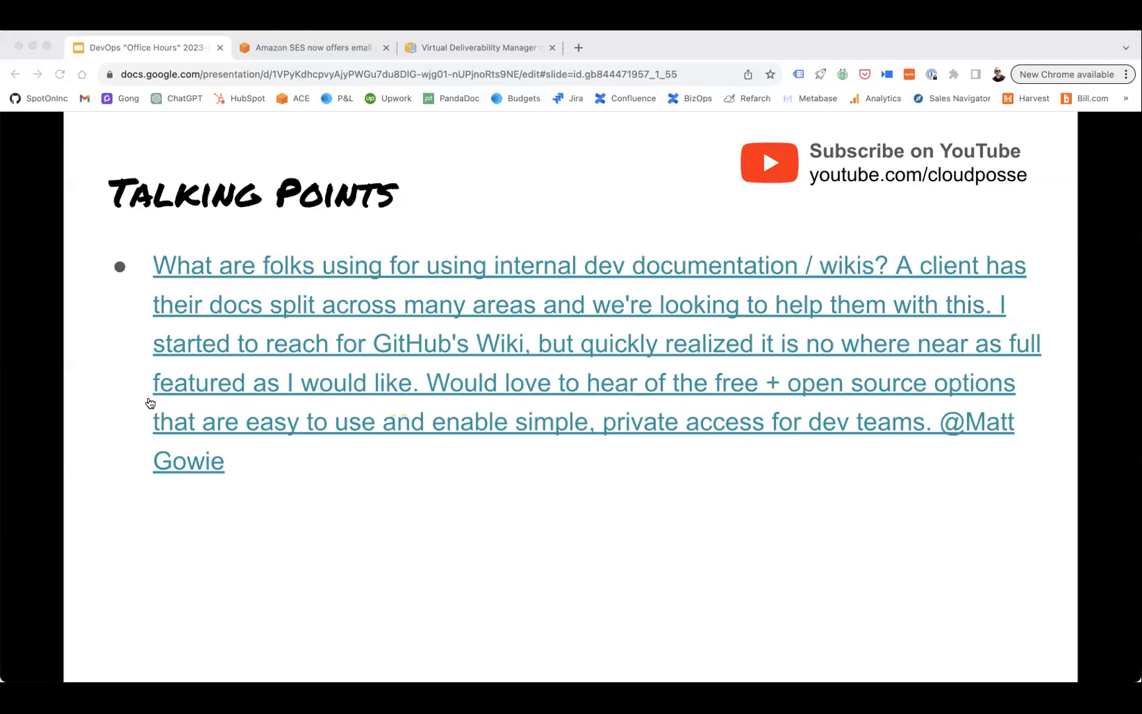
mouse_move(95, 287)
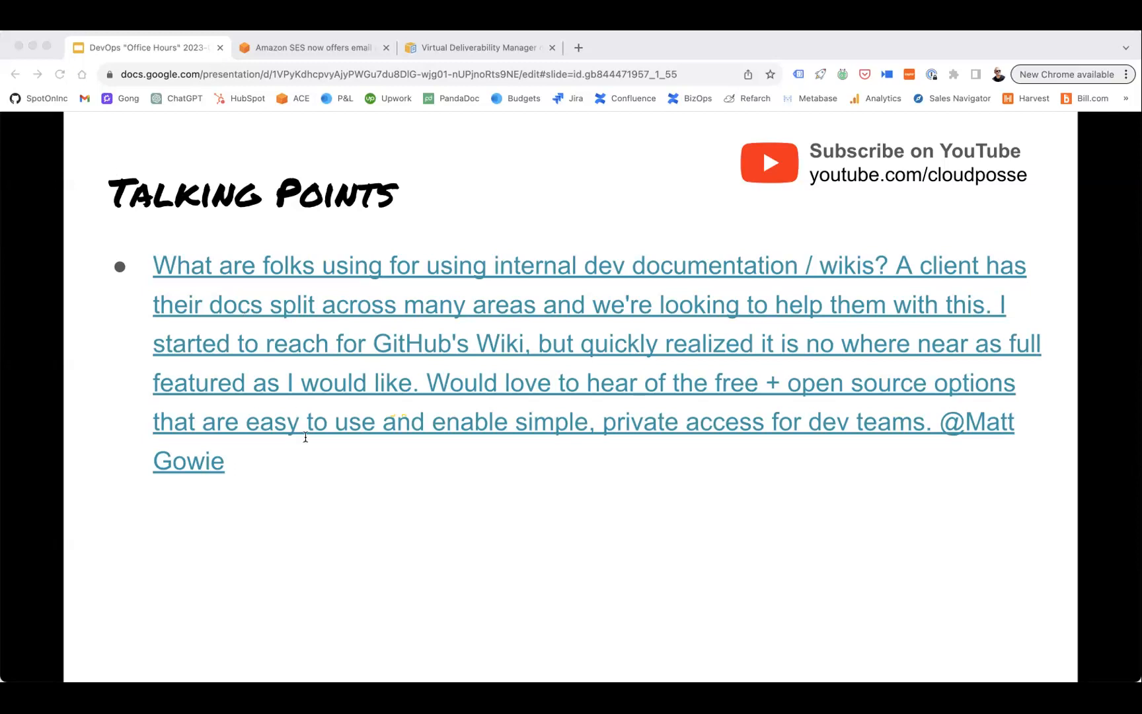
mouse_move(386, 504)
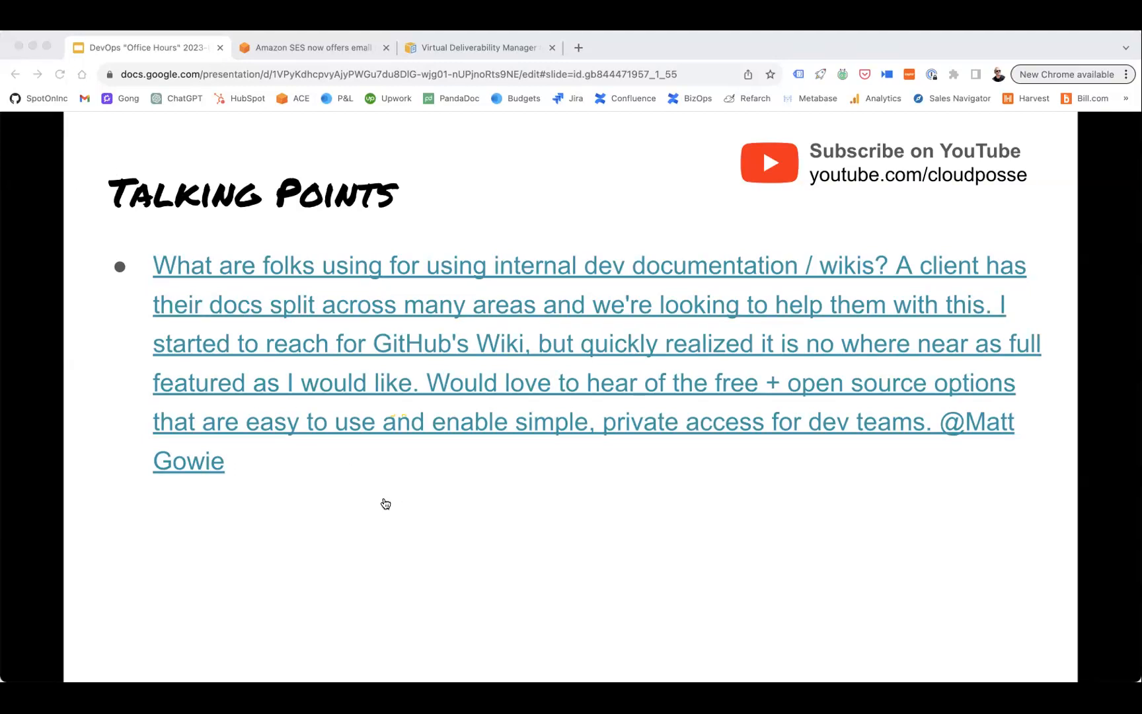
mouse_move(410, 334)
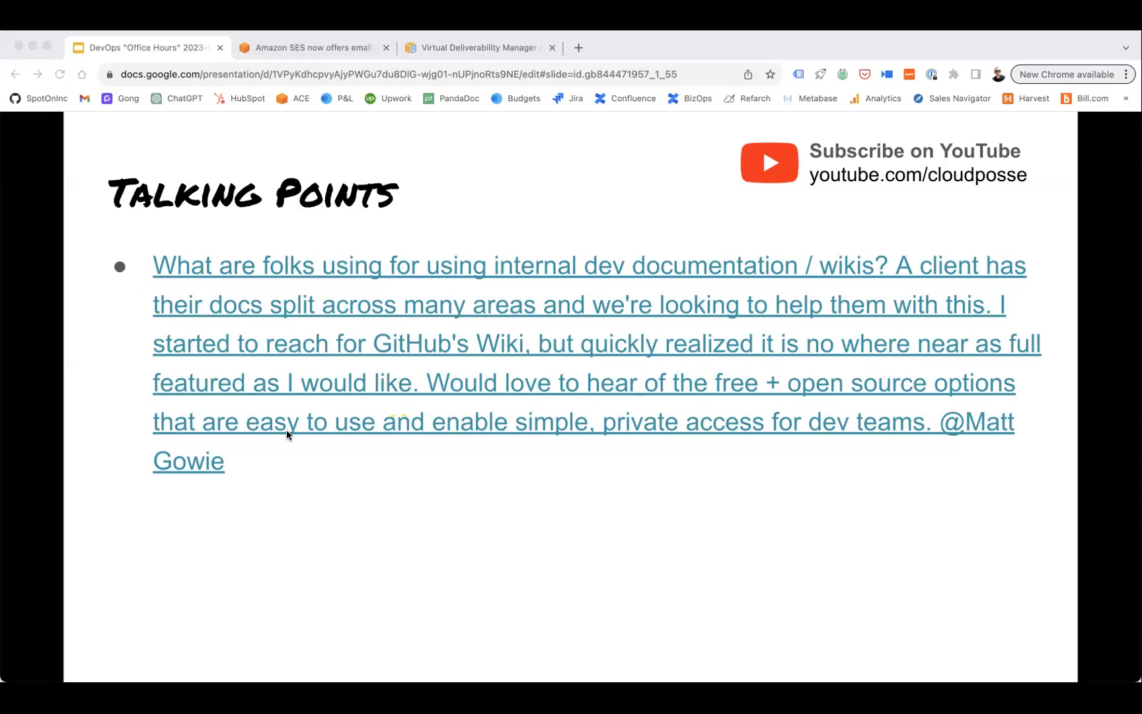
mouse_move(862, 320)
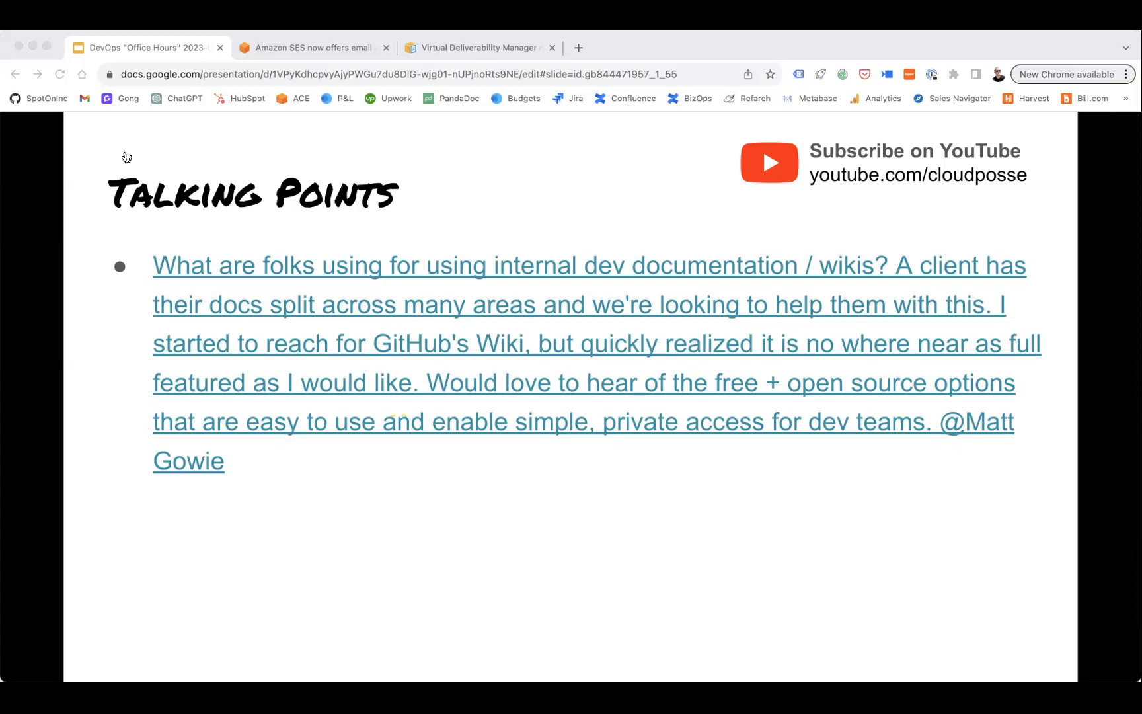
mouse_move(562, 416)
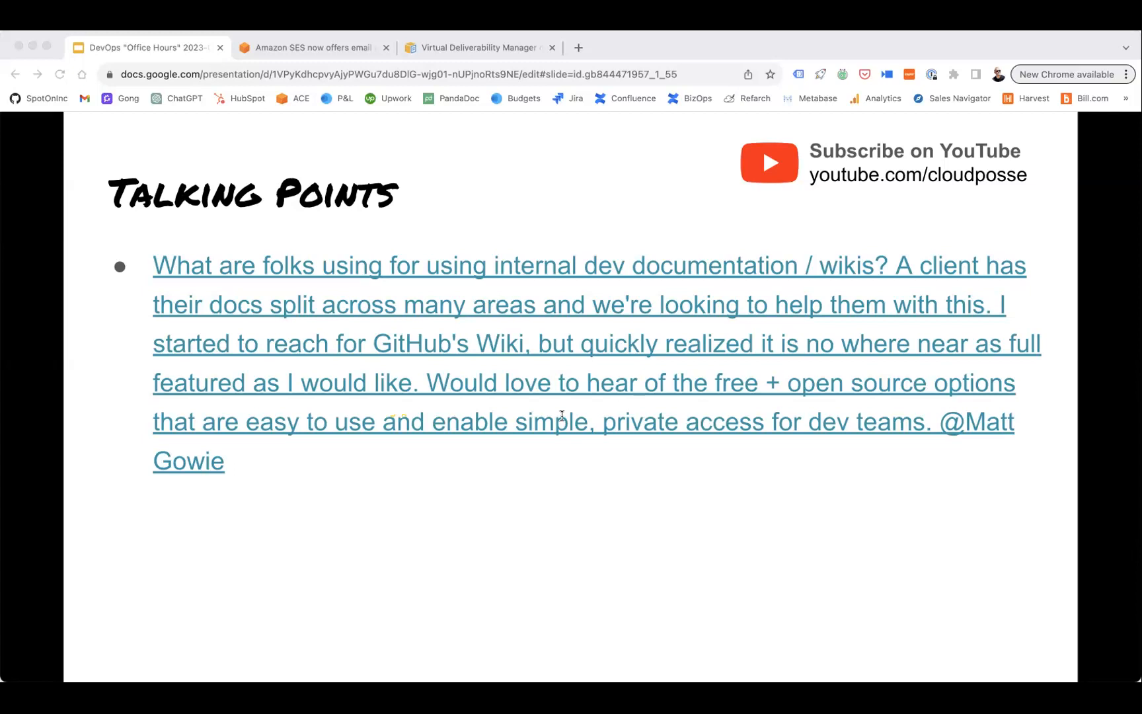
mouse_move(421, 412)
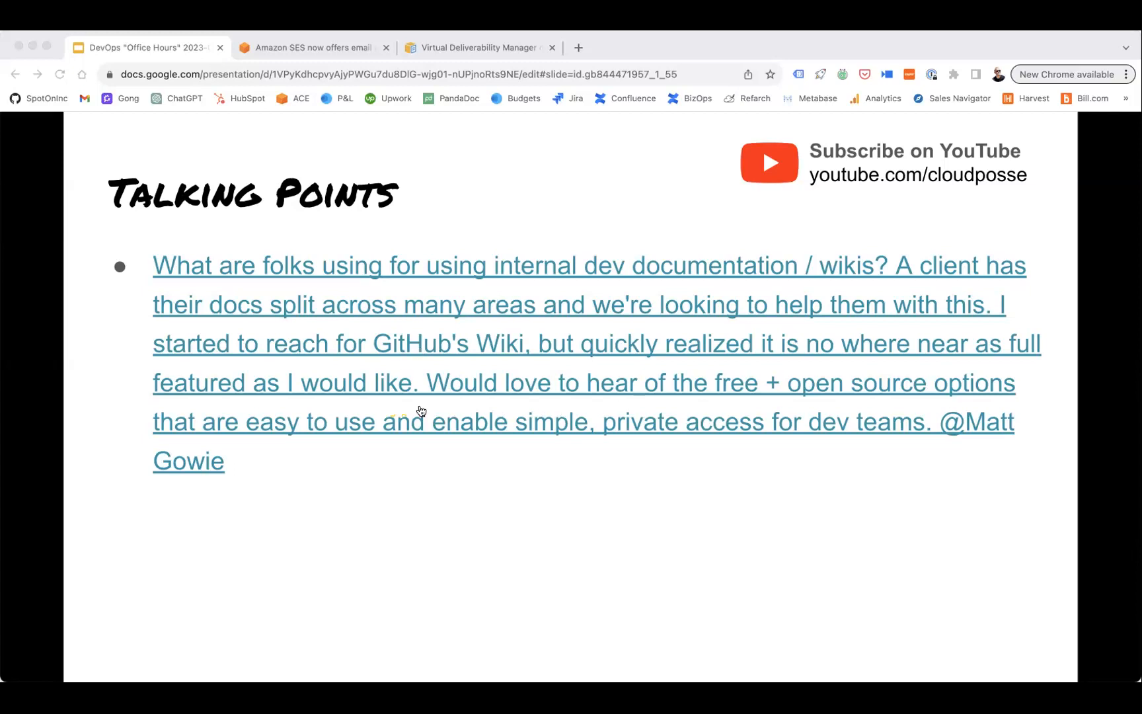
mouse_move(1082, 348)
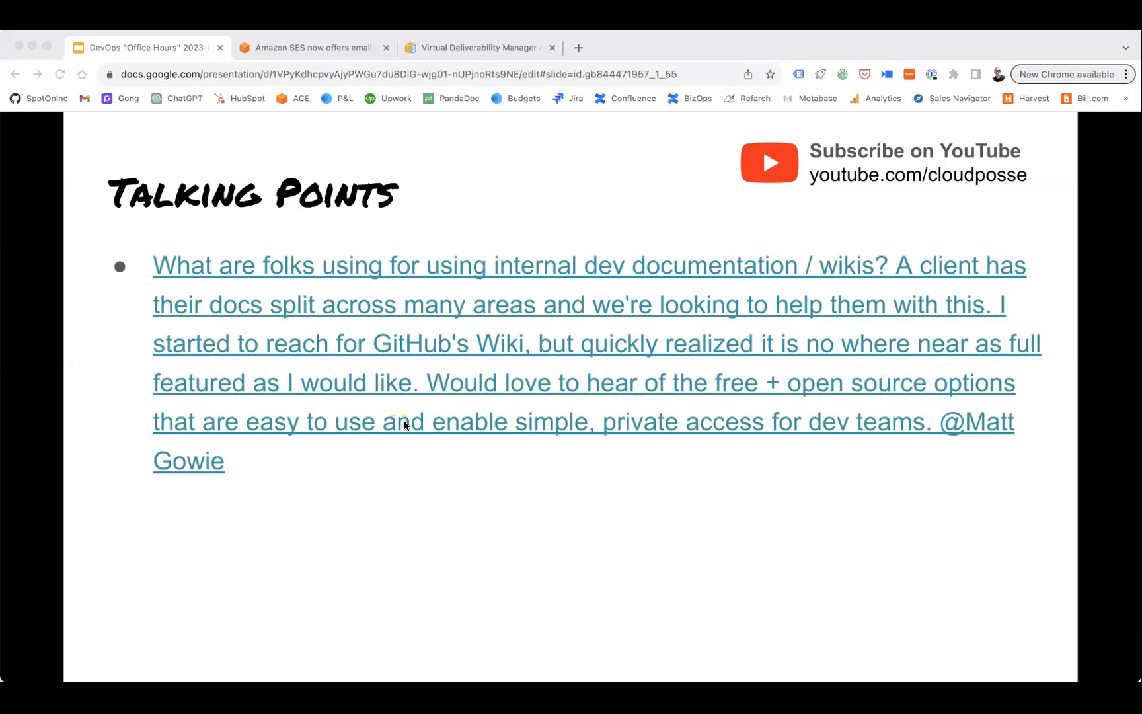
mouse_move(545, 293)
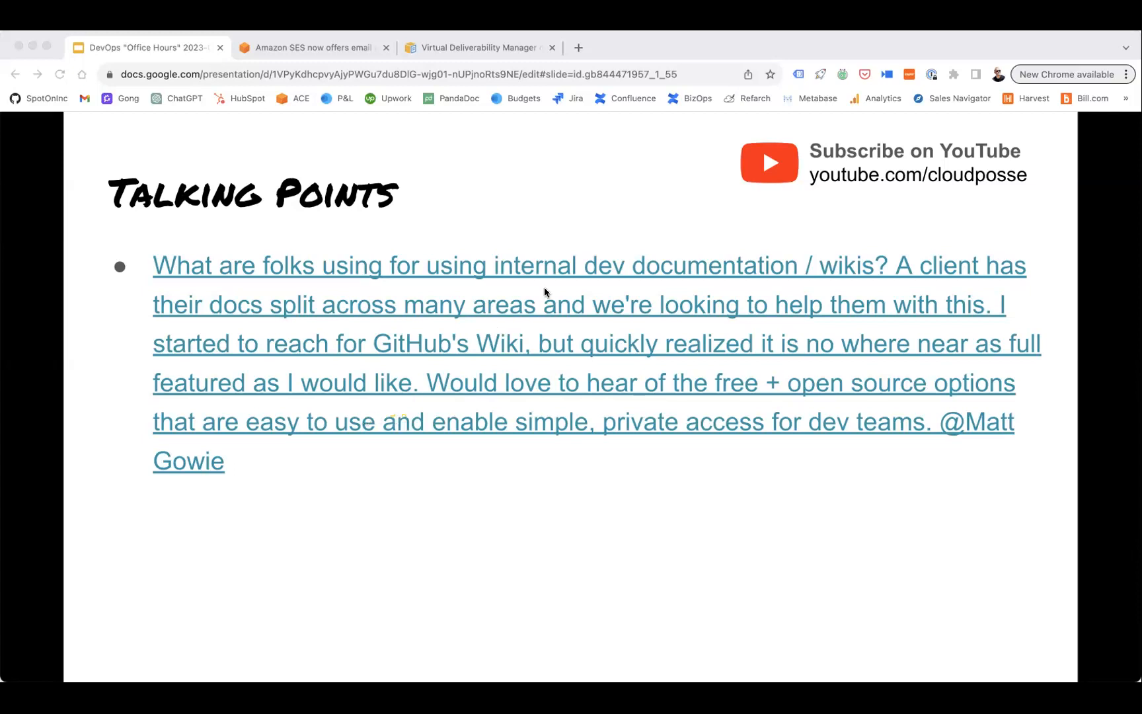
mouse_move(384, 402)
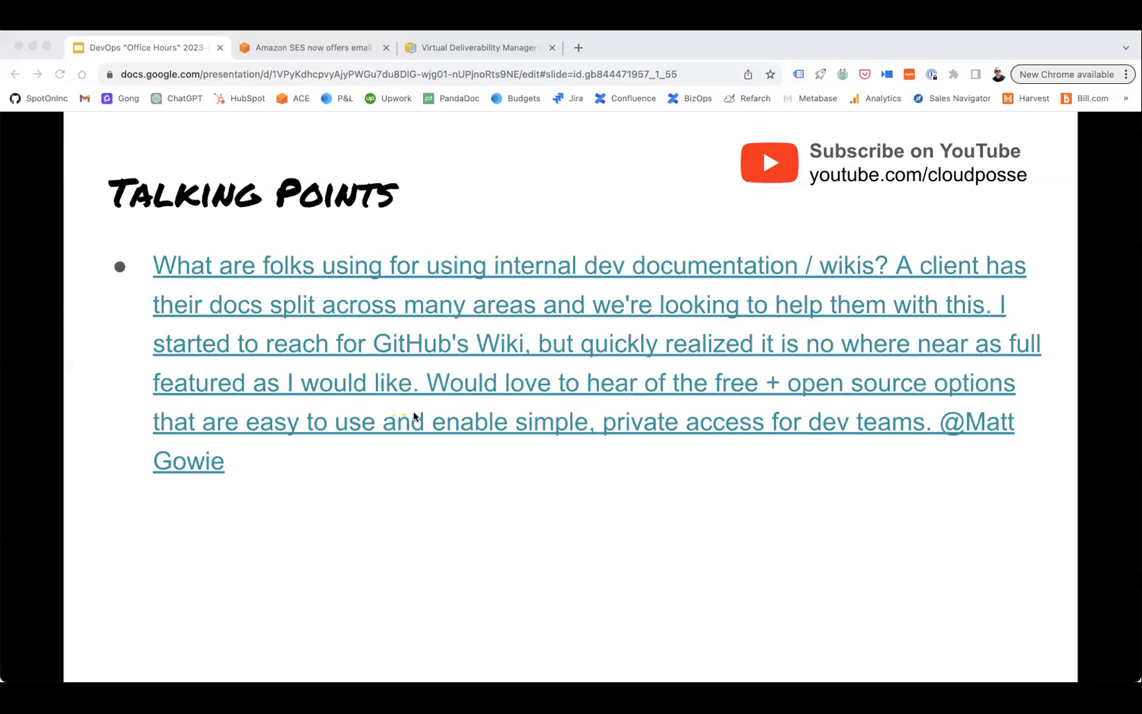
mouse_move(373, 479)
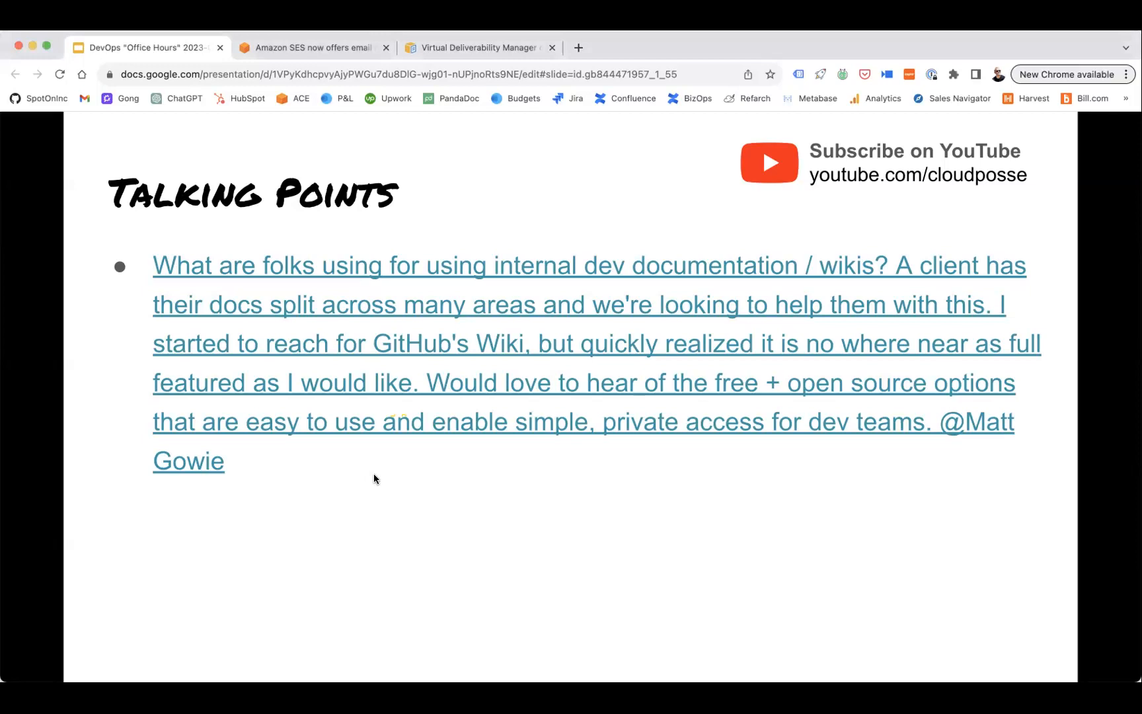
key("Right")
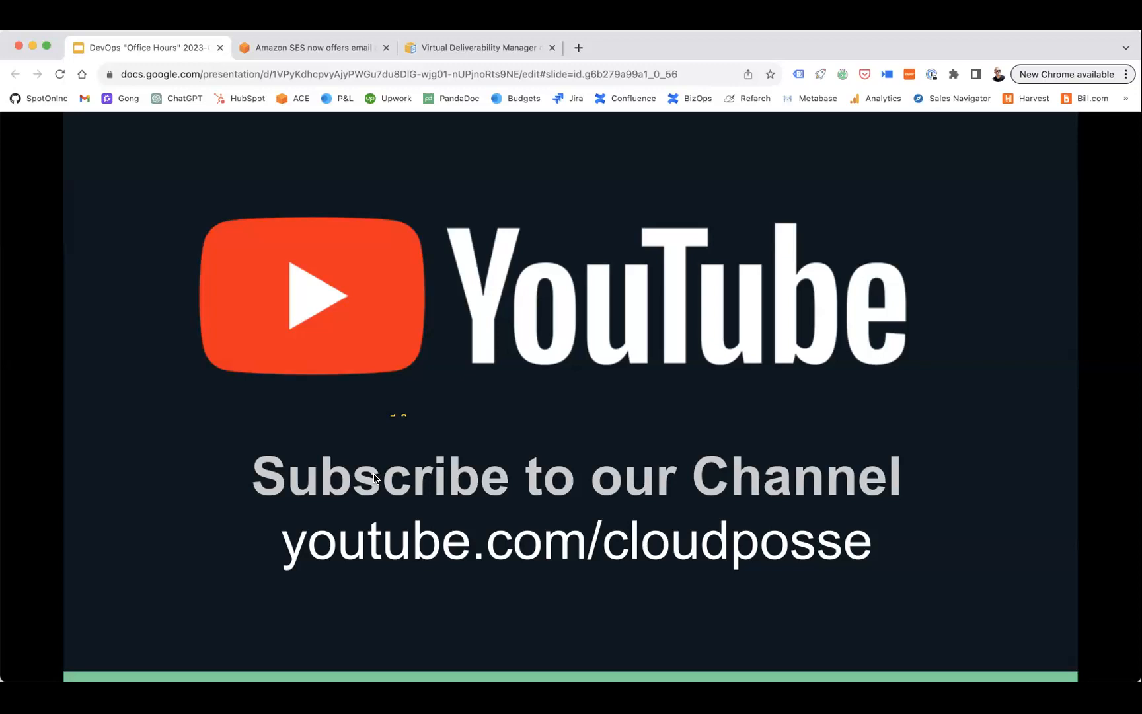
mouse_move(650, 377)
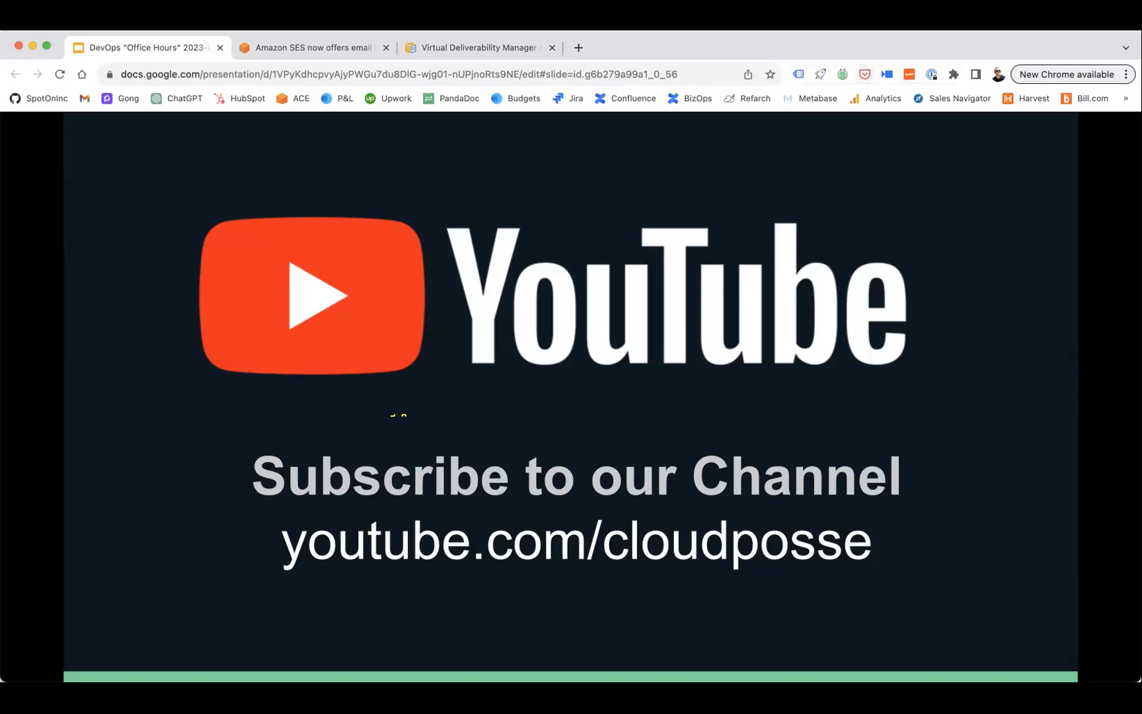
mouse_move(737, 56)
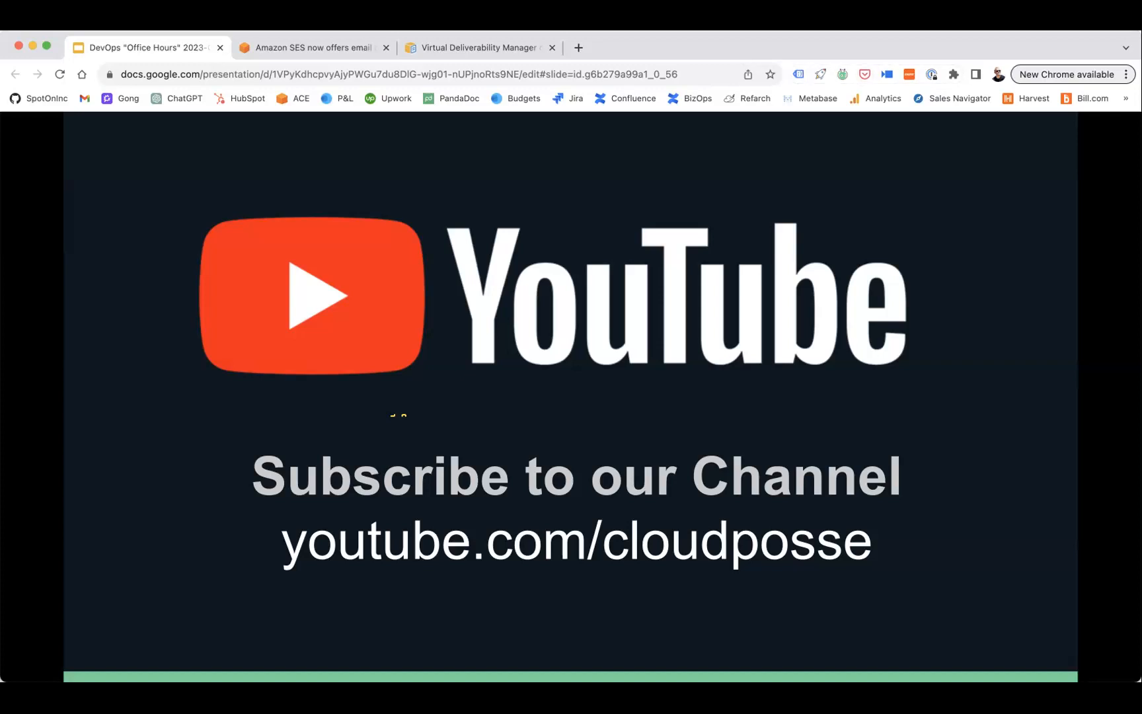
mouse_move(445, 221)
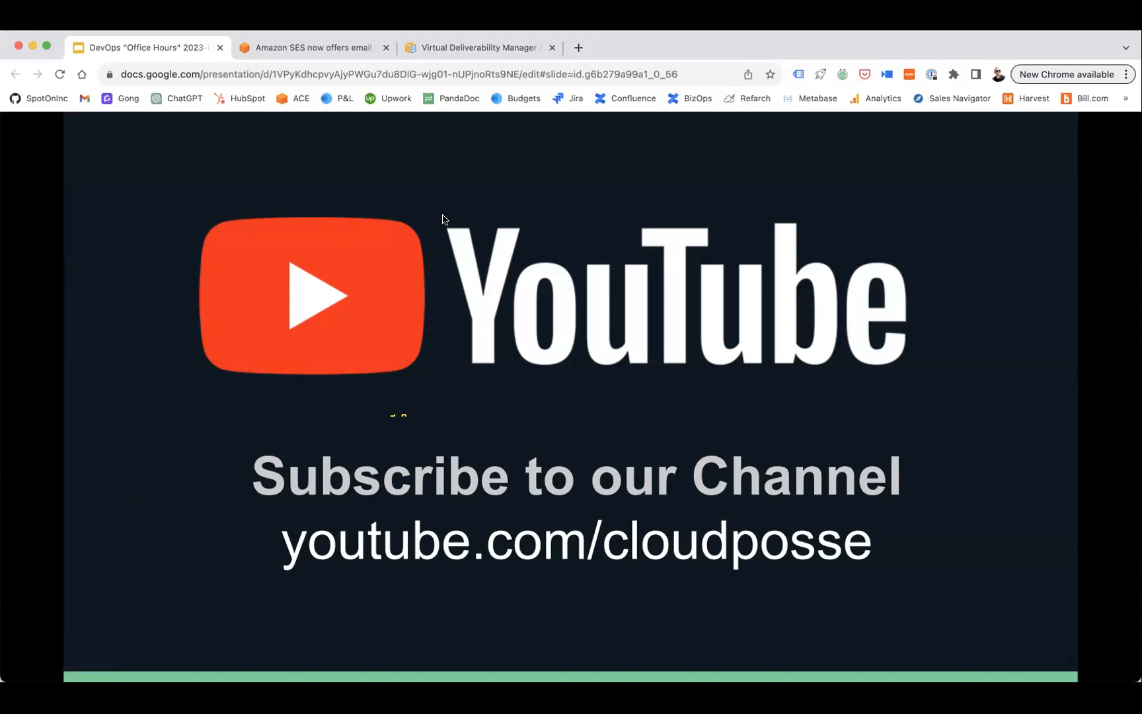
mouse_move(183, 216)
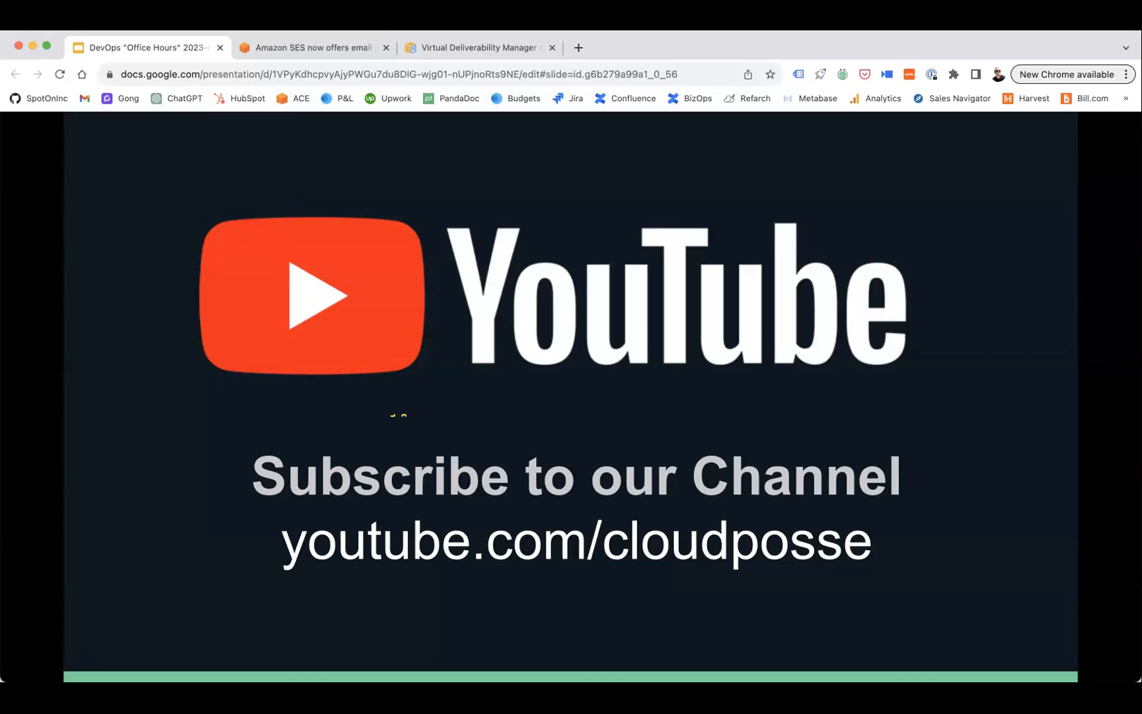
mouse_move(592, 234)
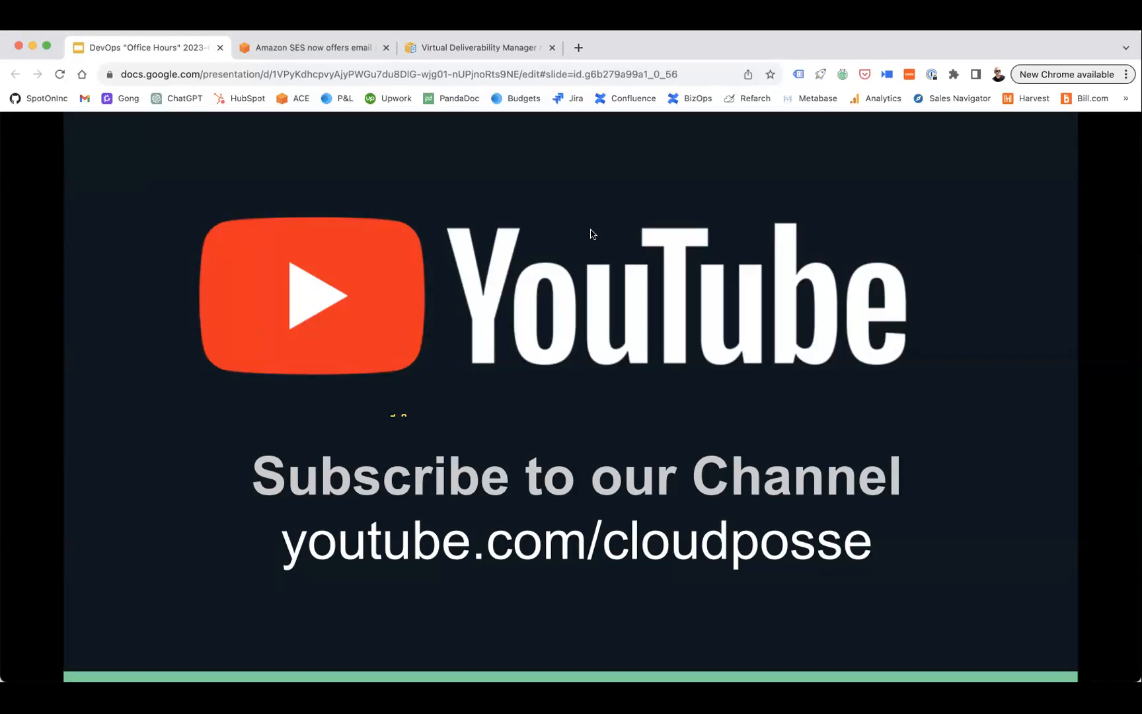
mouse_move(470, 151)
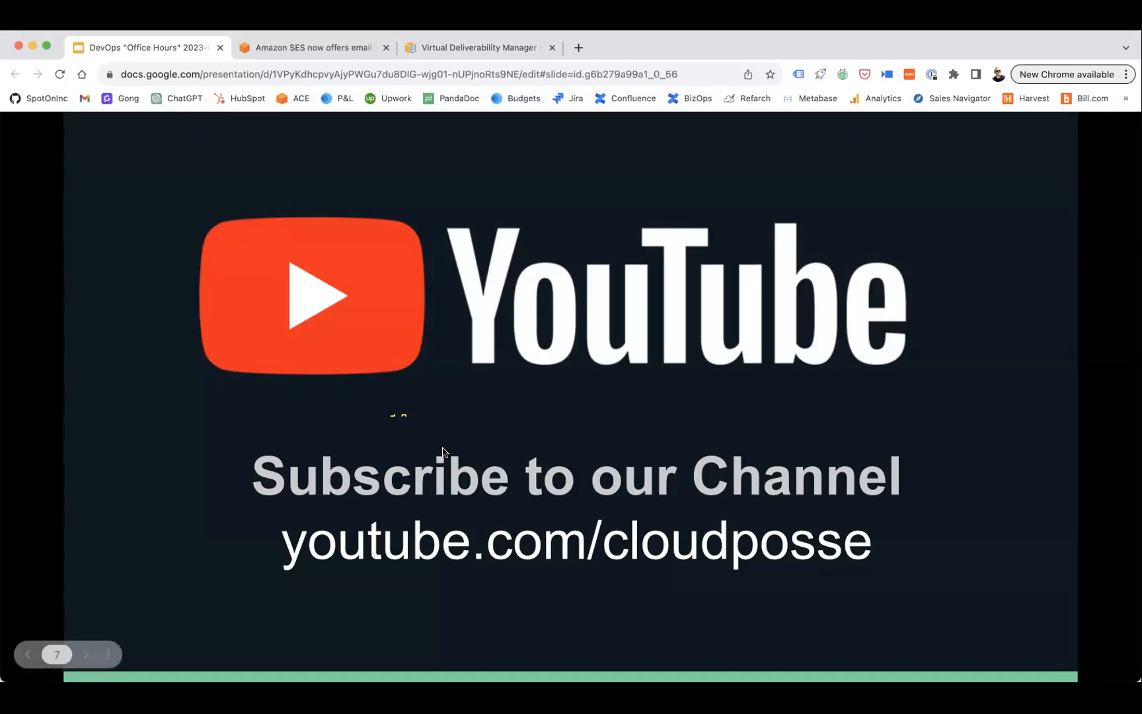
mouse_move(639, 316)
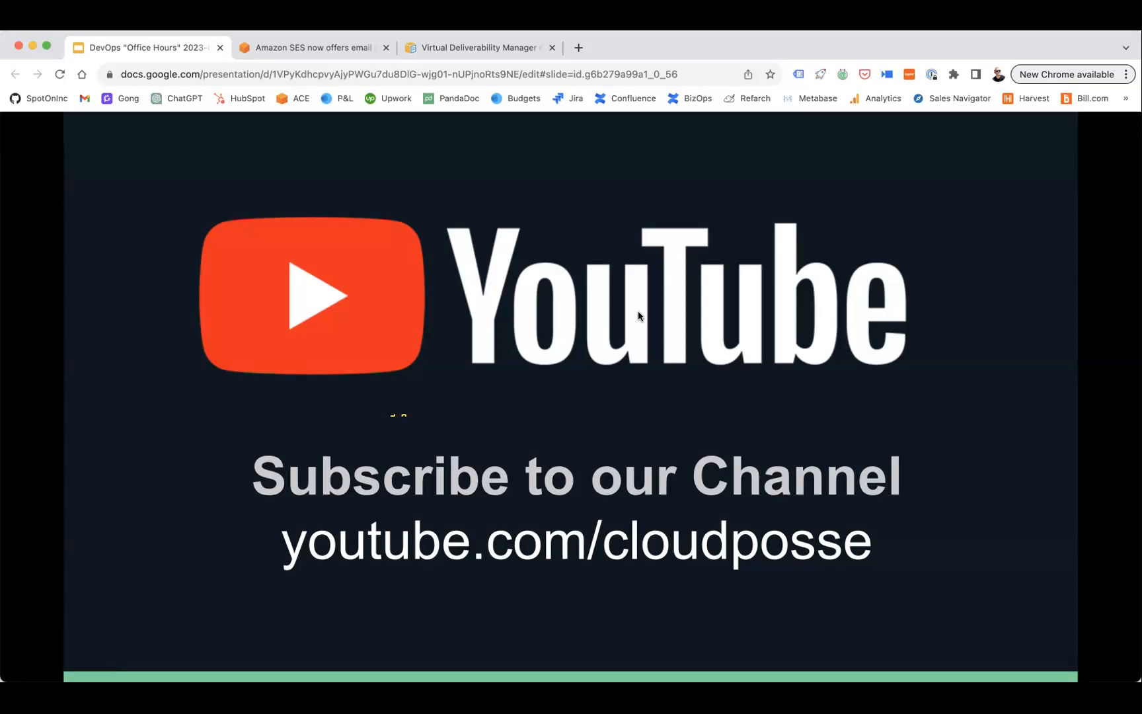
mouse_move(641, 284)
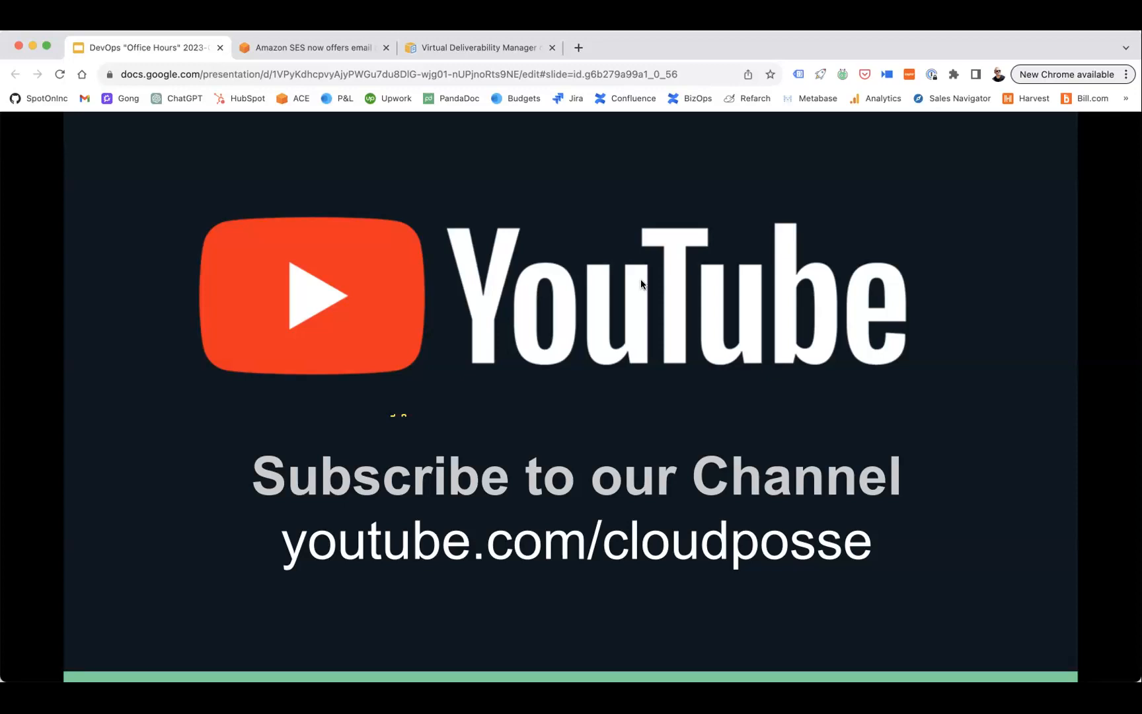
mouse_move(746, 312)
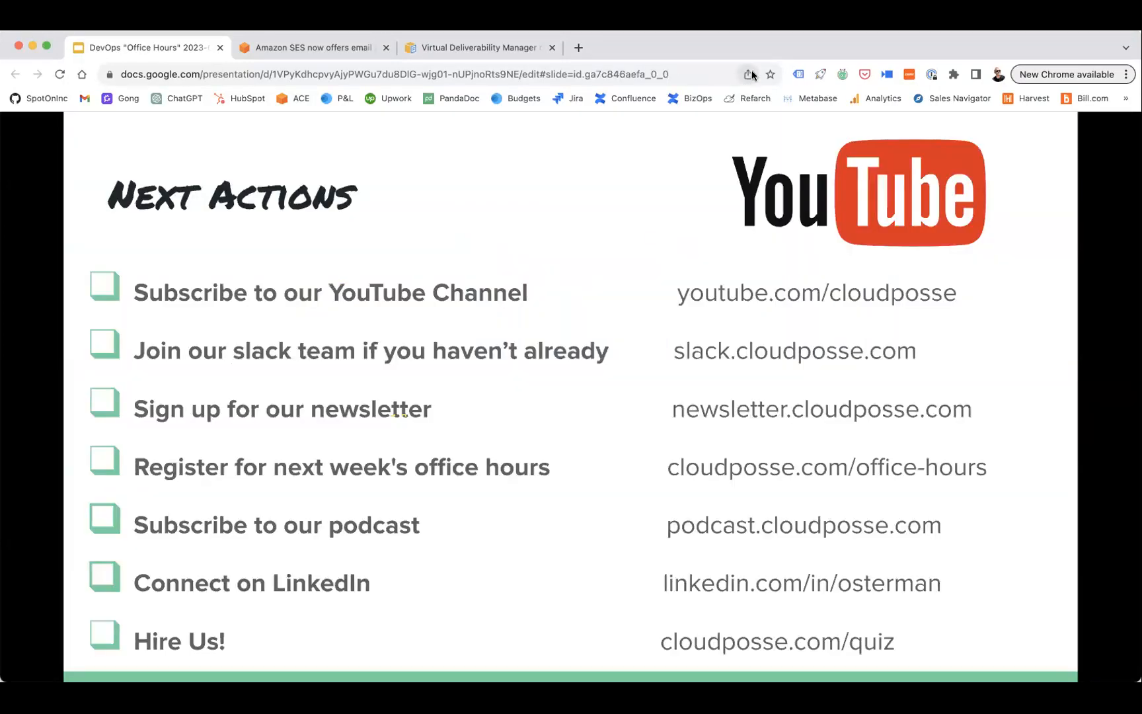
mouse_move(748, 73)
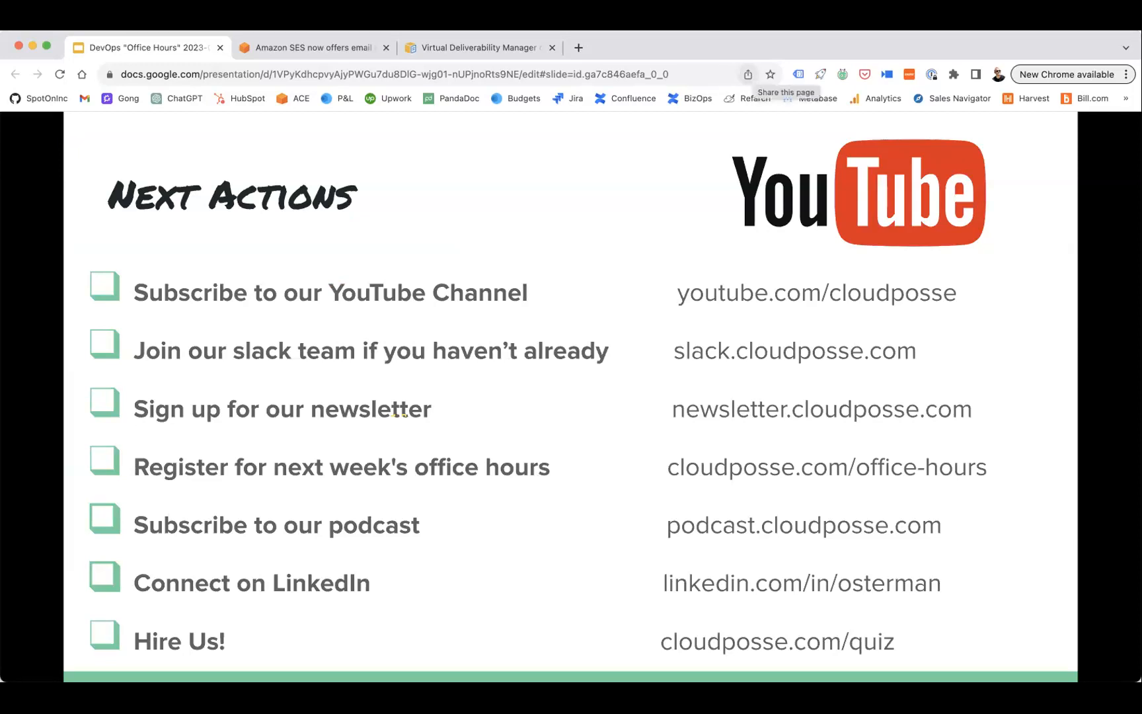
mouse_move(657, 457)
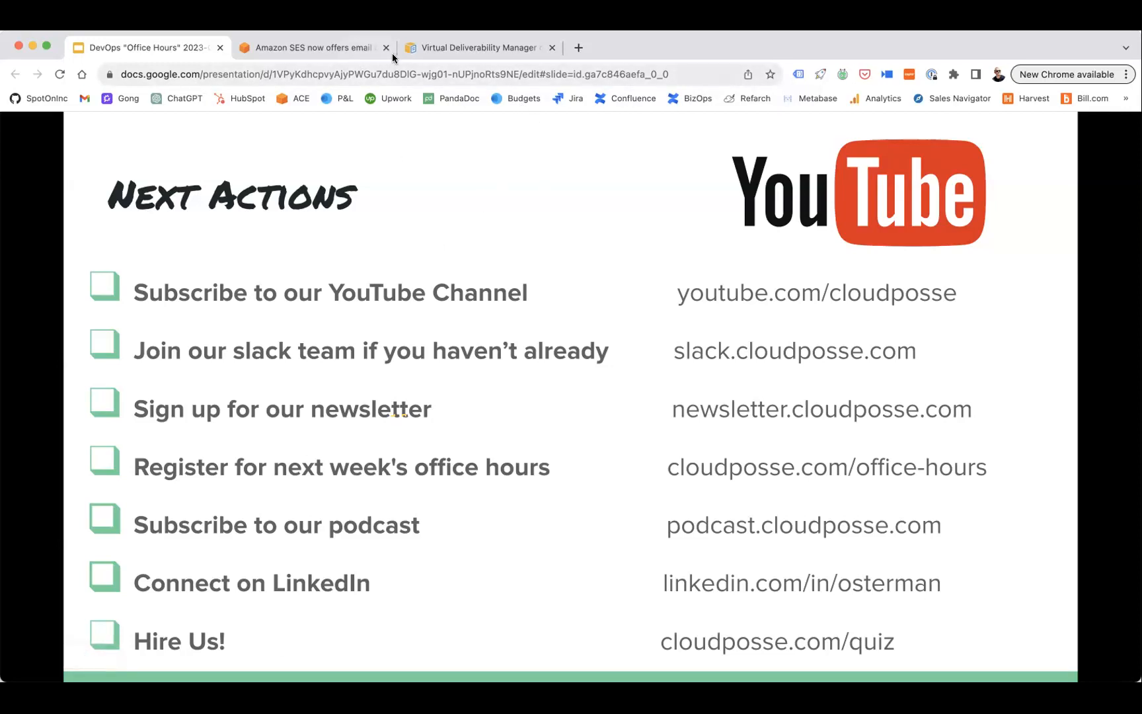
Close the Amazon SES announcement and Virtual Deliverability Manager tabs
left_click(387, 48)
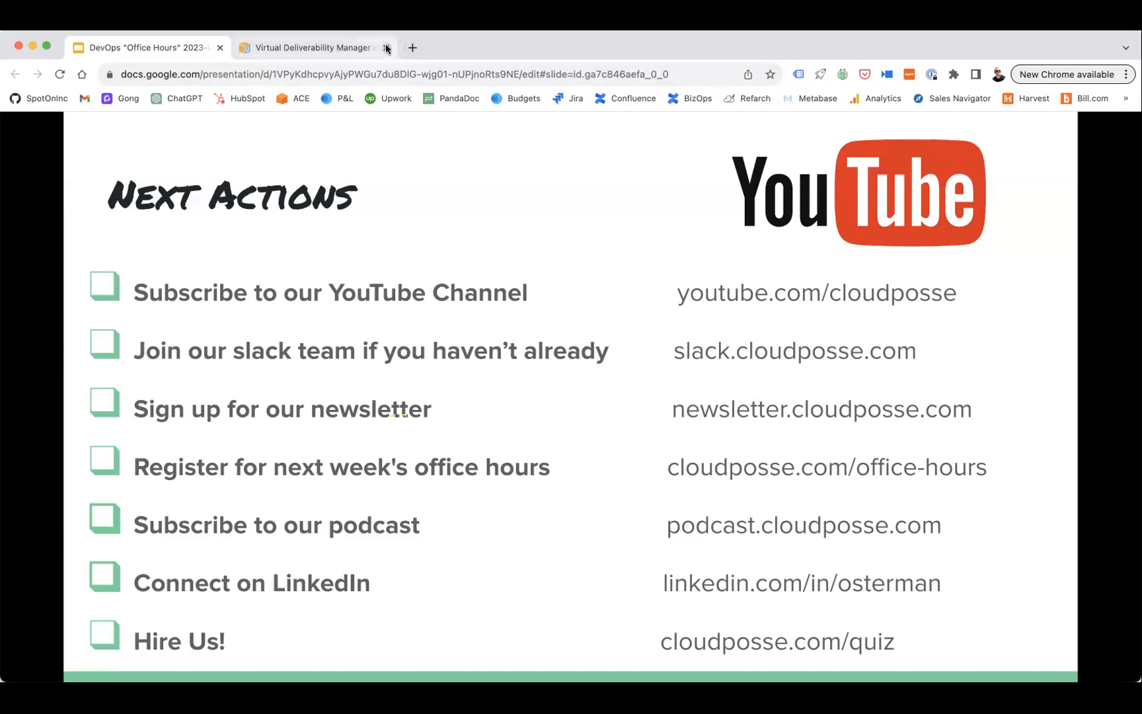
left_click(387, 48)
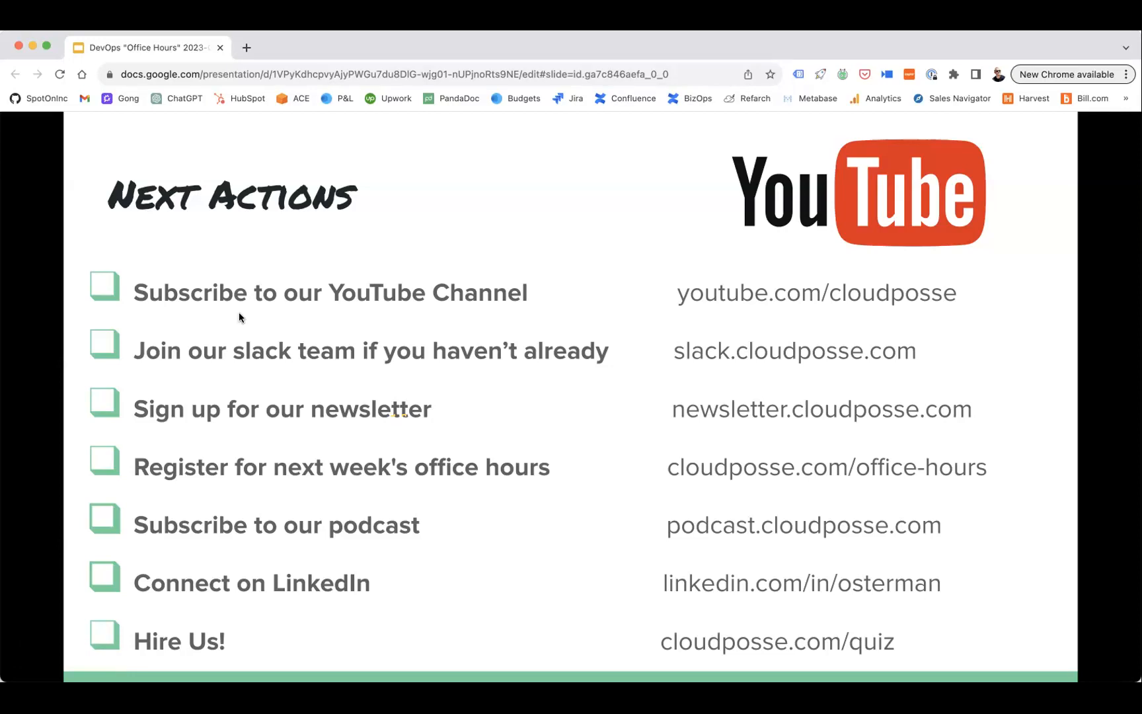
mouse_move(358, 137)
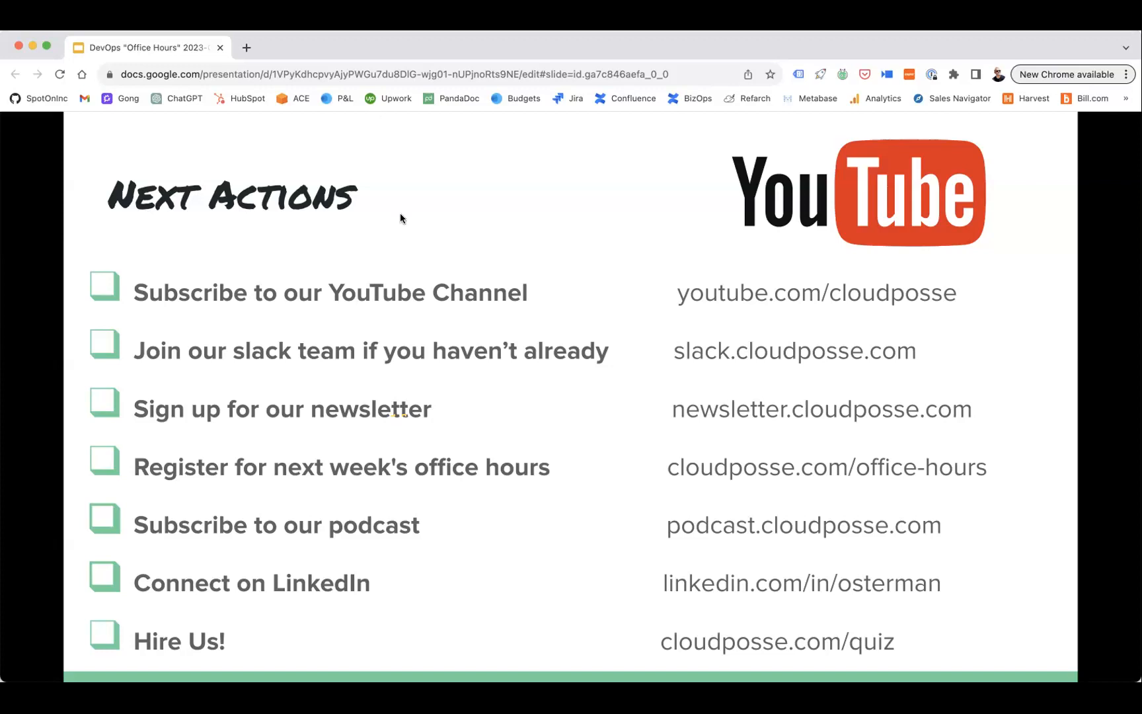
mouse_move(394, 241)
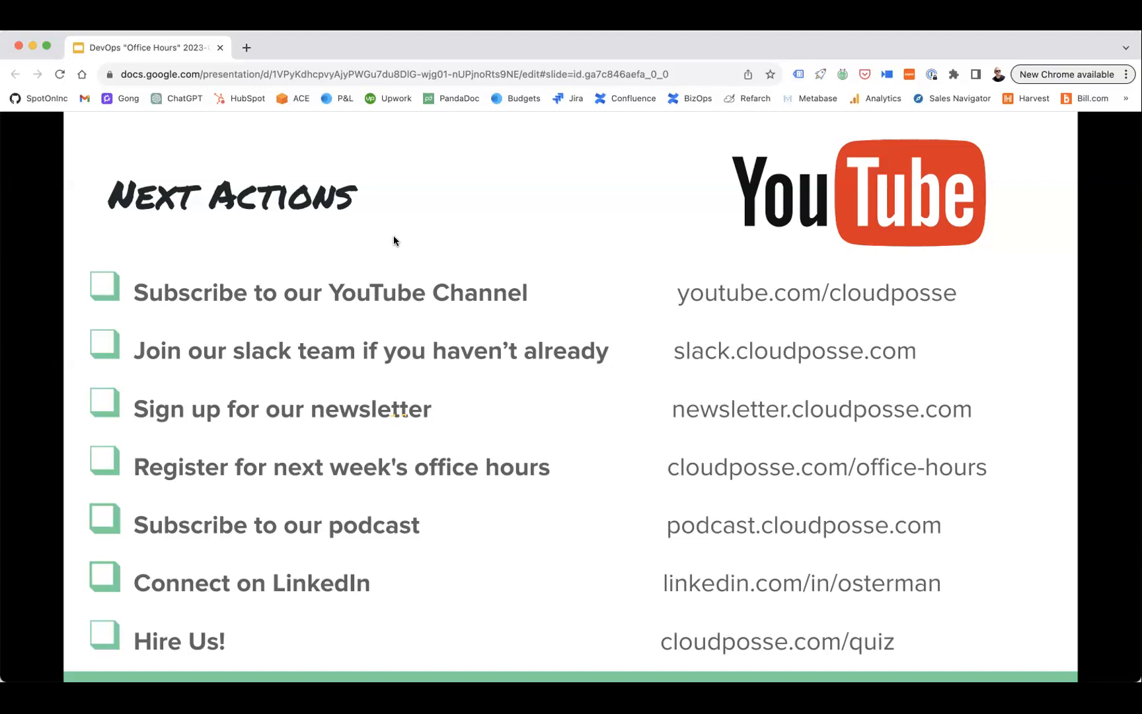
mouse_move(636, 304)
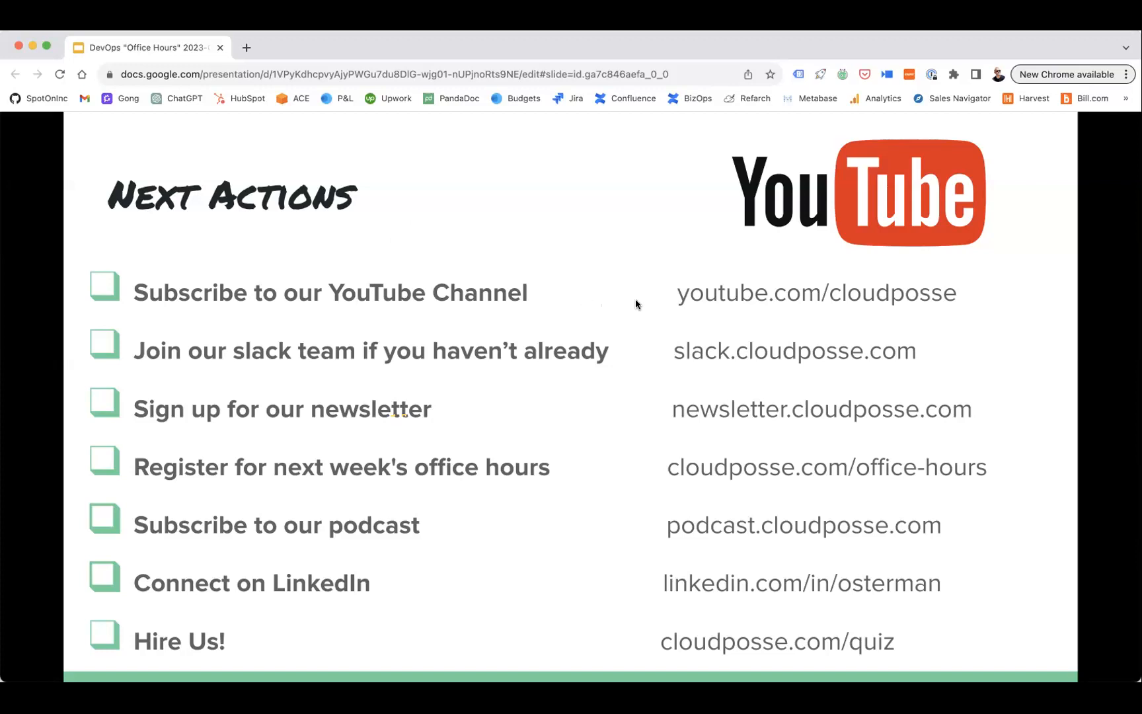